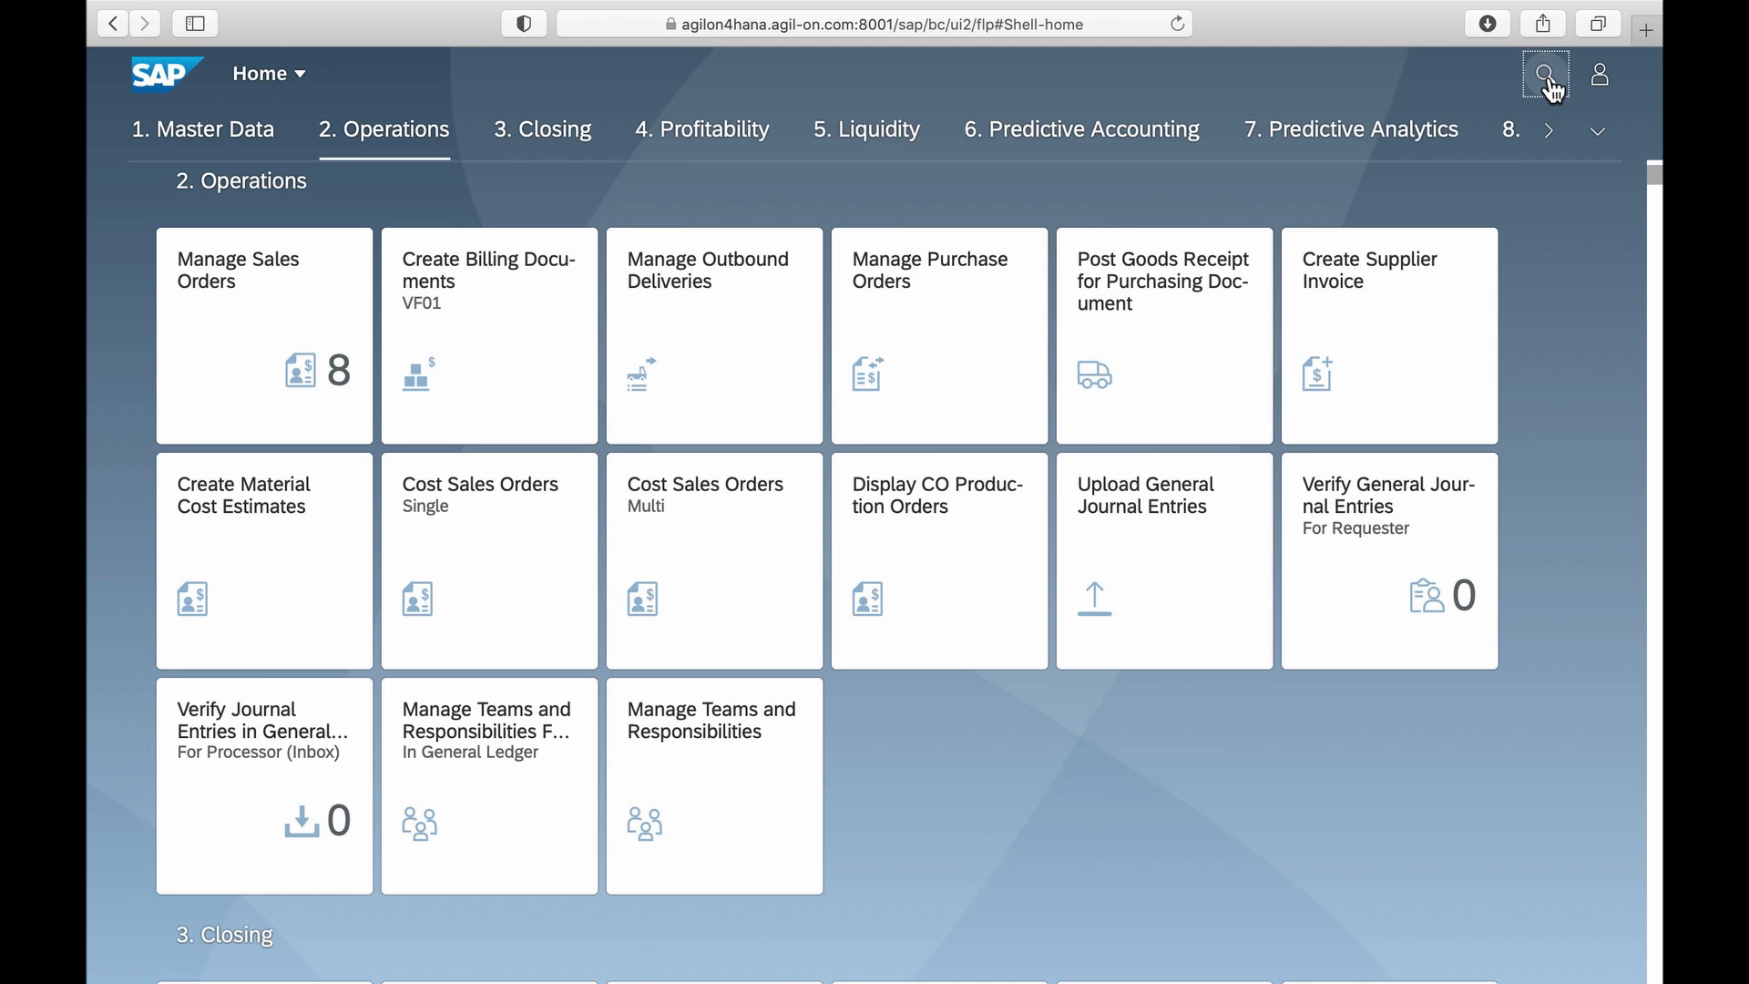
# - Search the launchpad apps for 'exch' and launch Import Foreign Exchange Rates
pyautogui.click(1545, 74)
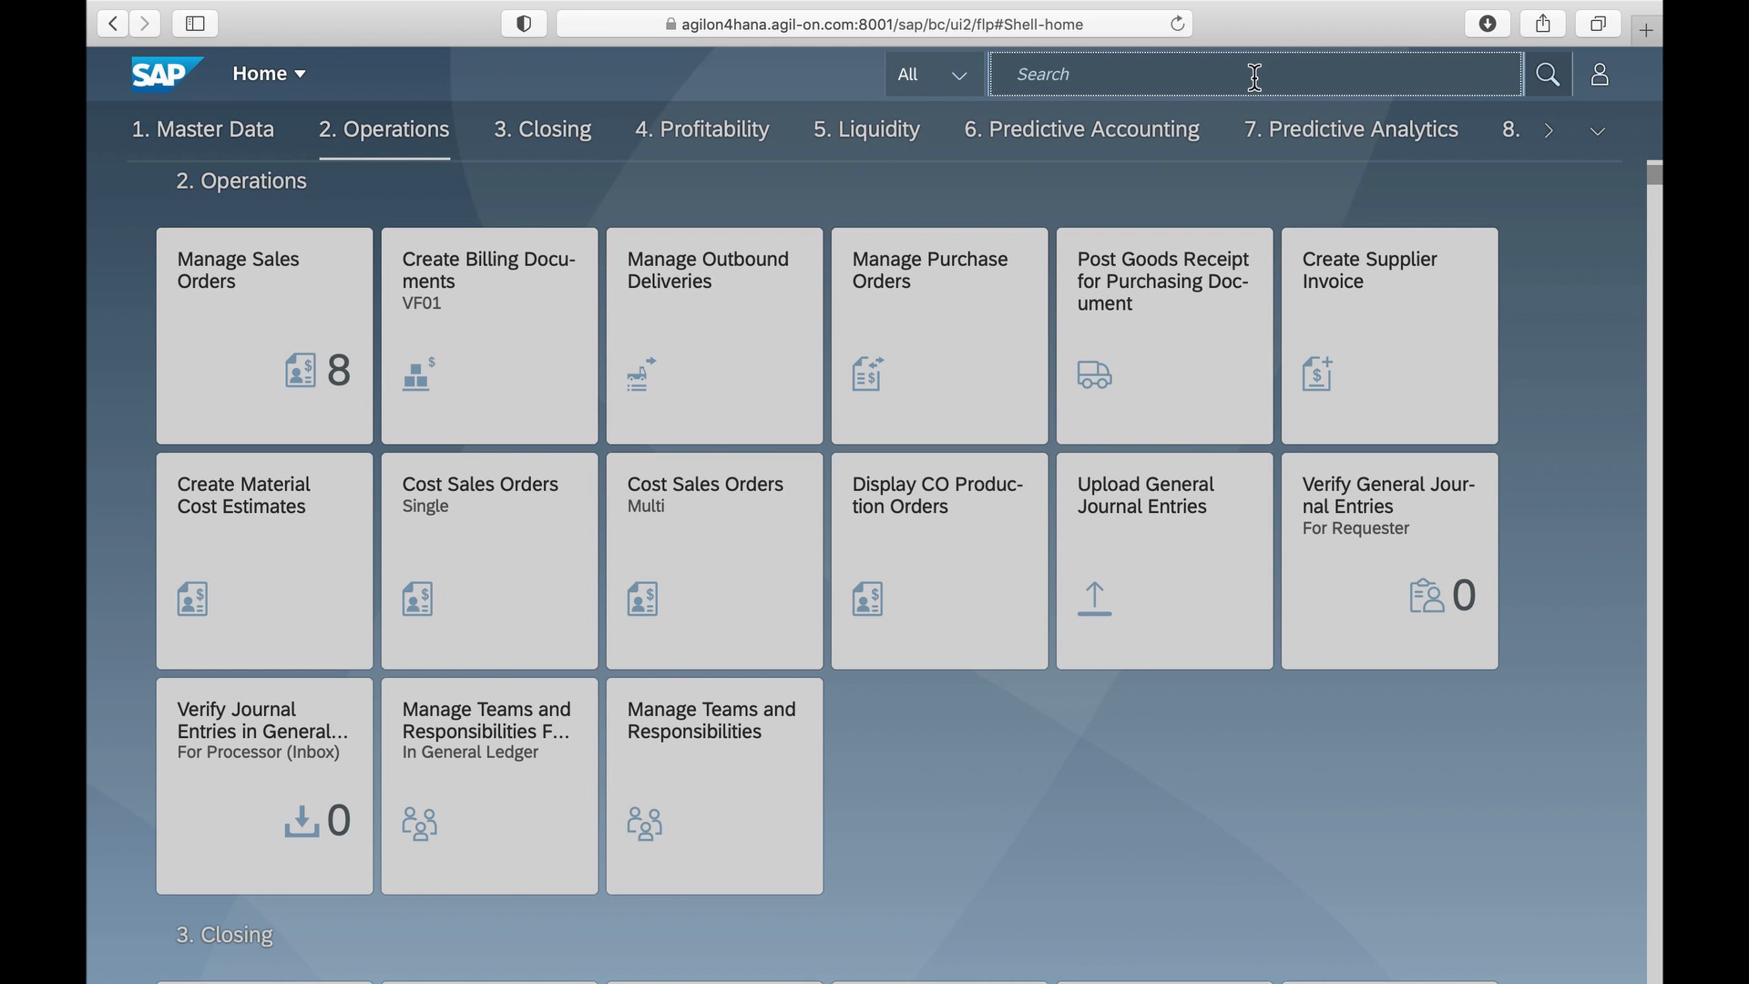
pyautogui.write('exchange rates')
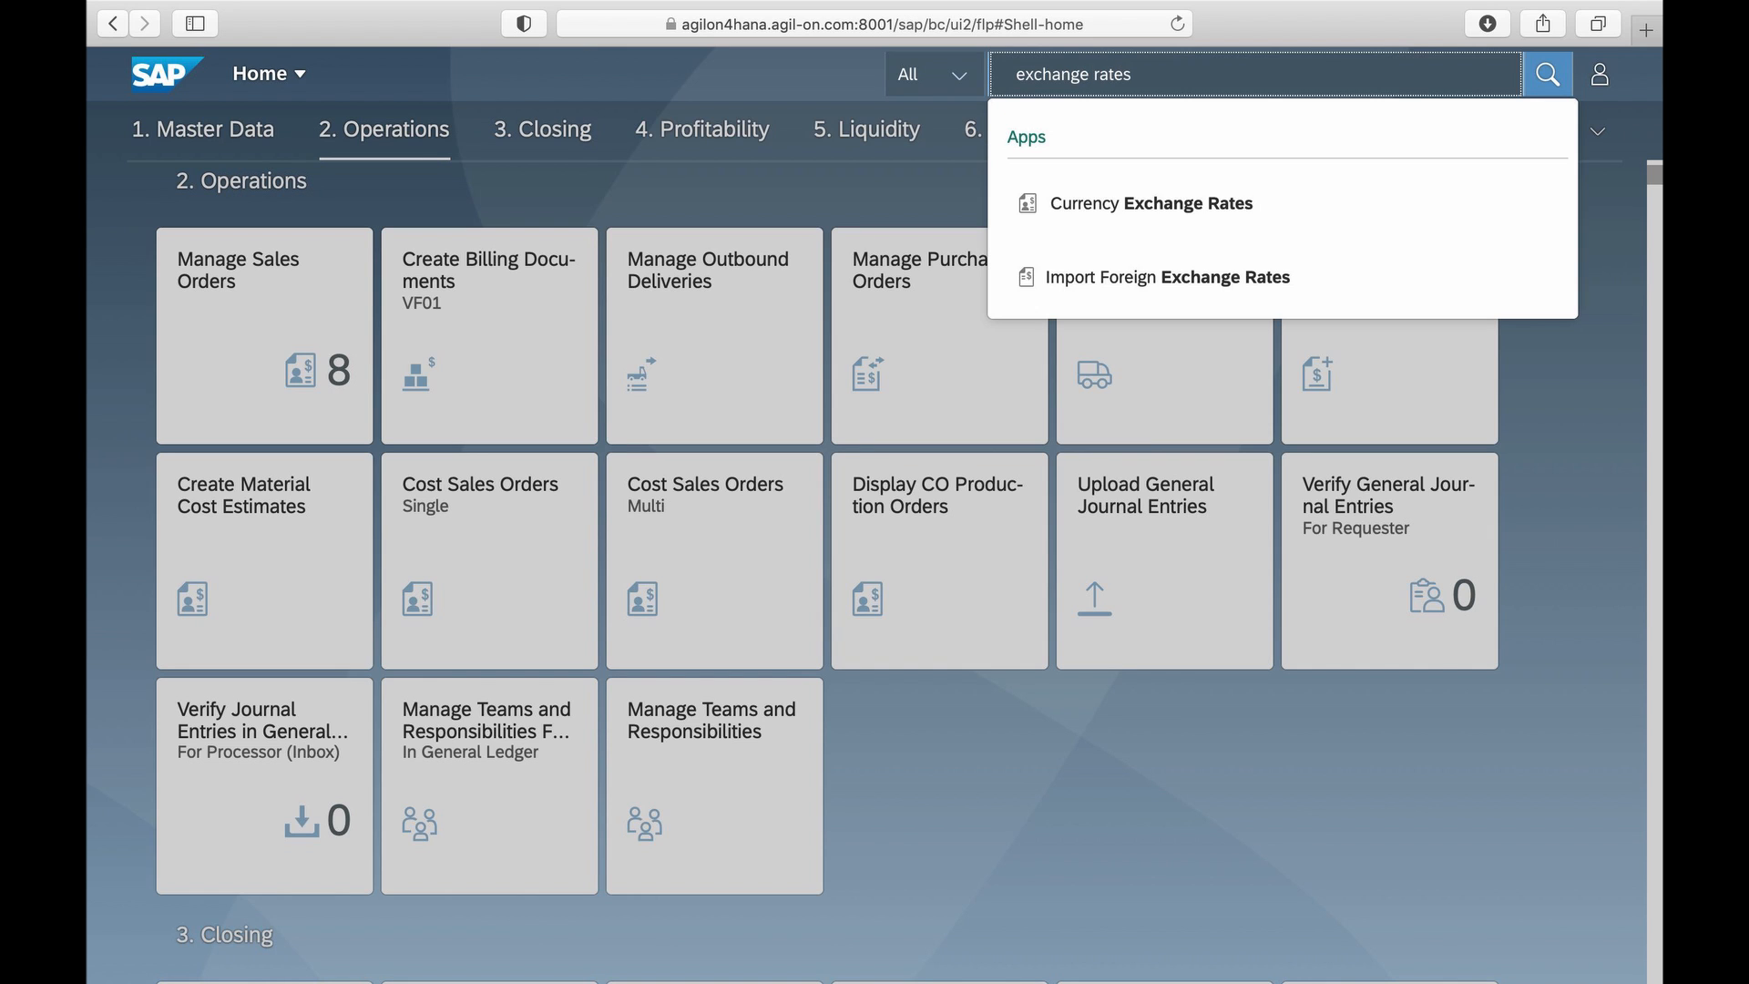
pyautogui.click(1546, 74)
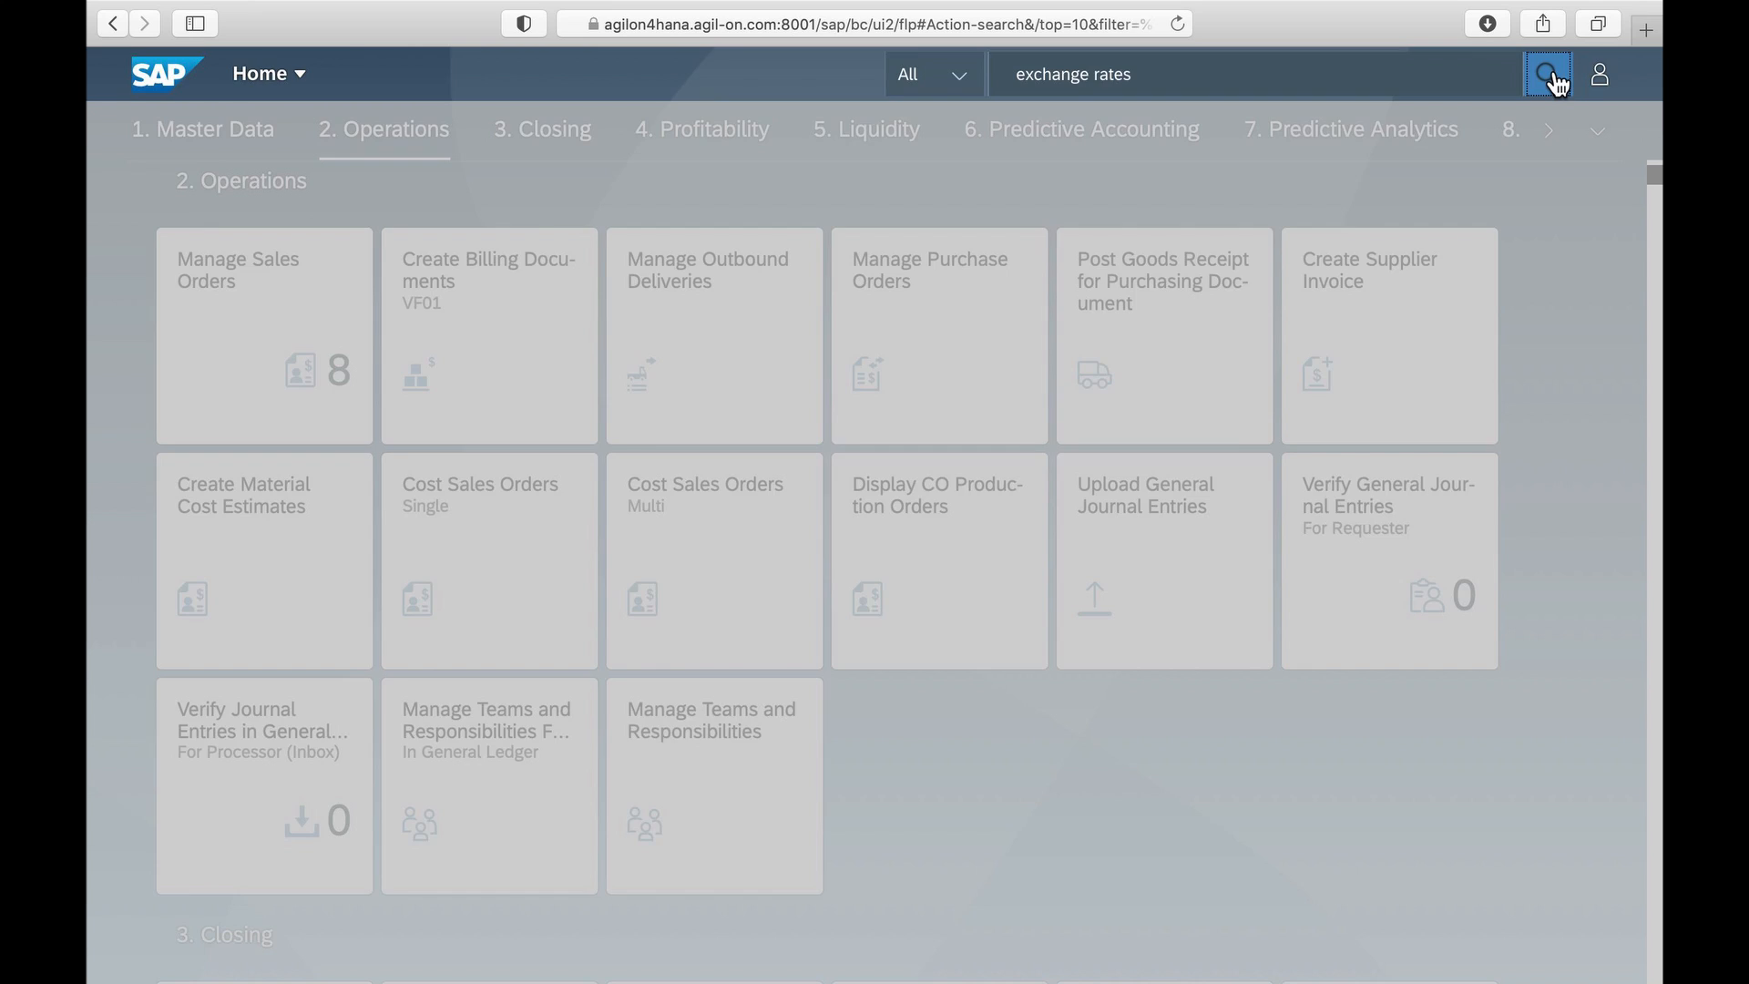
pyautogui.click(1551, 74)
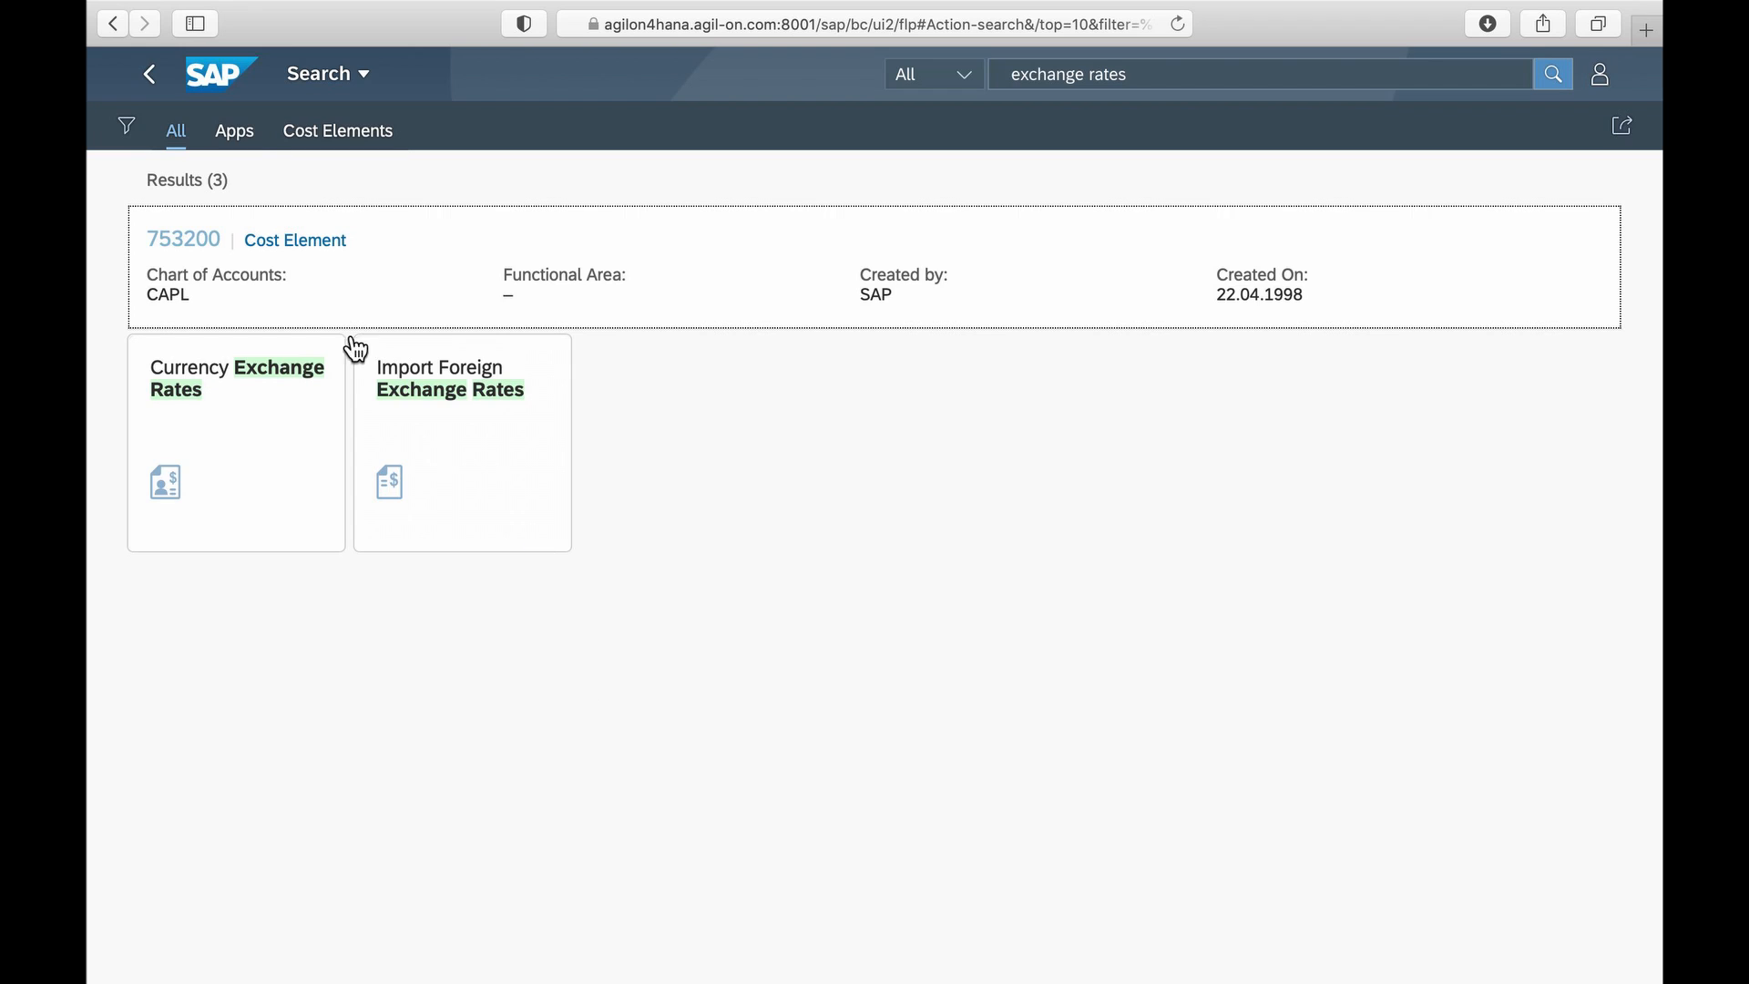
pyautogui.click(234, 131)
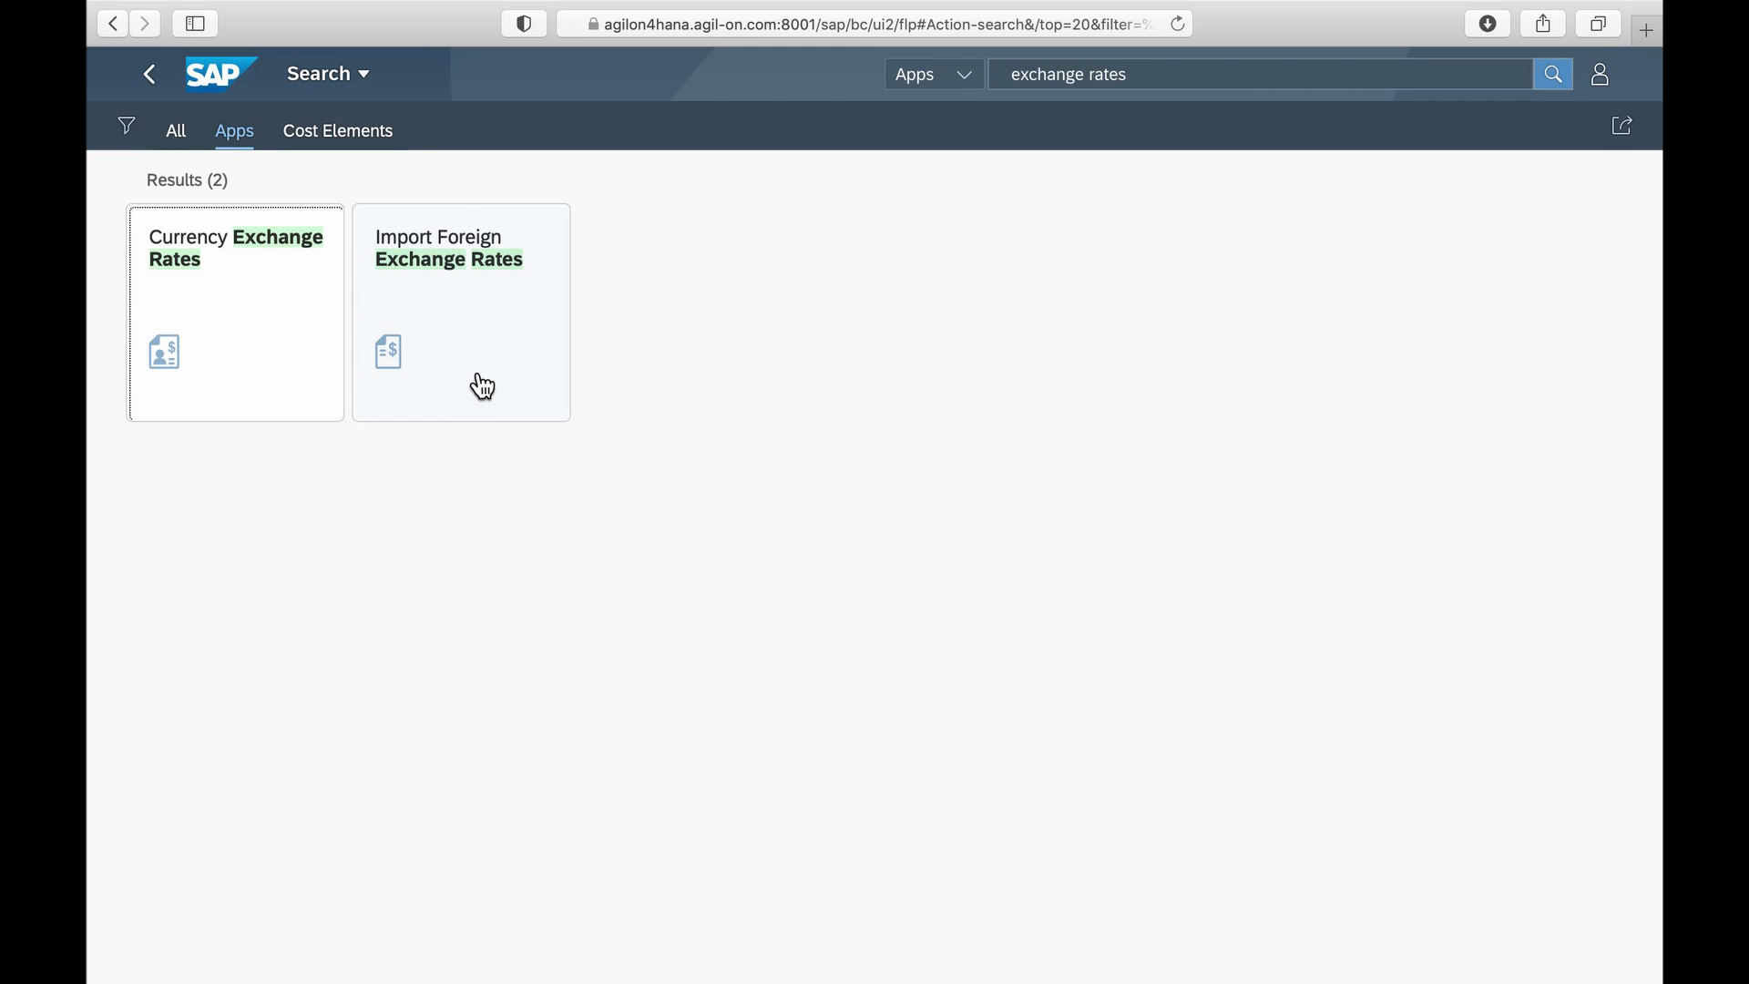
pyautogui.moveTo(482, 384)
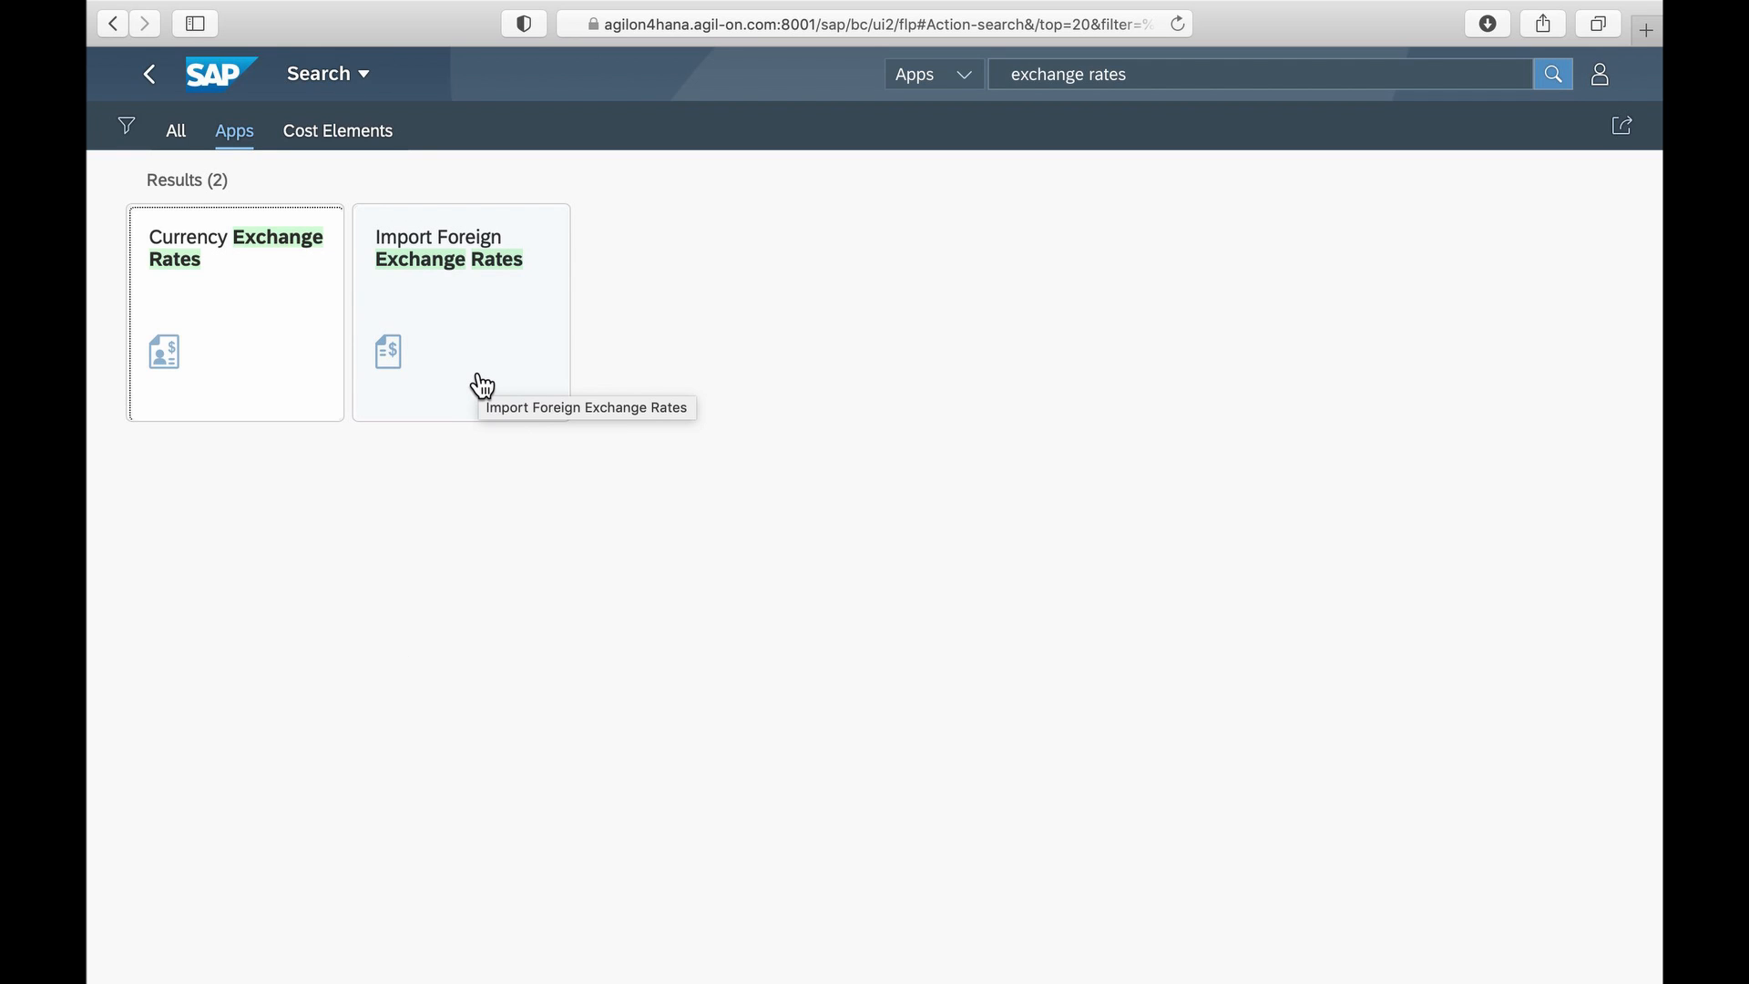
pyautogui.click(461, 313)
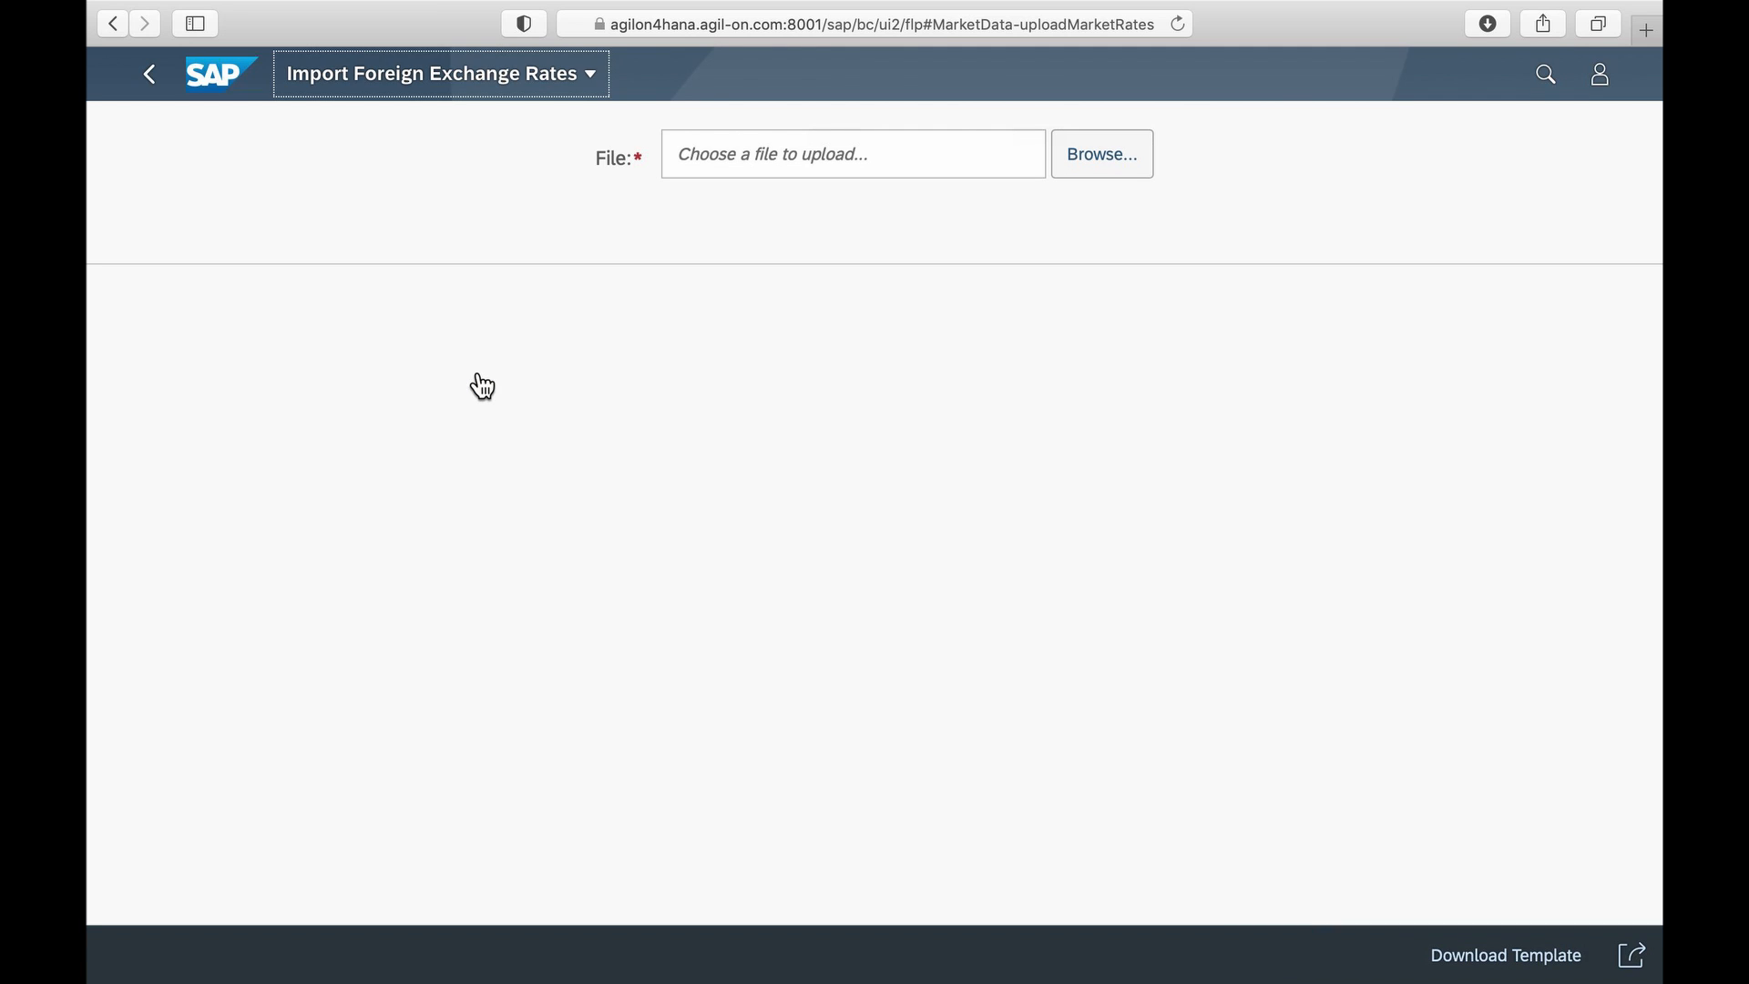
pyautogui.moveTo(498, 651)
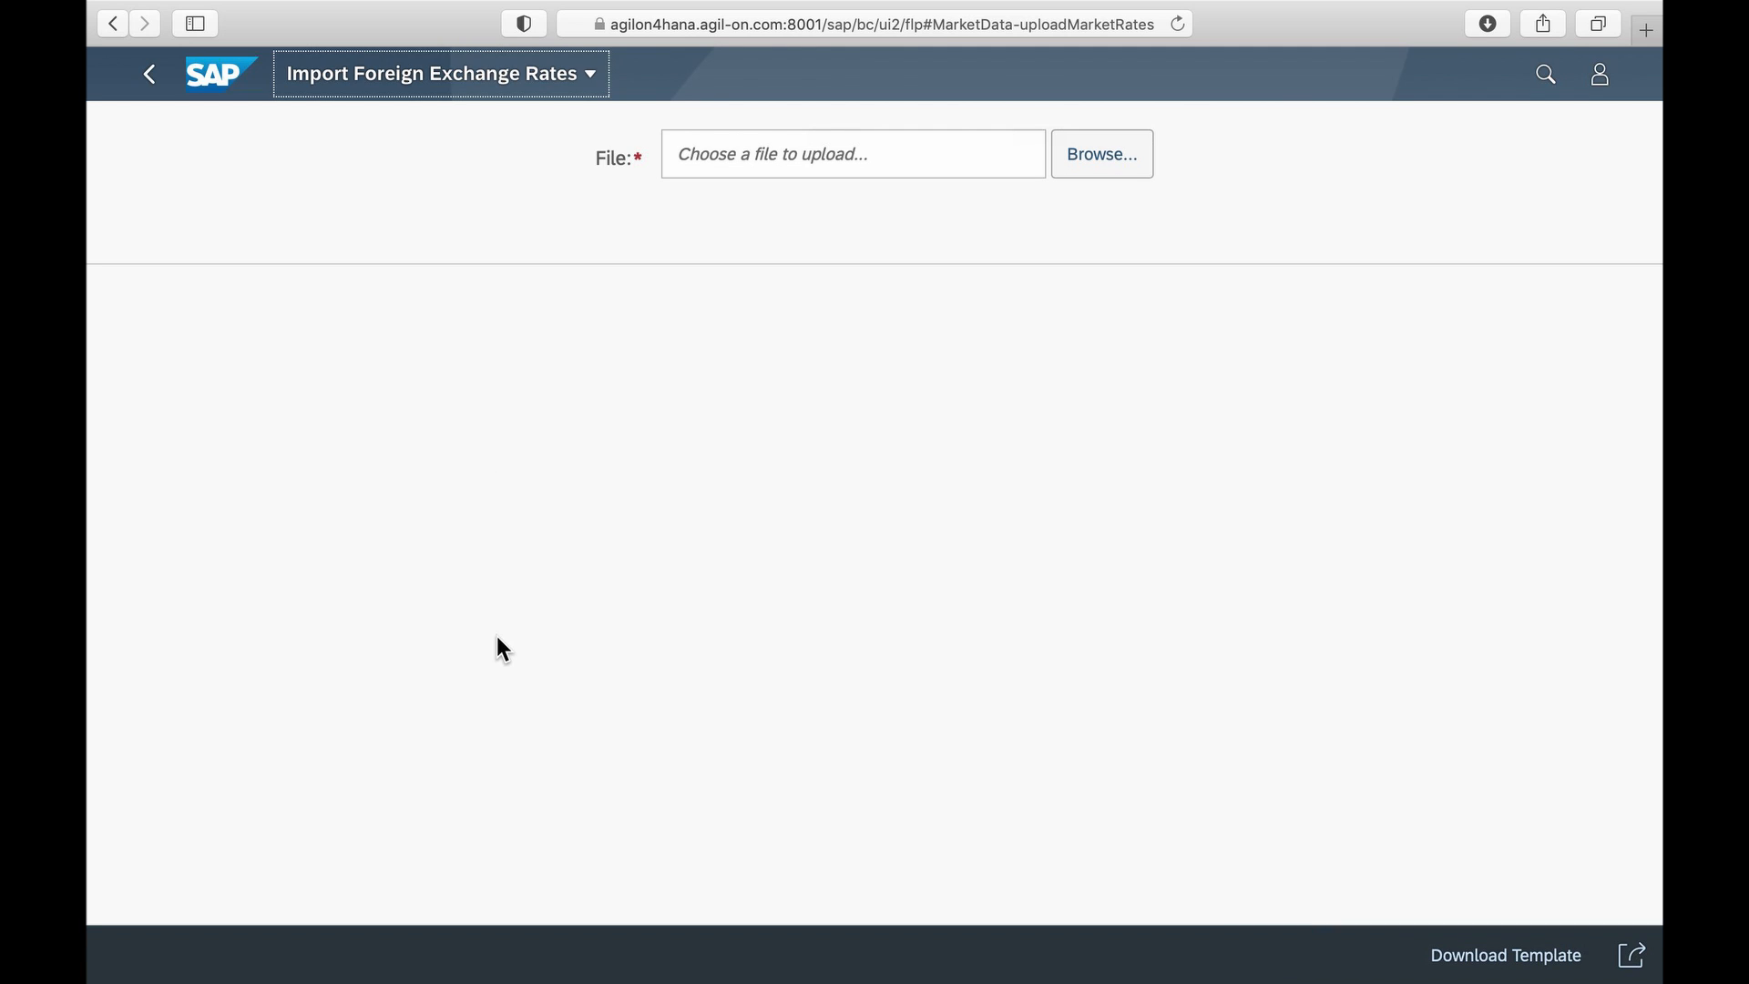
pyautogui.moveTo(1219, 704)
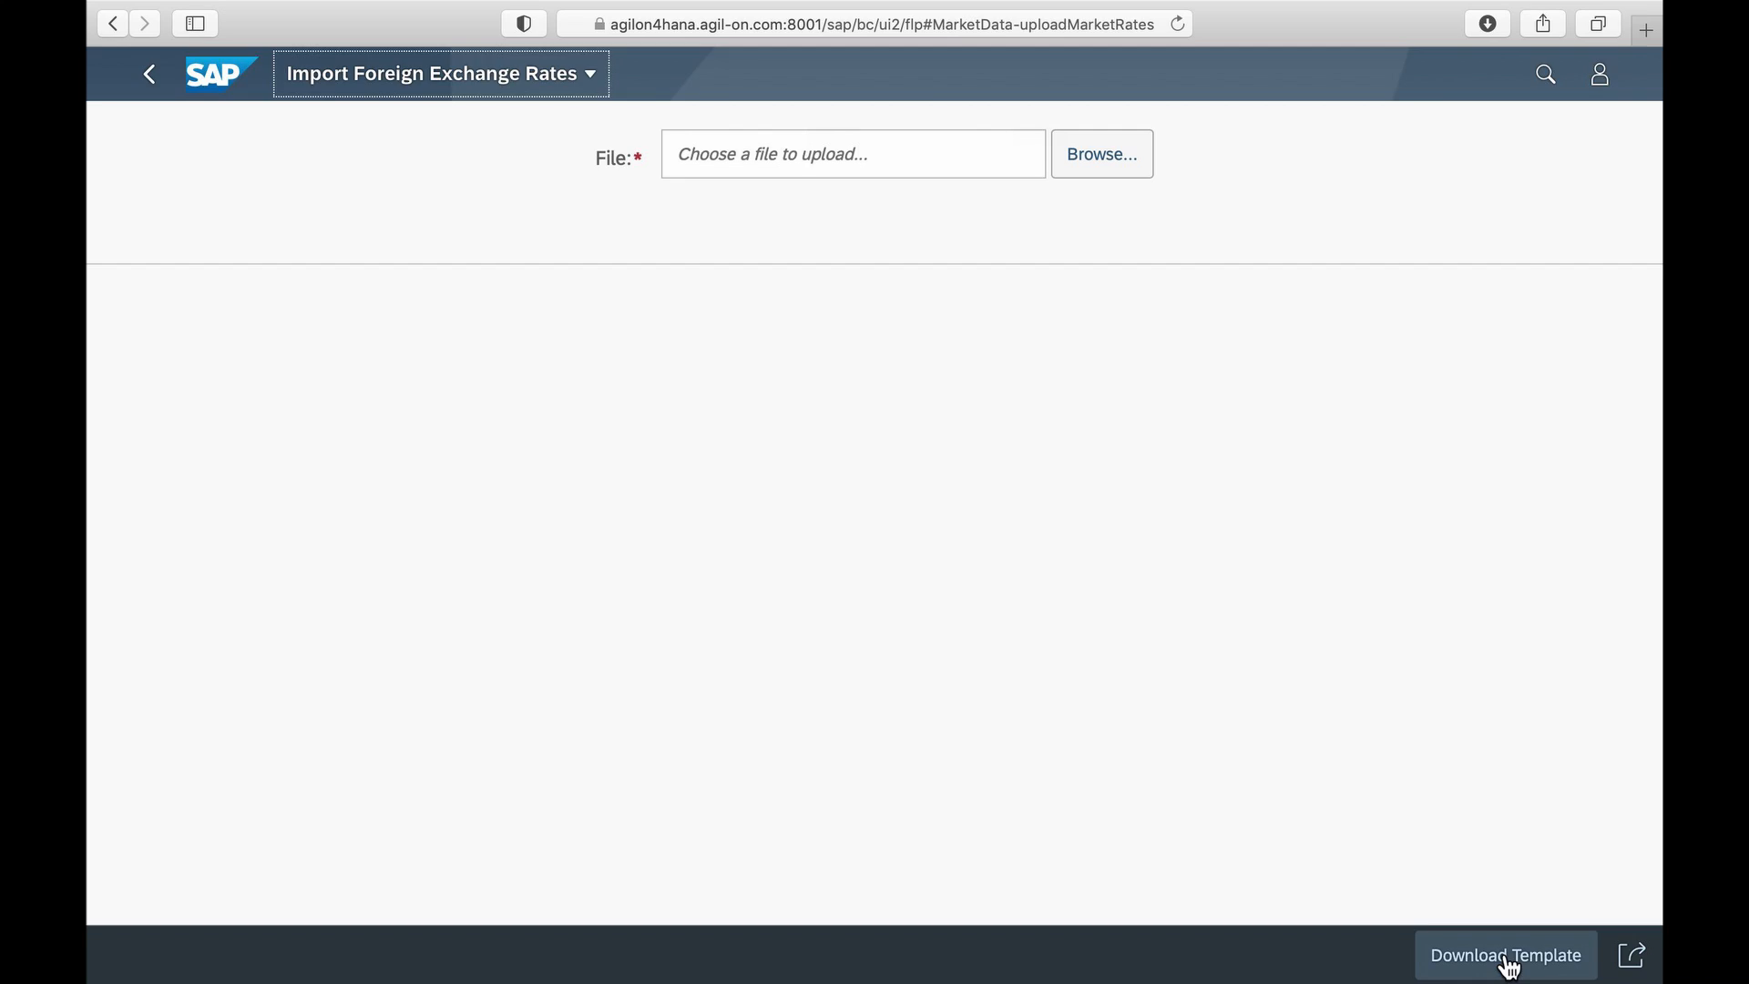
# - Download the exchange rate upload template from the import app footer
pyautogui.click(1505, 955)
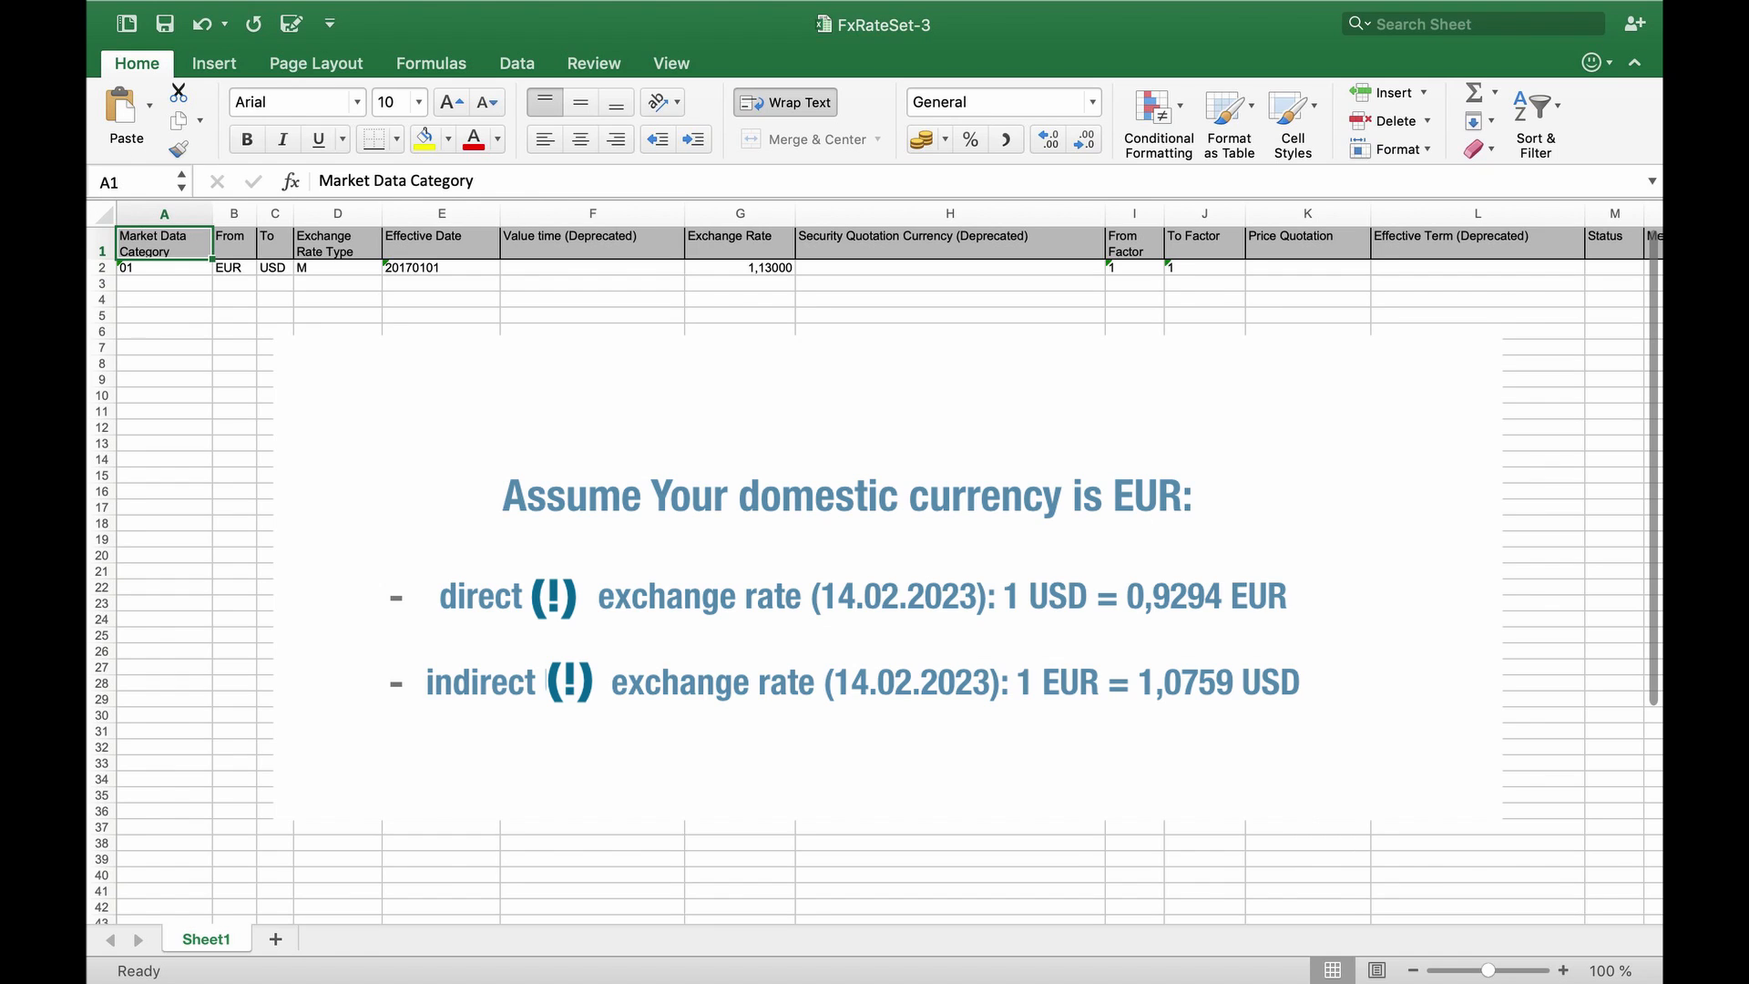
# - Zoom the Excel template to 130% to read the EUR-to-USD 1,13000 sample row
pyautogui.click(1563, 970)
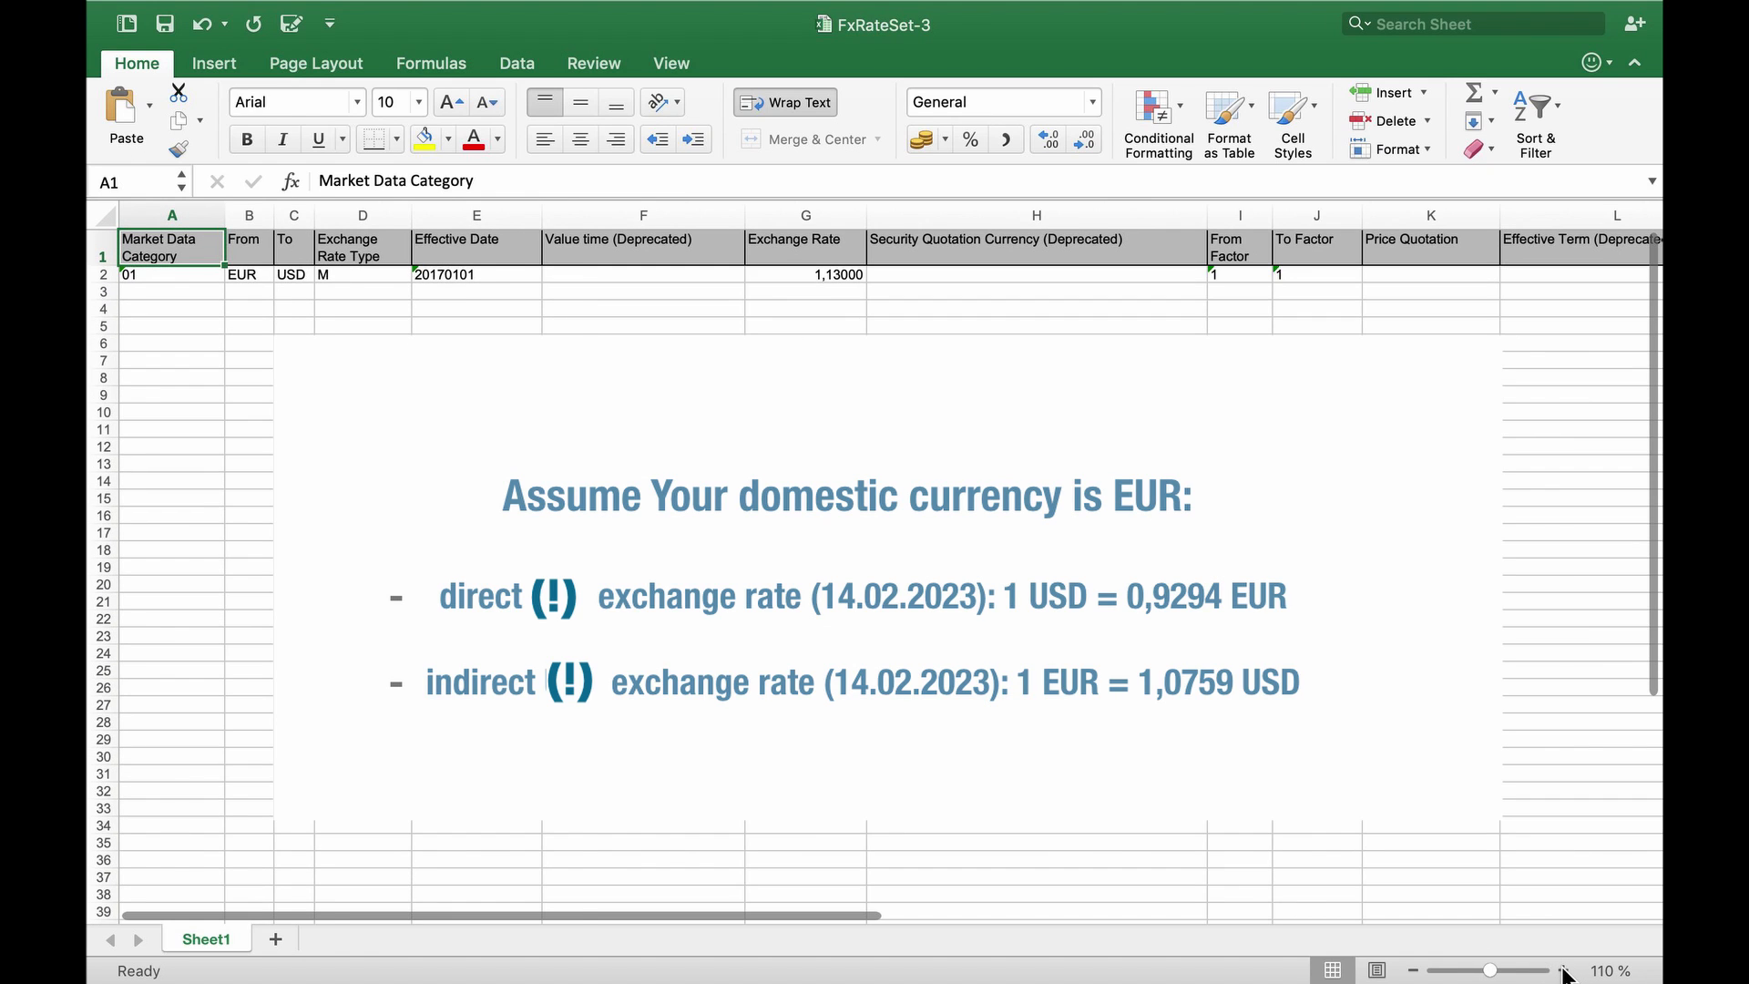
pyautogui.click(1564, 970)
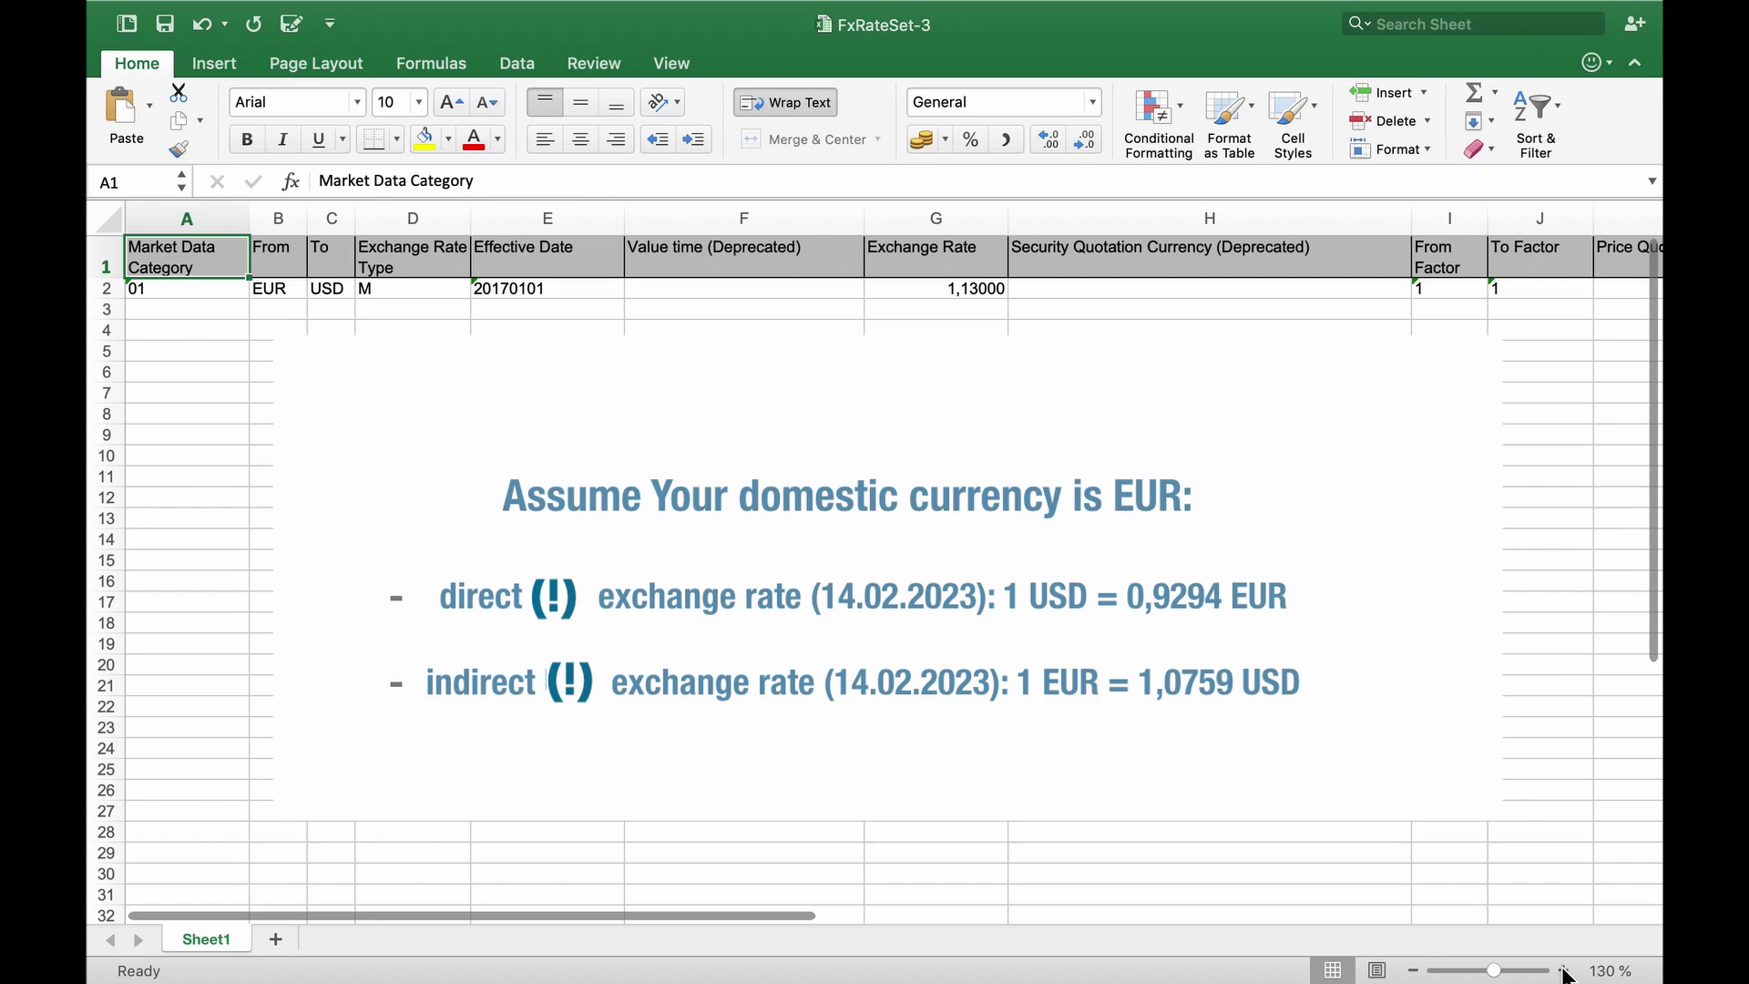
pyautogui.moveTo(1412, 219)
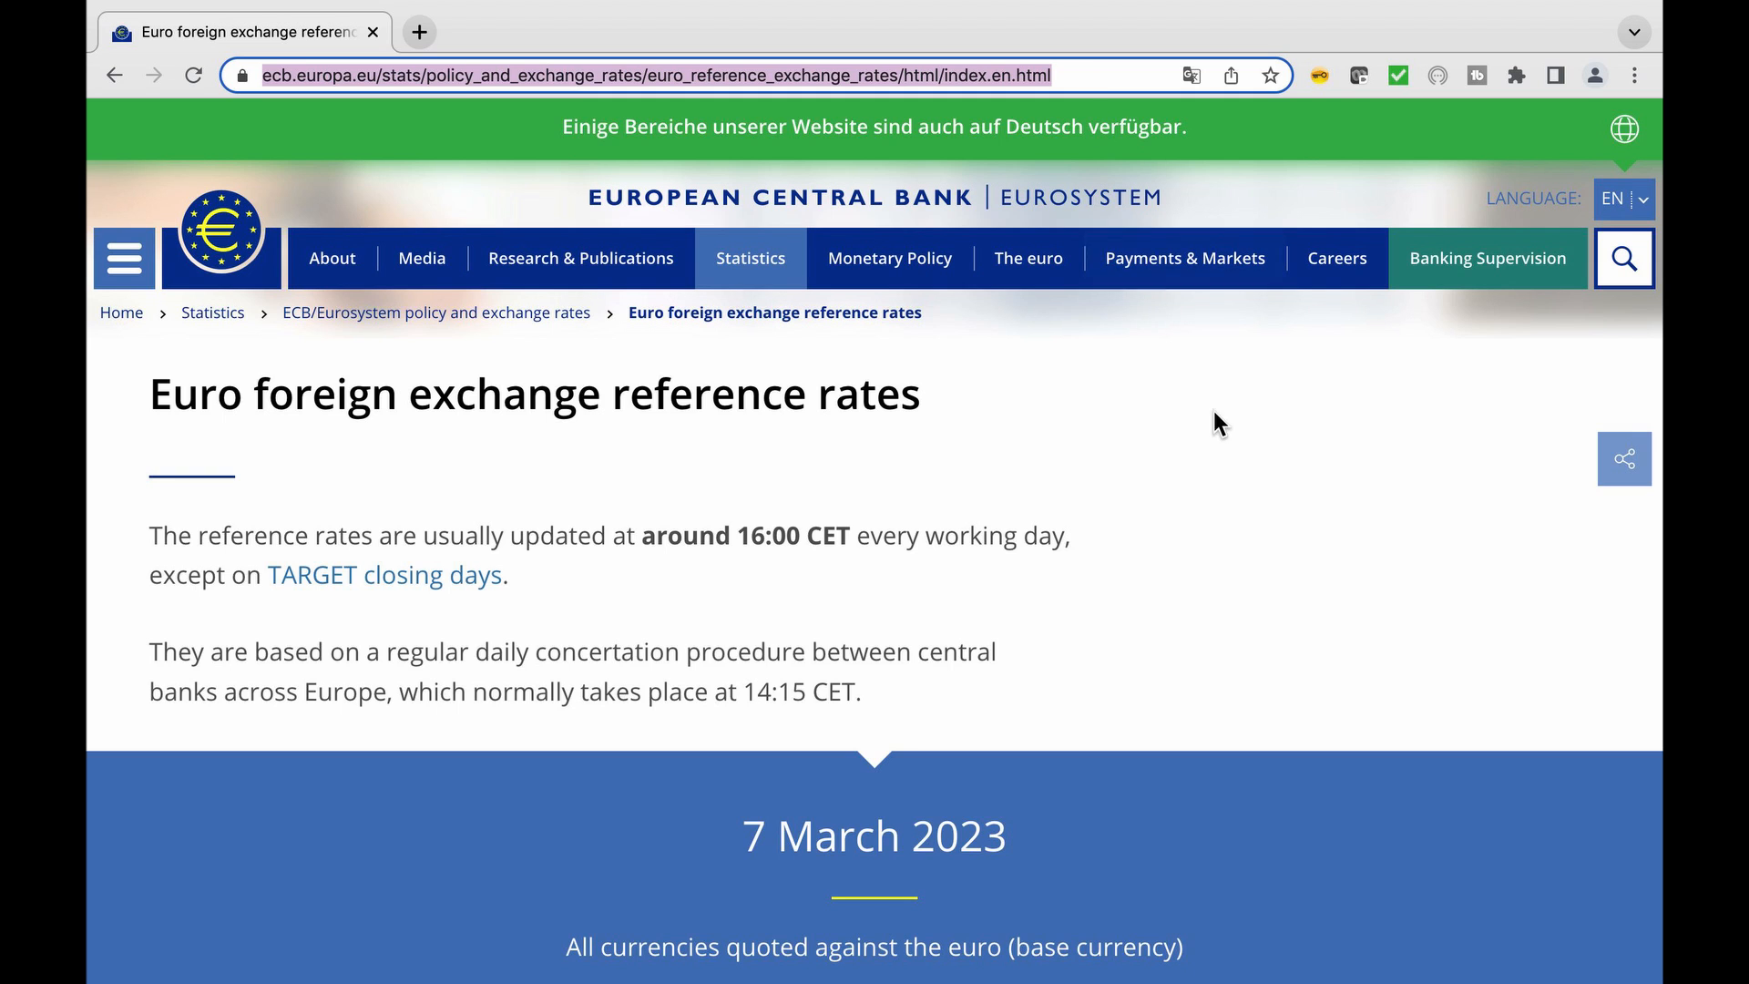
# - Pick 14 February 2023 on the ECB rates page and download the time series CSV
pyautogui.scroll(-3)
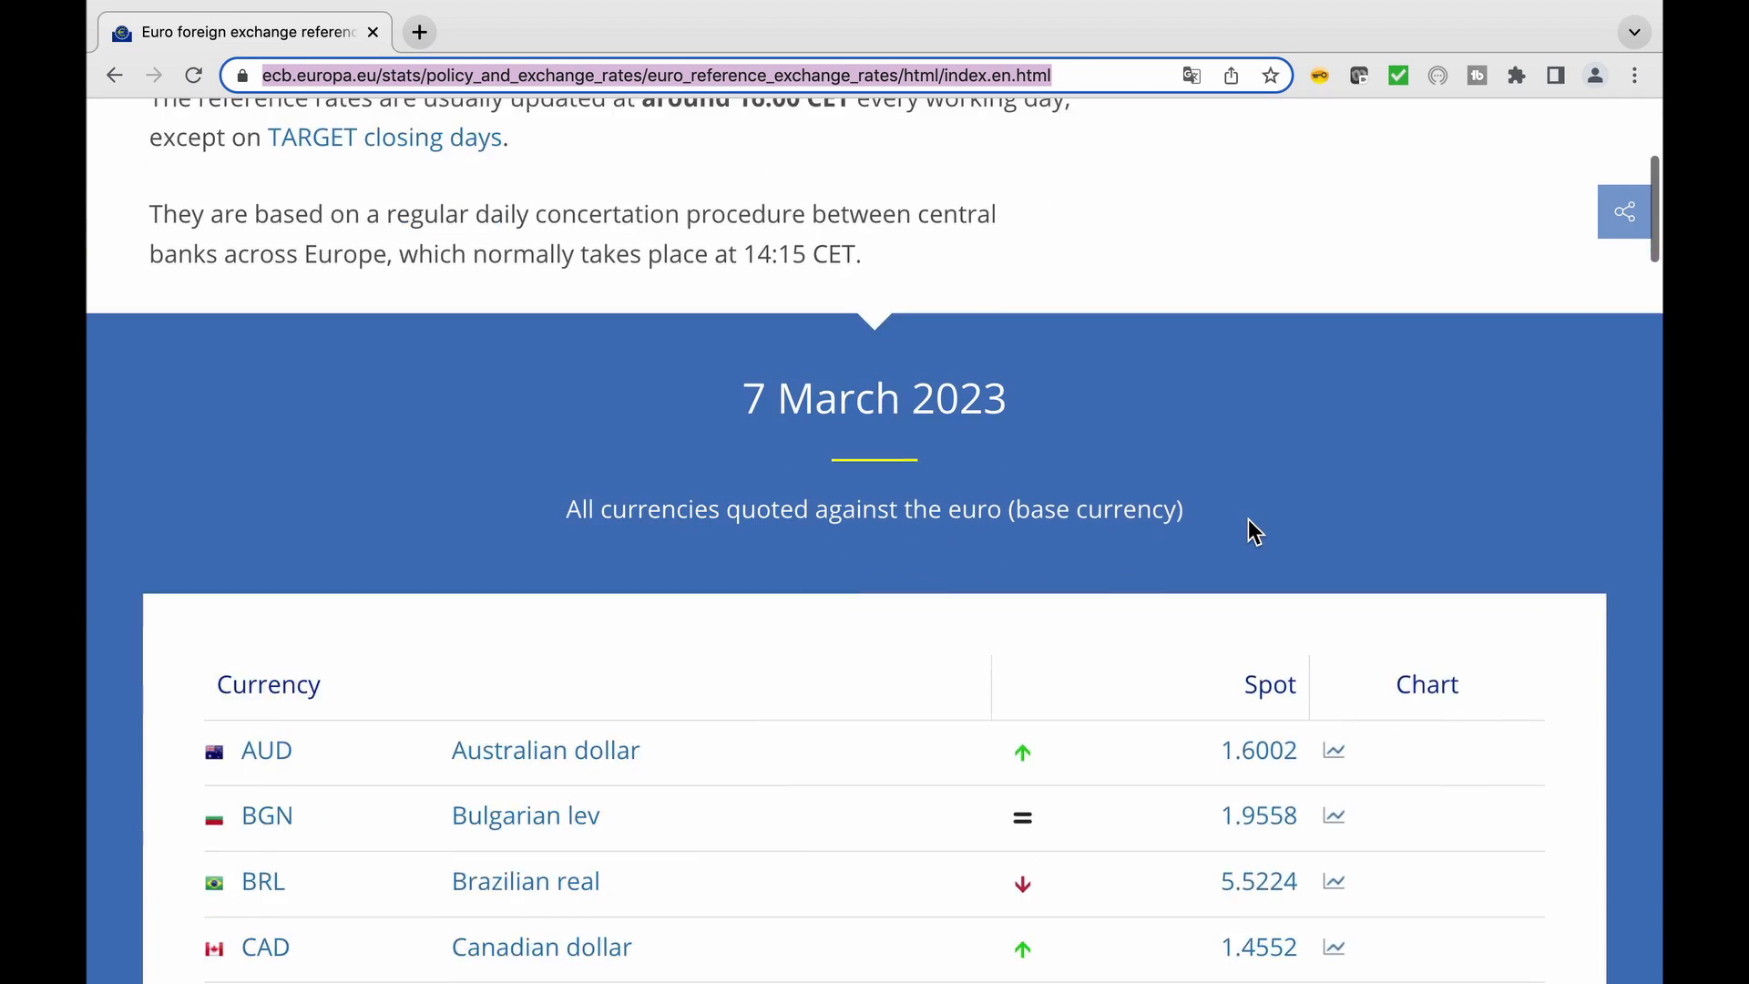
pyautogui.scroll(-3)
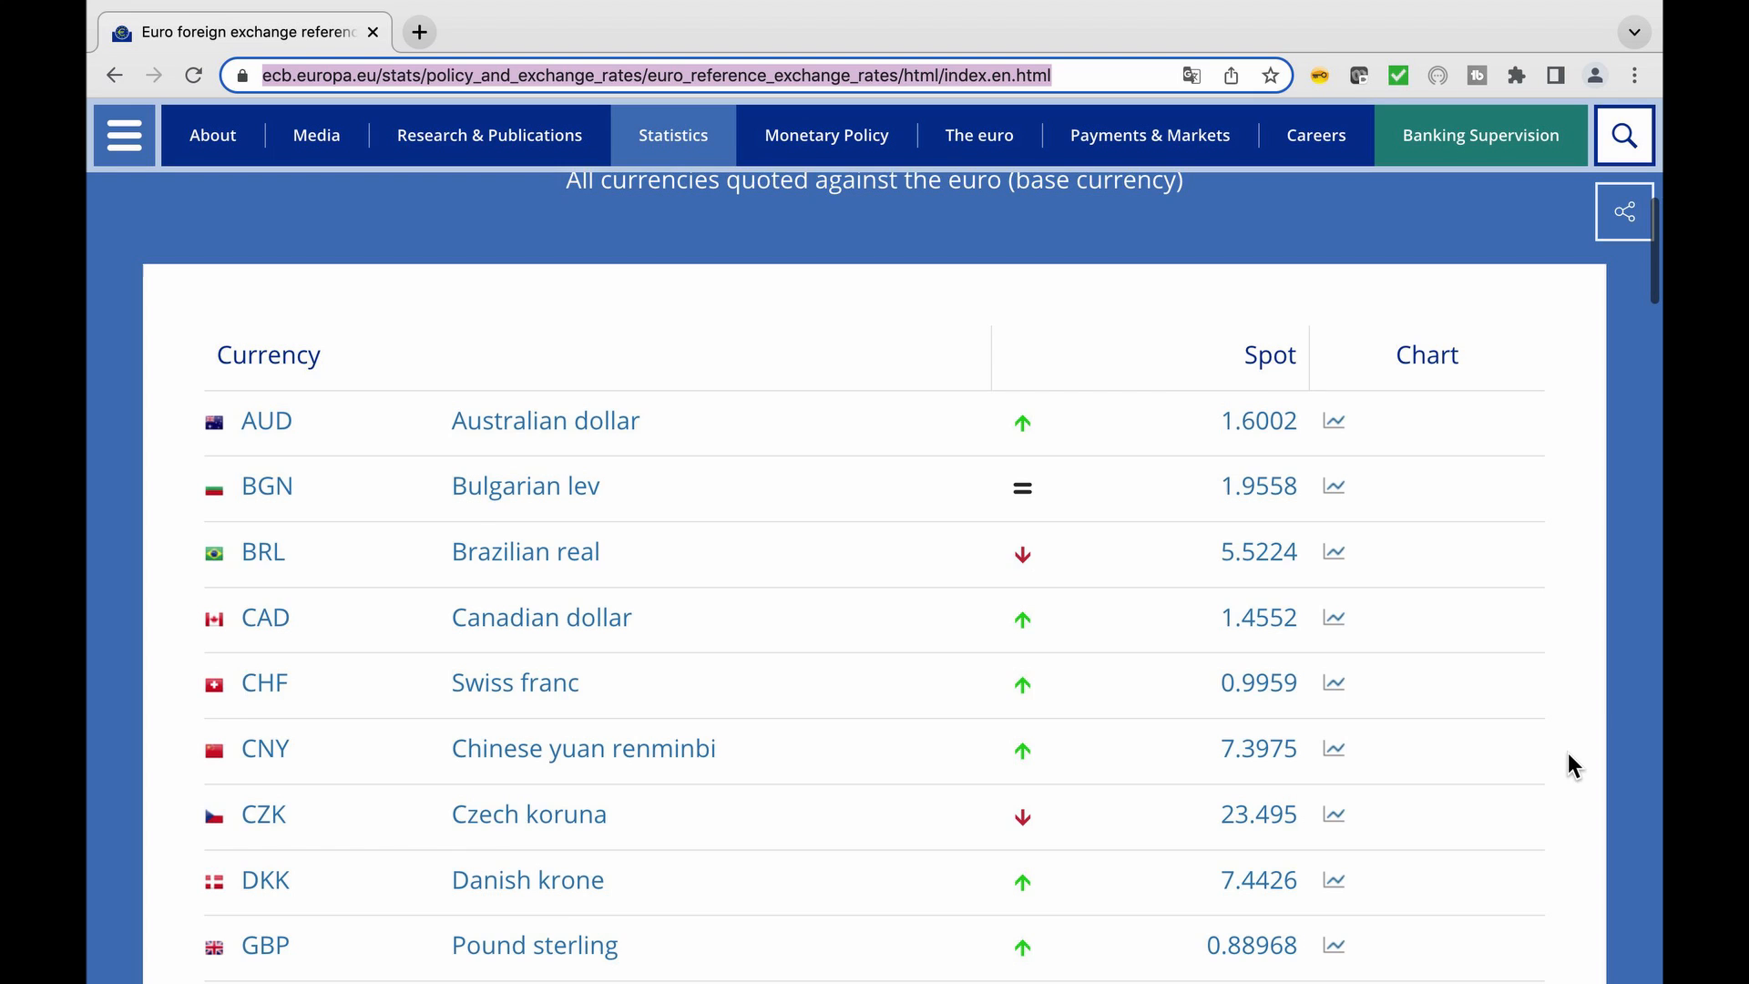
pyautogui.scroll(-3)
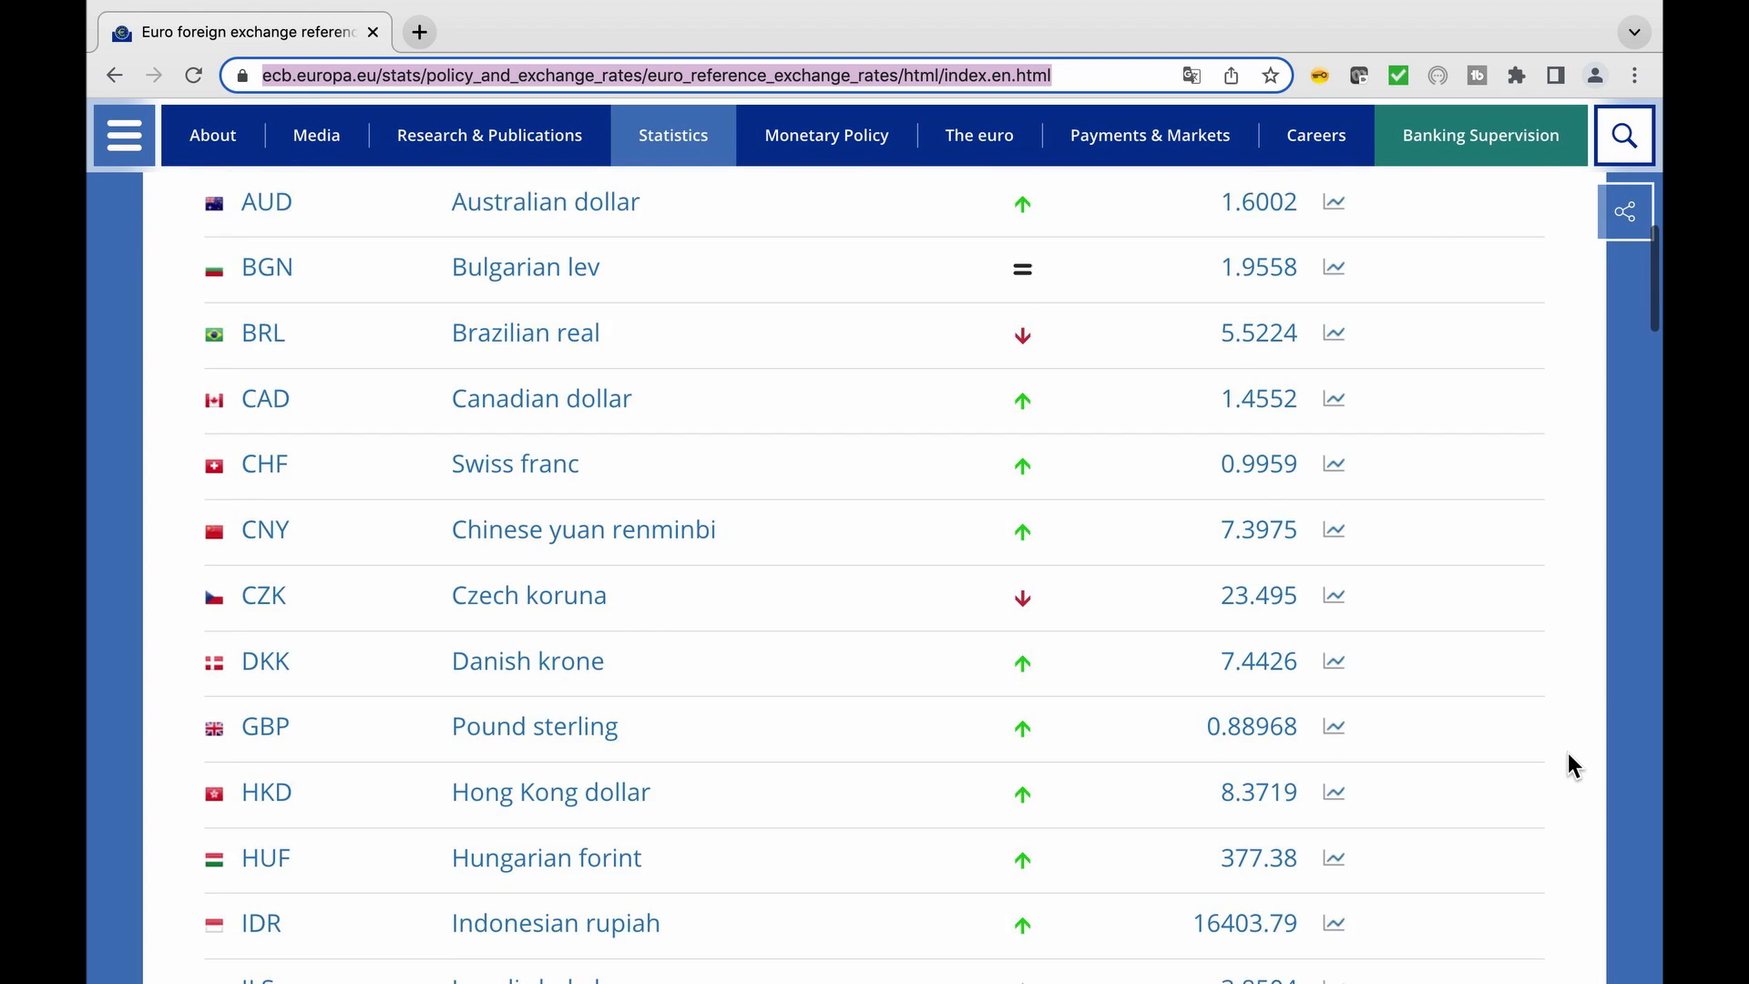
pyautogui.scroll(-3)
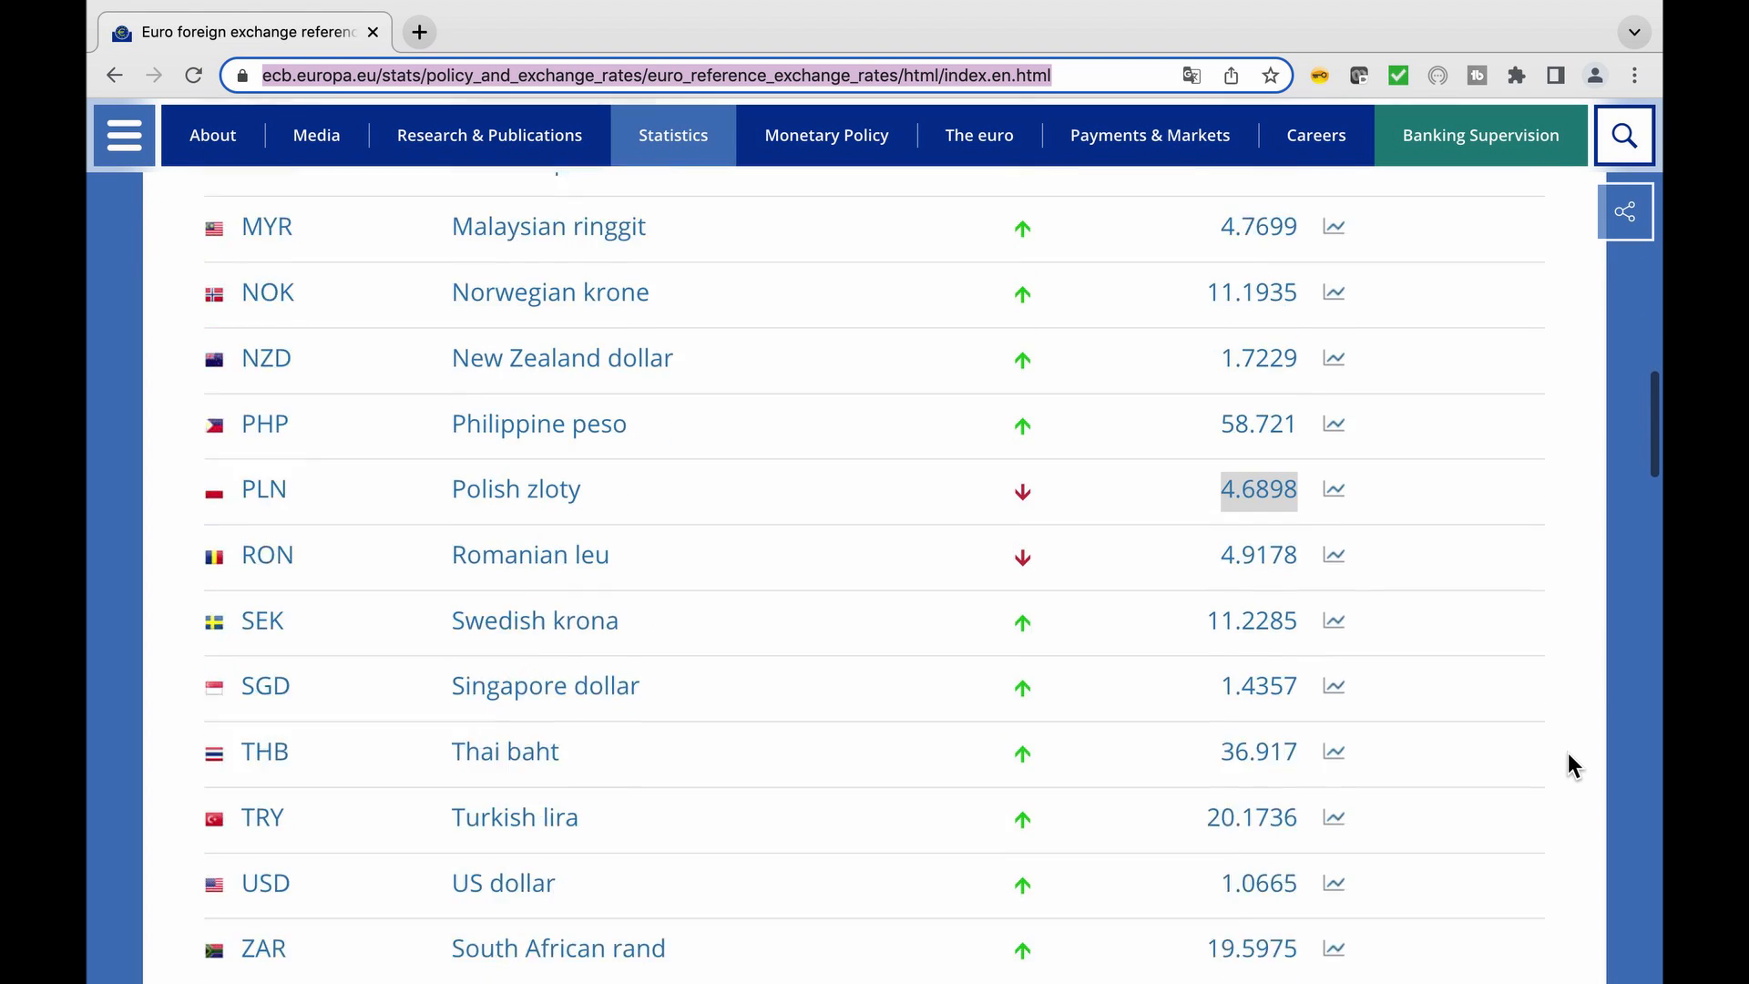
pyautogui.scroll(-3)
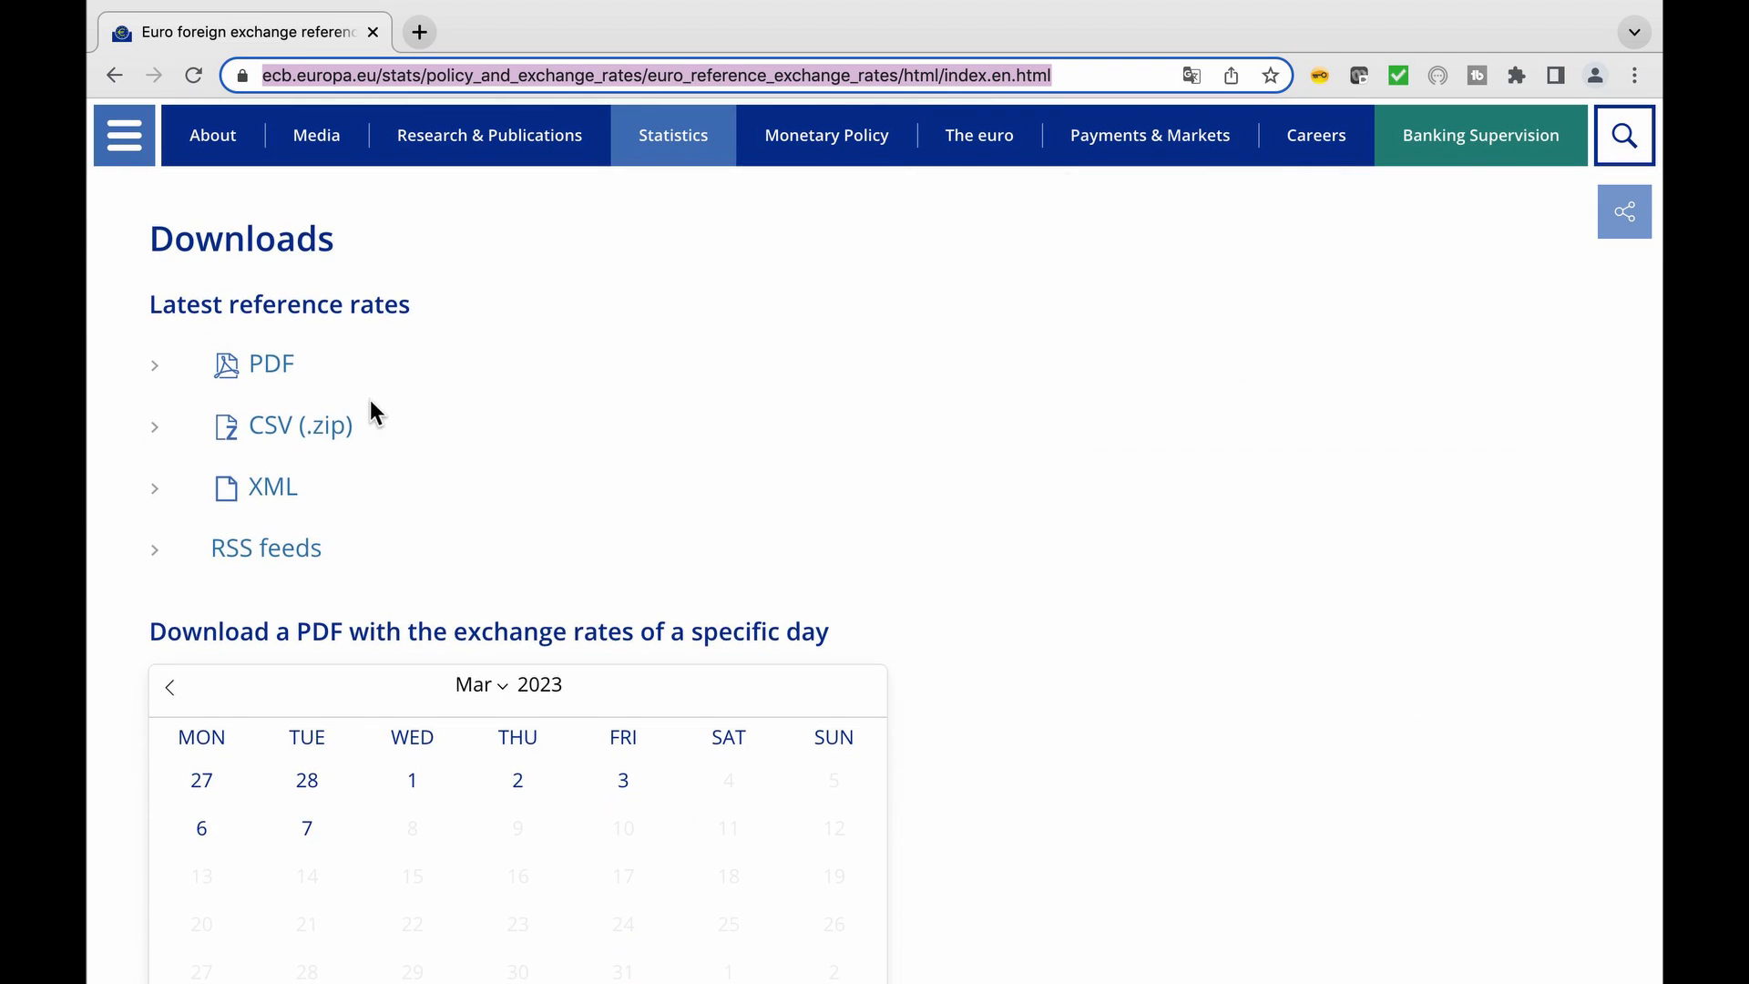
pyautogui.moveTo(307, 435)
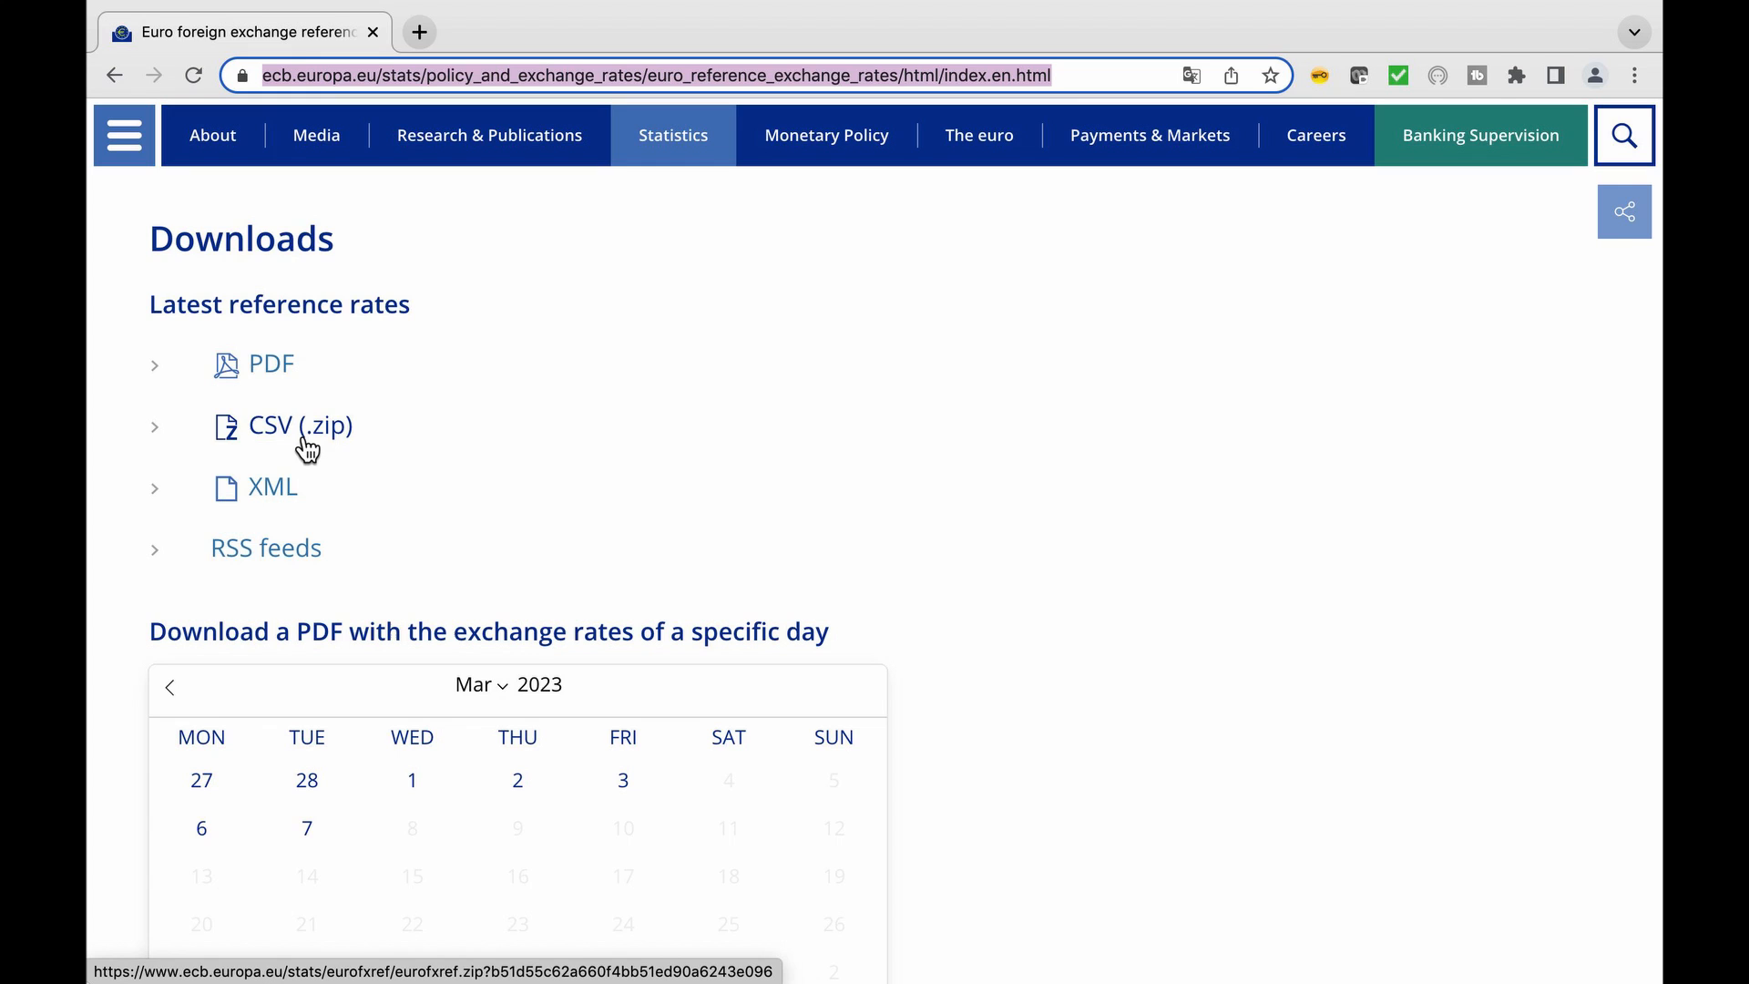
pyautogui.scroll(-3)
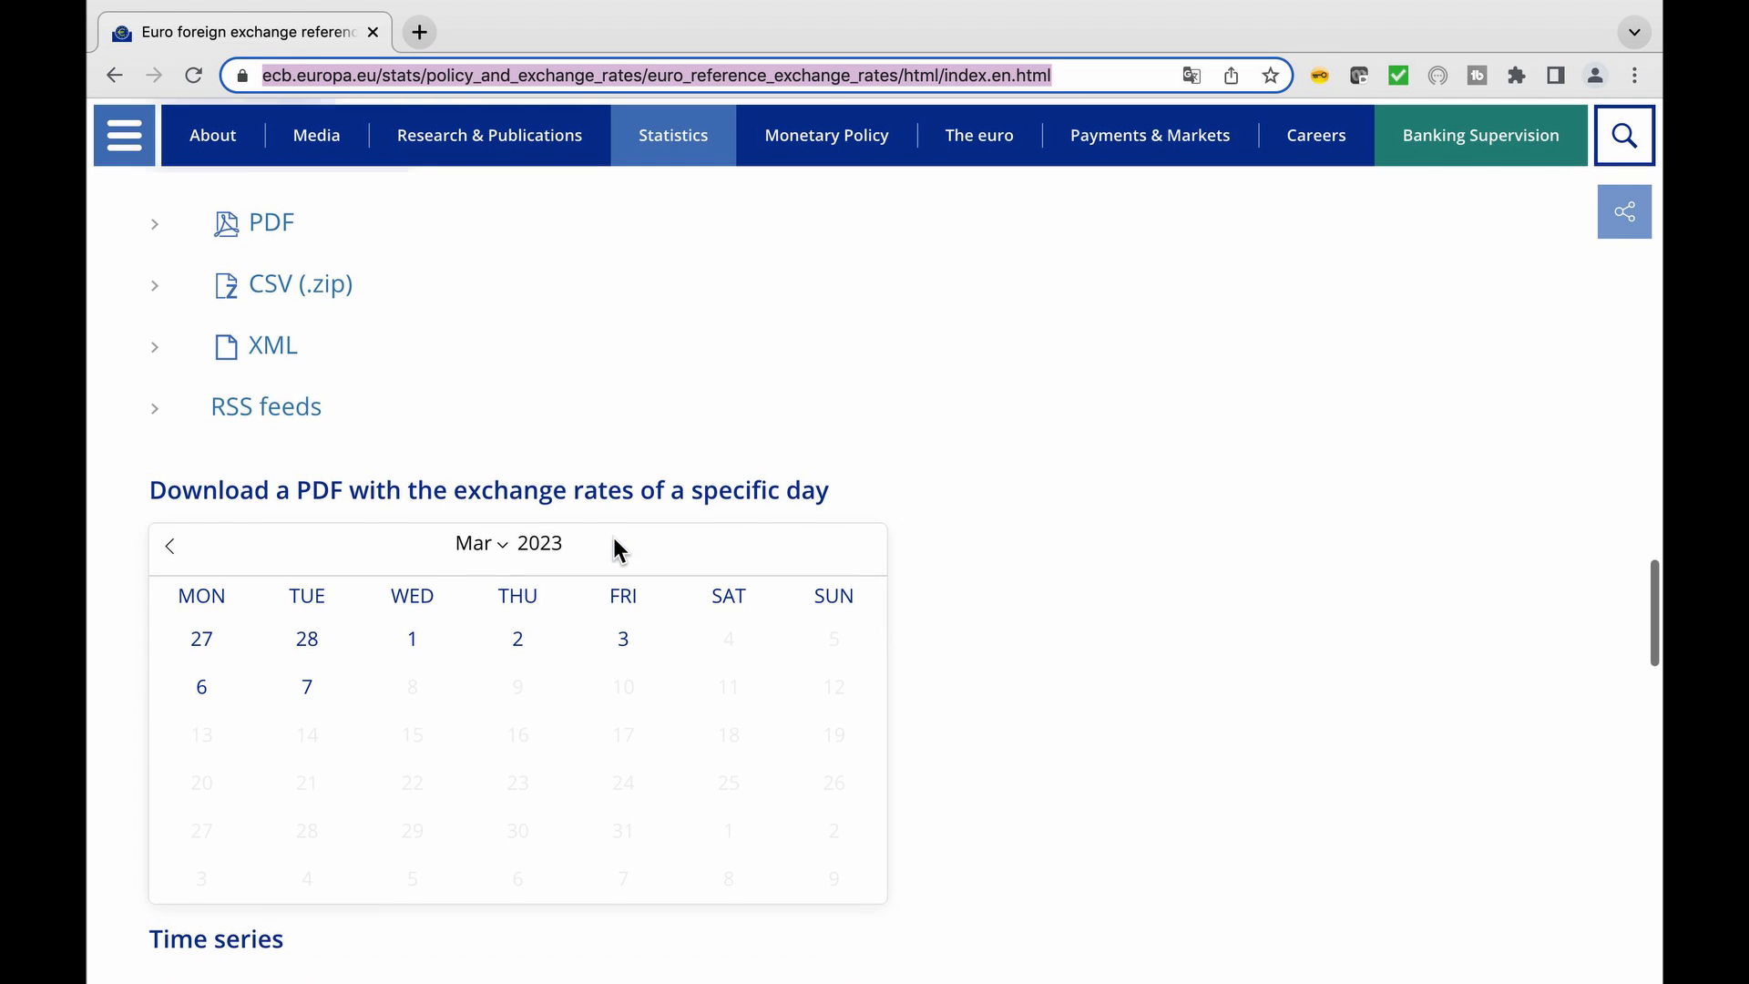
pyautogui.click(473, 543)
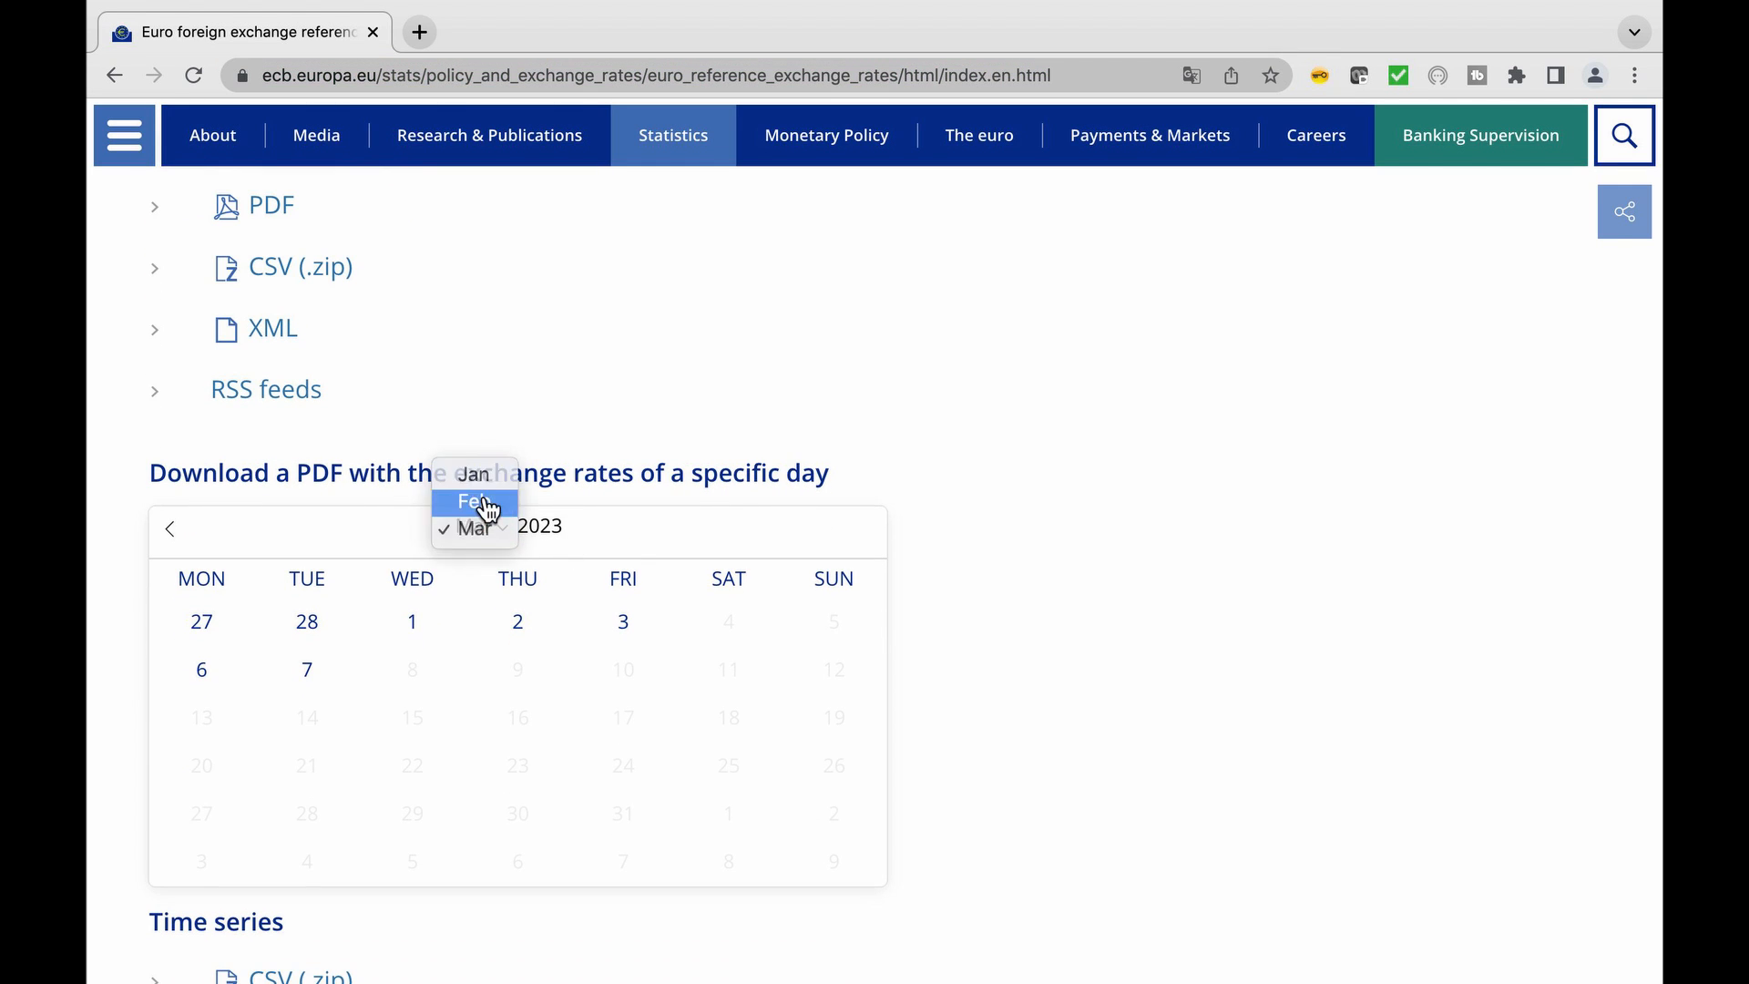
pyautogui.click(473, 500)
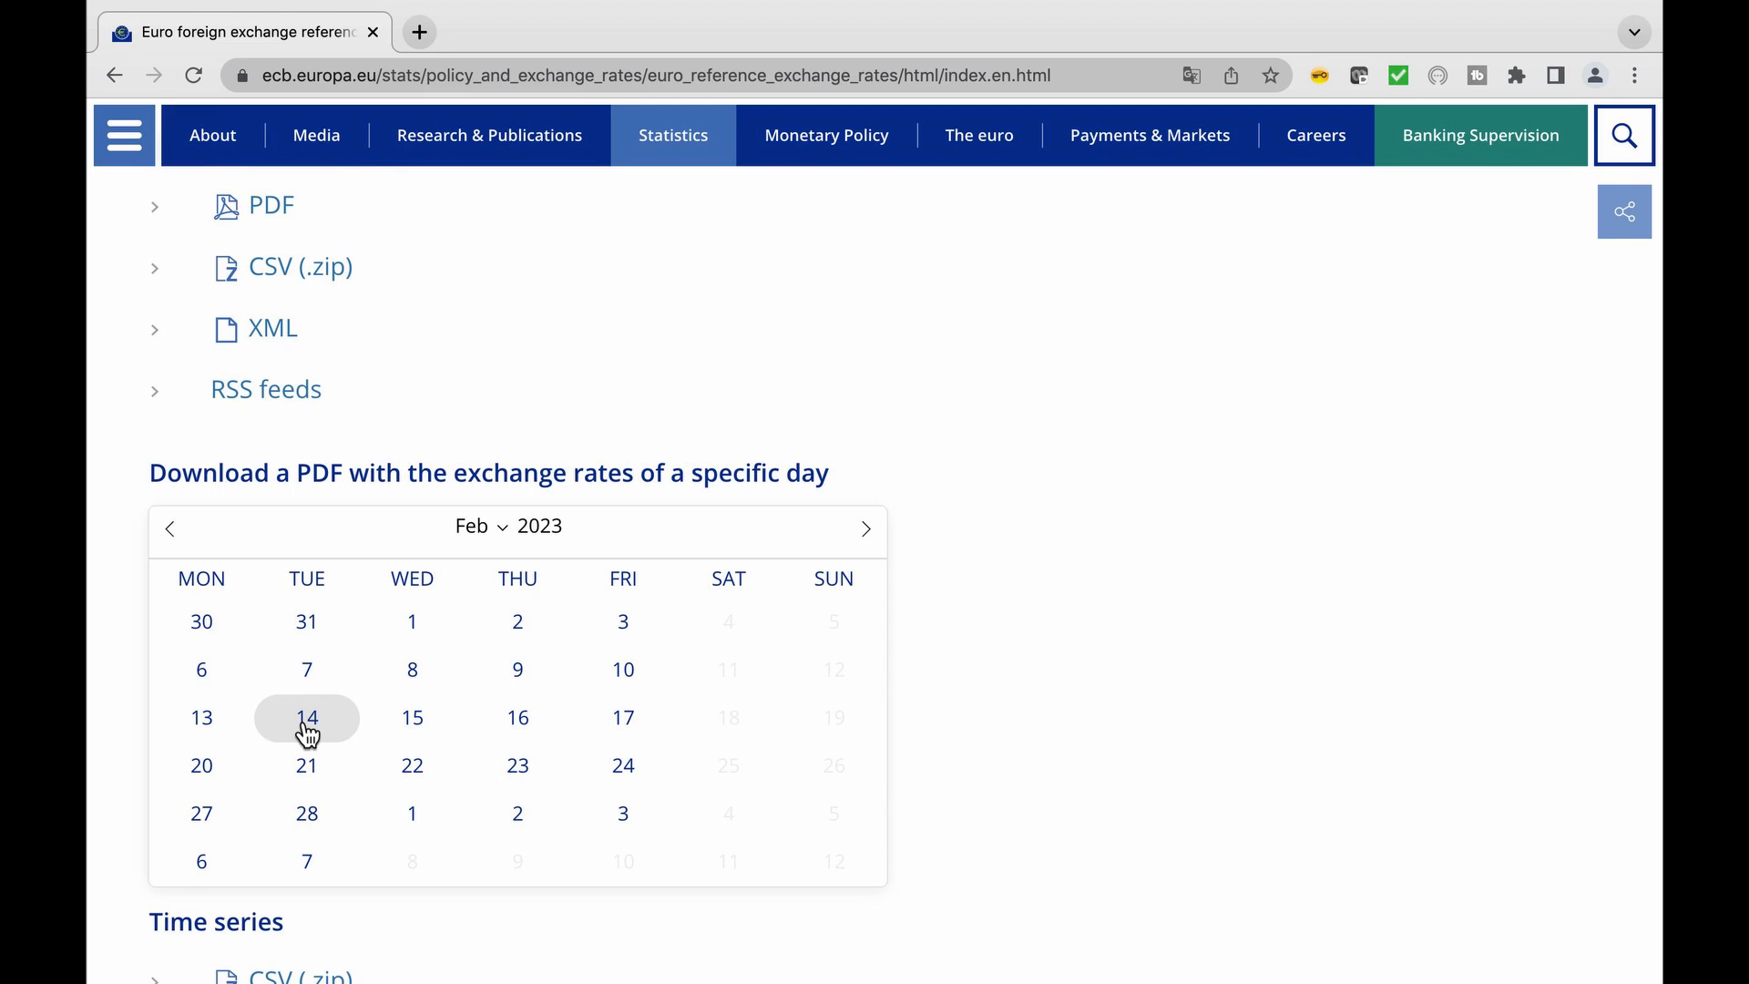
pyautogui.click(307, 717)
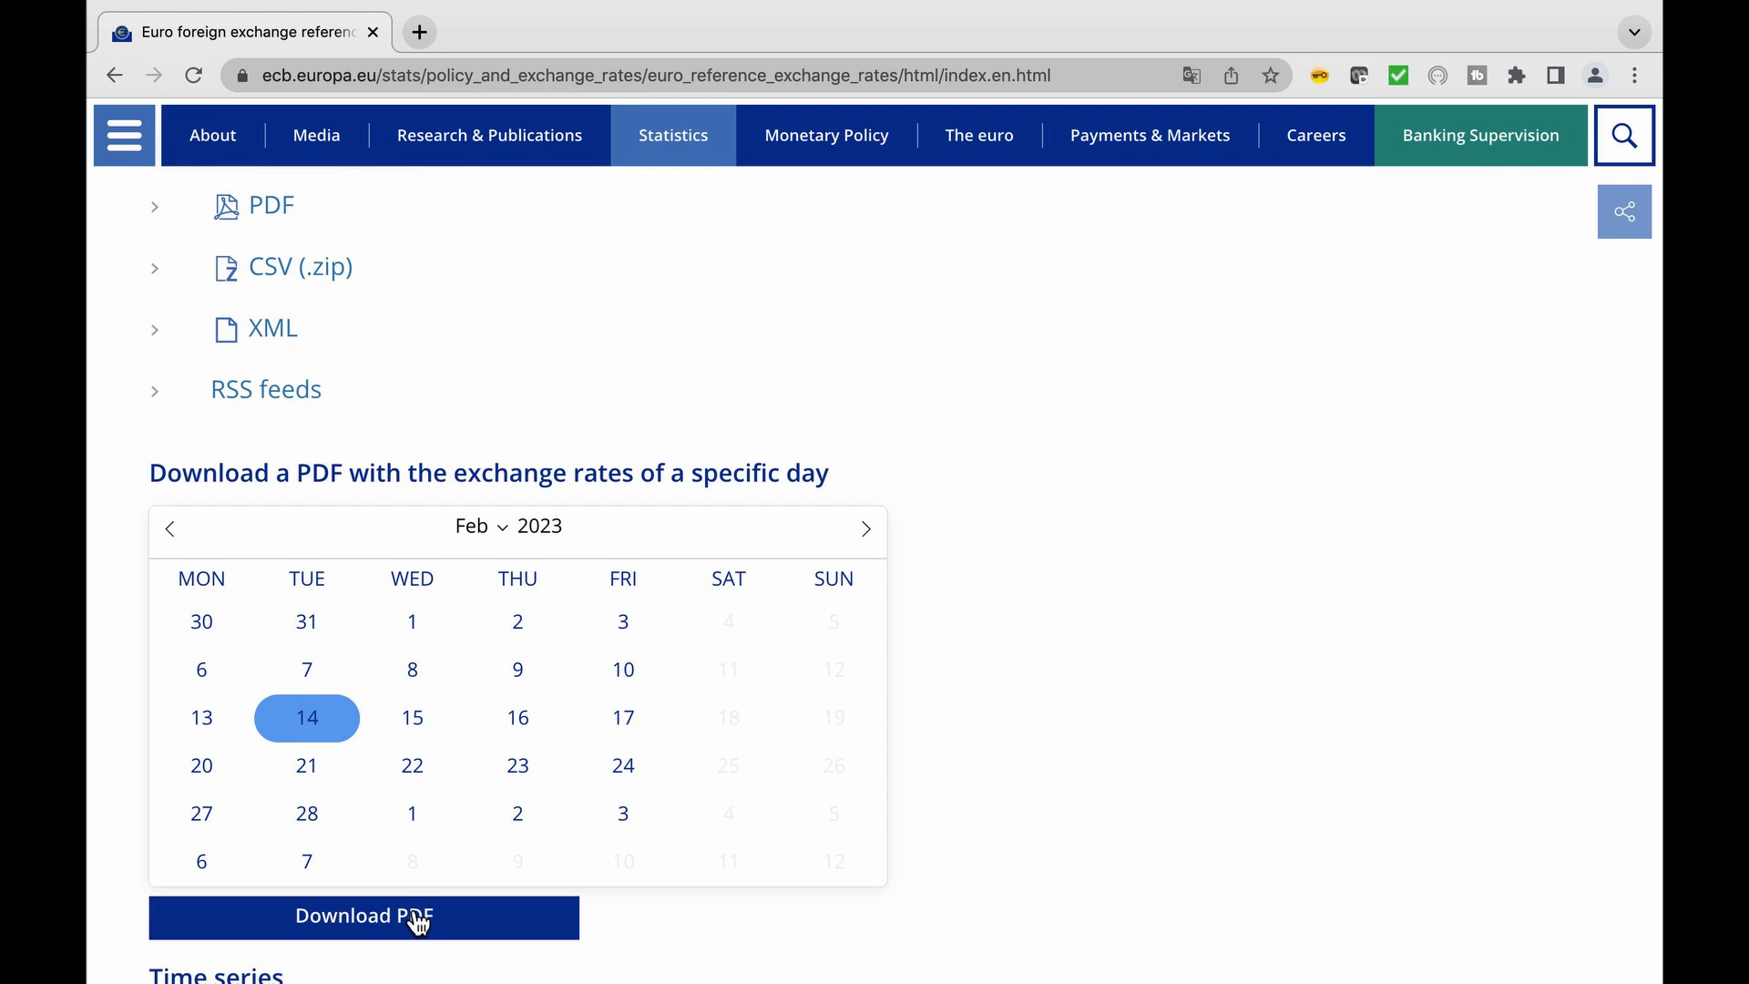
pyautogui.scroll(-3)
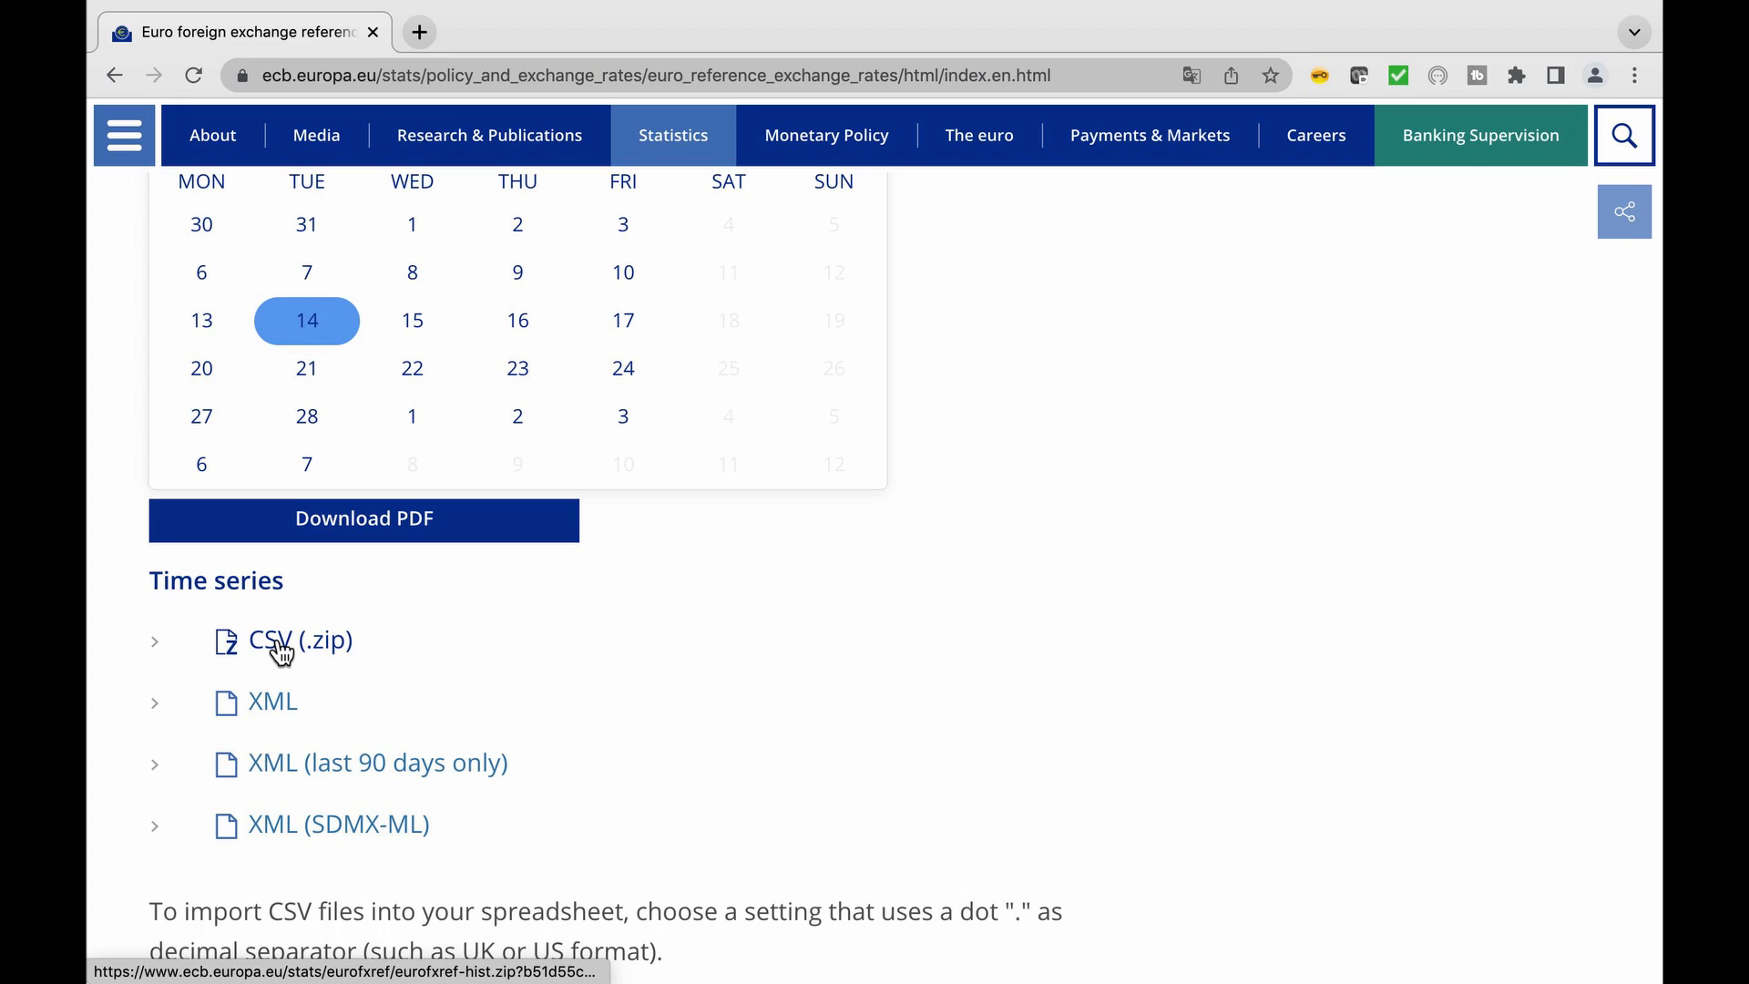
pyautogui.click(298, 640)
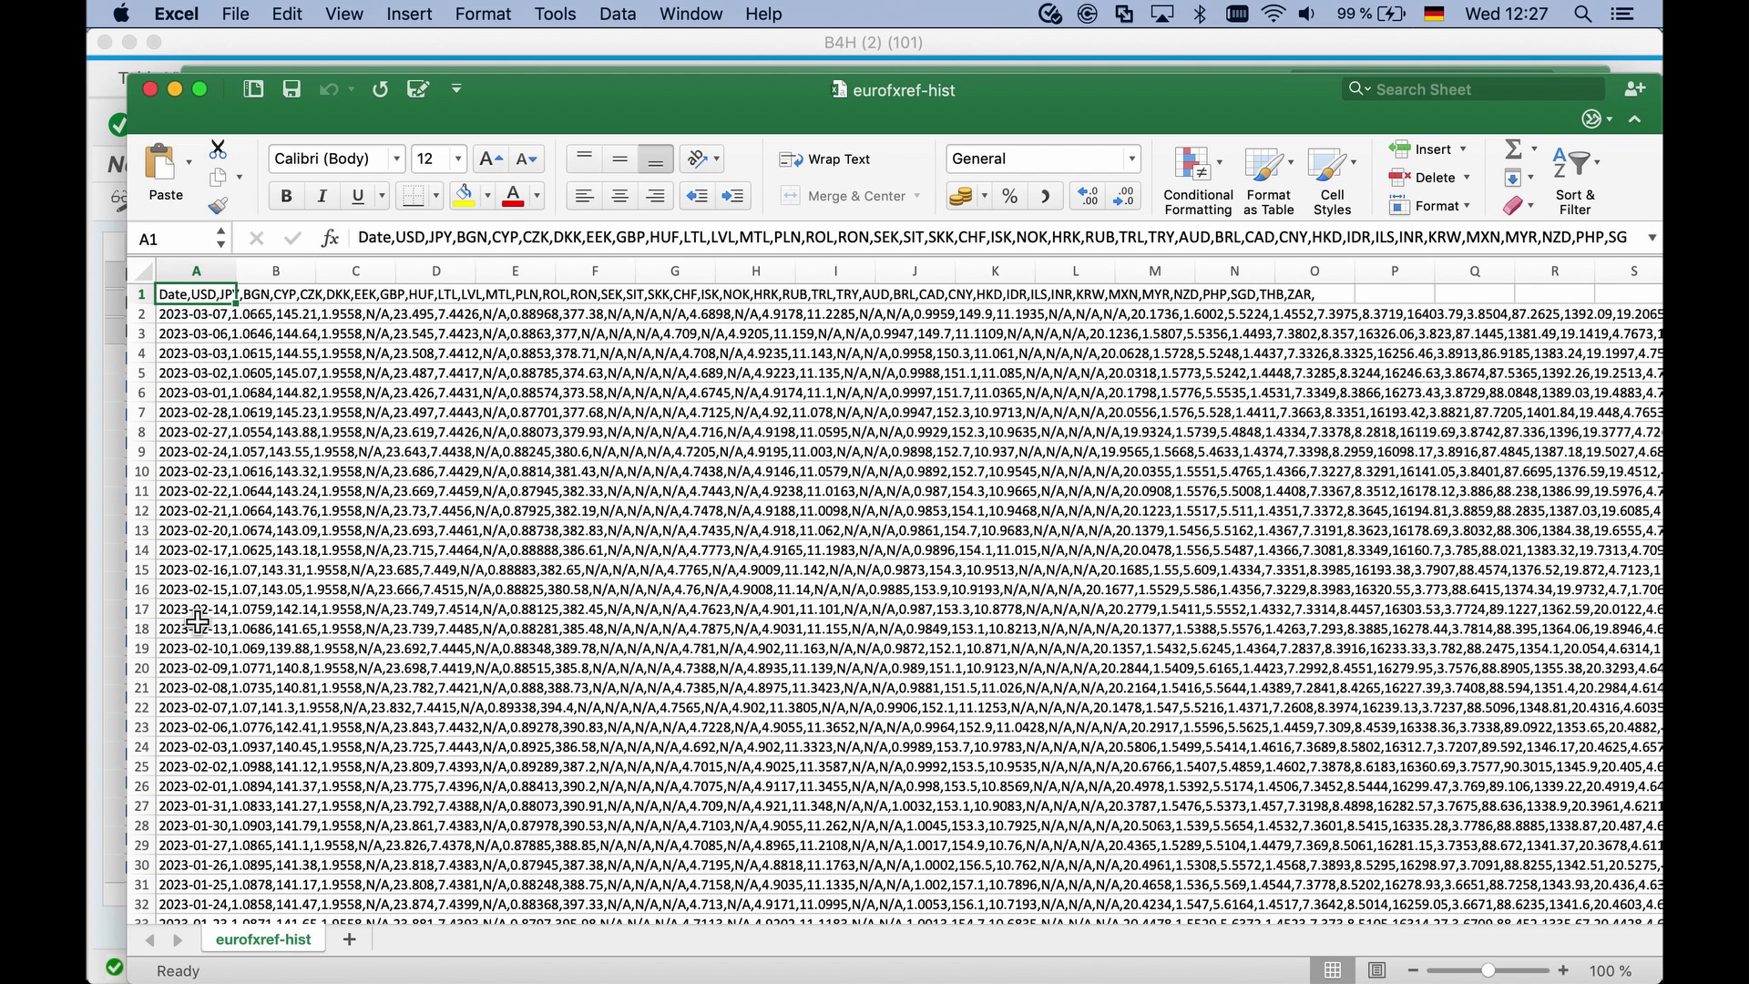
# - Select and open ExRates_indirect.xlsx from the exchange-rate files folder
pyautogui.click(194, 611)
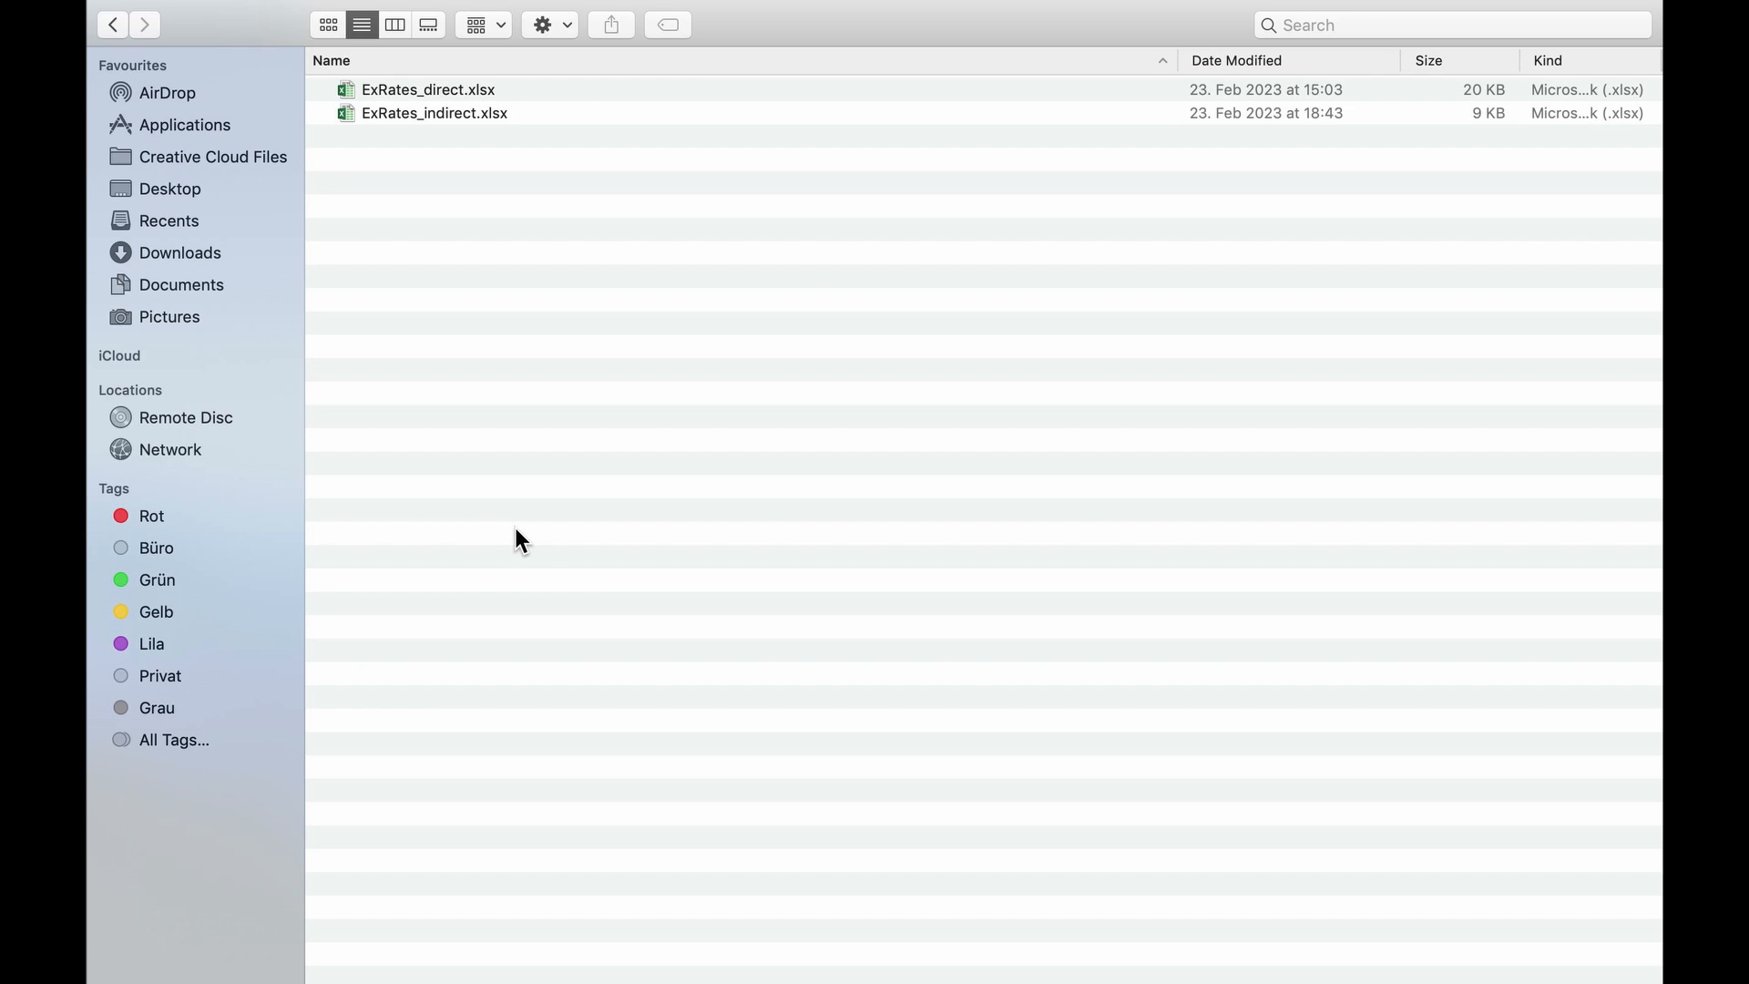
pyautogui.moveTo(435, 247)
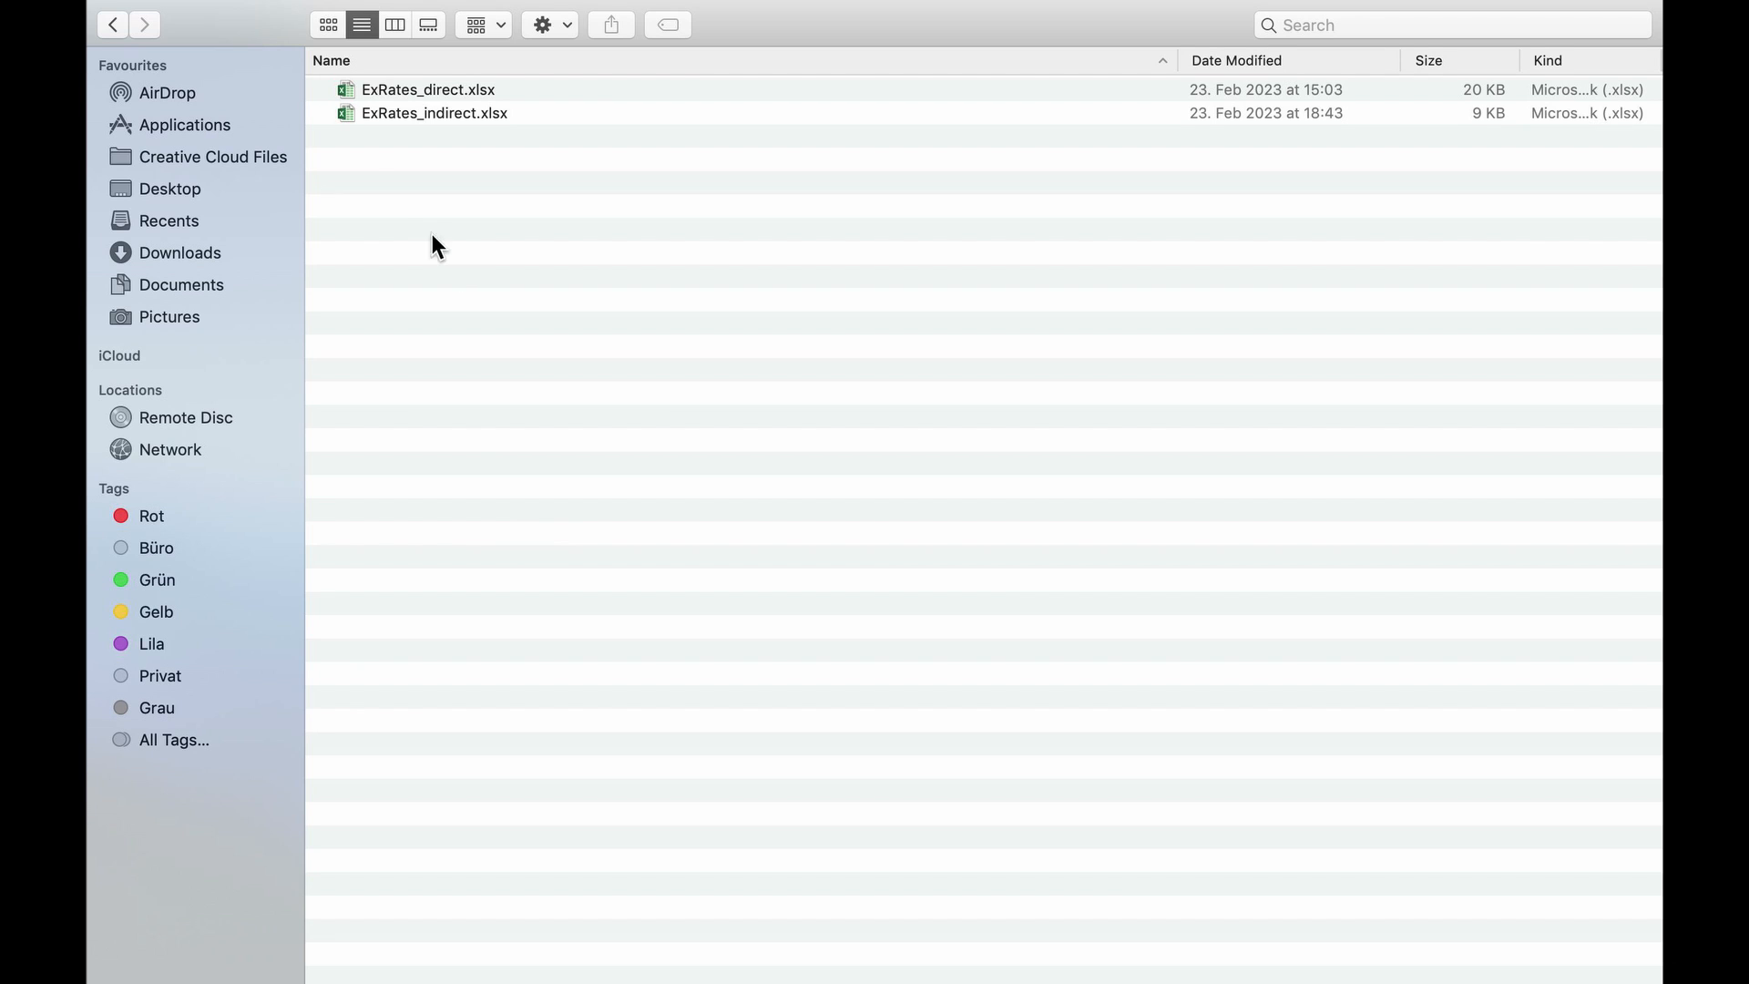
pyautogui.click(435, 113)
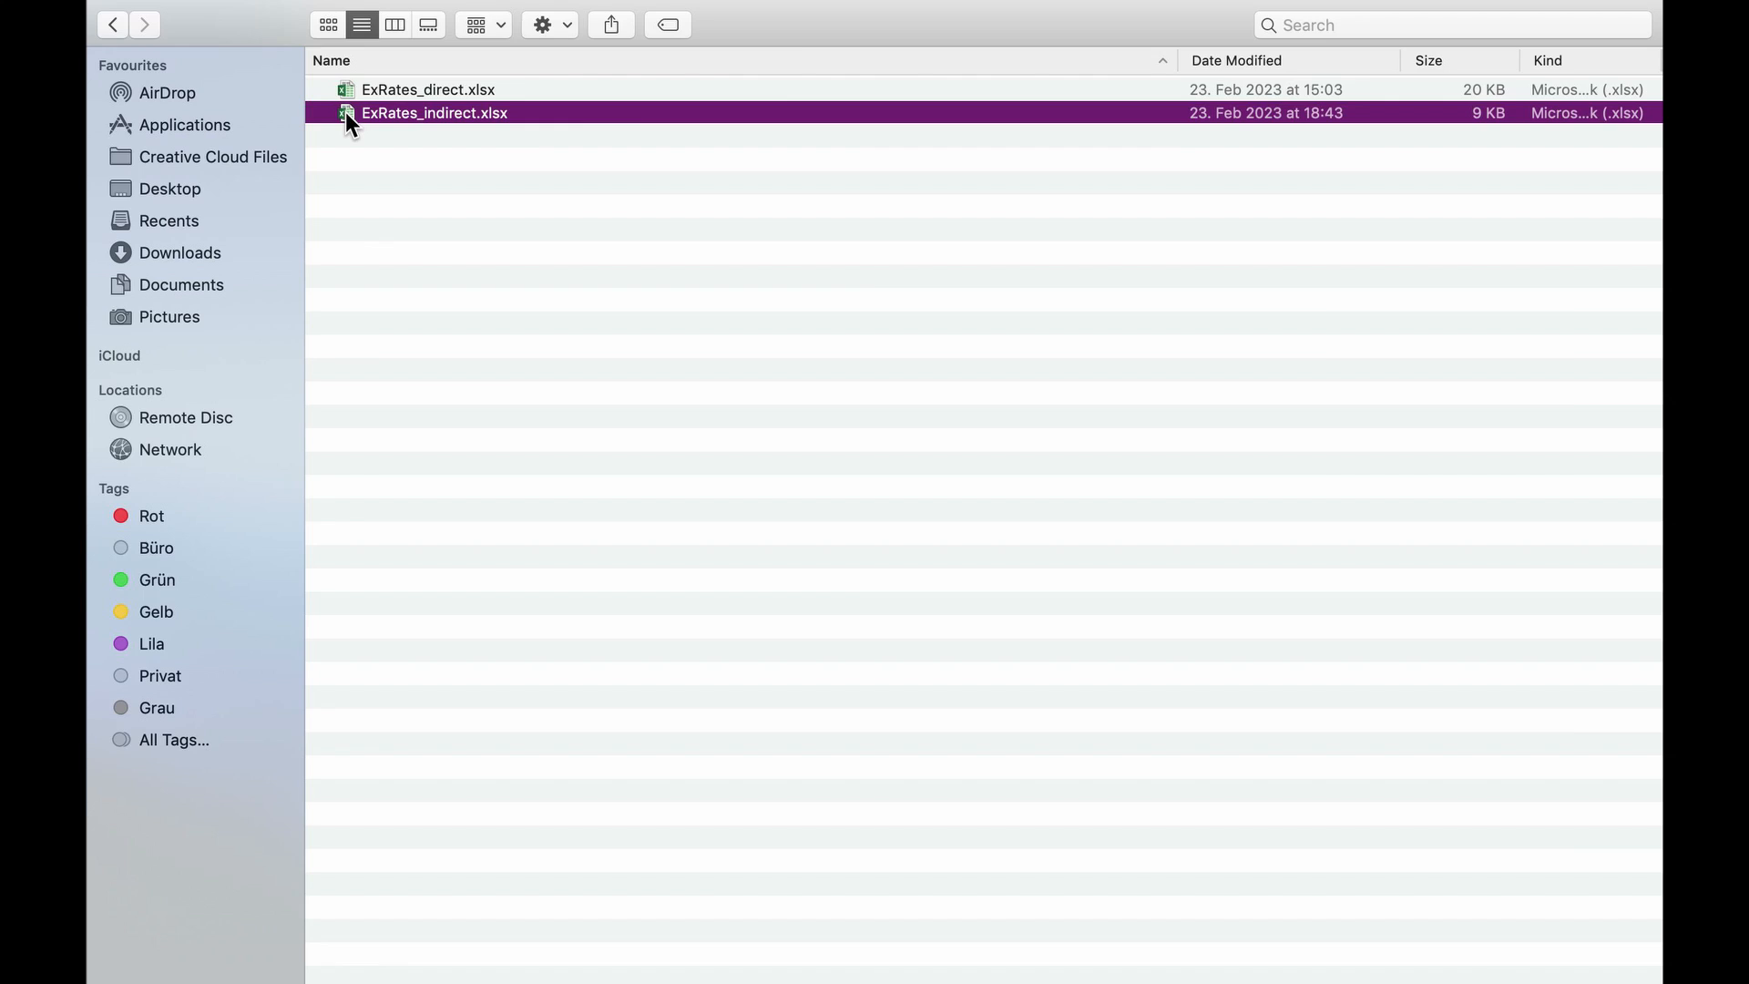
pyautogui.doubleClick(433, 113)
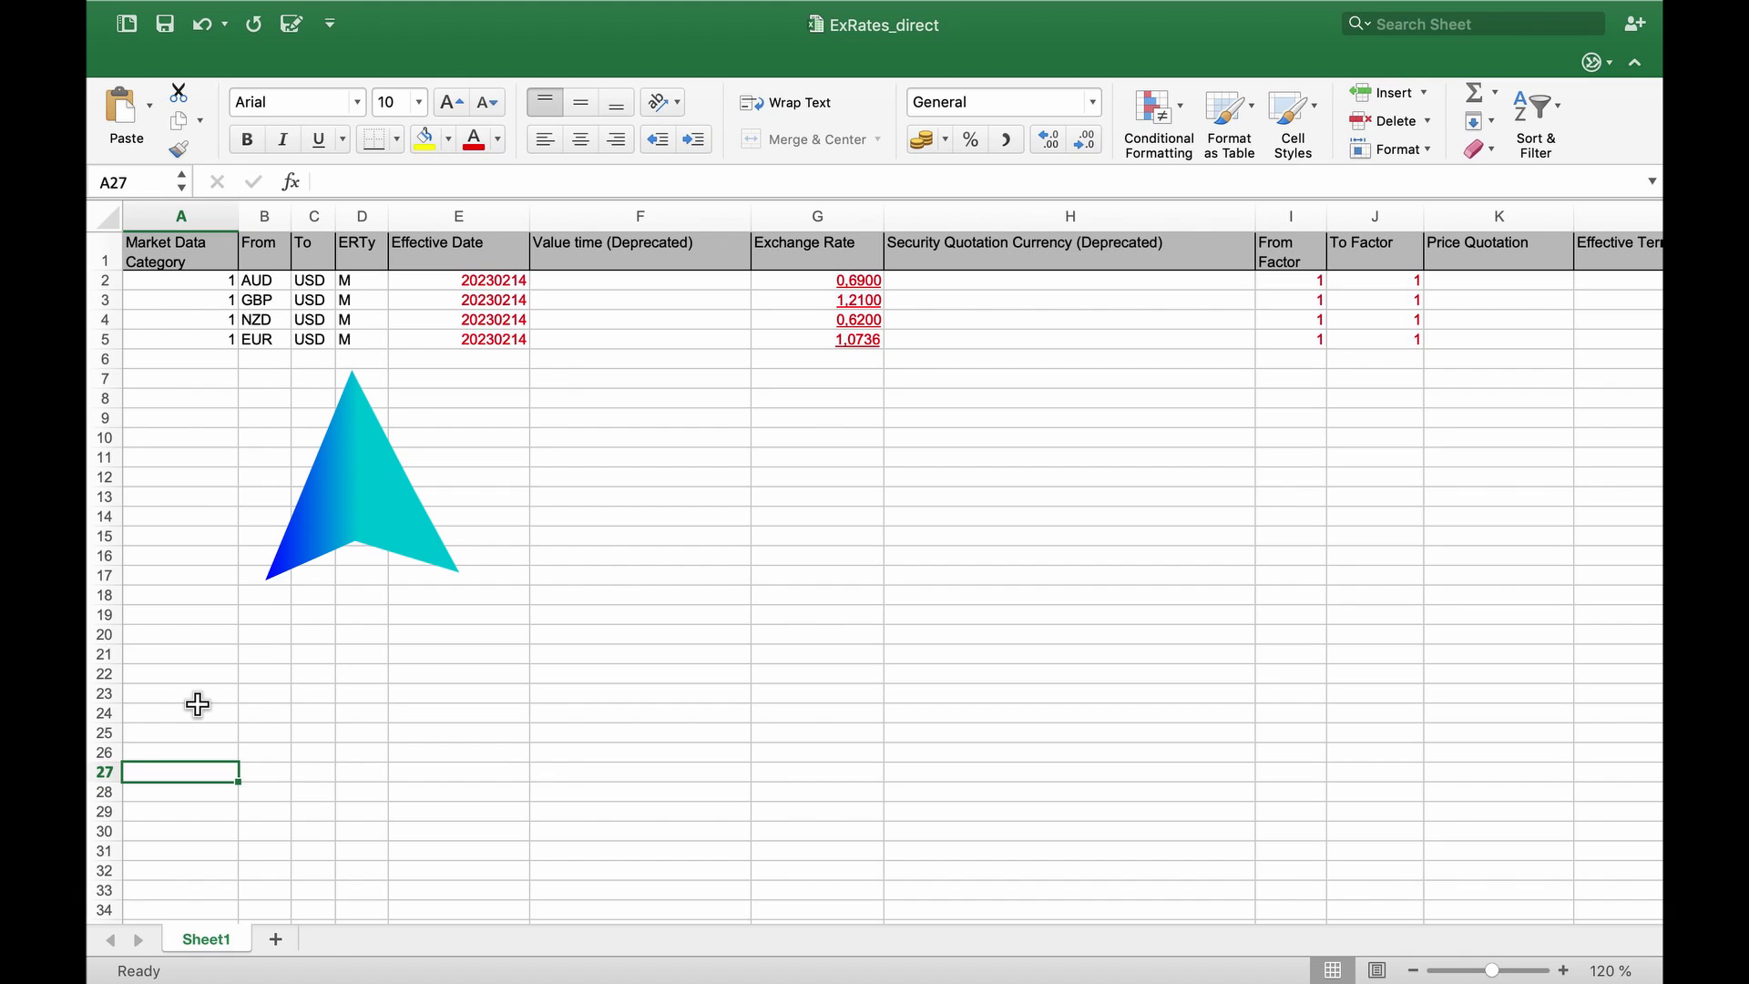
# - Review the AUD, GBP, NZD and EUR to USD rows, then return to the import app
pyautogui.moveTo(363, 468); pyautogui.dragTo(502, 468)
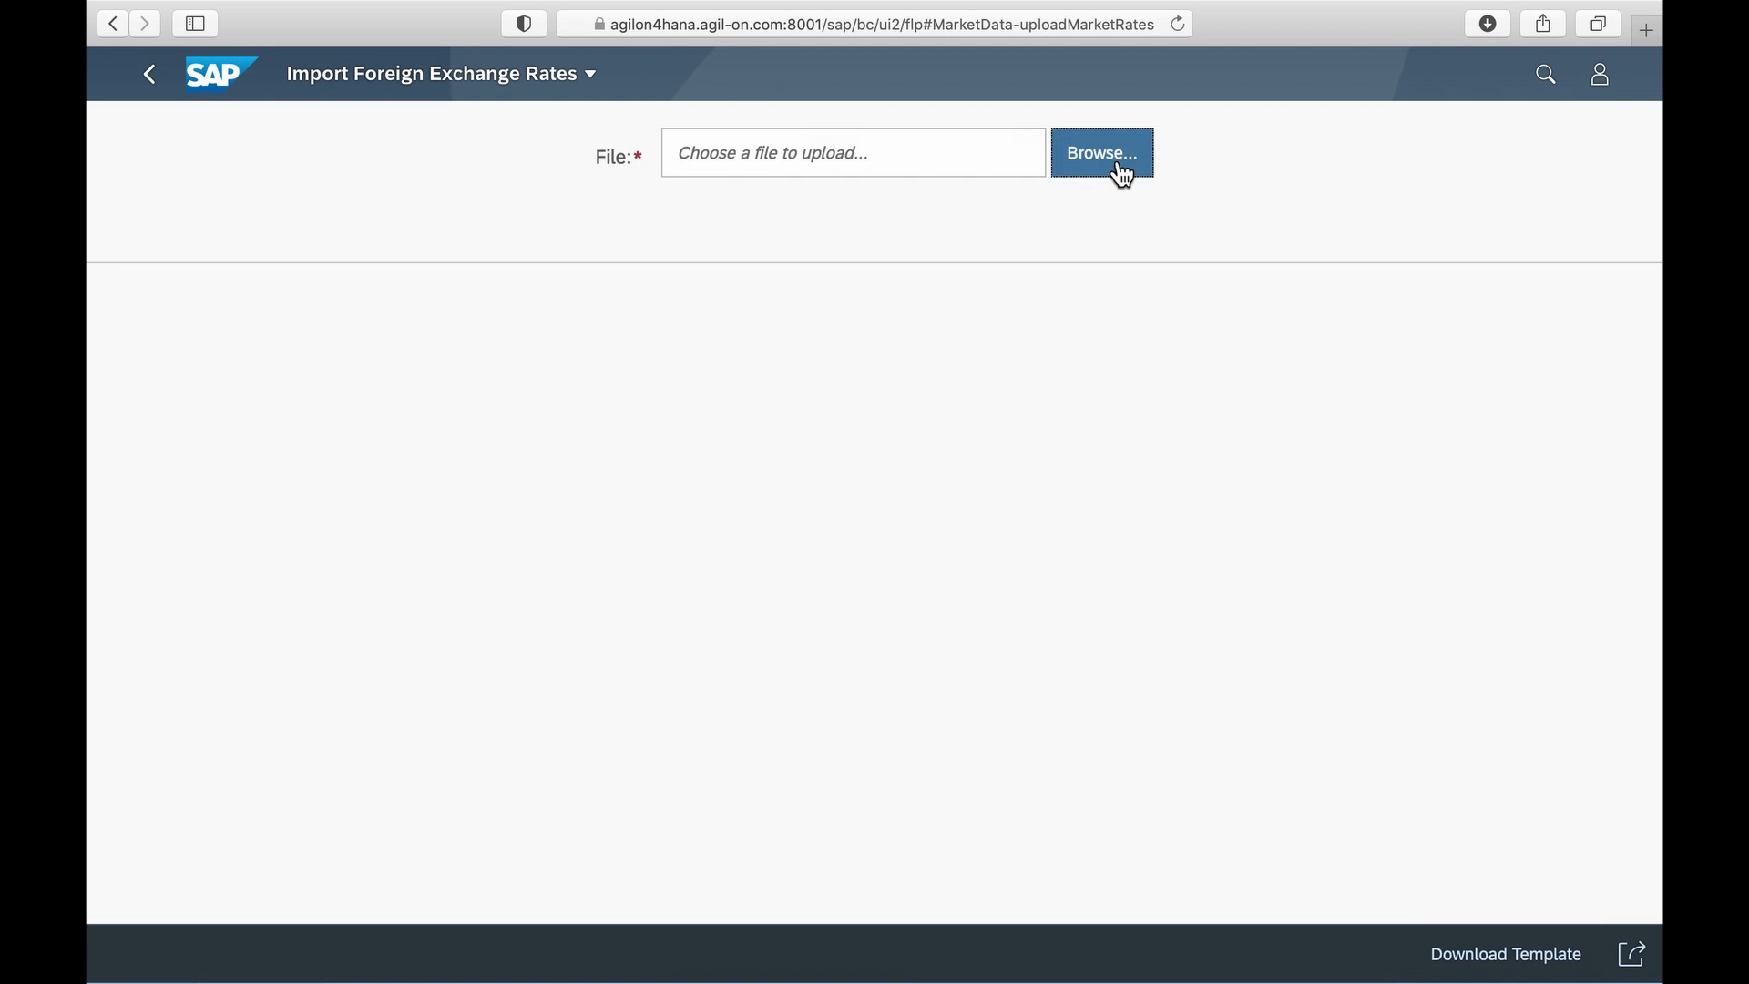
# - Upload ExRates_indirect.xlsx and import its six ready EUR rates
pyautogui.click(1101, 153)
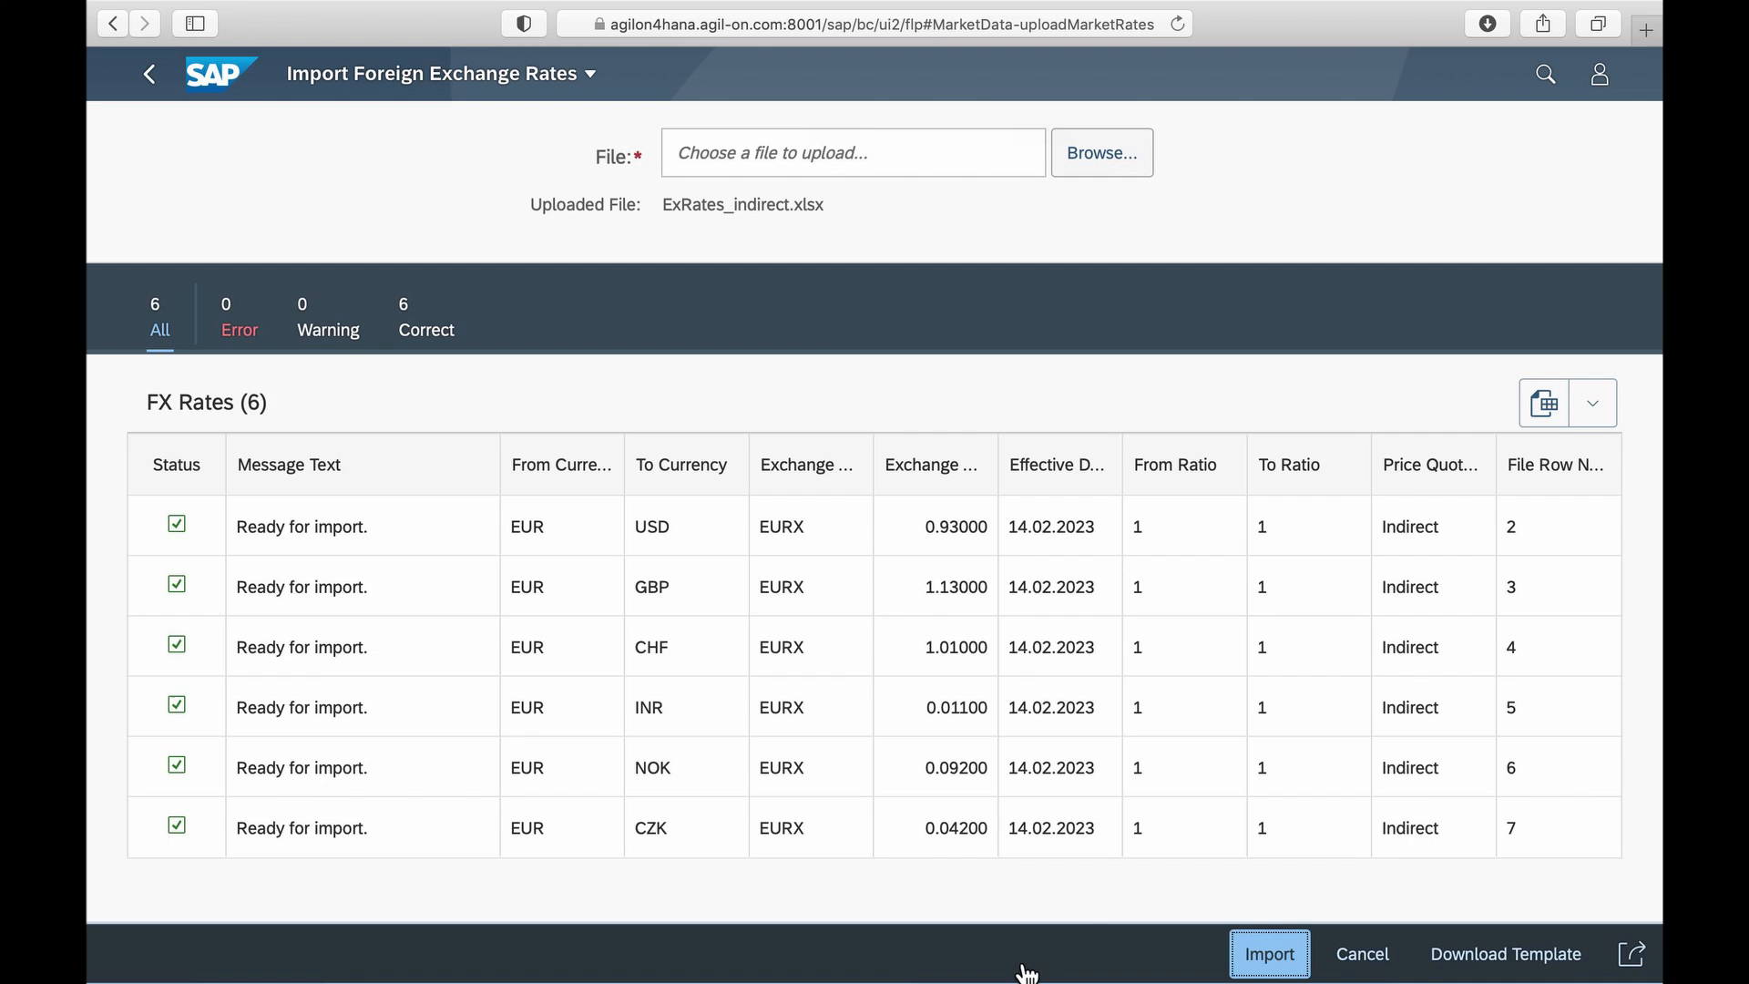
pyautogui.click(1269, 954)
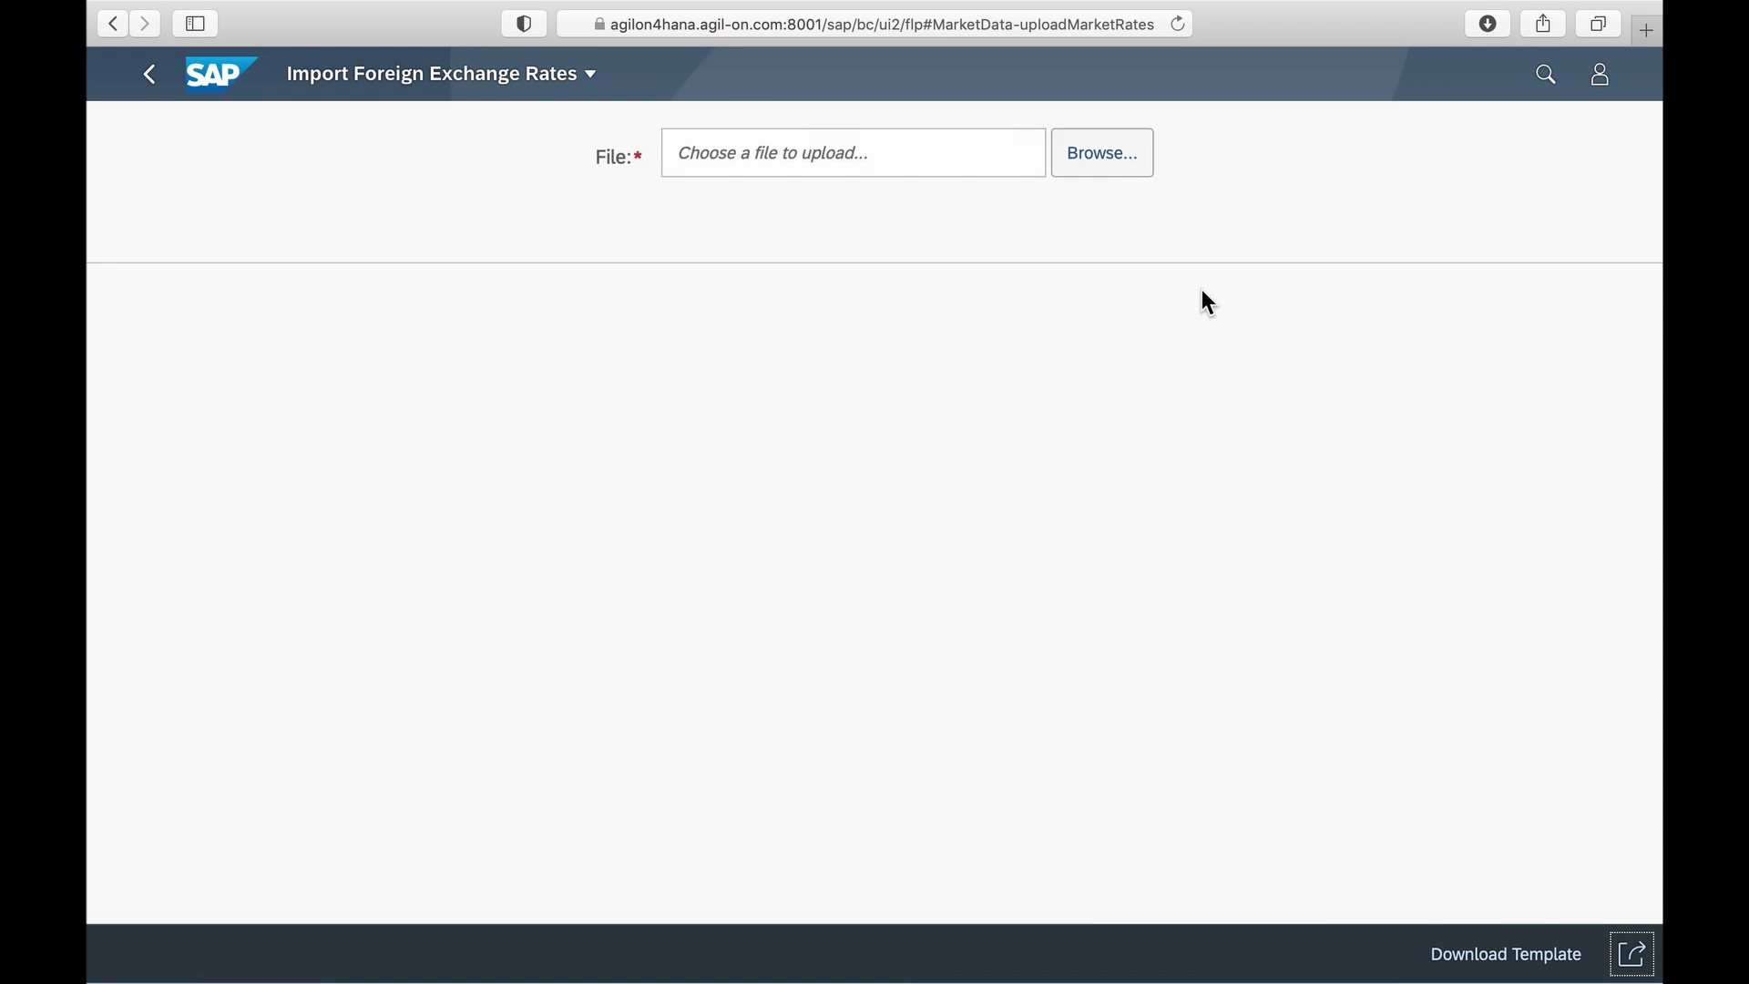
# - Upload ExRates_direct.xlsx, import its four USD rates, and go back
pyautogui.click(1102, 153)
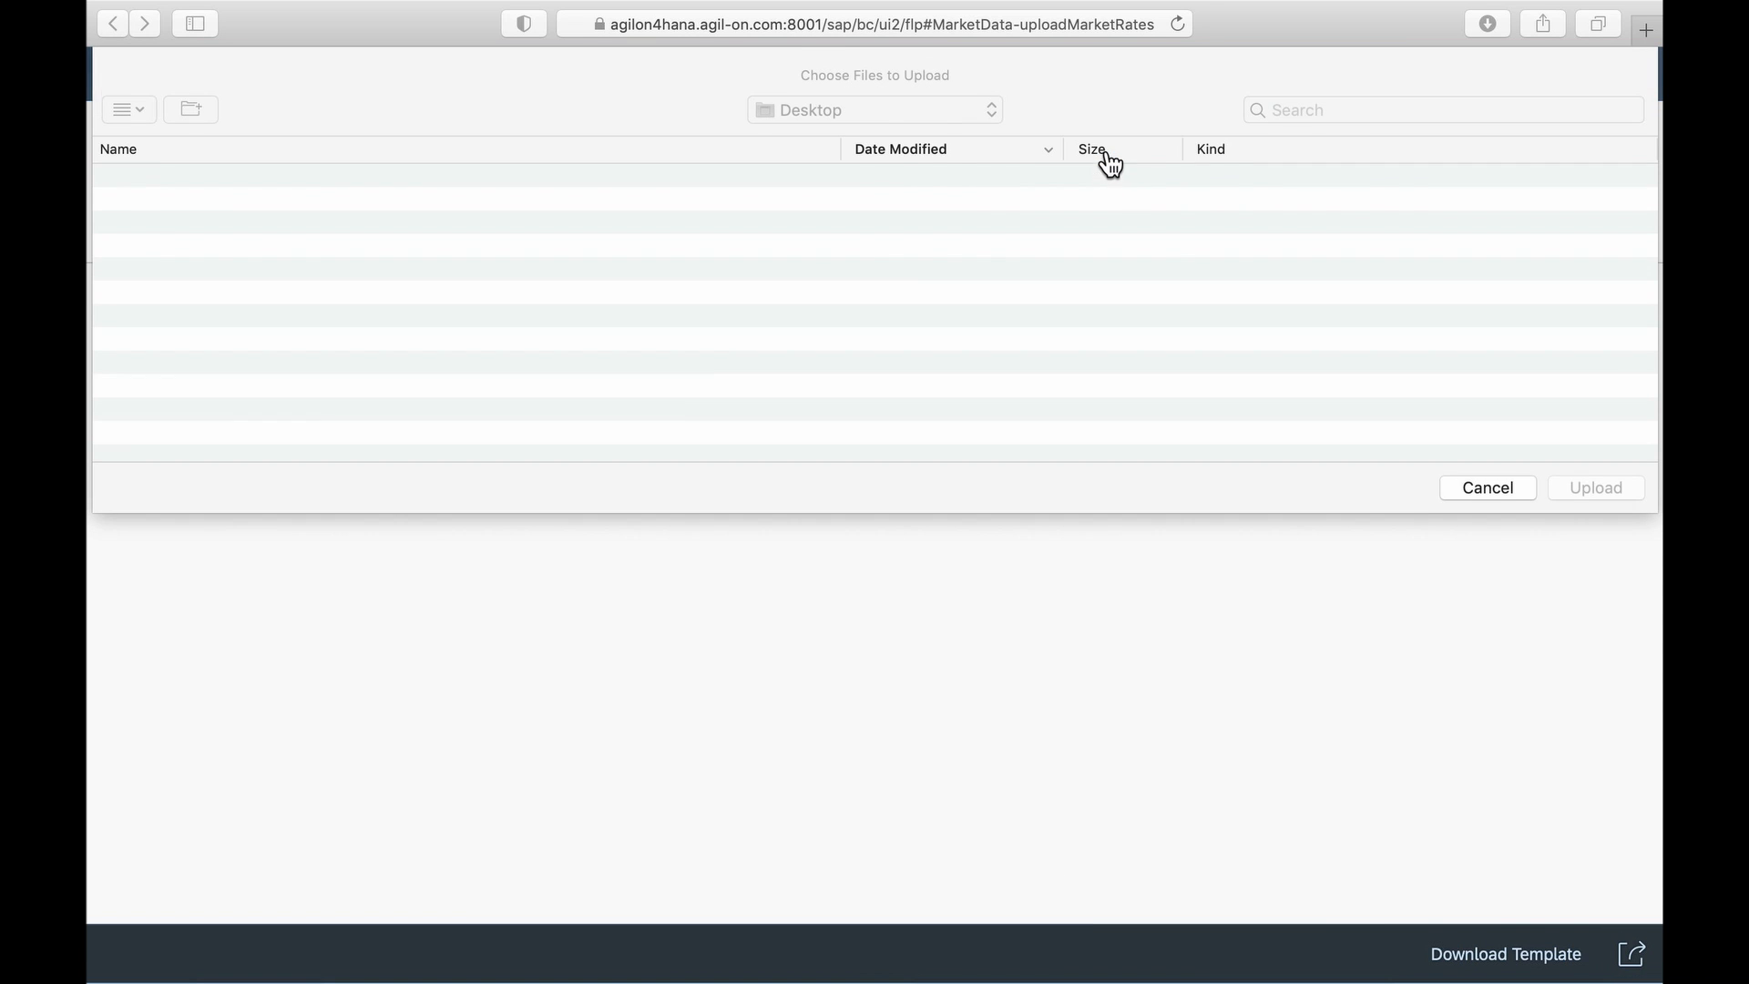
pyautogui.click(240, 212)
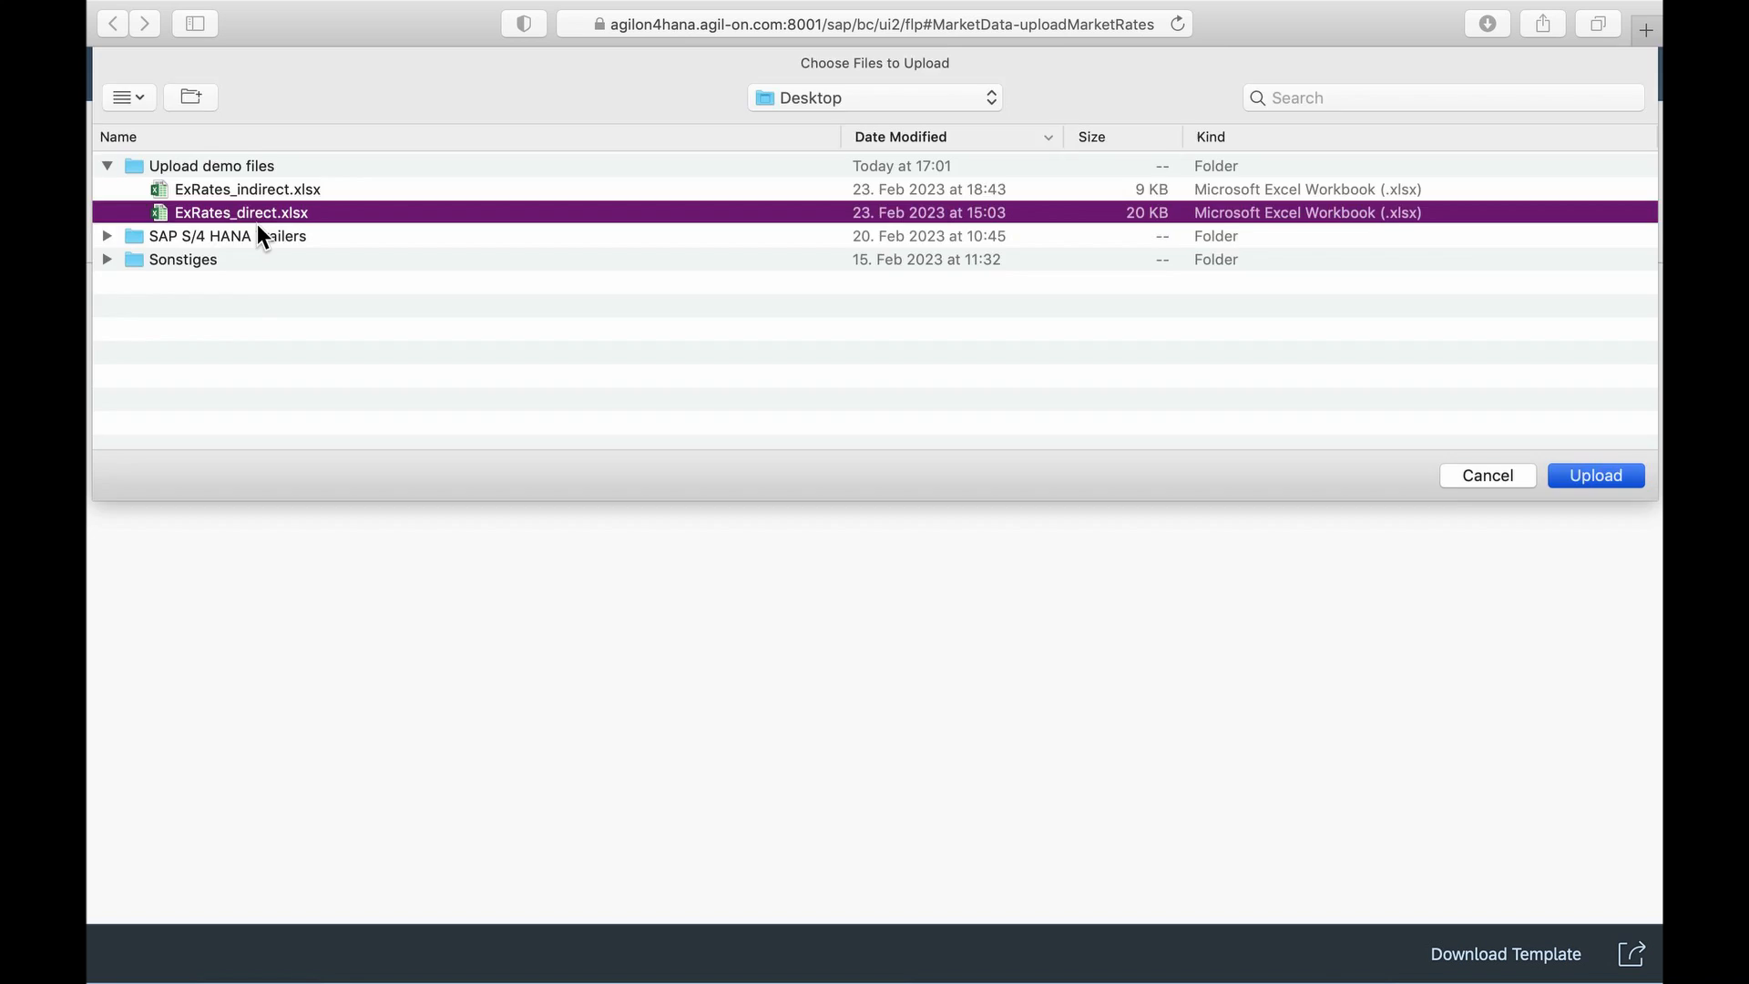
pyautogui.click(1594, 474)
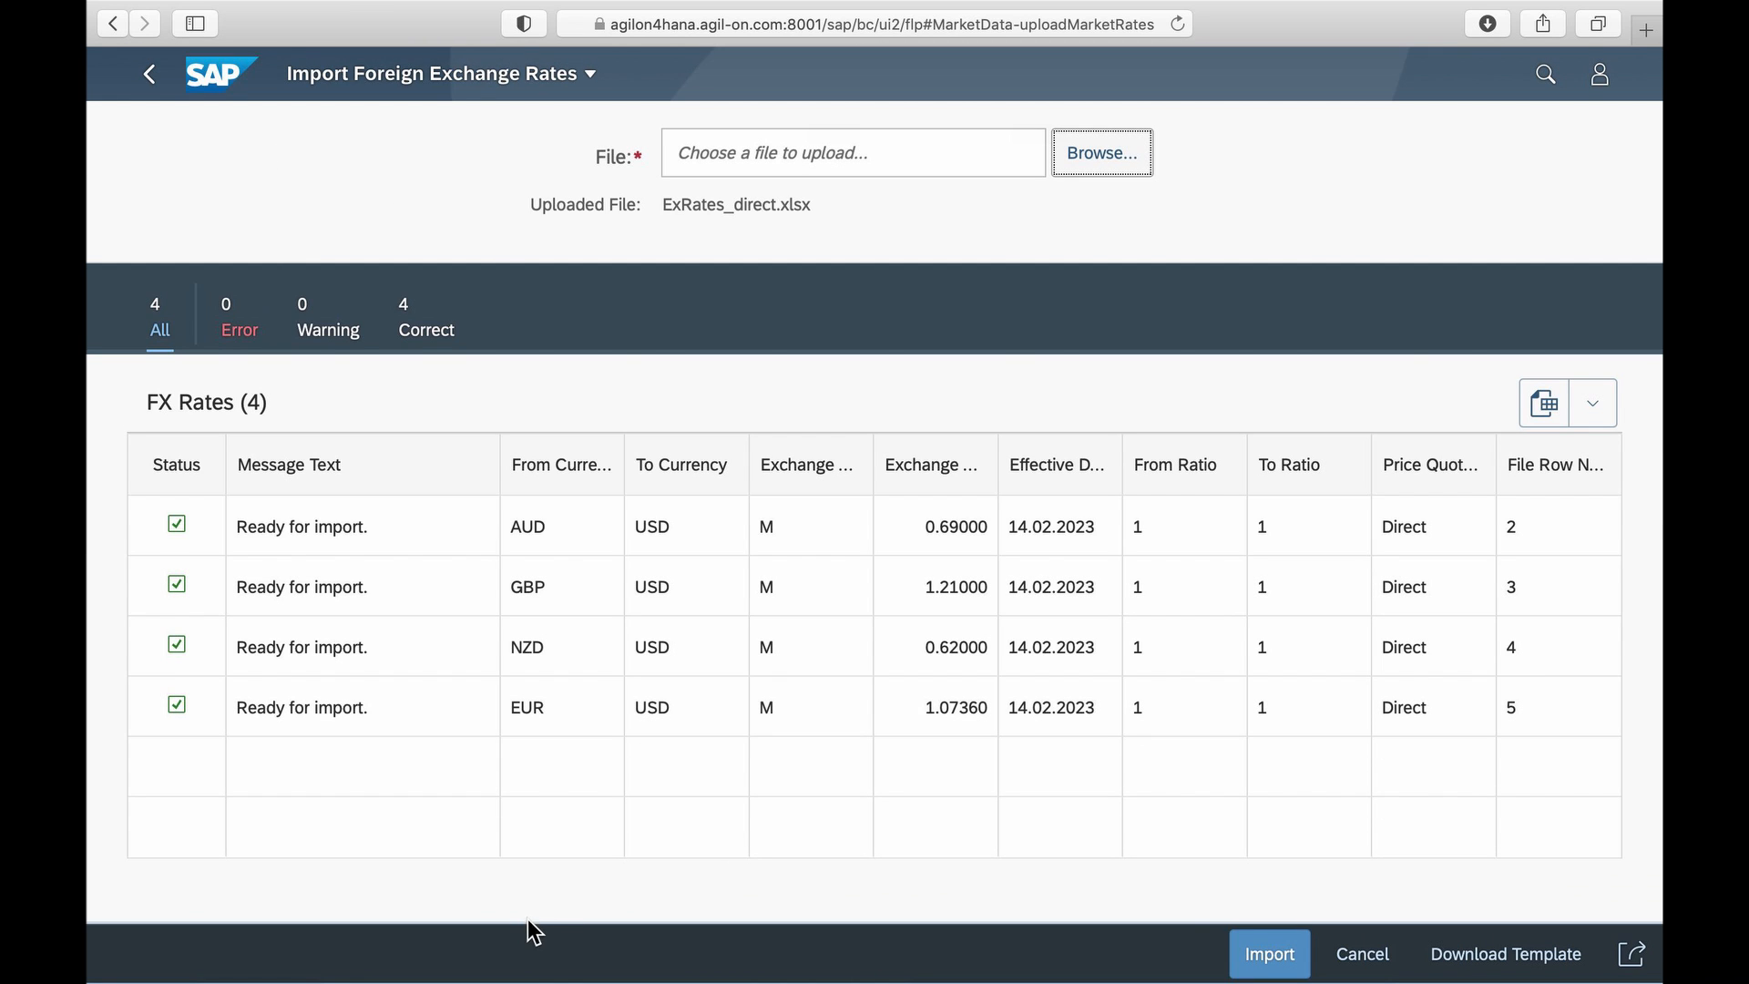
pyautogui.moveTo(546, 924)
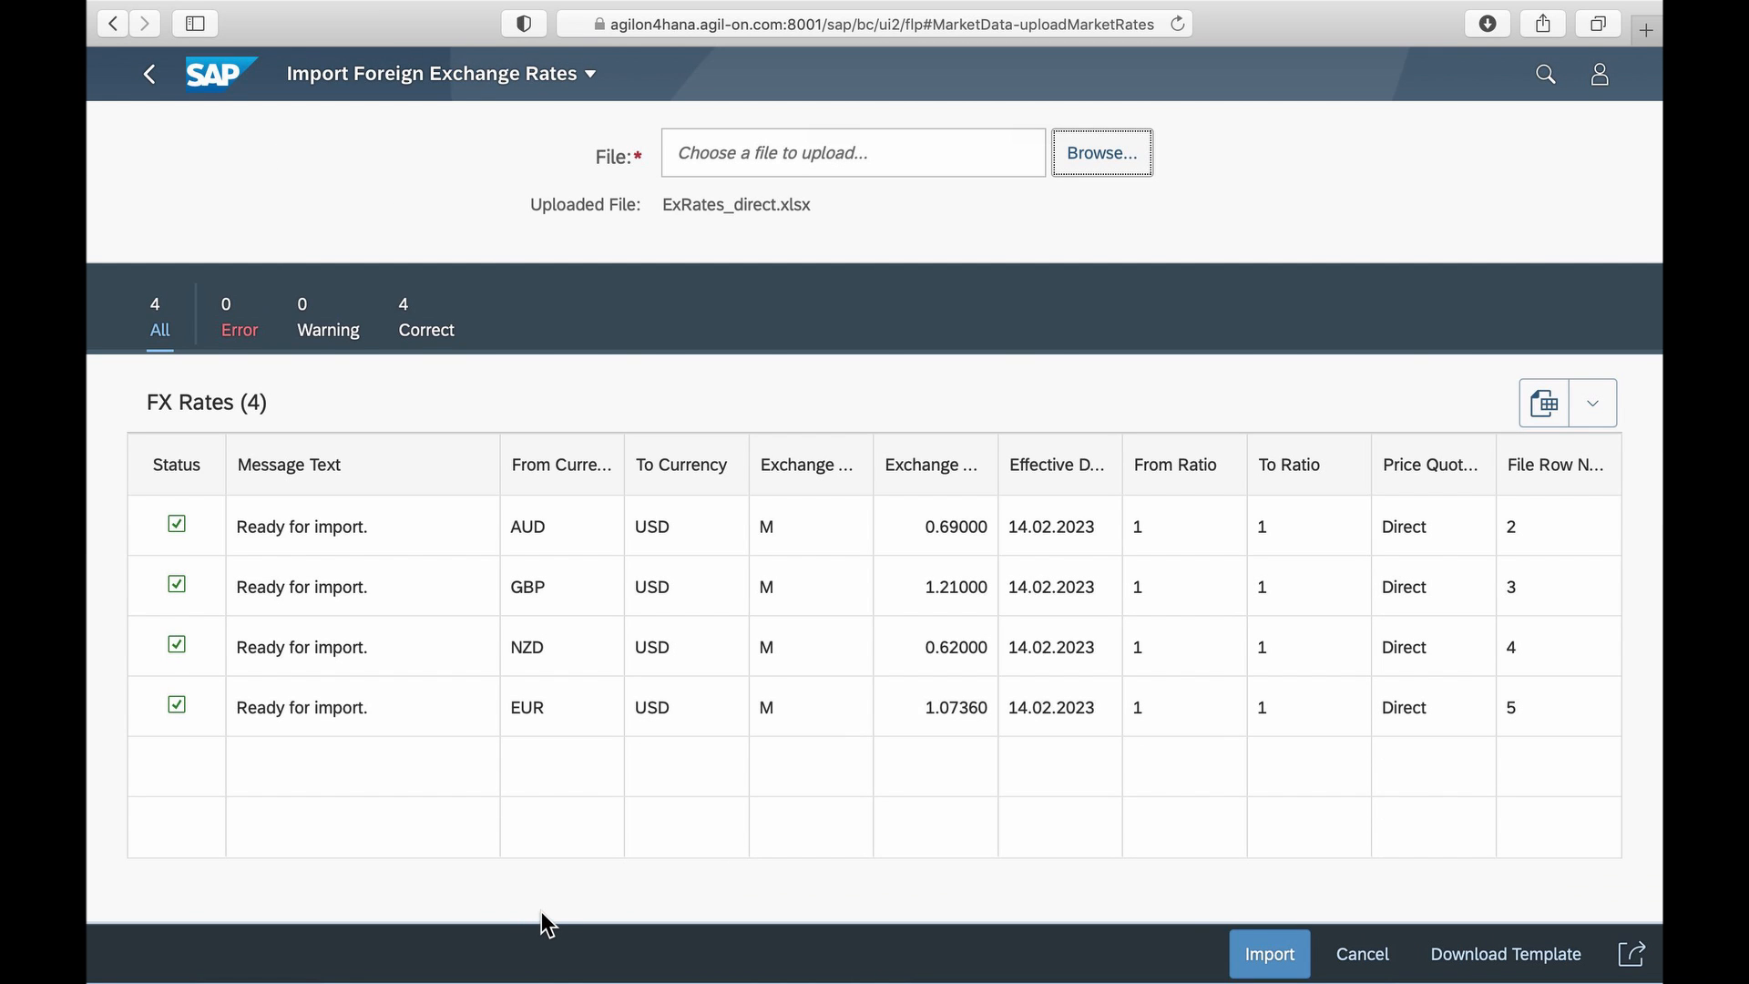
pyautogui.moveTo(1049, 976)
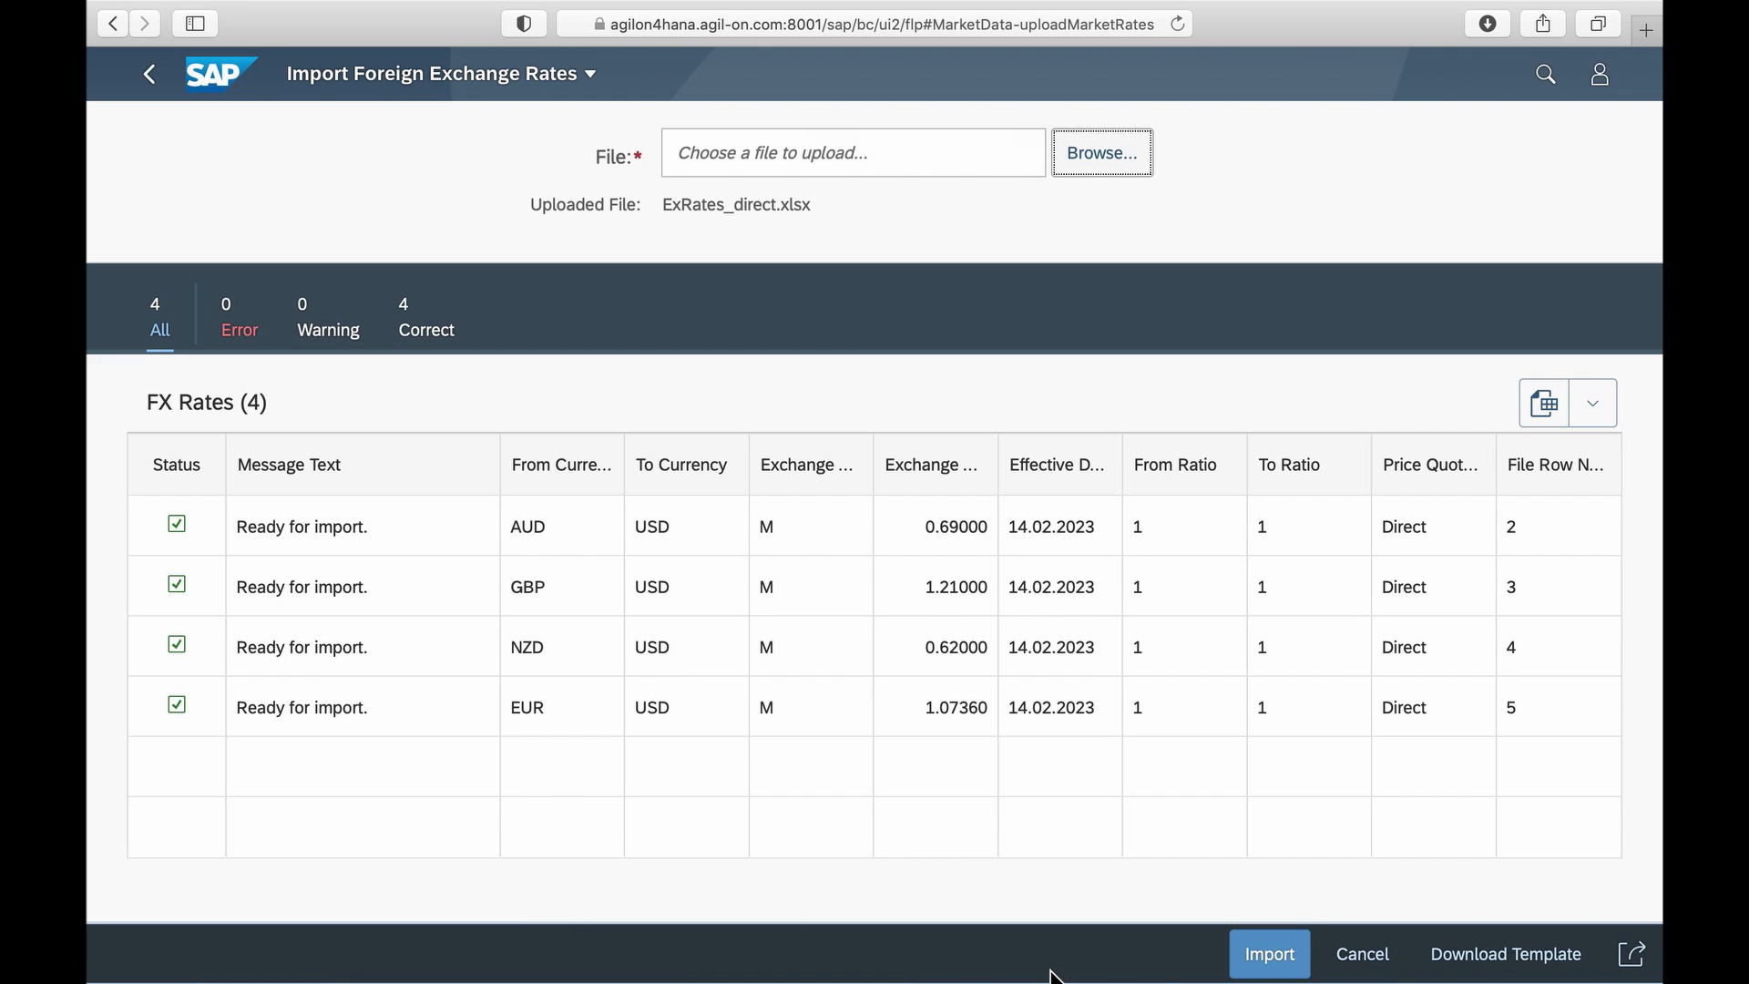
pyautogui.moveTo(1268, 954)
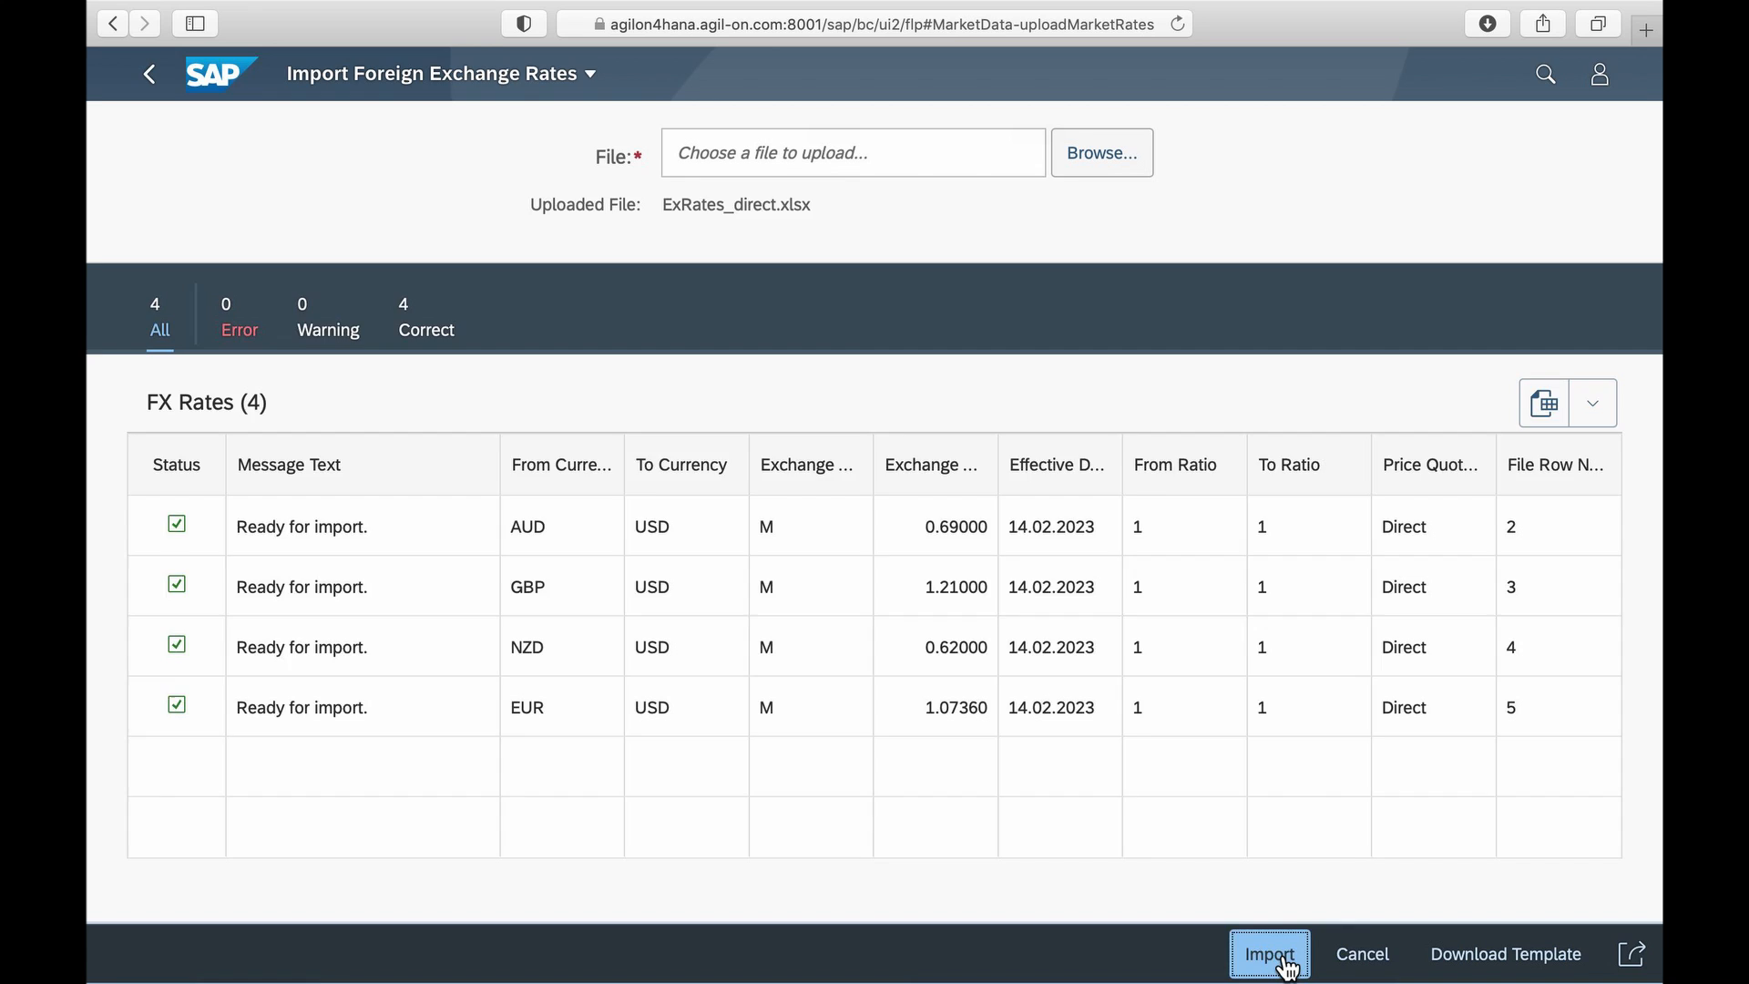
pyautogui.click(1268, 953)
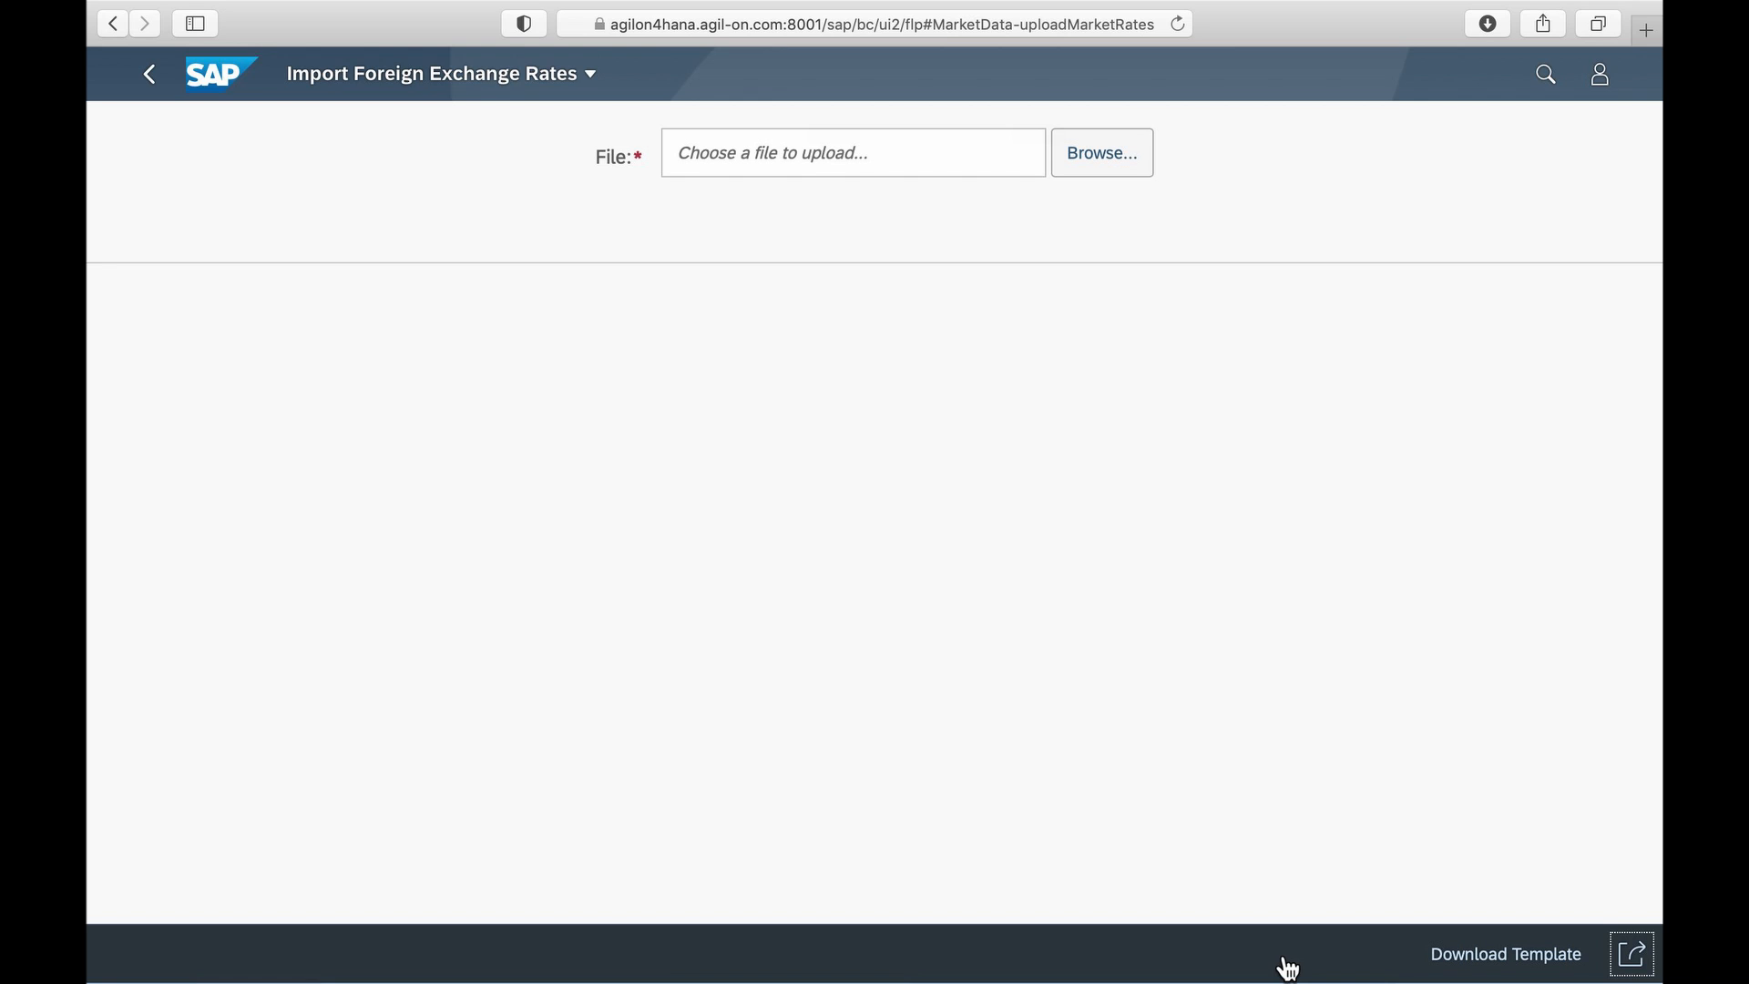
pyautogui.moveTo(220, 118)
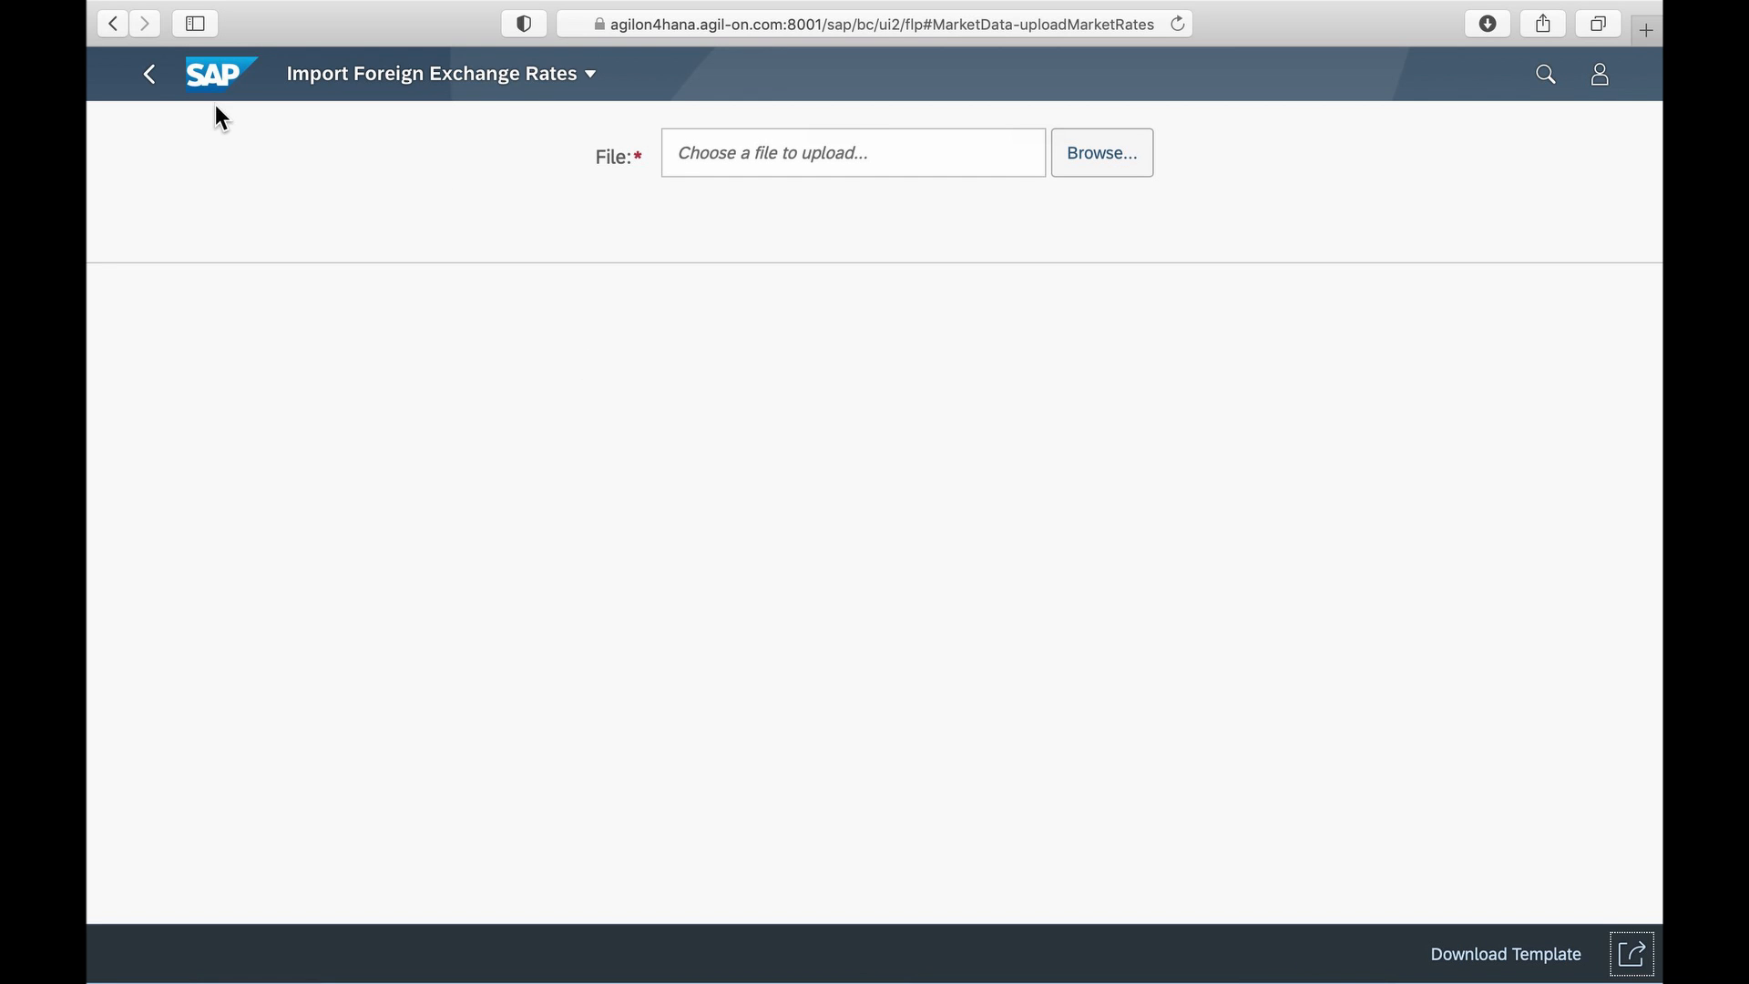
pyautogui.moveTo(150, 74)
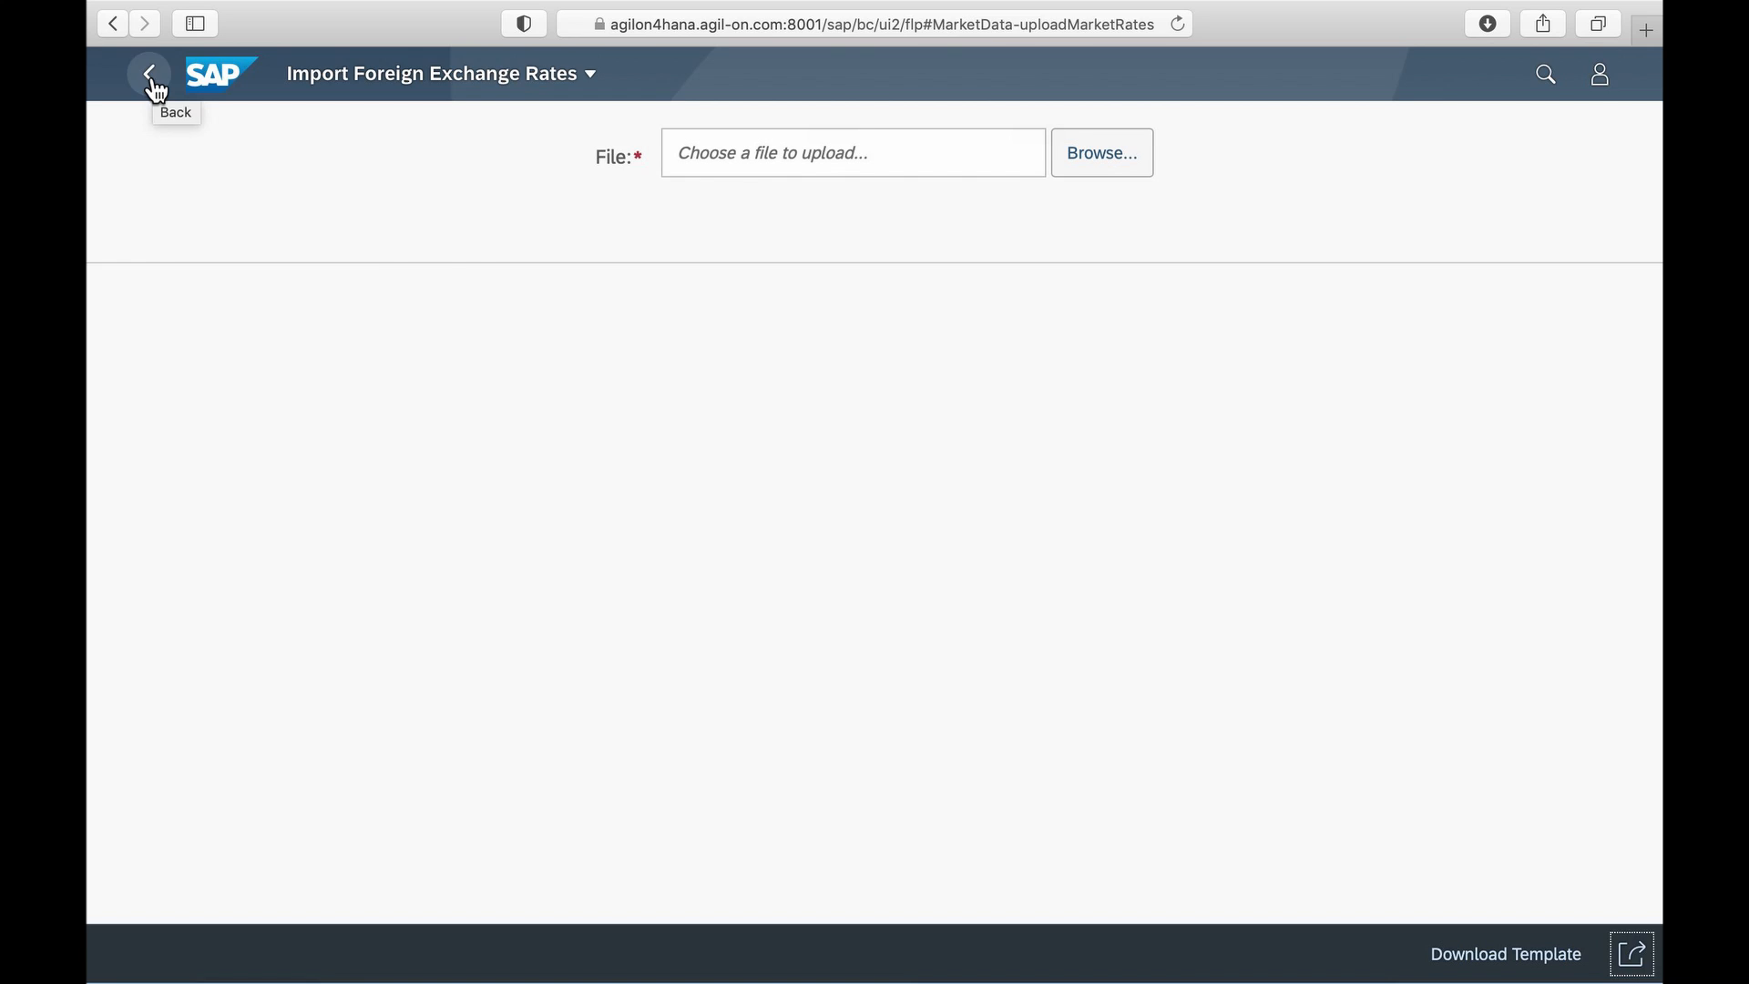
pyautogui.click(149, 74)
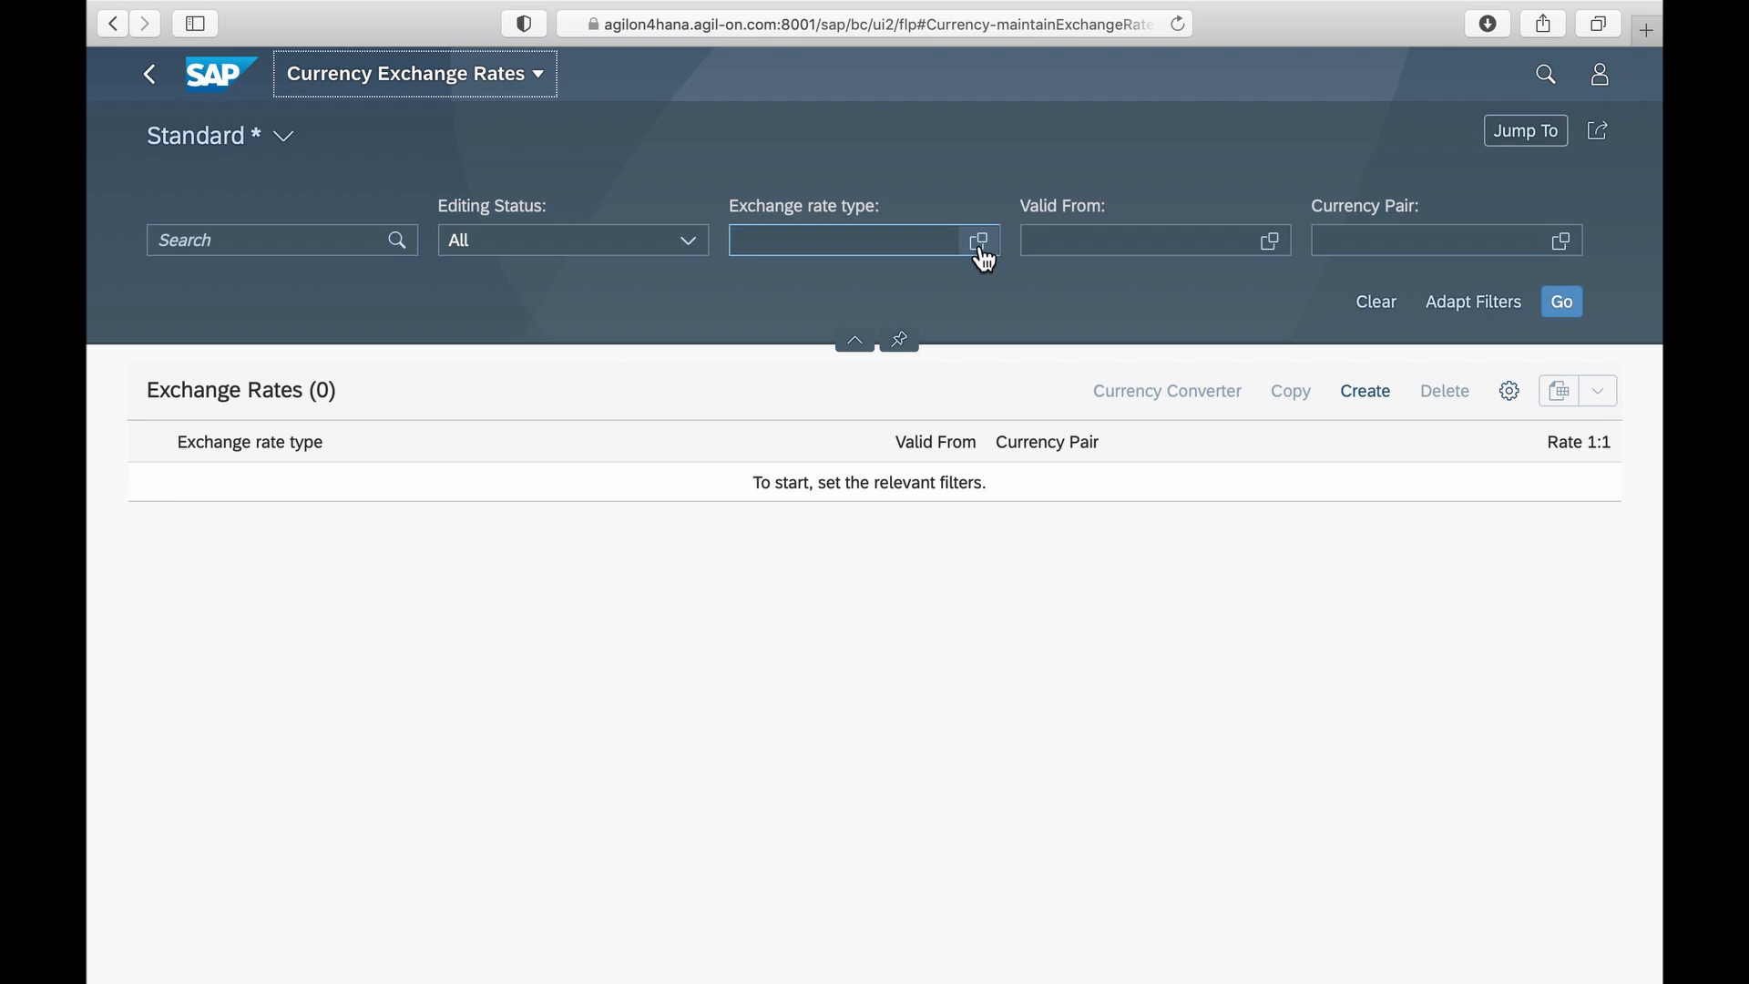
# - Filter rates by types EURX and M, valid from 14.02.2023, and load the list
pyautogui.click(979, 239)
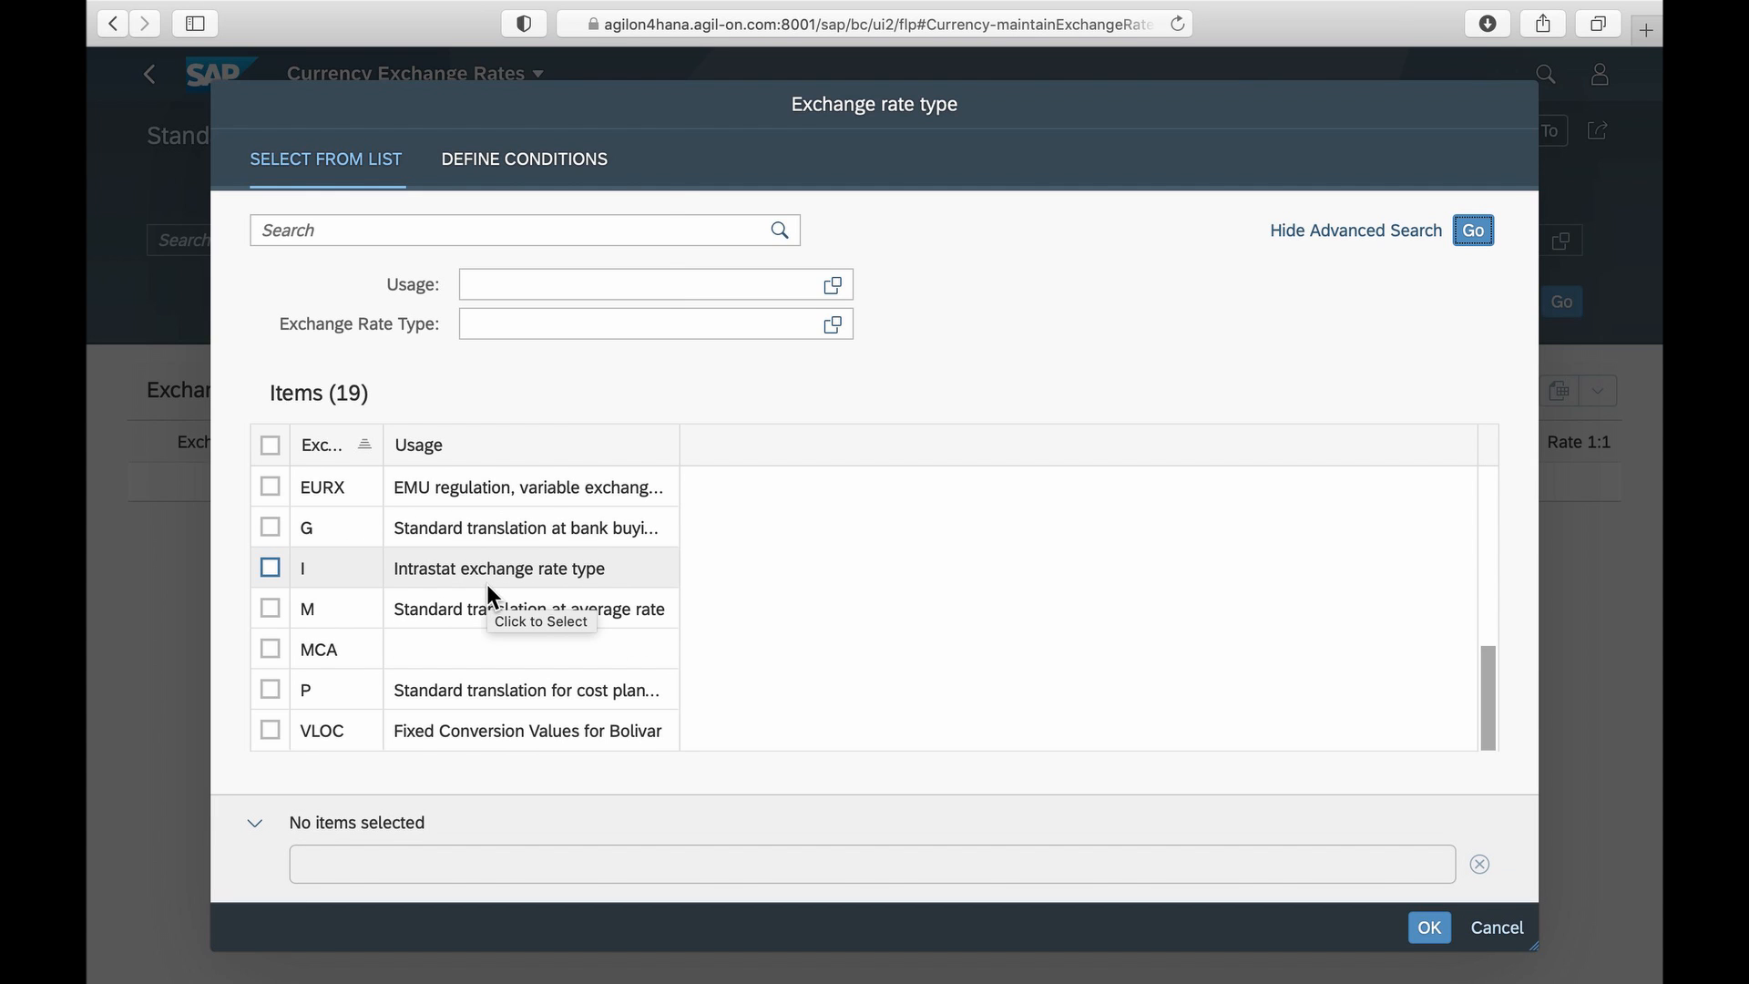
pyautogui.click(269, 486)
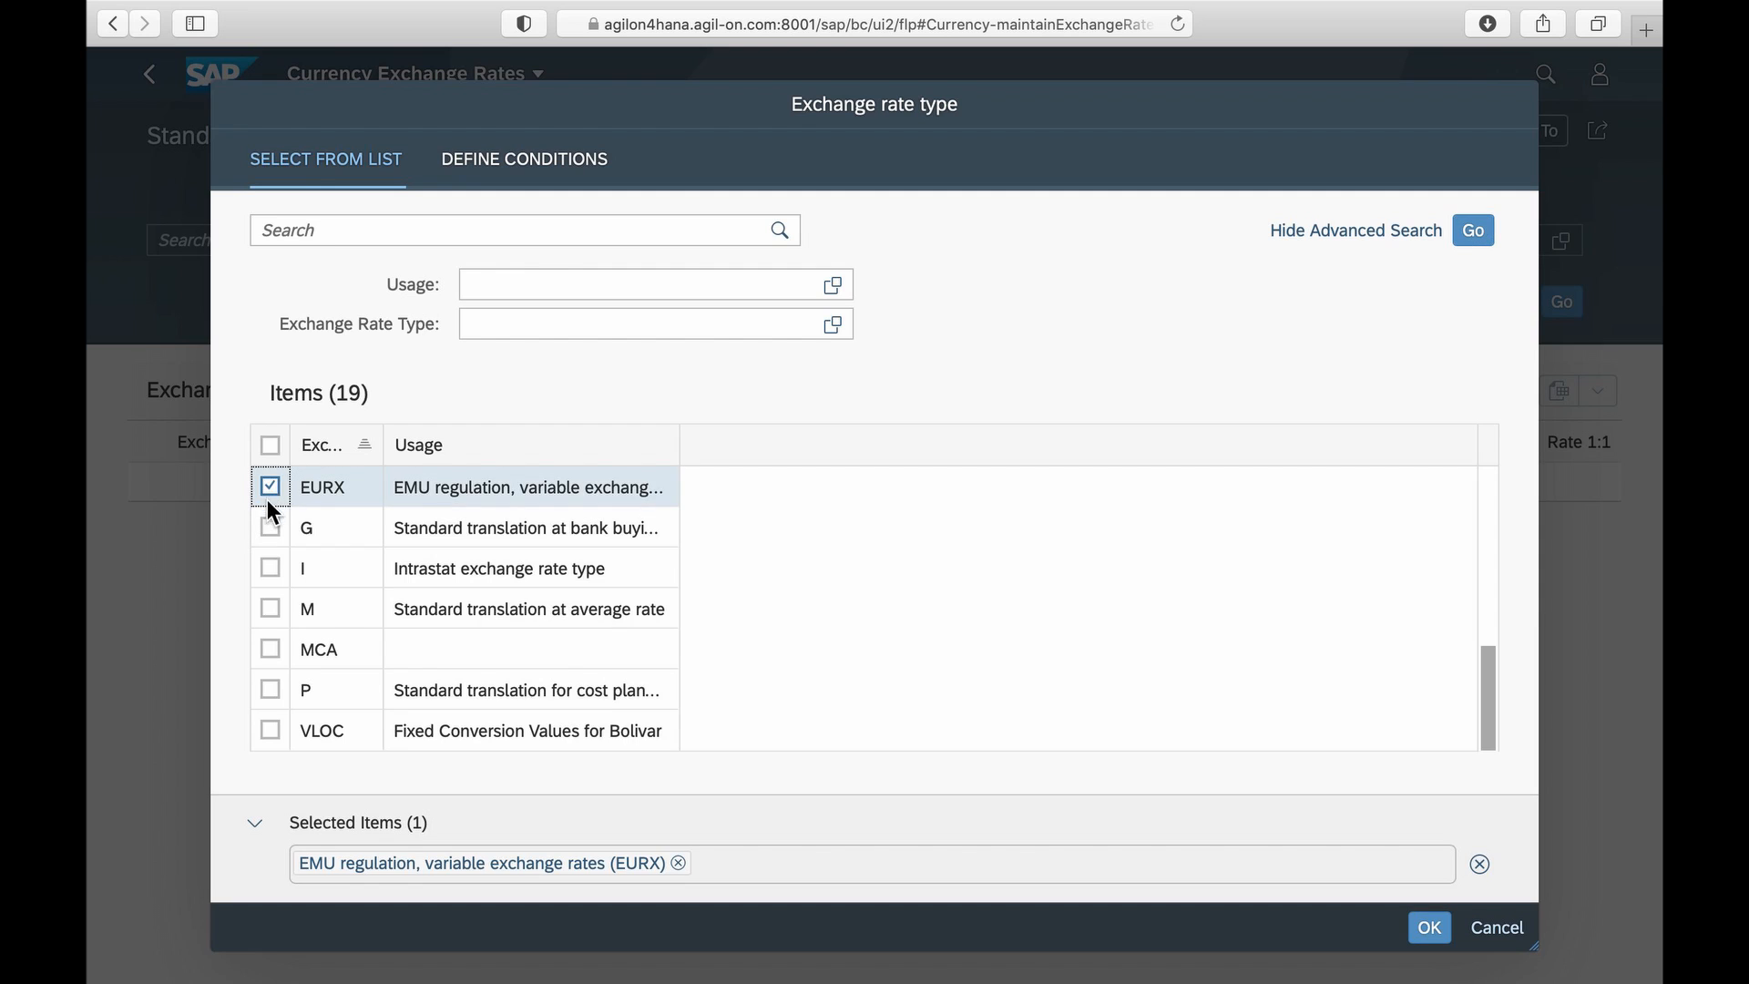
pyautogui.click(270, 608)
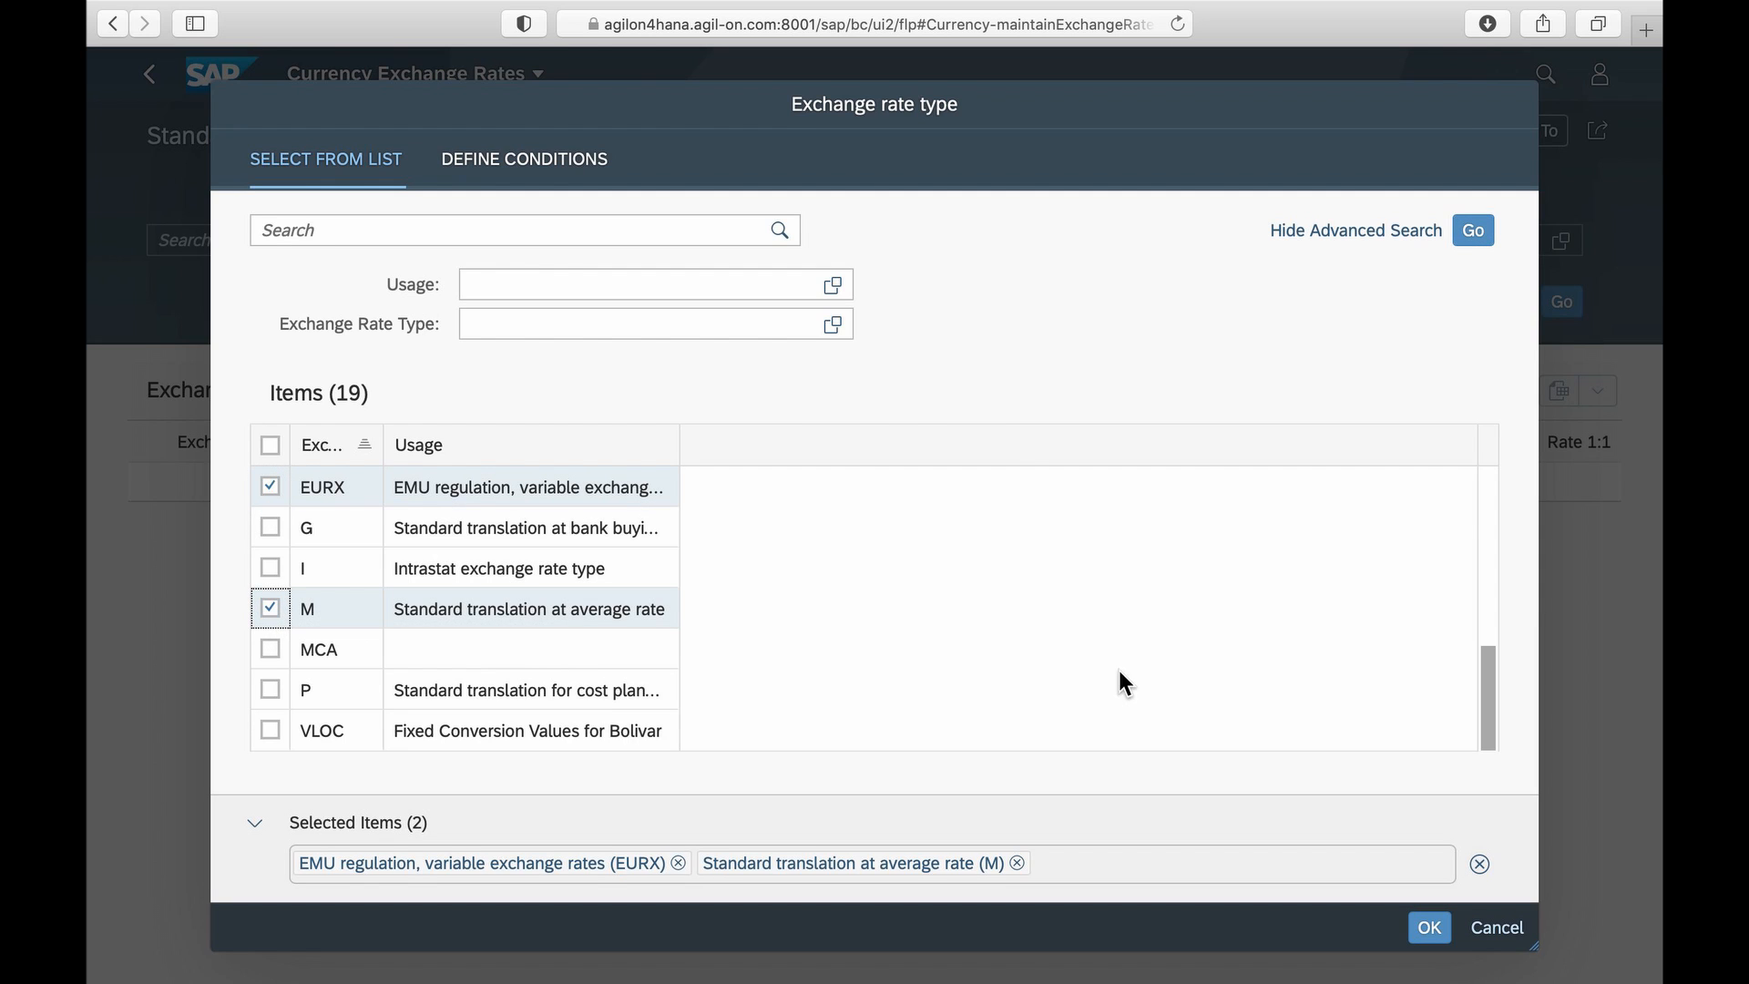
pyautogui.click(1430, 928)
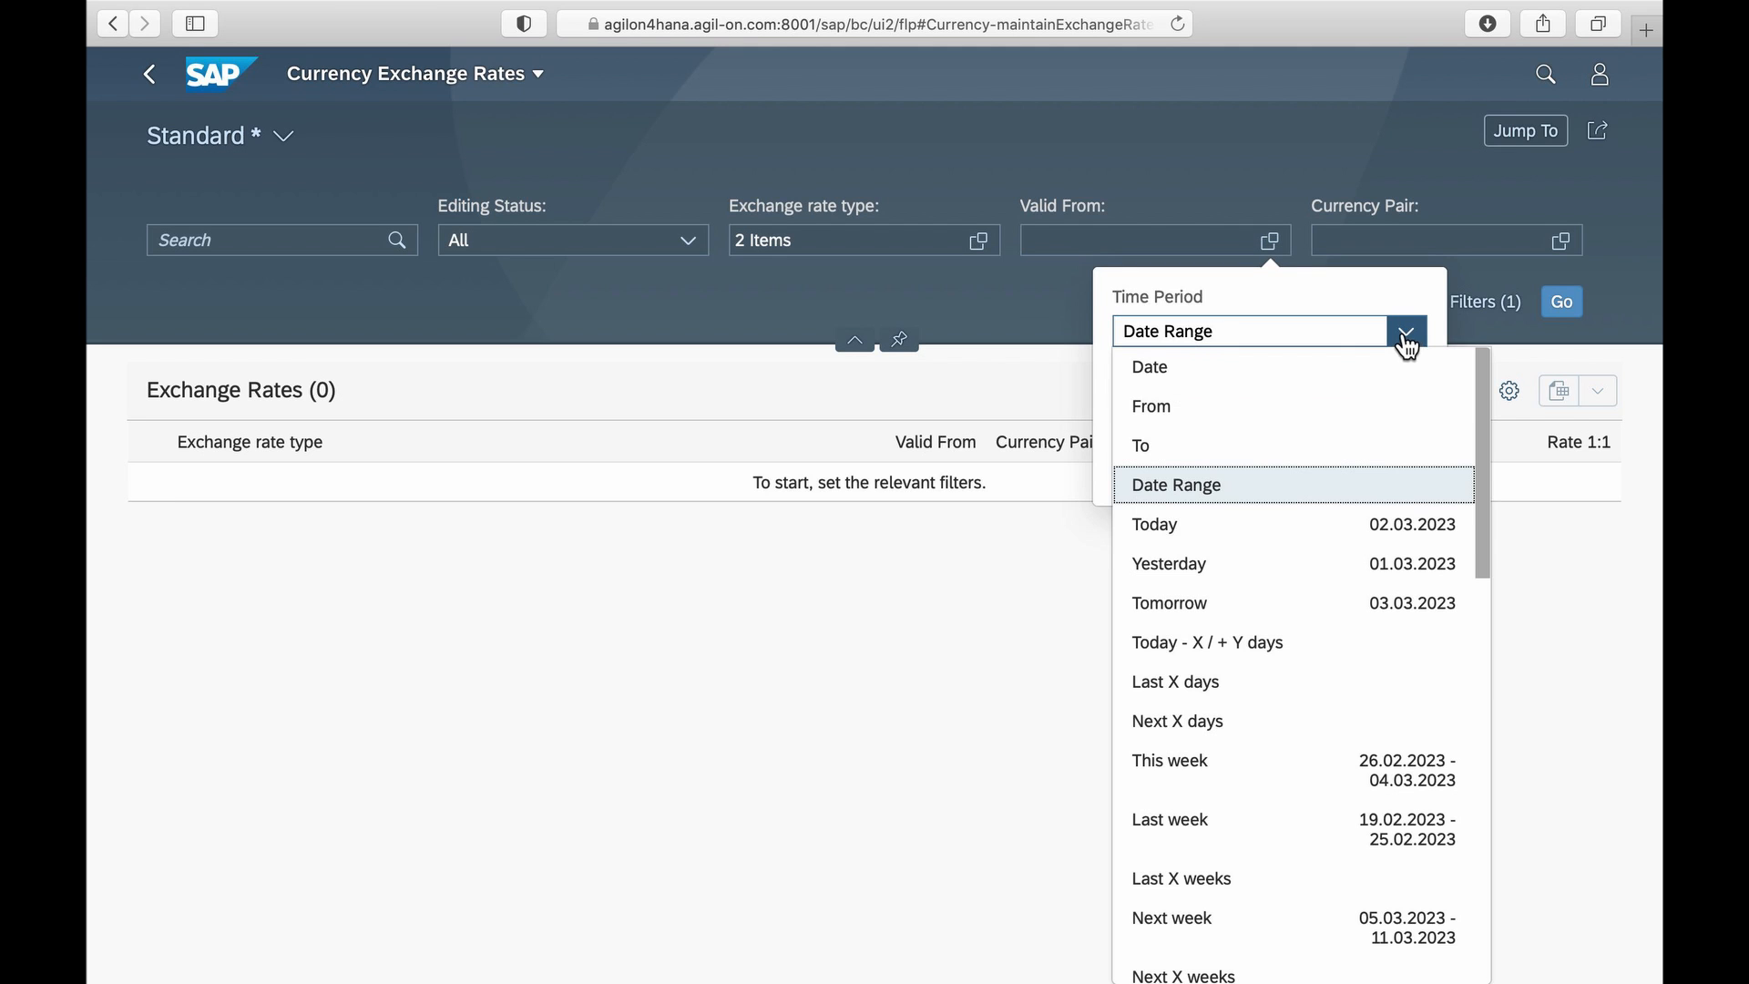
pyautogui.click(1149, 406)
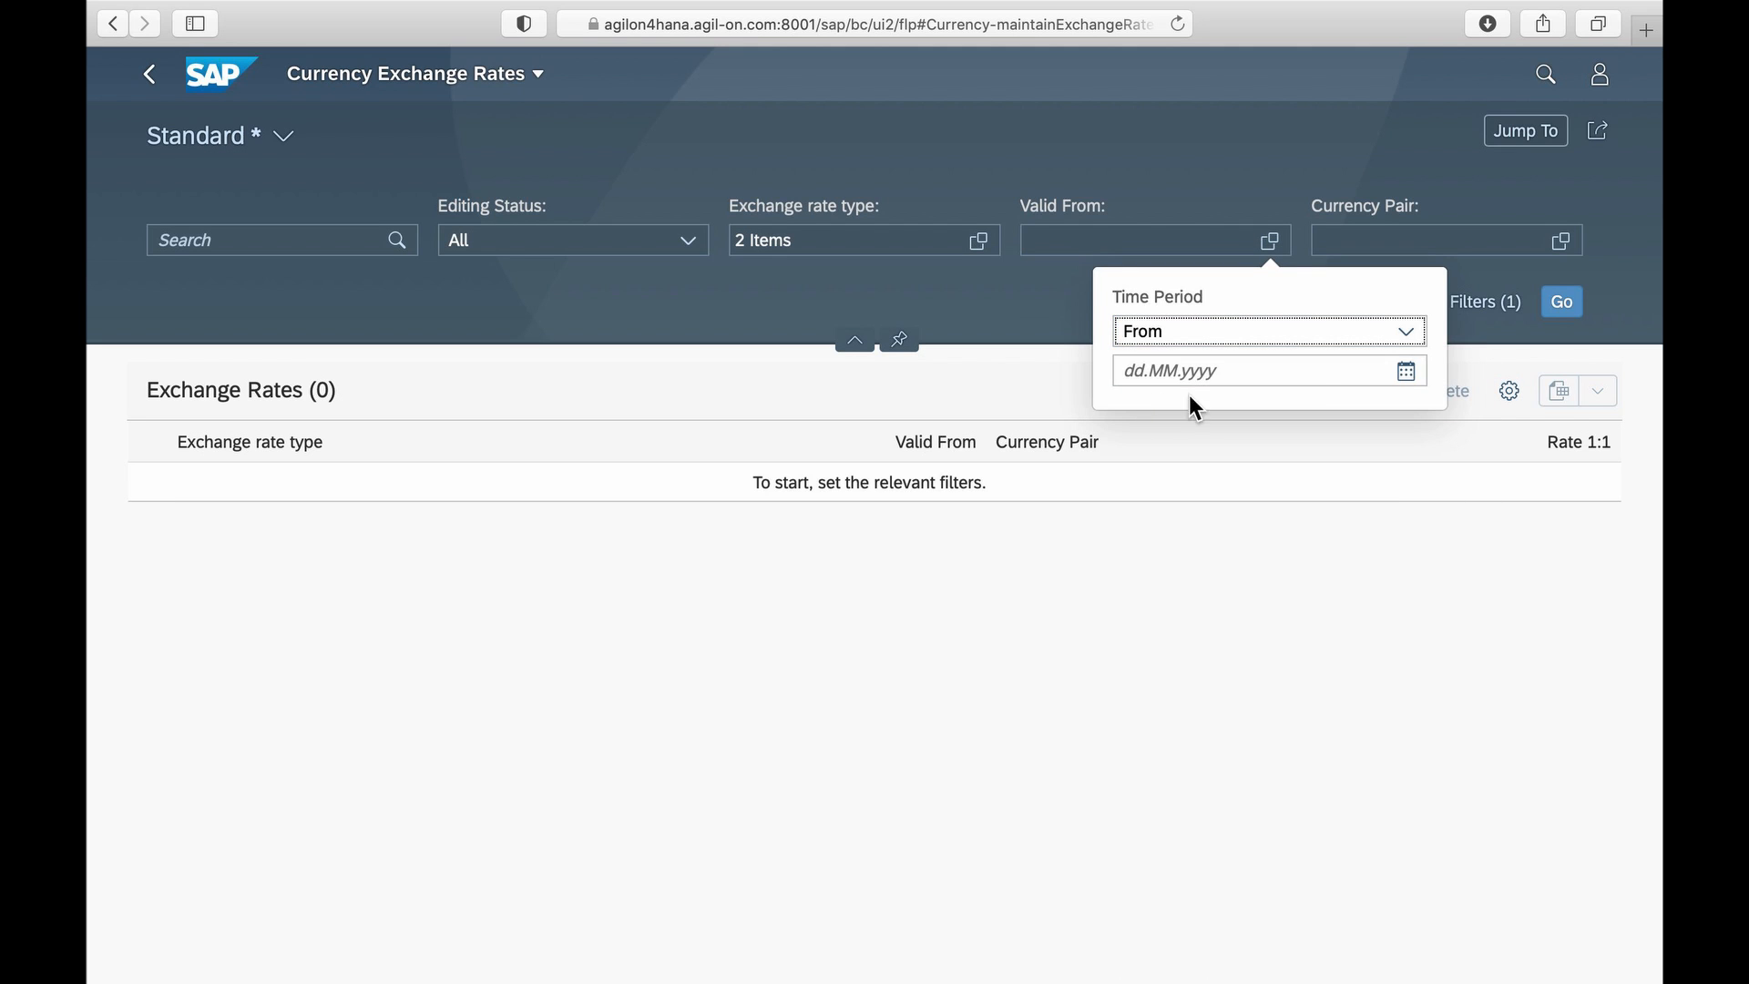
pyautogui.click(1405, 371)
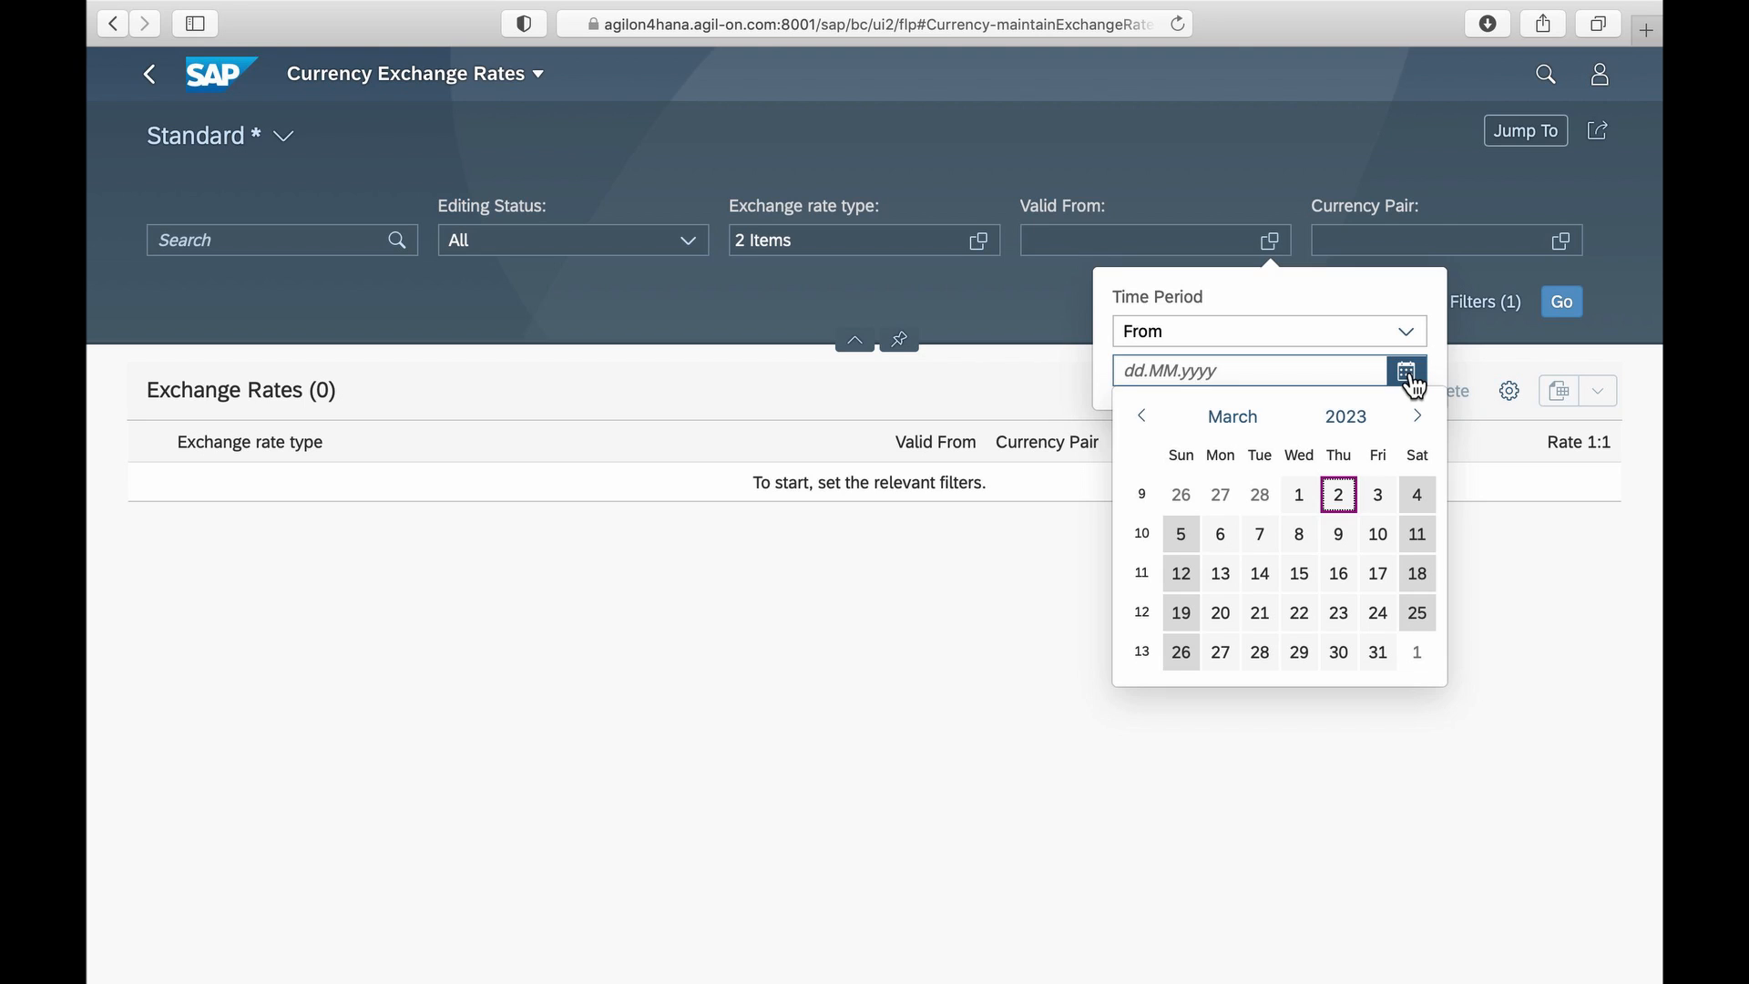
pyautogui.click(1140, 416)
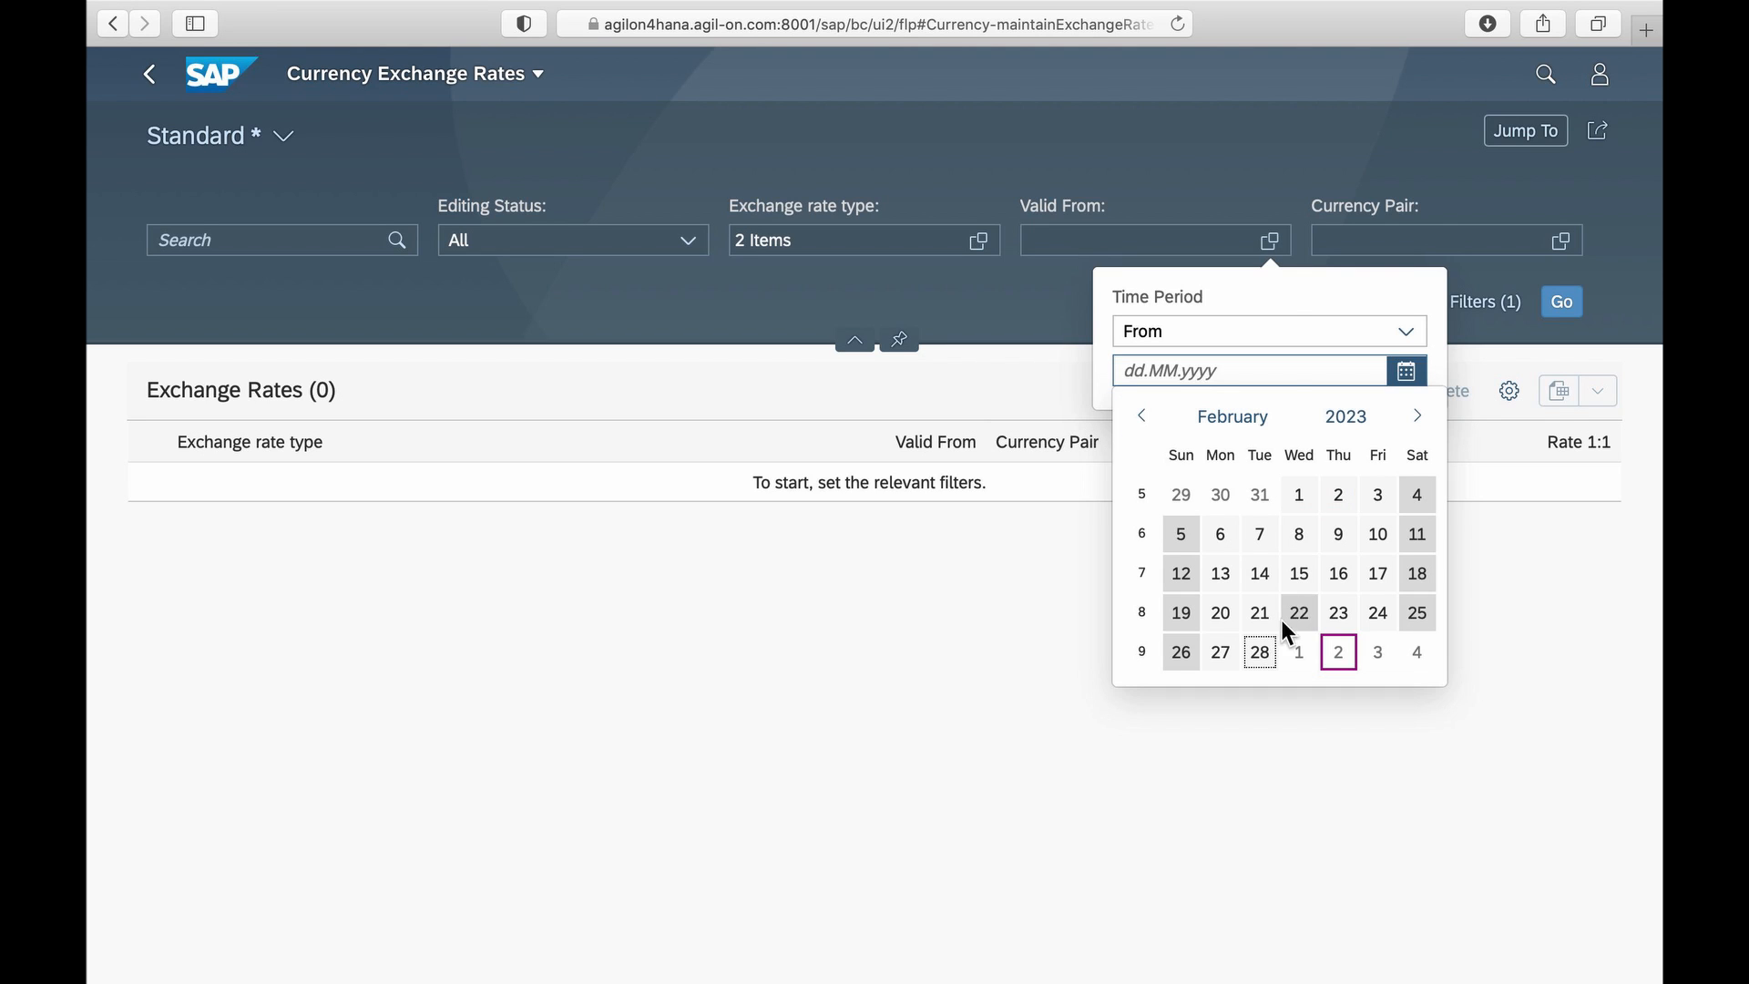
pyautogui.click(1258, 573)
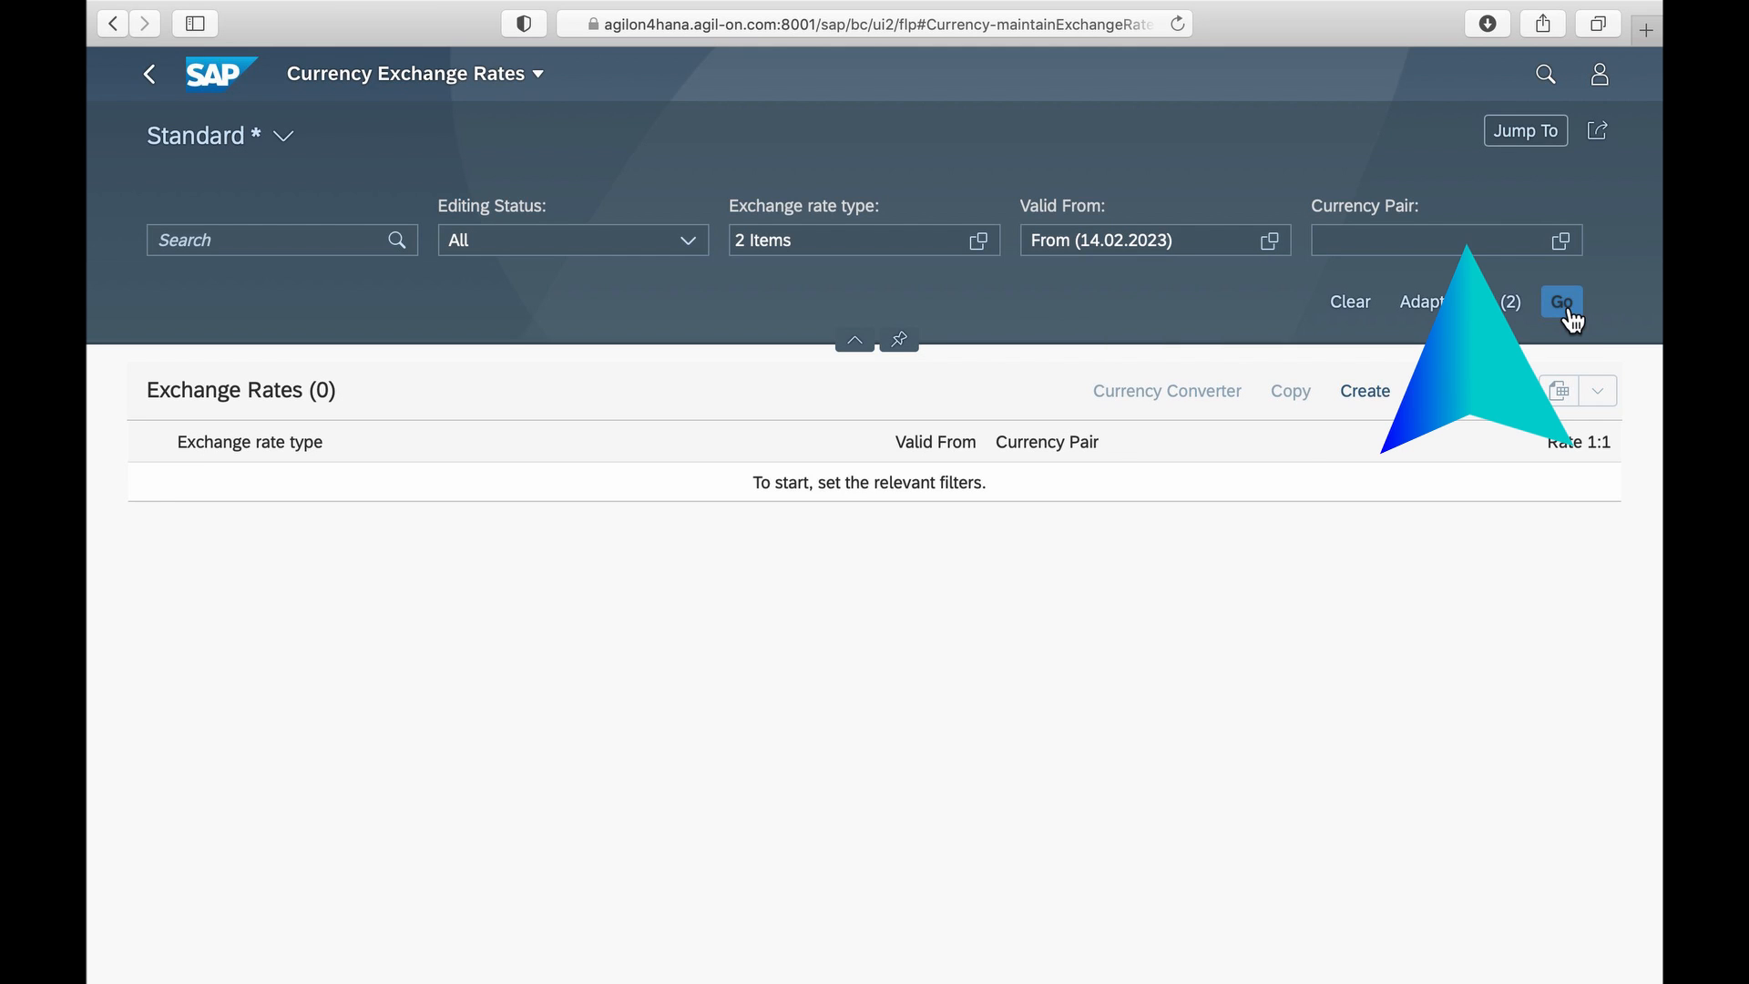
pyautogui.click(1560, 303)
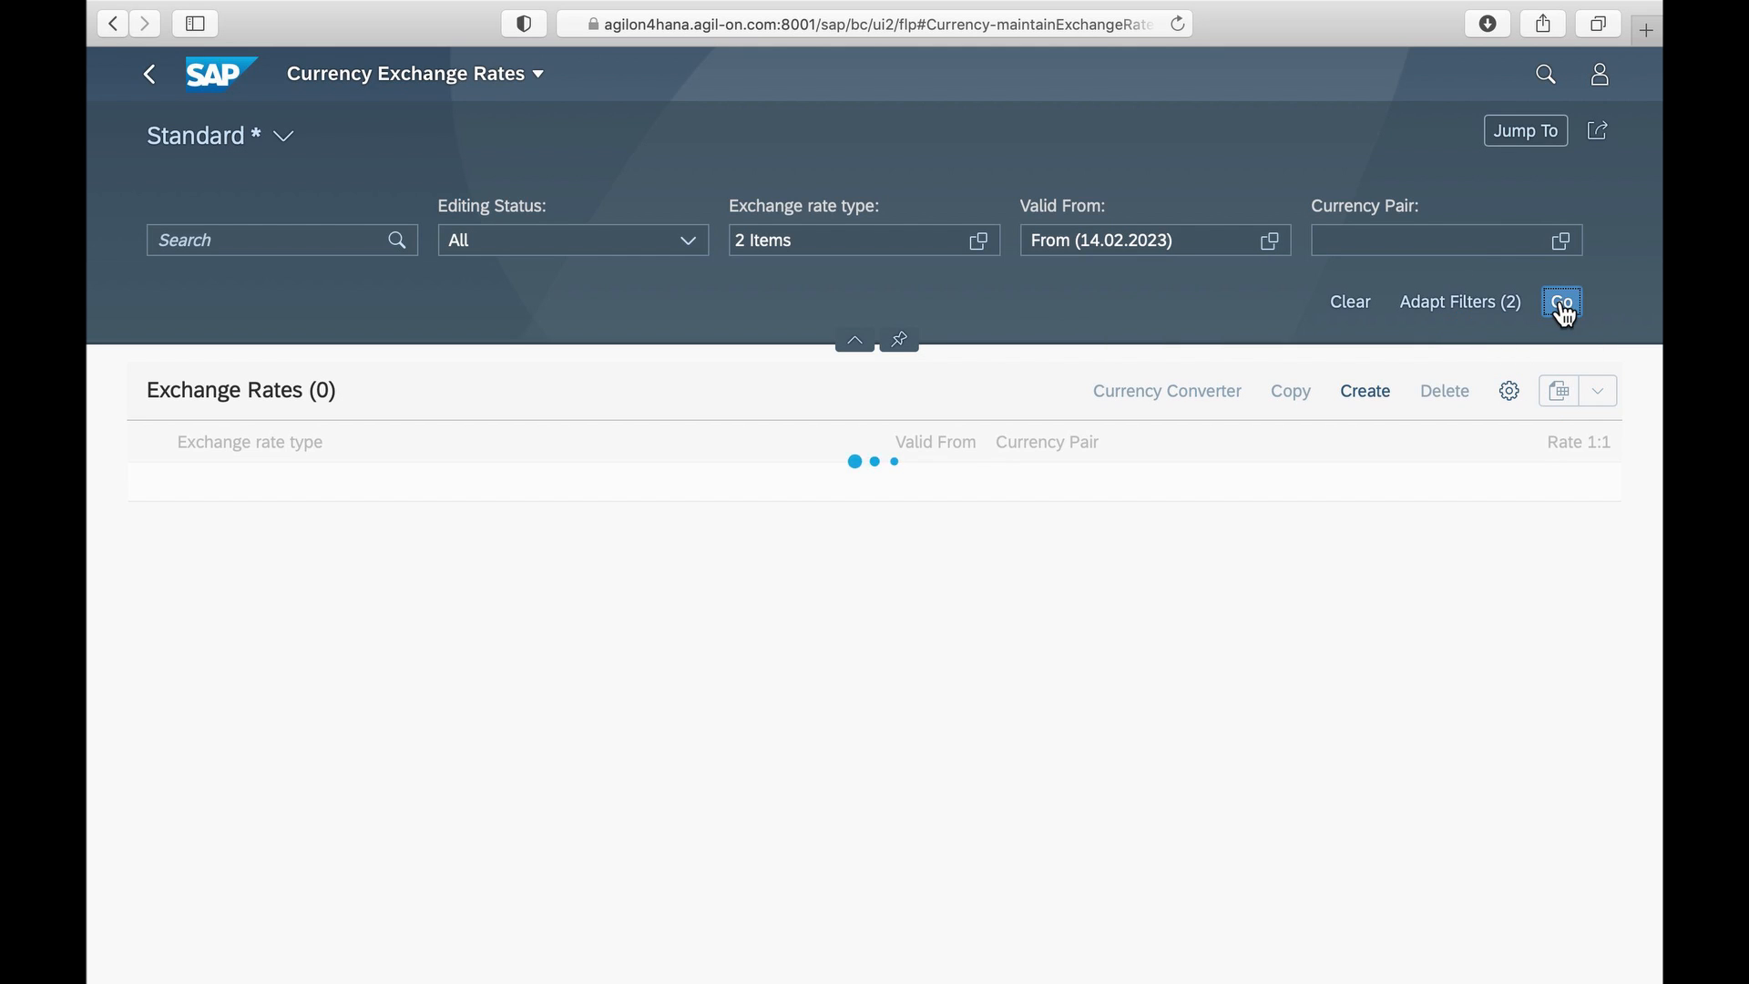
pyautogui.click(1560, 301)
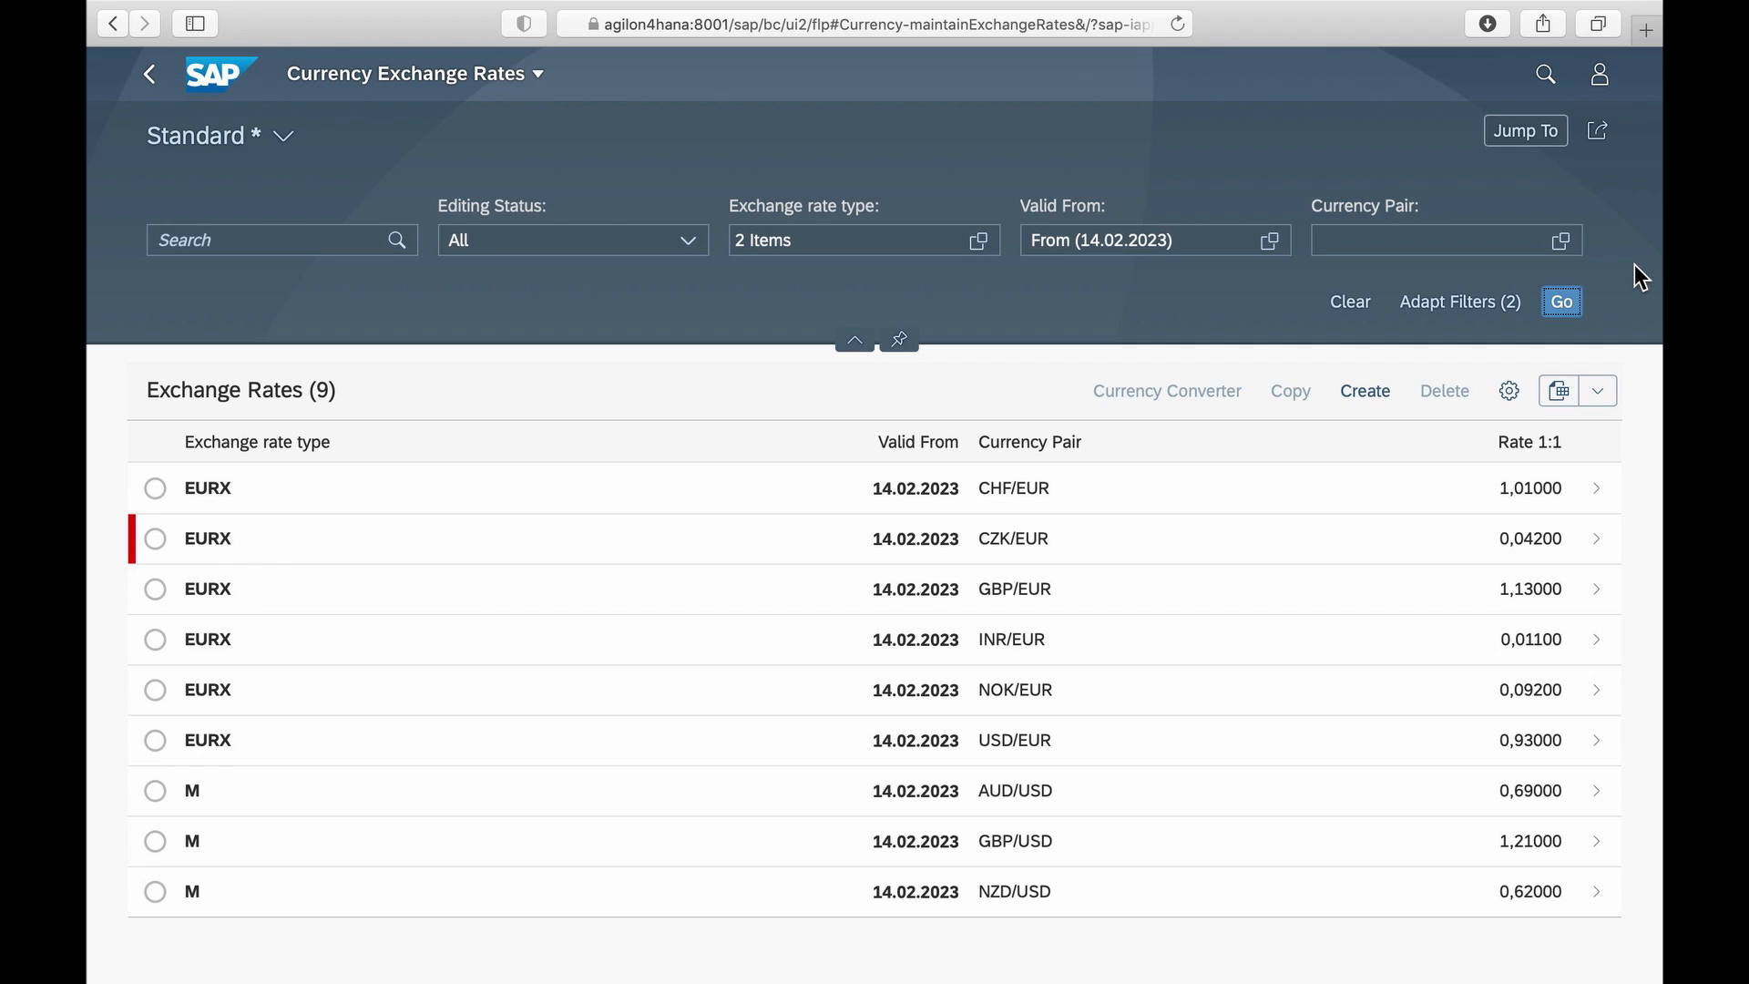
pyautogui.moveTo(1160, 690)
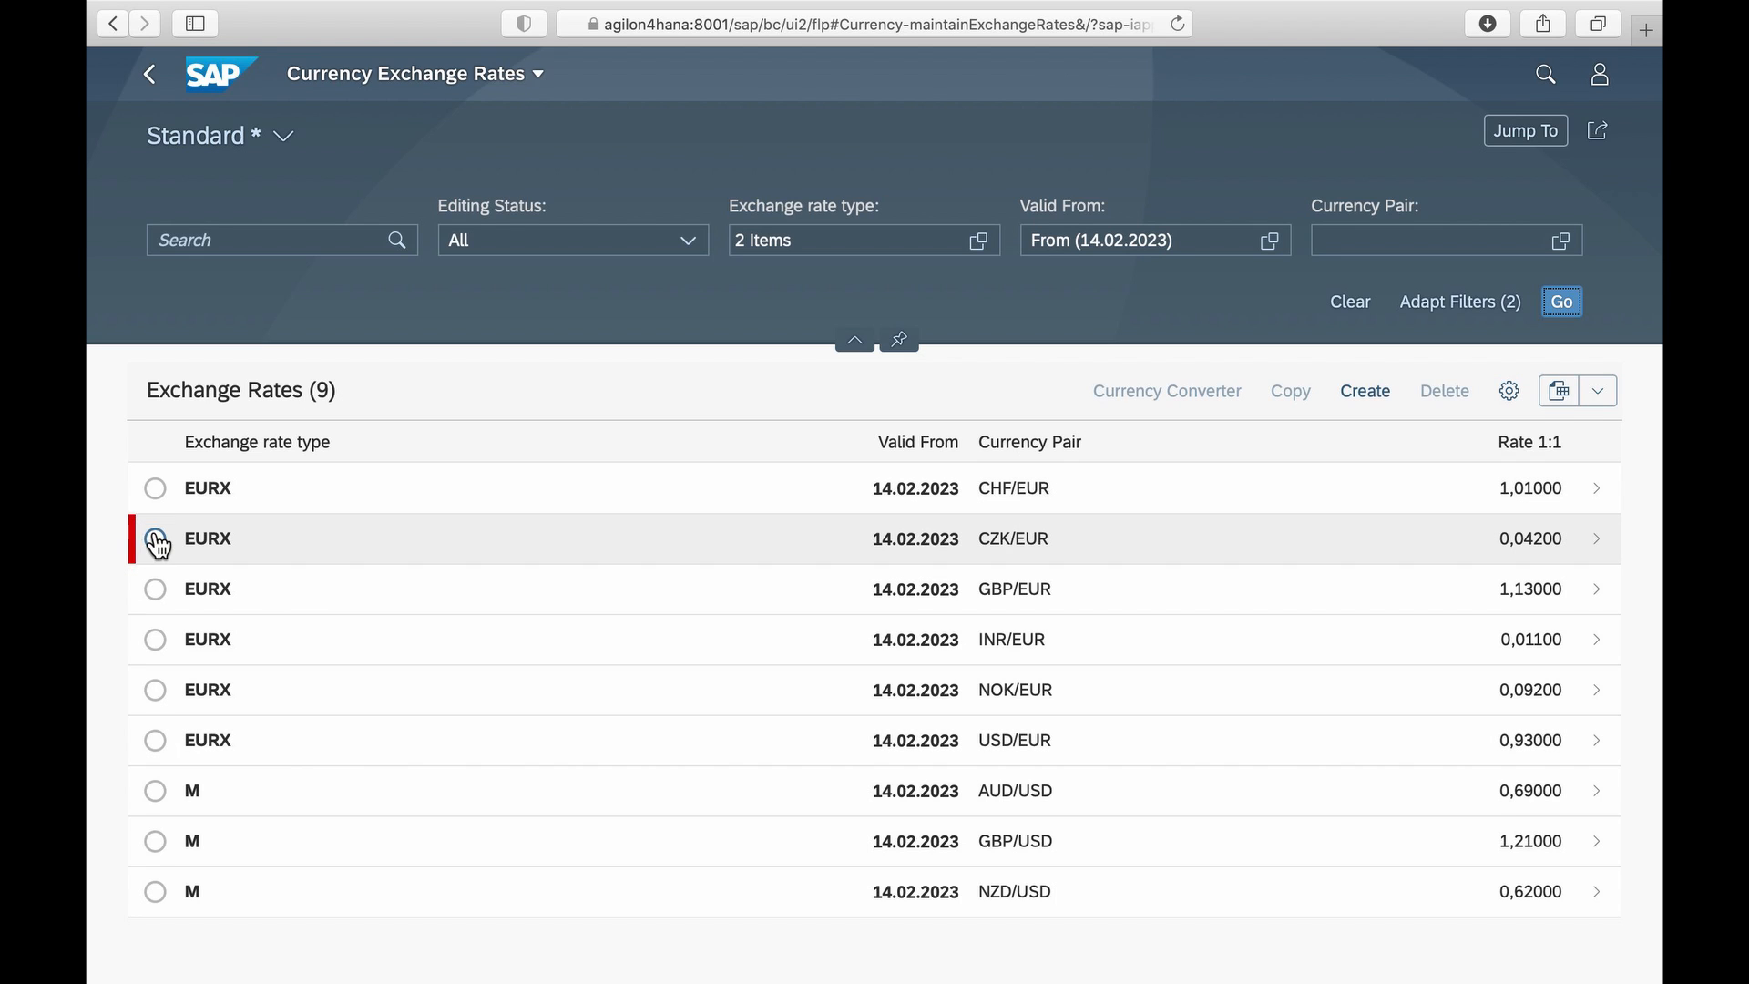
# - Open the CZK/EUR rate details to see the direct-quotation customizing warning
pyautogui.click(155, 538)
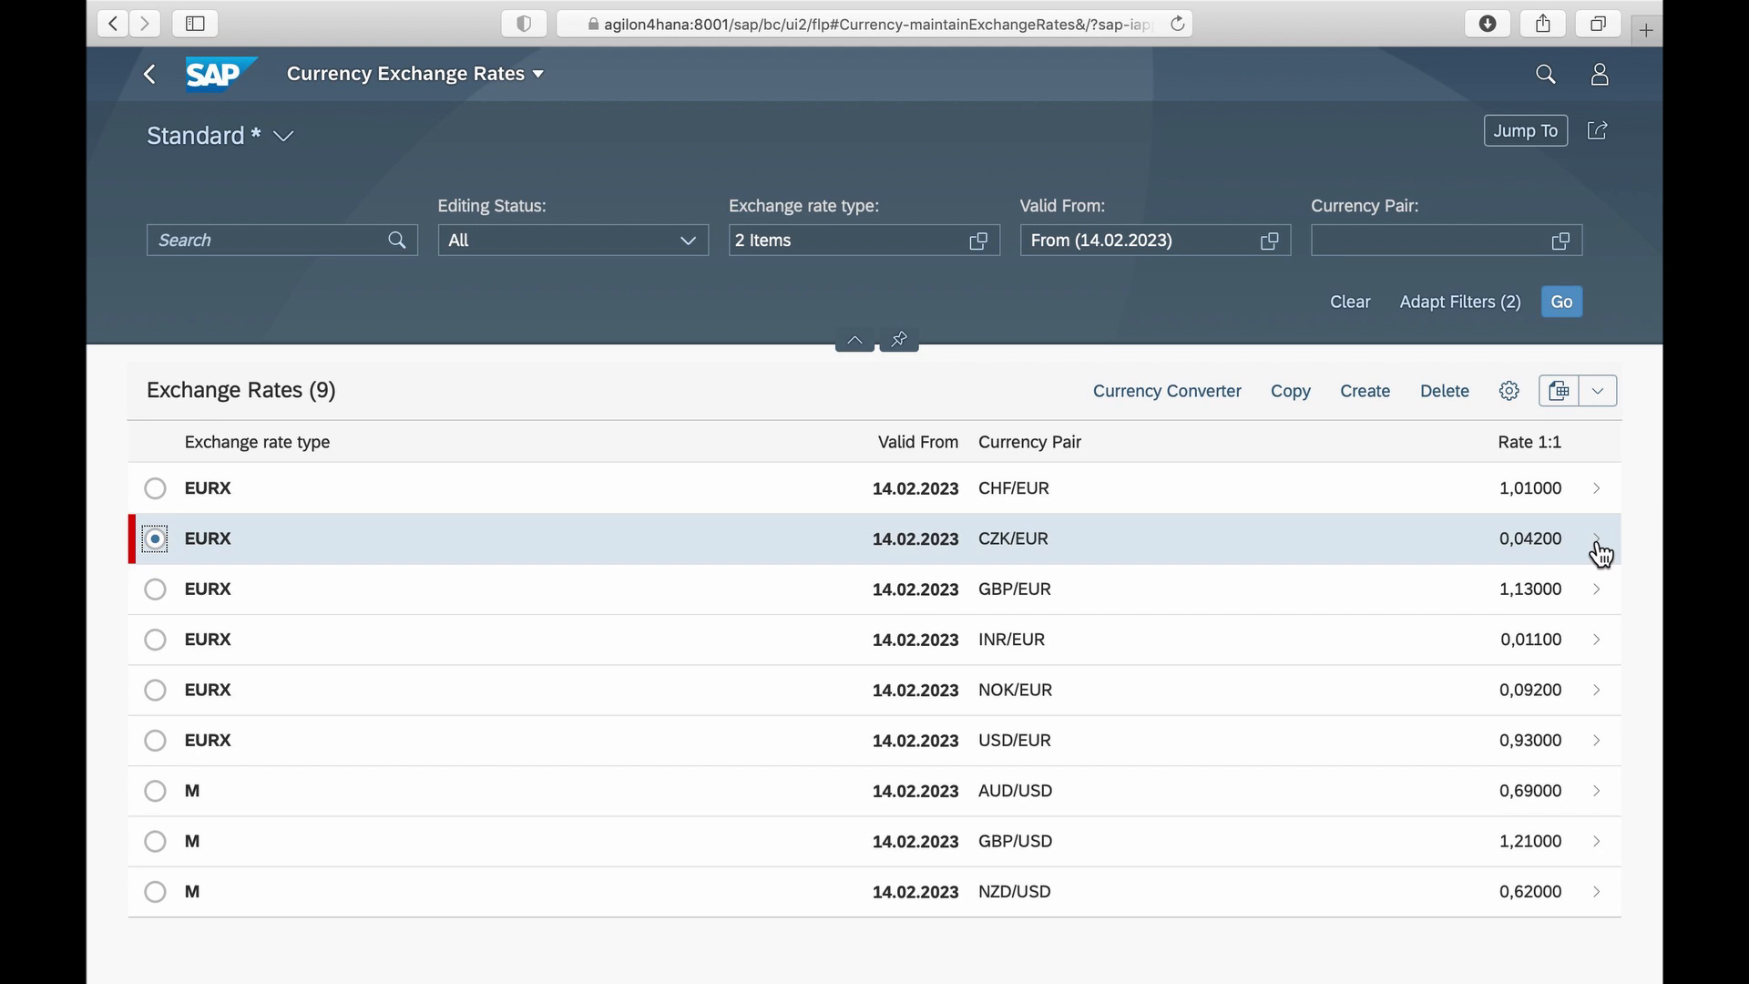
pyautogui.click(1599, 551)
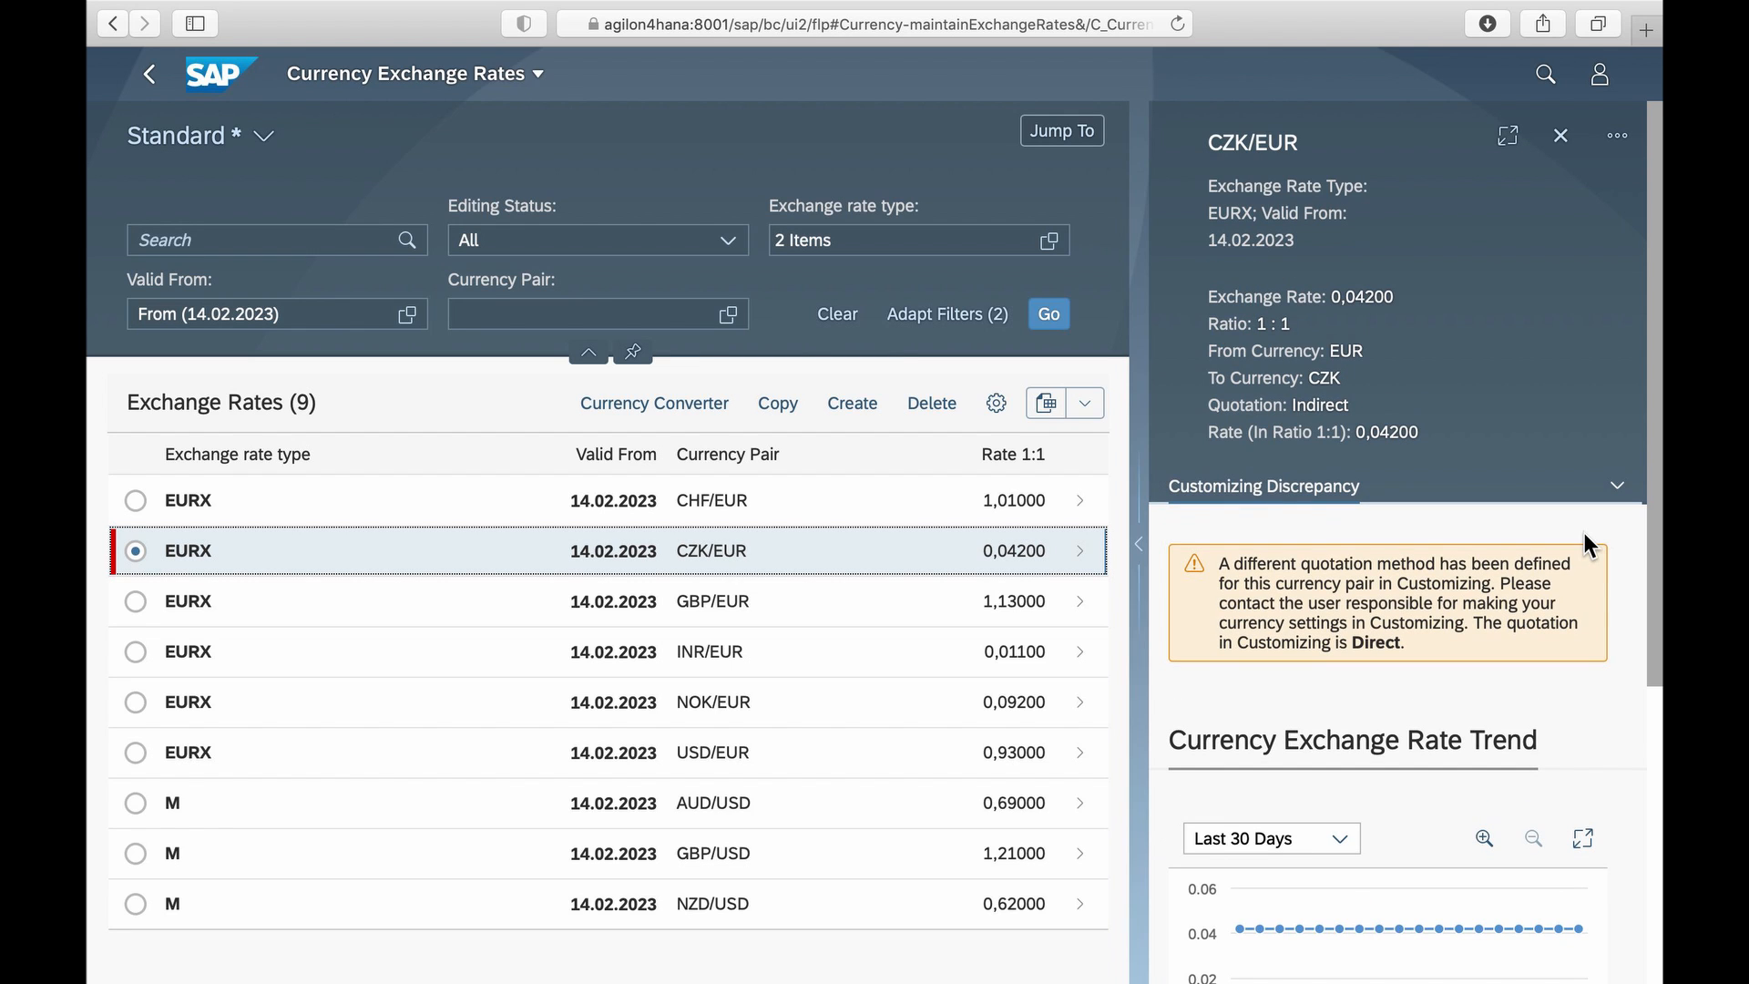
pyautogui.moveTo(1201, 586)
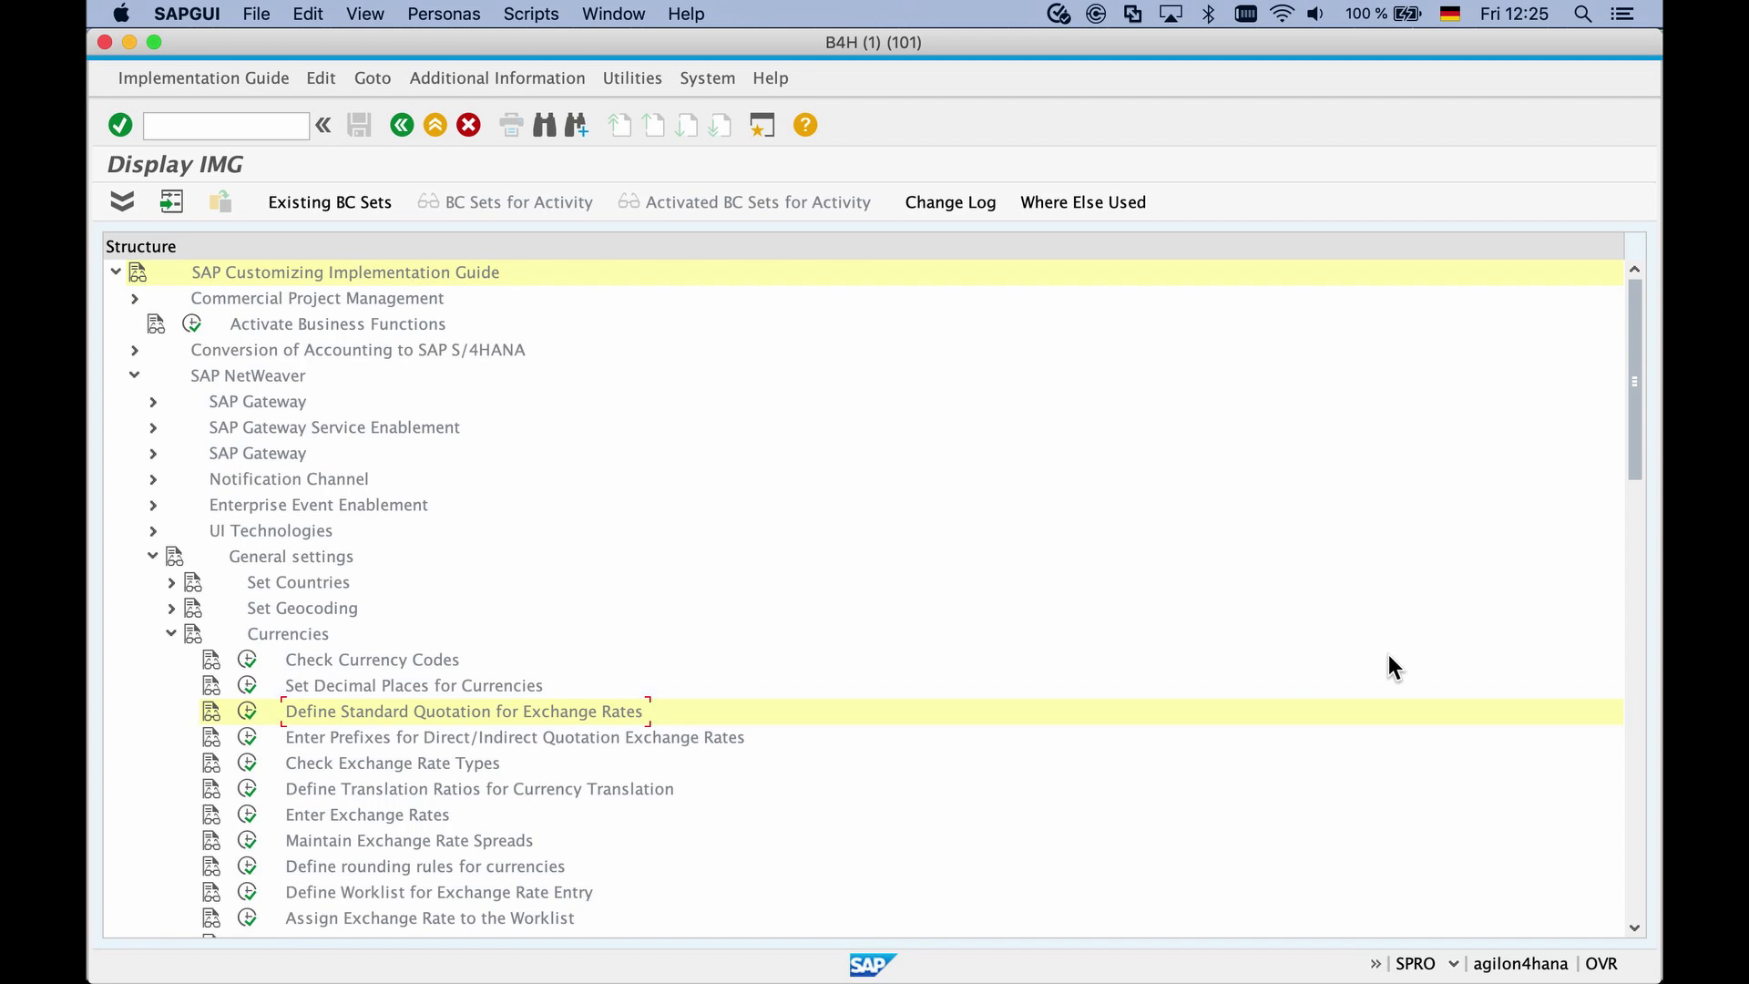
pyautogui.moveTo(620, 736)
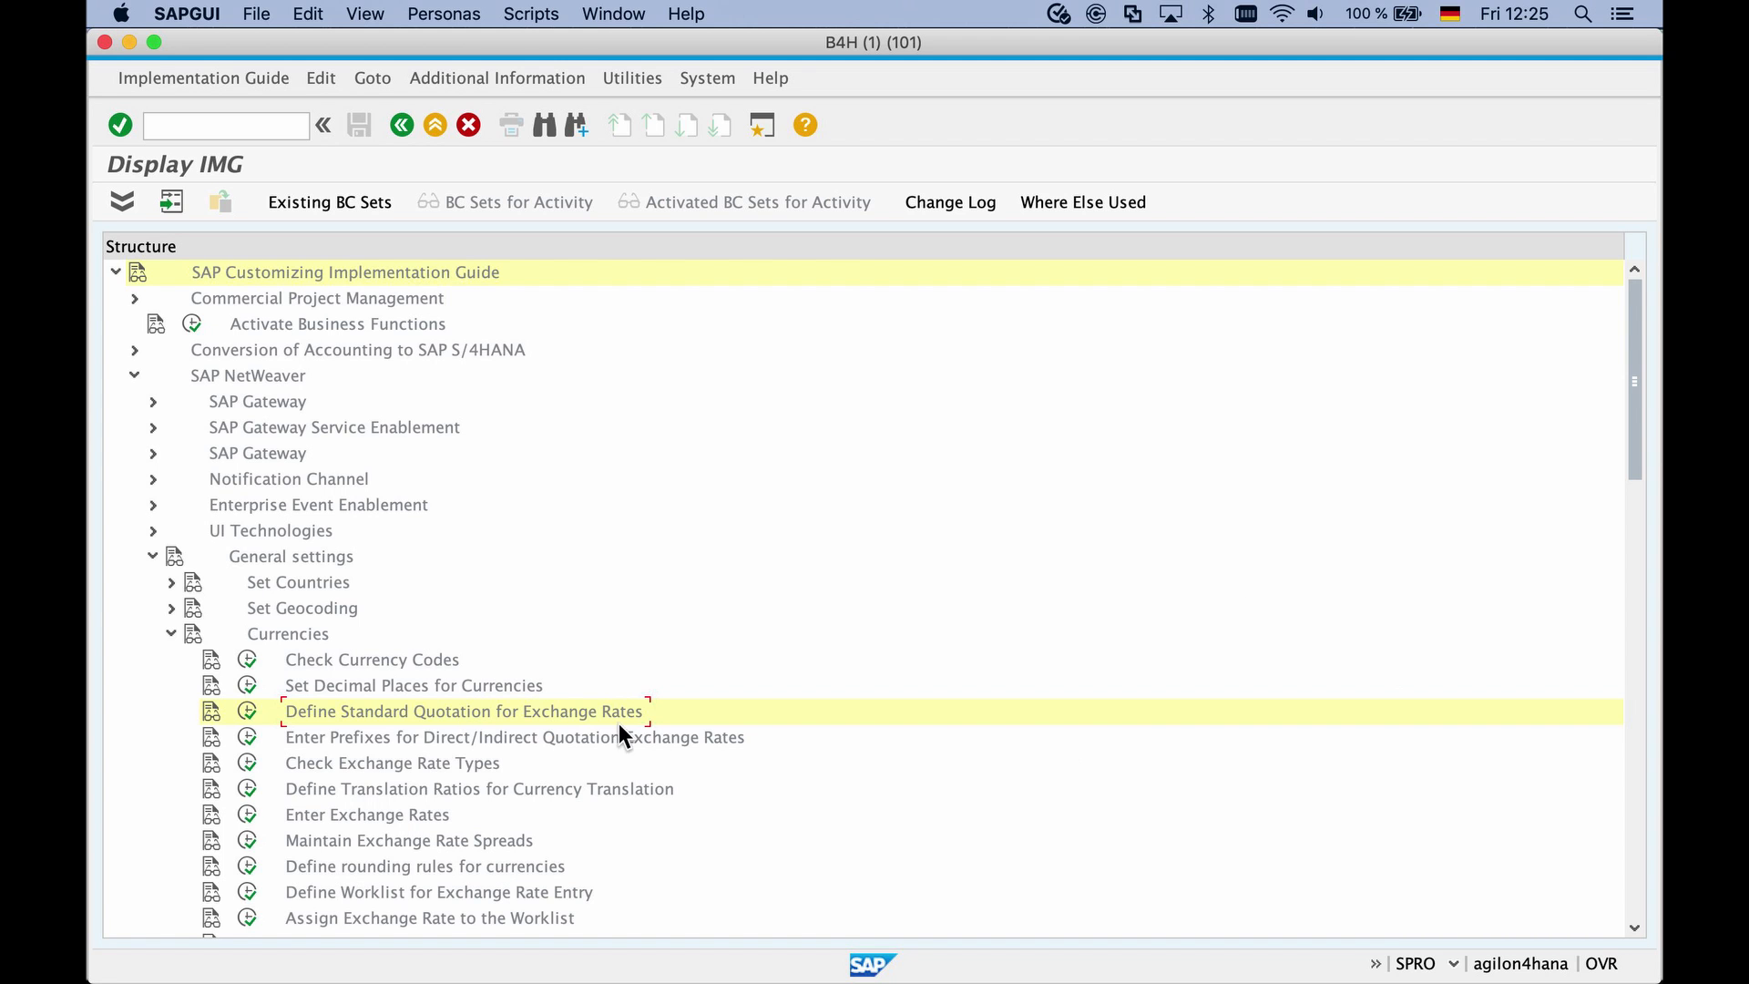
pyautogui.moveTo(714, 725)
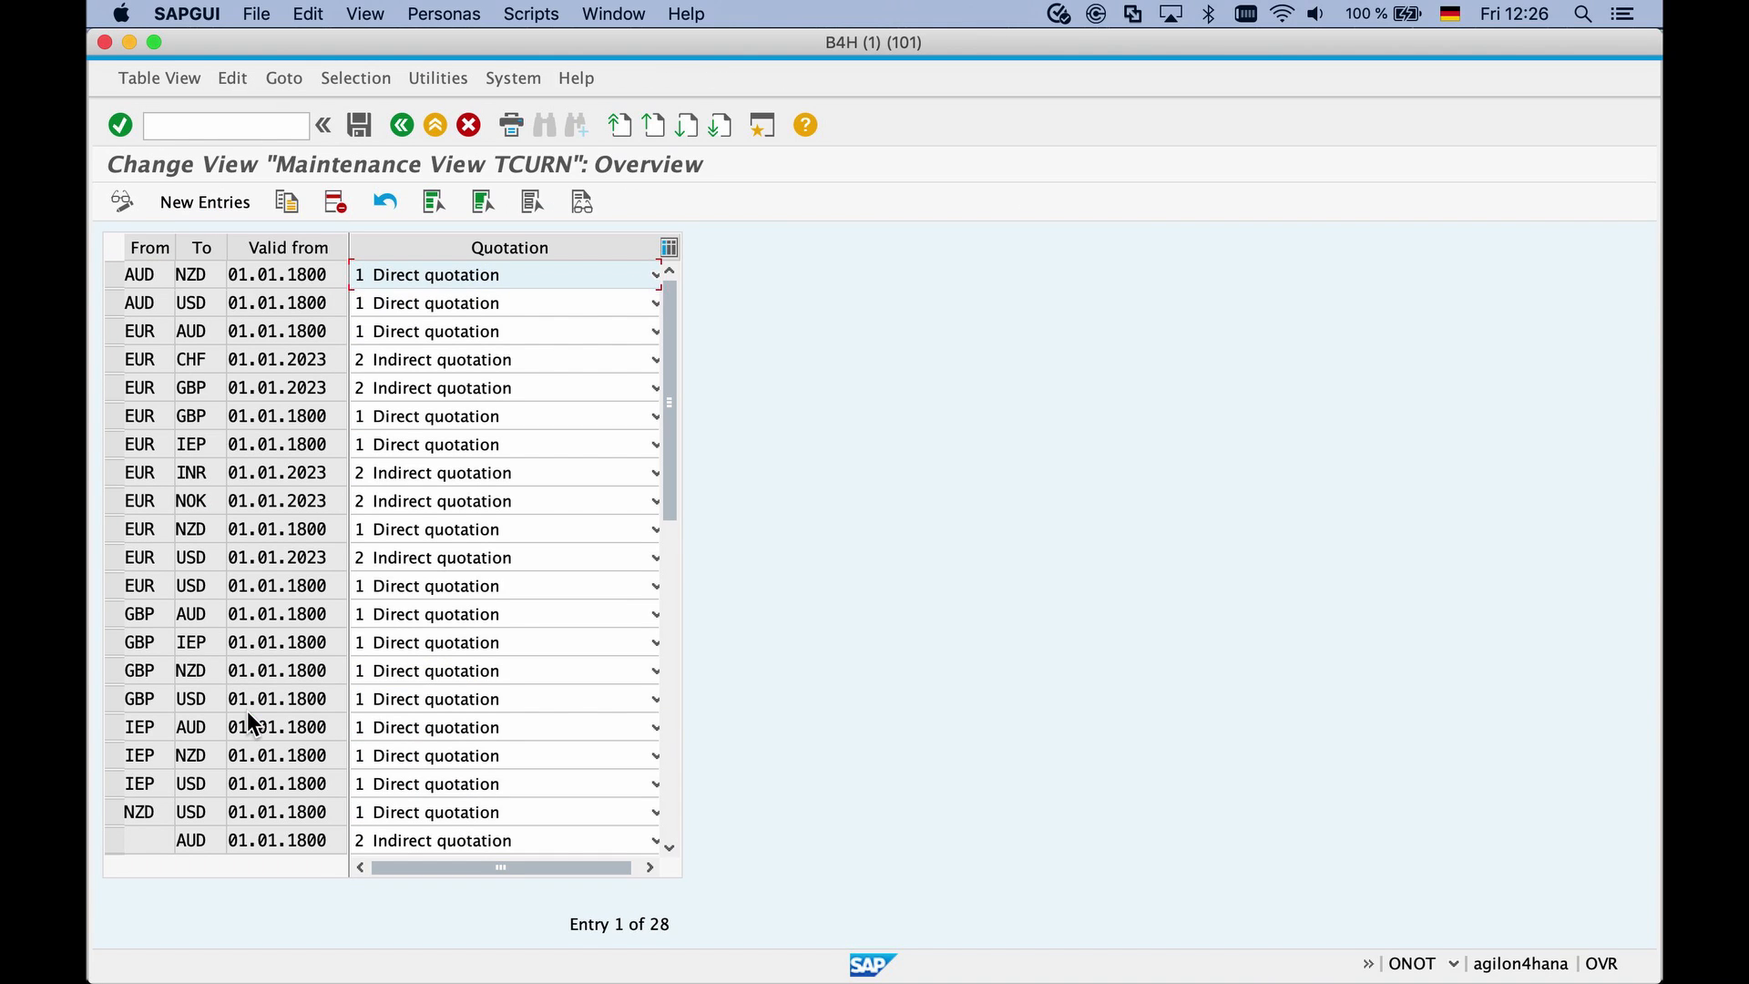
pyautogui.moveTo(205, 202)
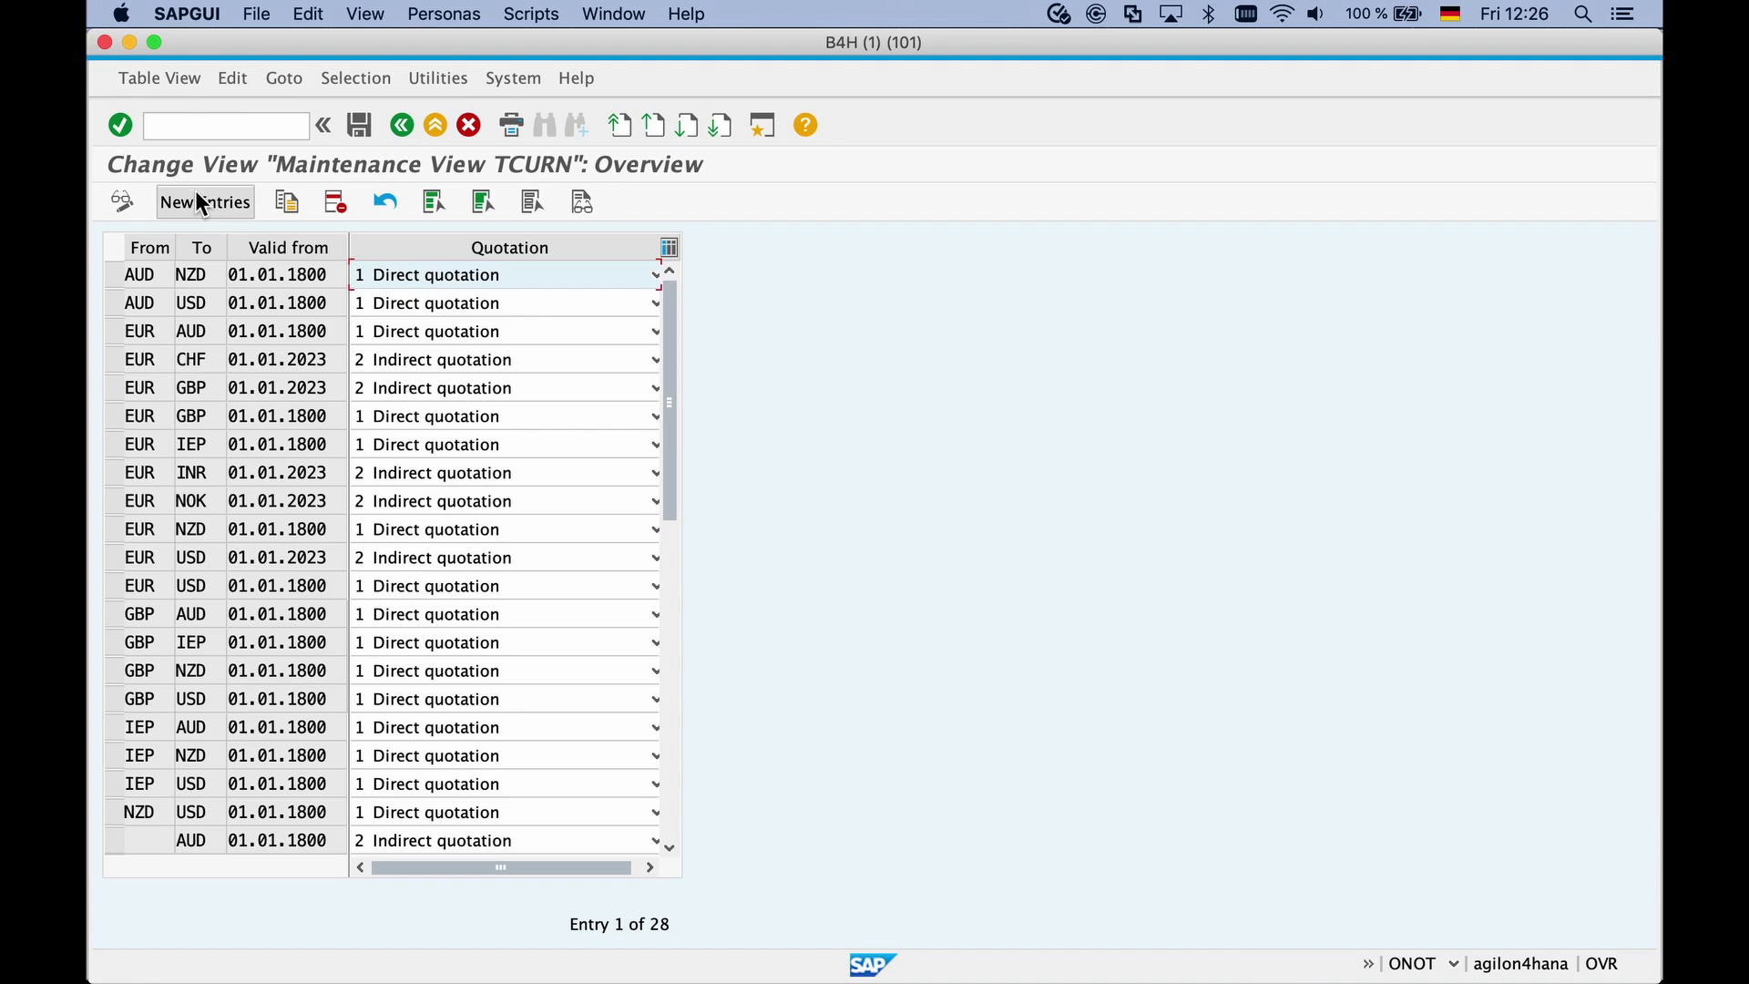
# - Add and save an EUR-to-CZK indirect quotation entry valid from 01.01.2023
pyautogui.click(205, 202)
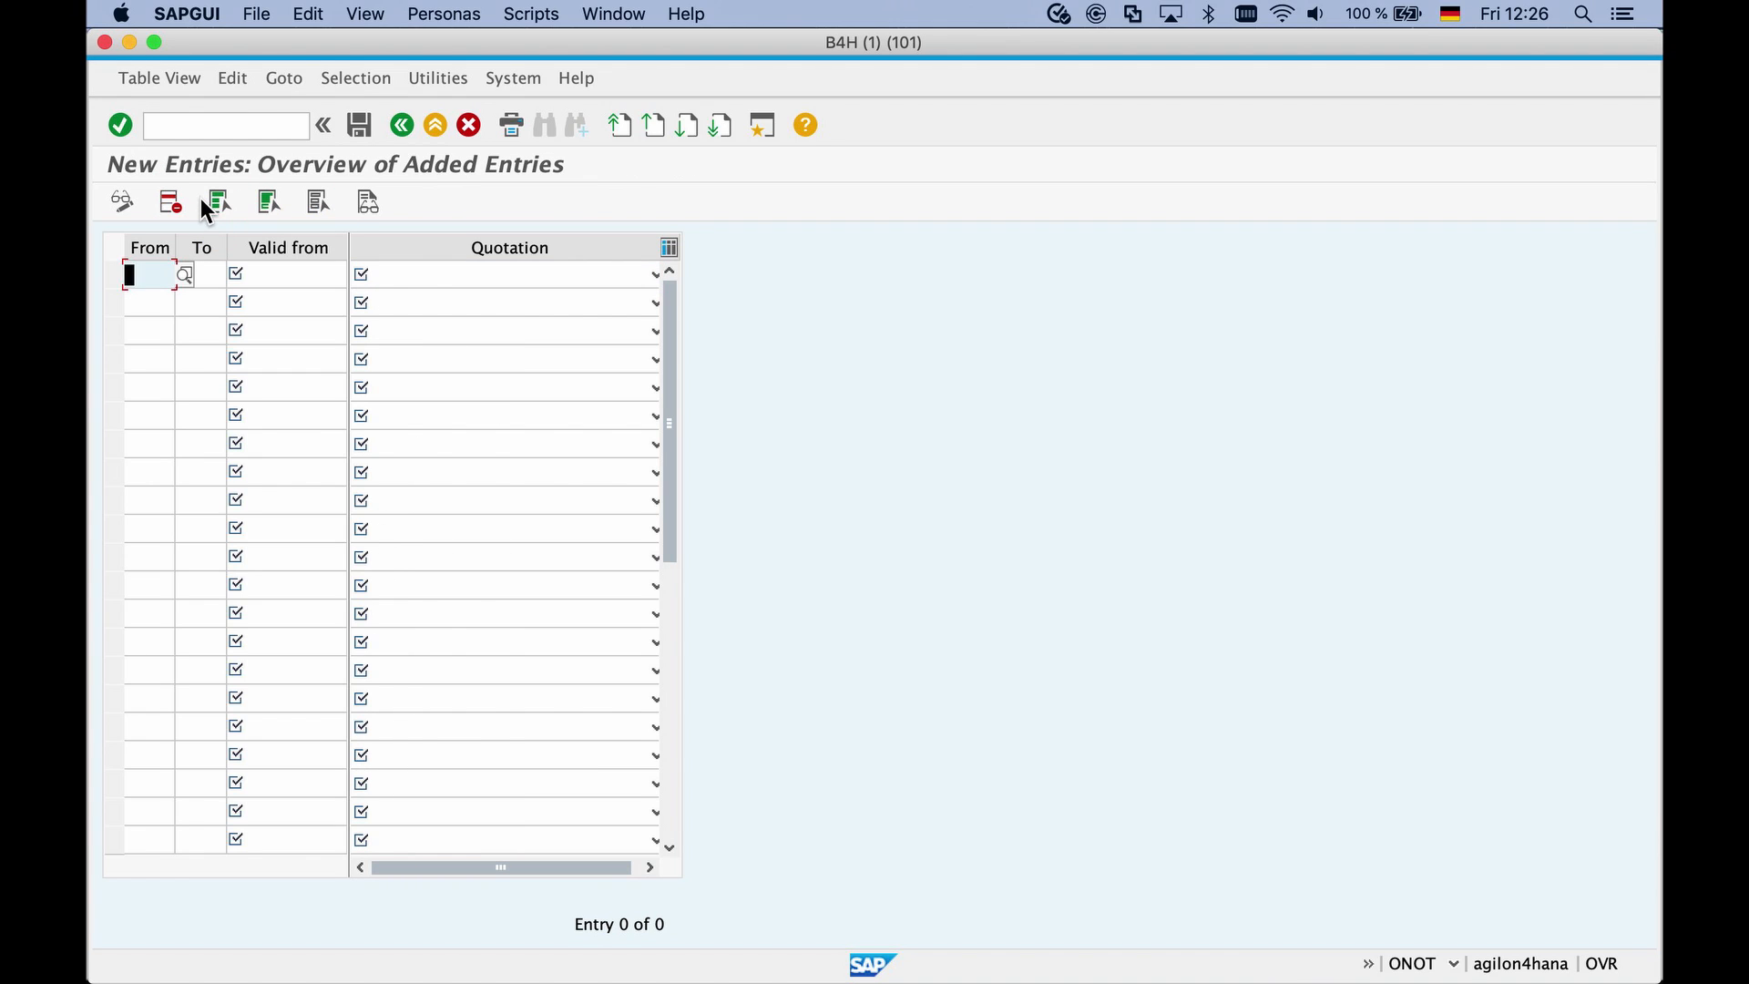
pyautogui.write('EUR')
pyautogui.click(201, 274)
pyautogui.write('C')
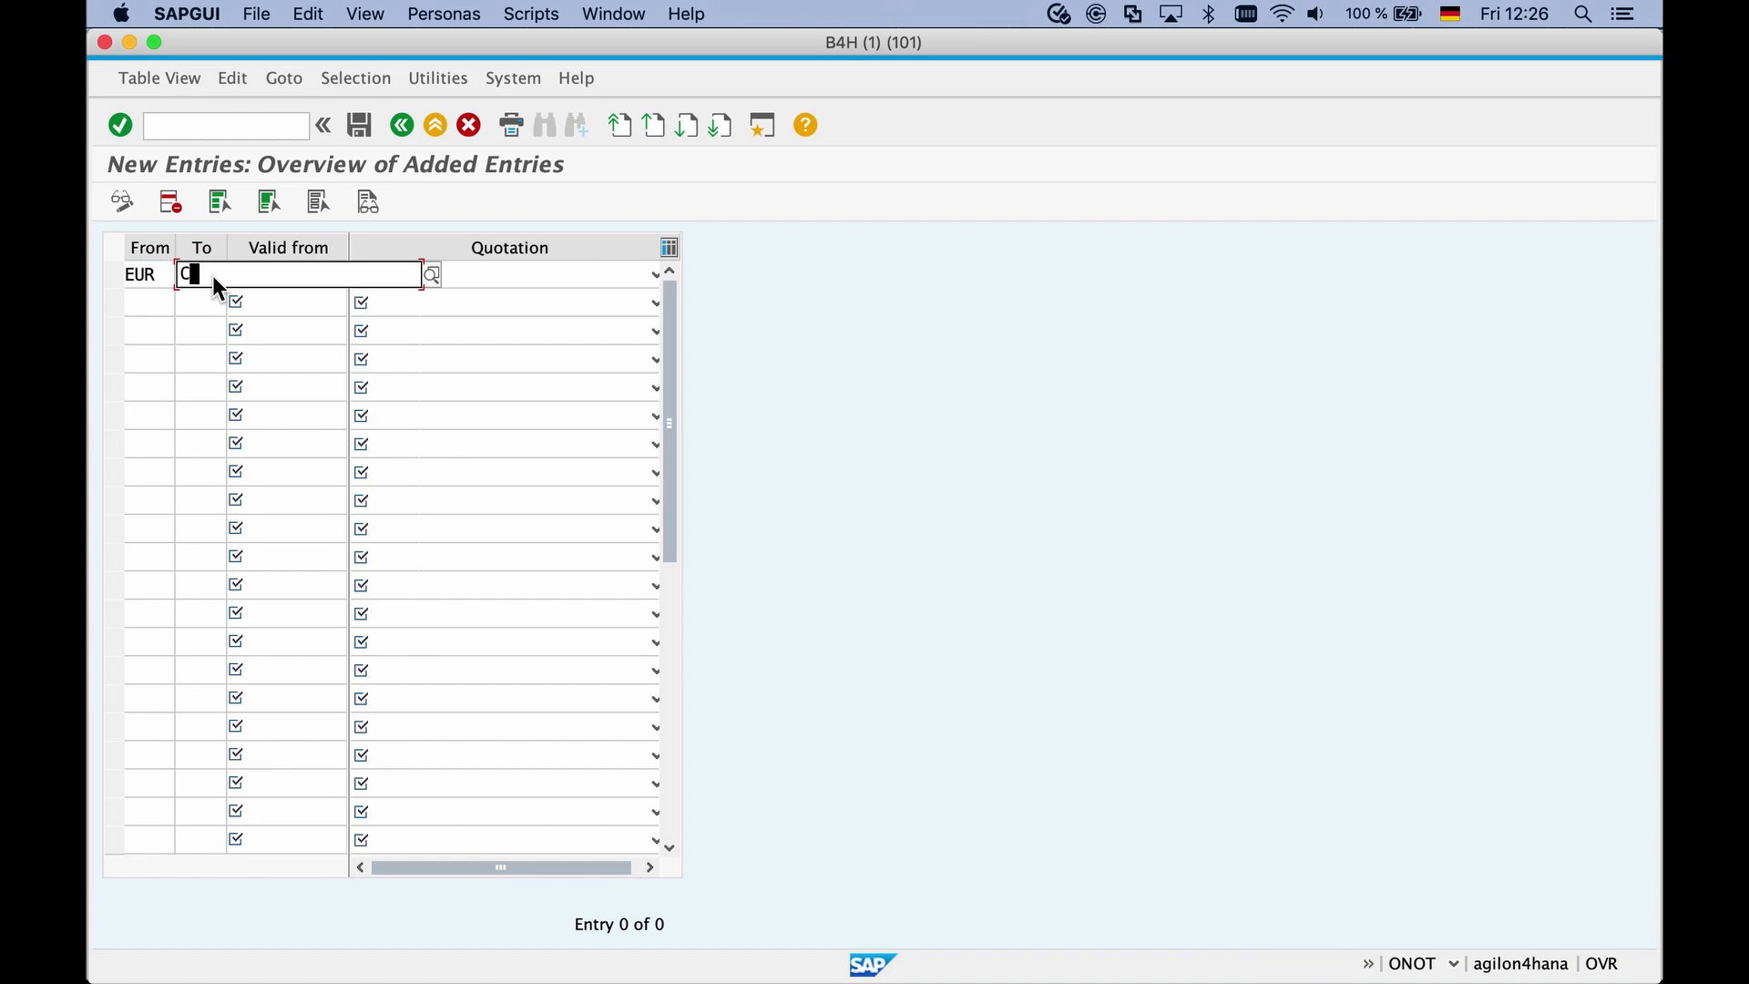
pyautogui.write('z')
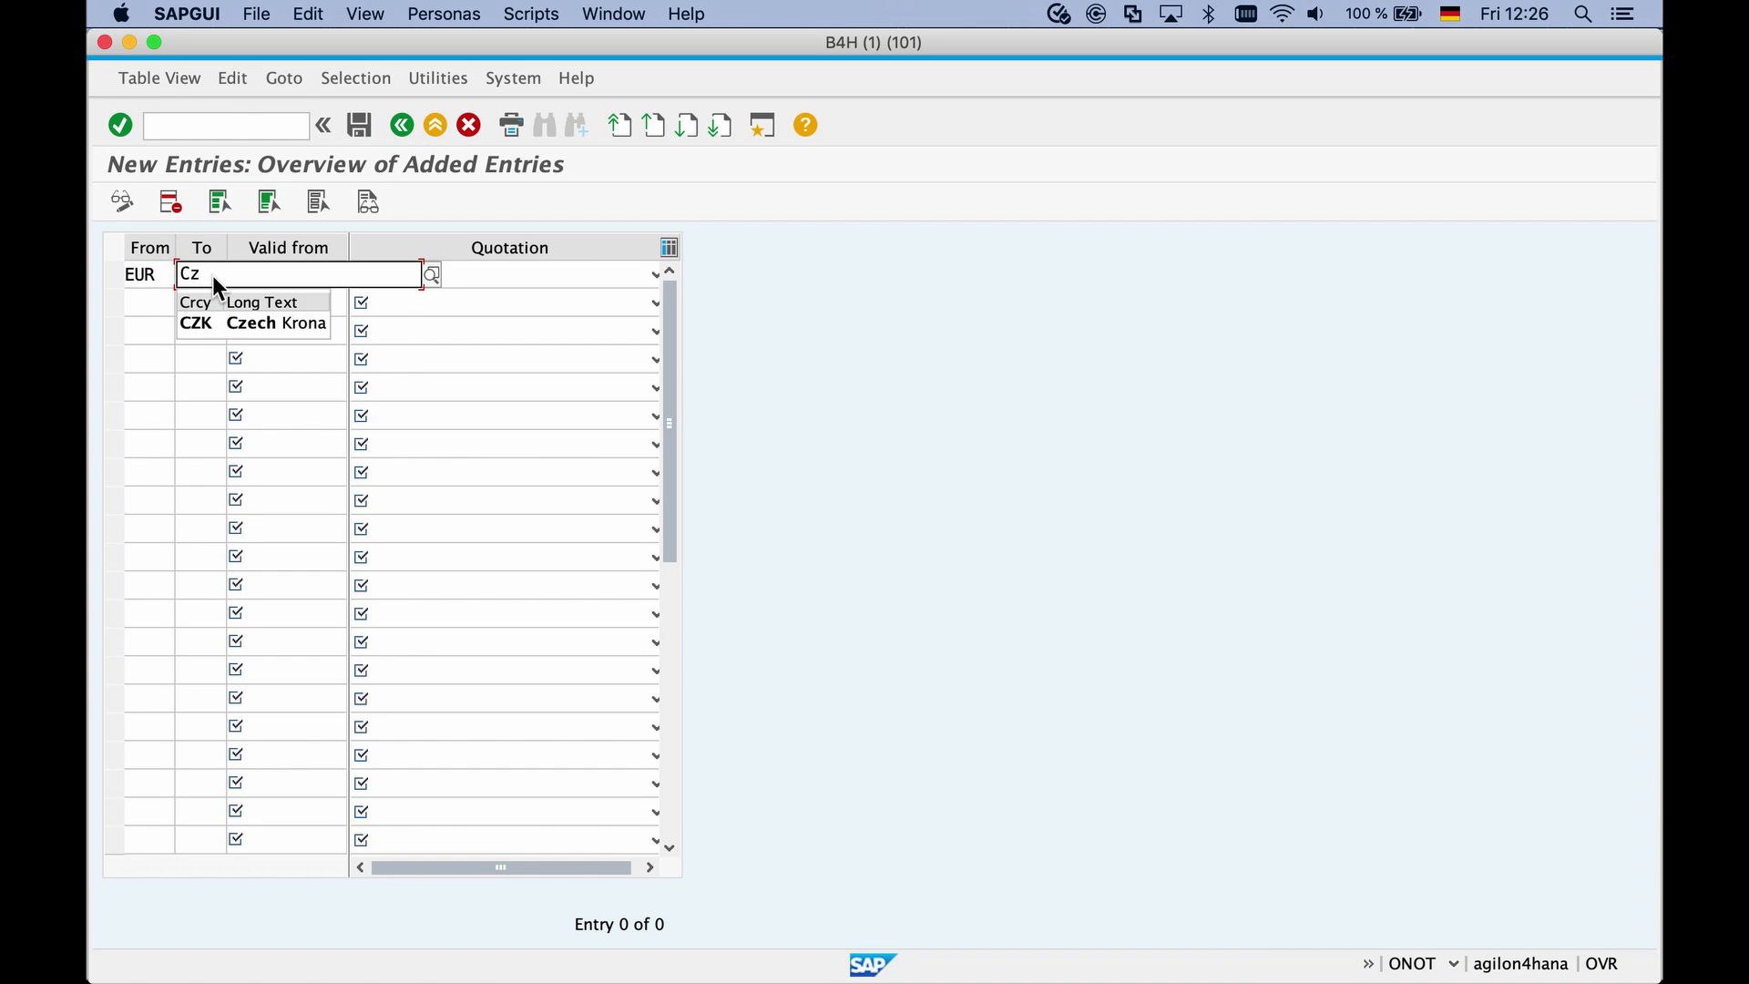
pyautogui.click(195, 322)
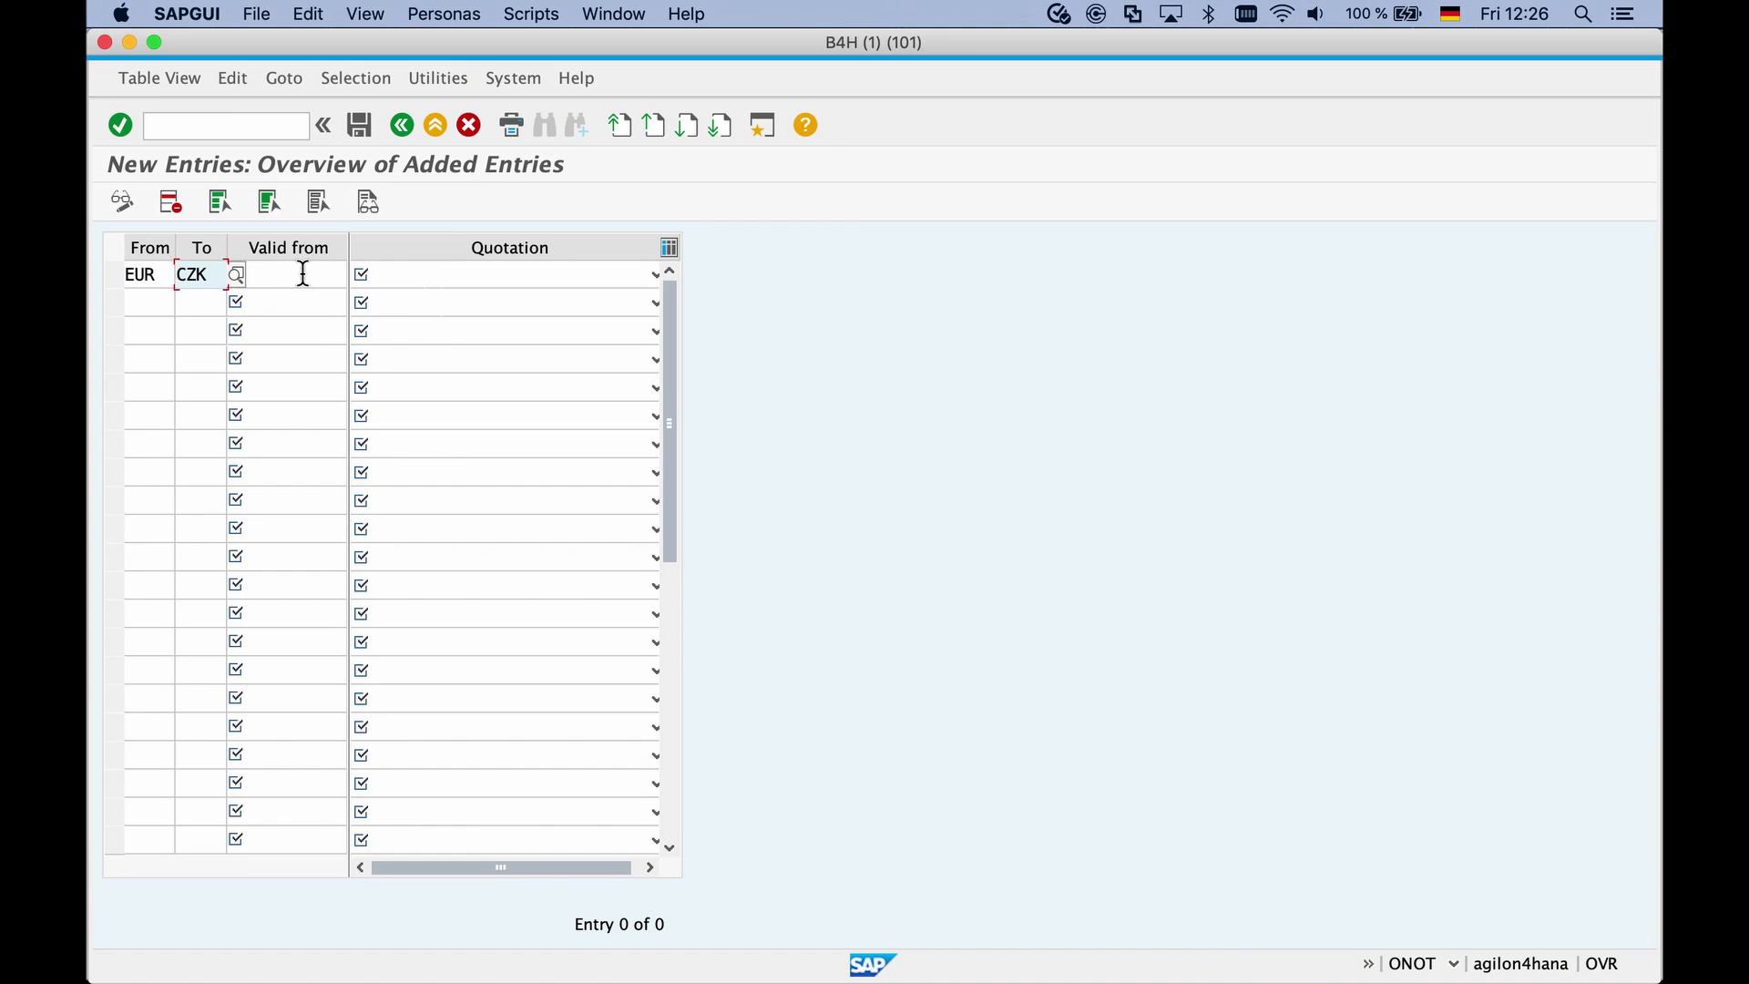
pyautogui.write('01.01.2023')
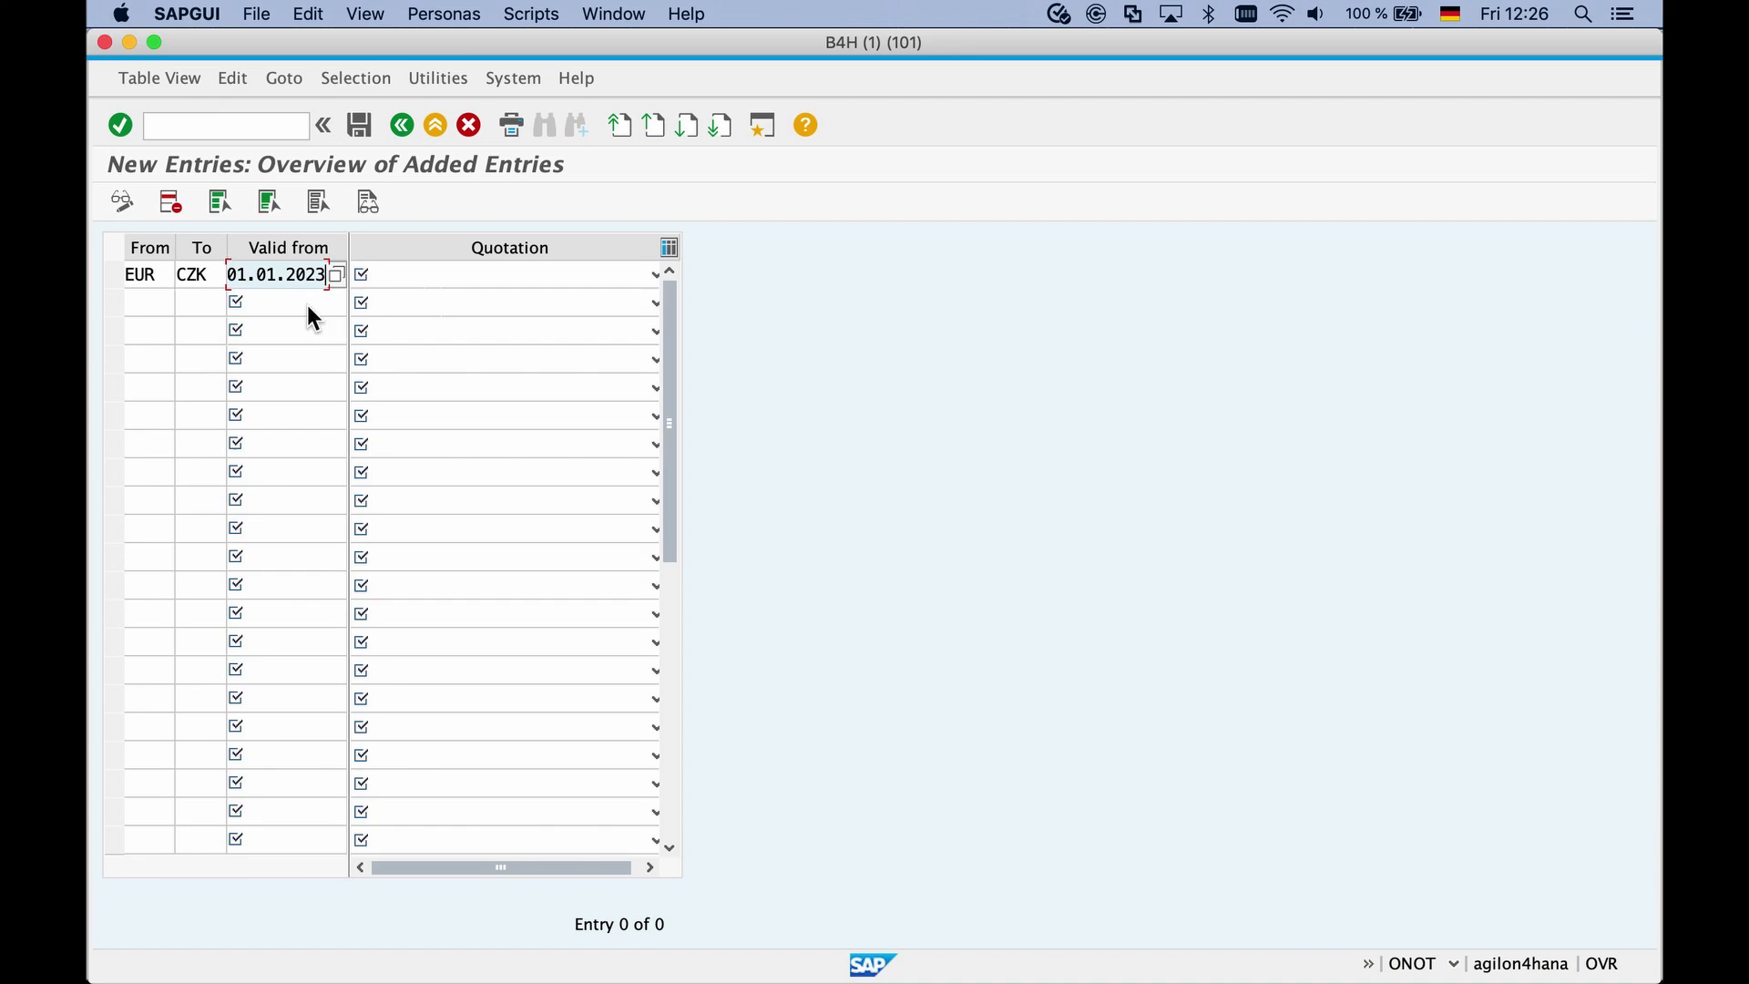
pyautogui.click(508, 274)
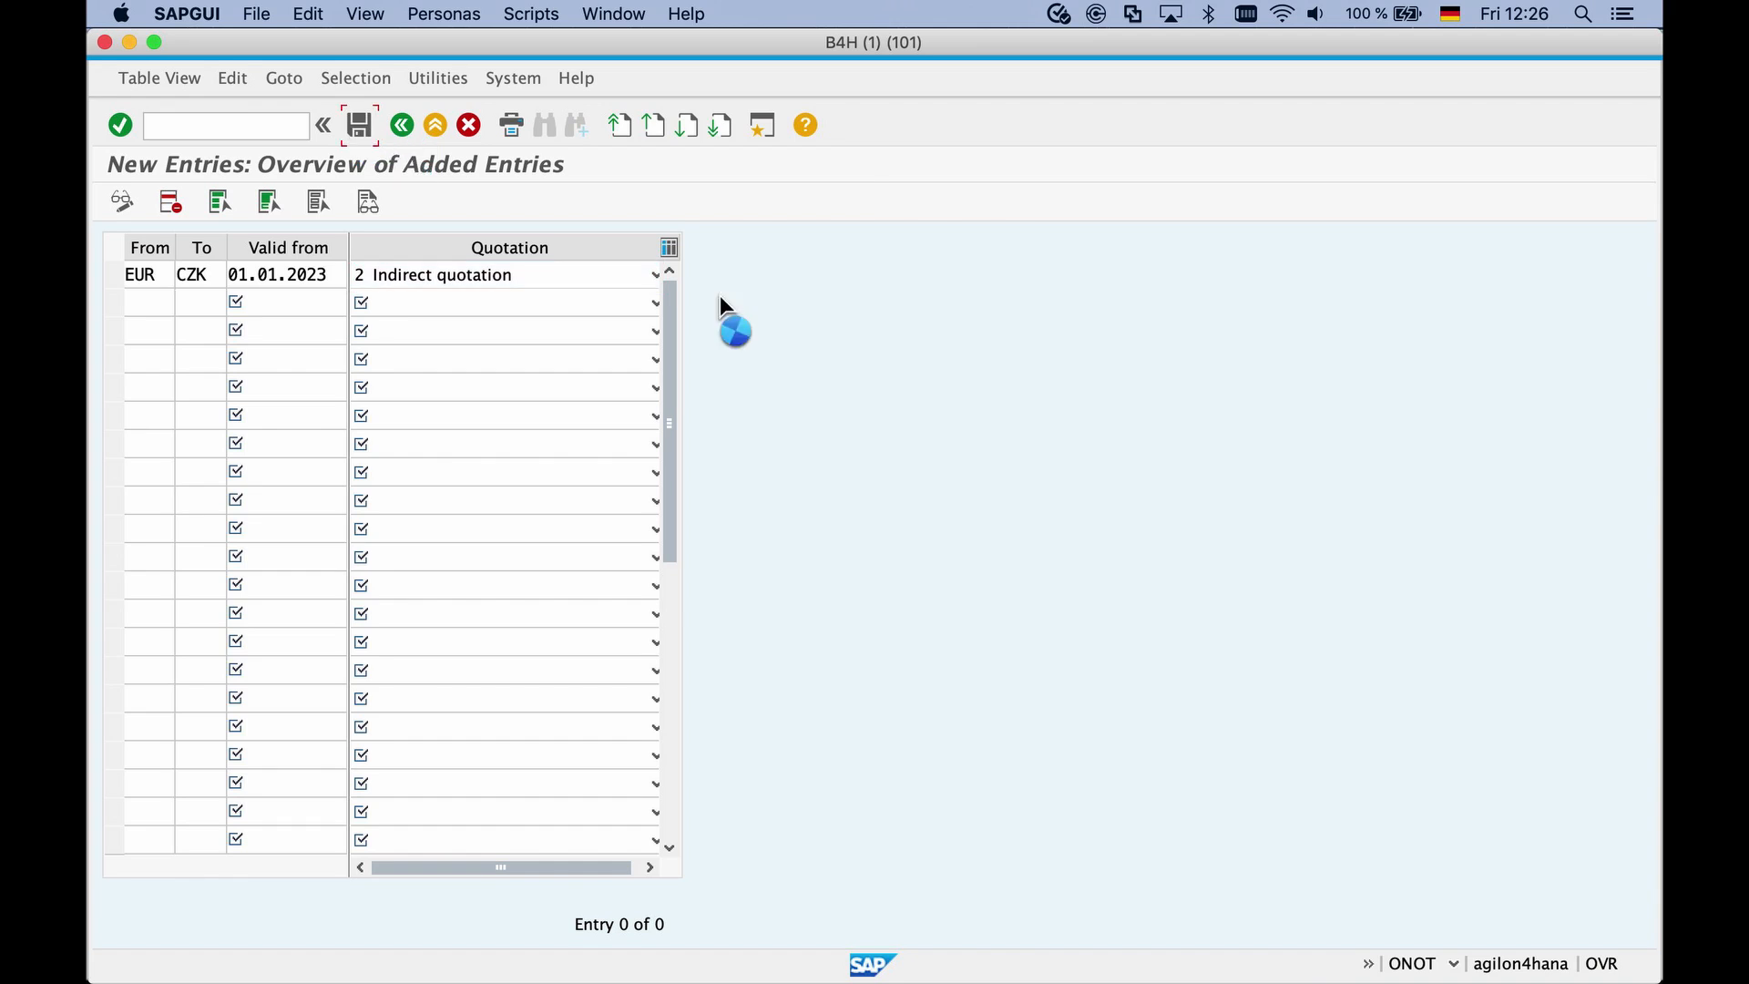
pyautogui.click(399, 123)
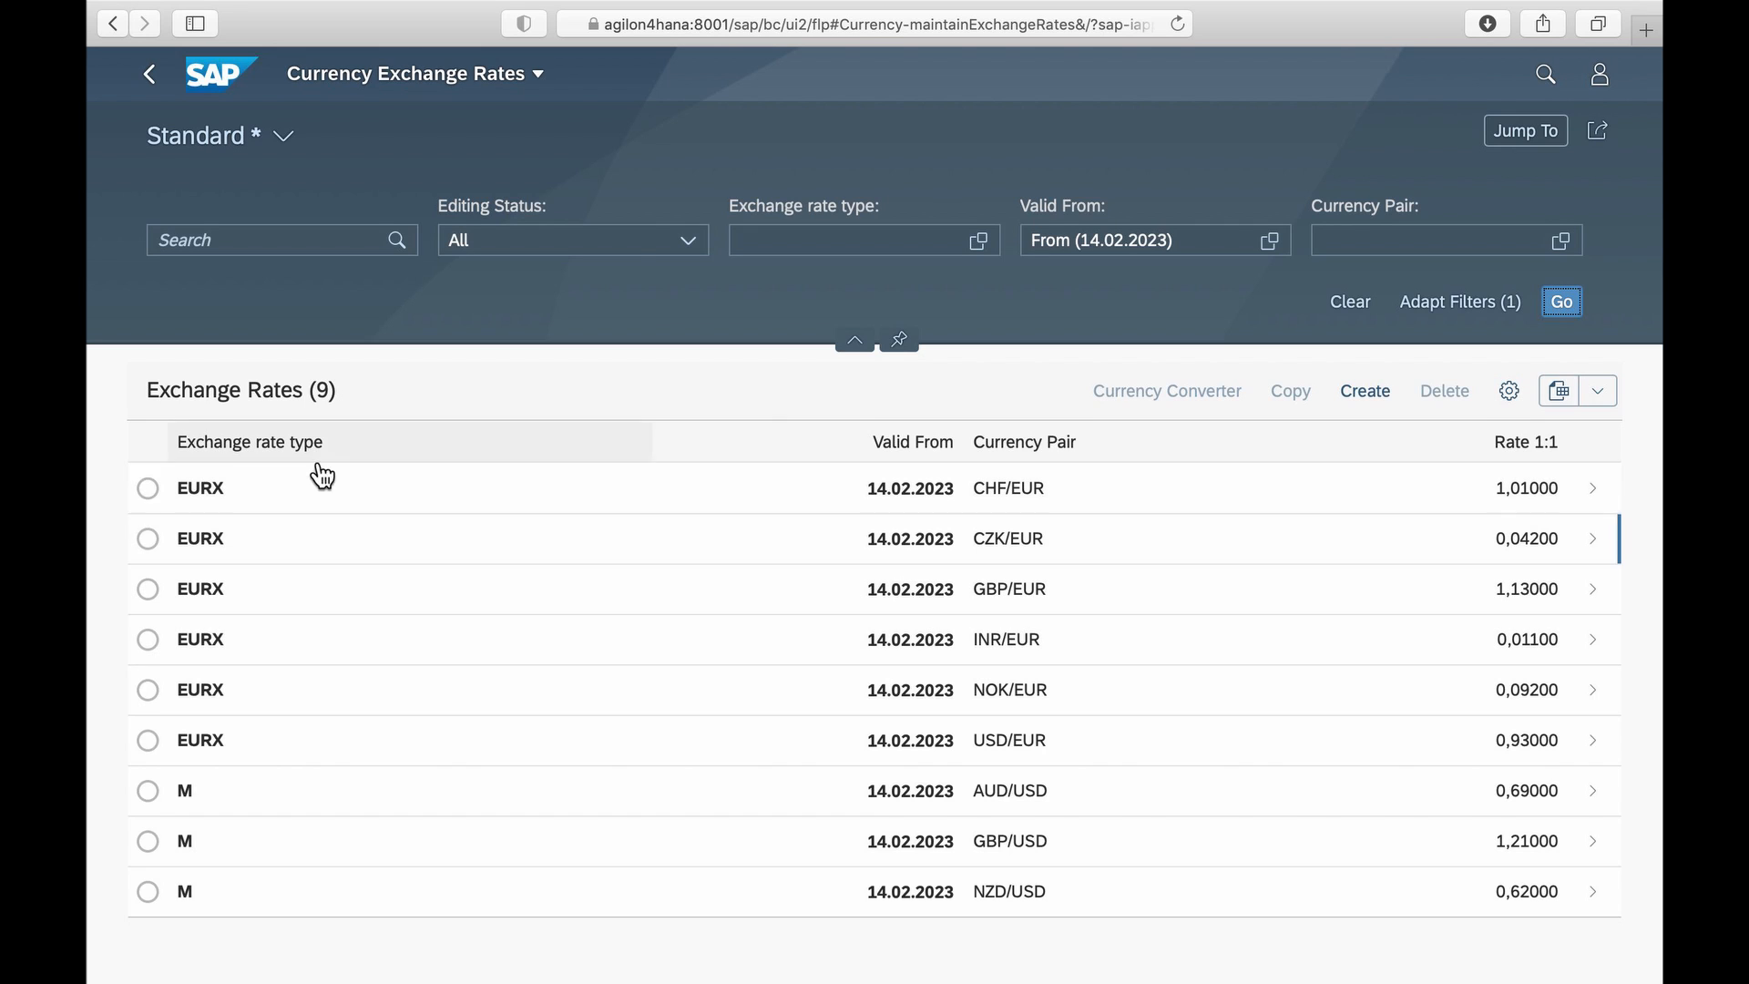
pyautogui.moveTo(1069, 552)
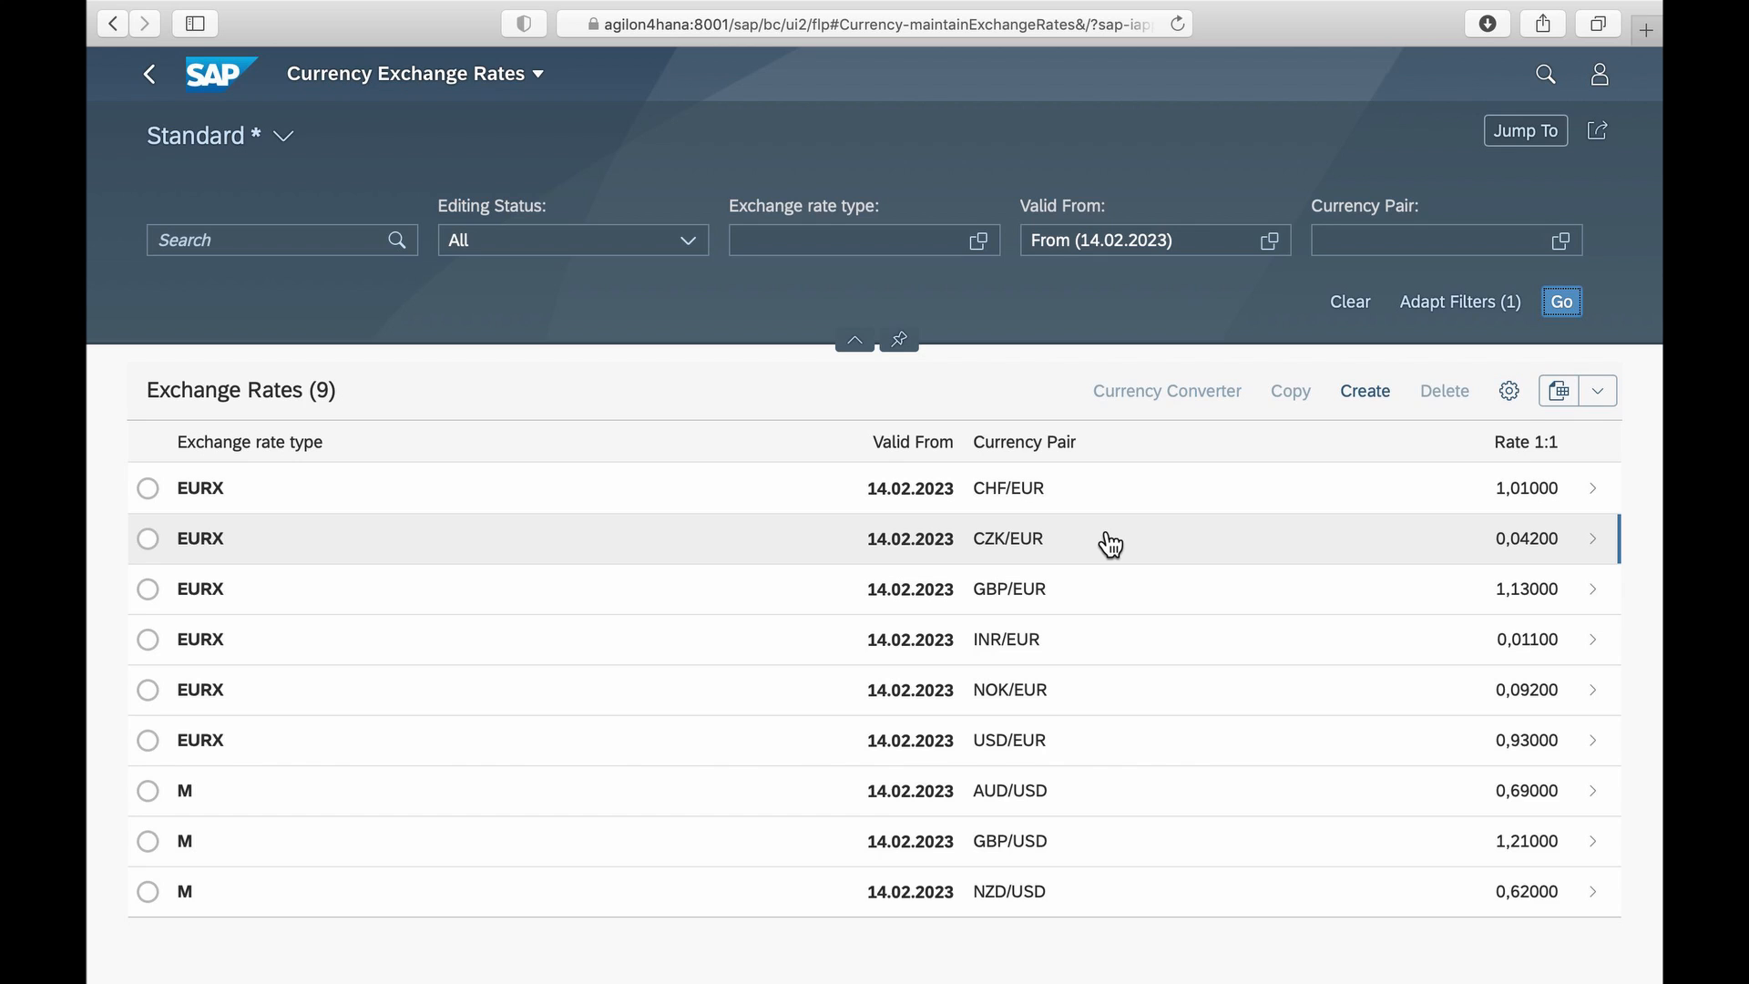
# - Select the CZK/EUR rate and export the nine-rate list to a spreadsheet with filter settings
pyautogui.click(147, 539)
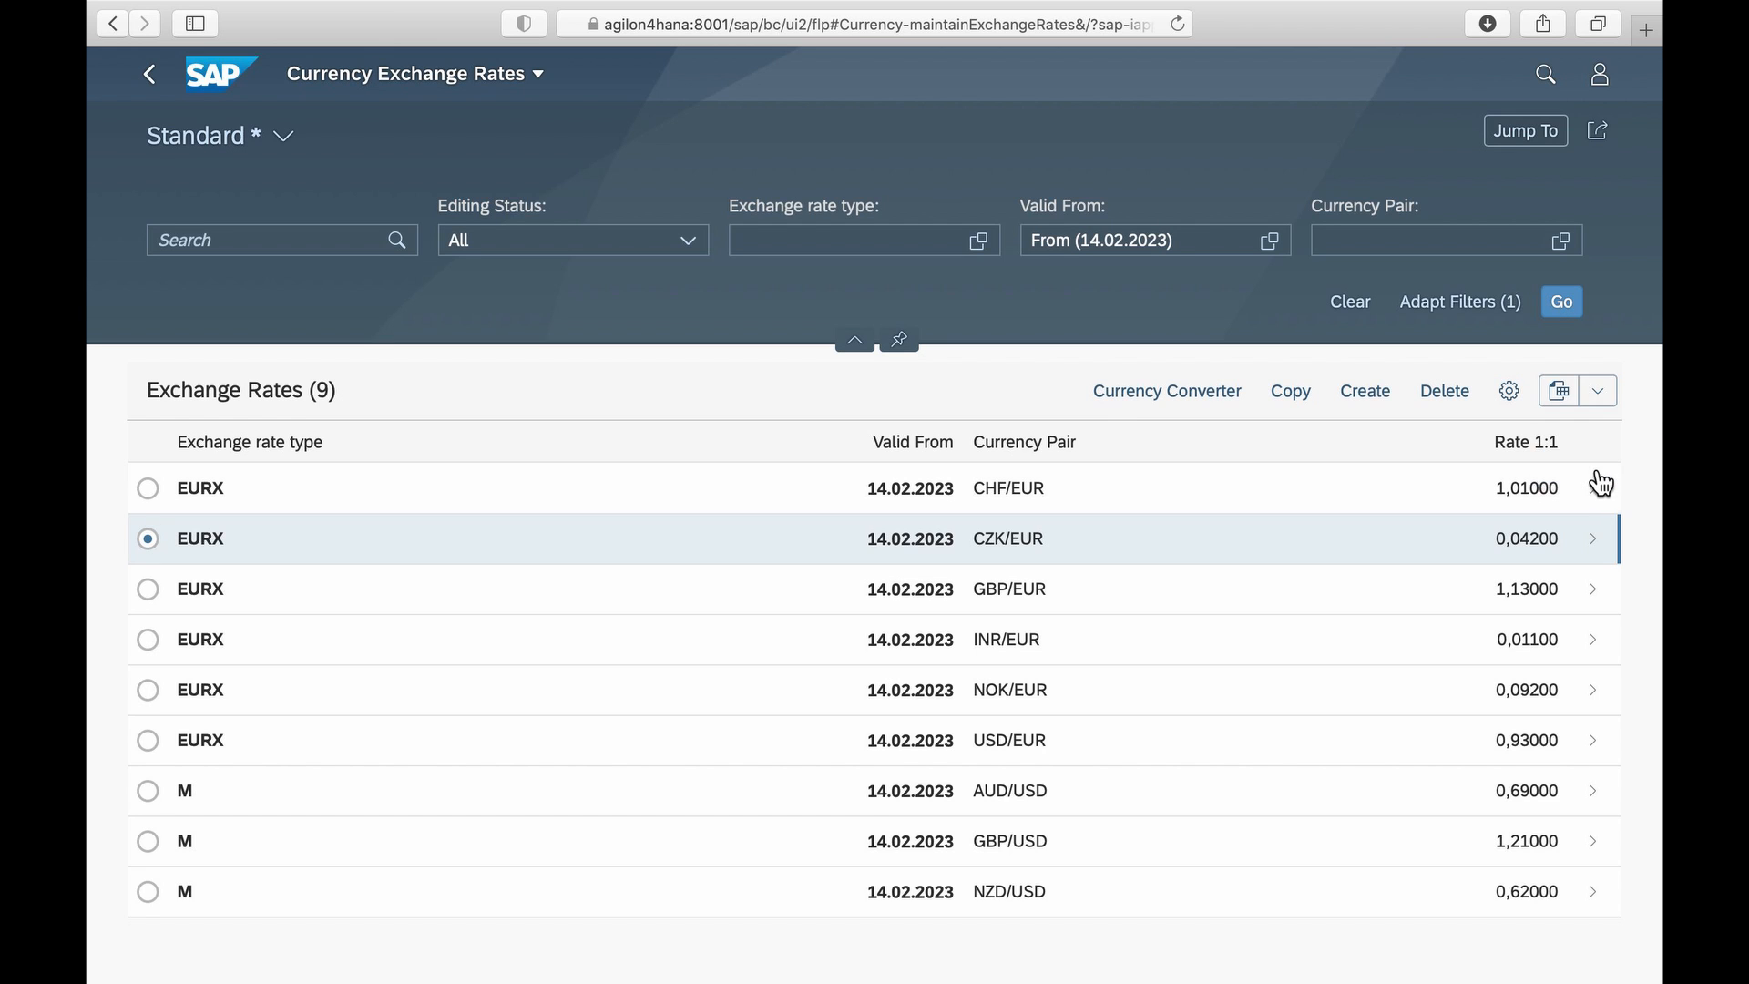
pyautogui.click(1597, 391)
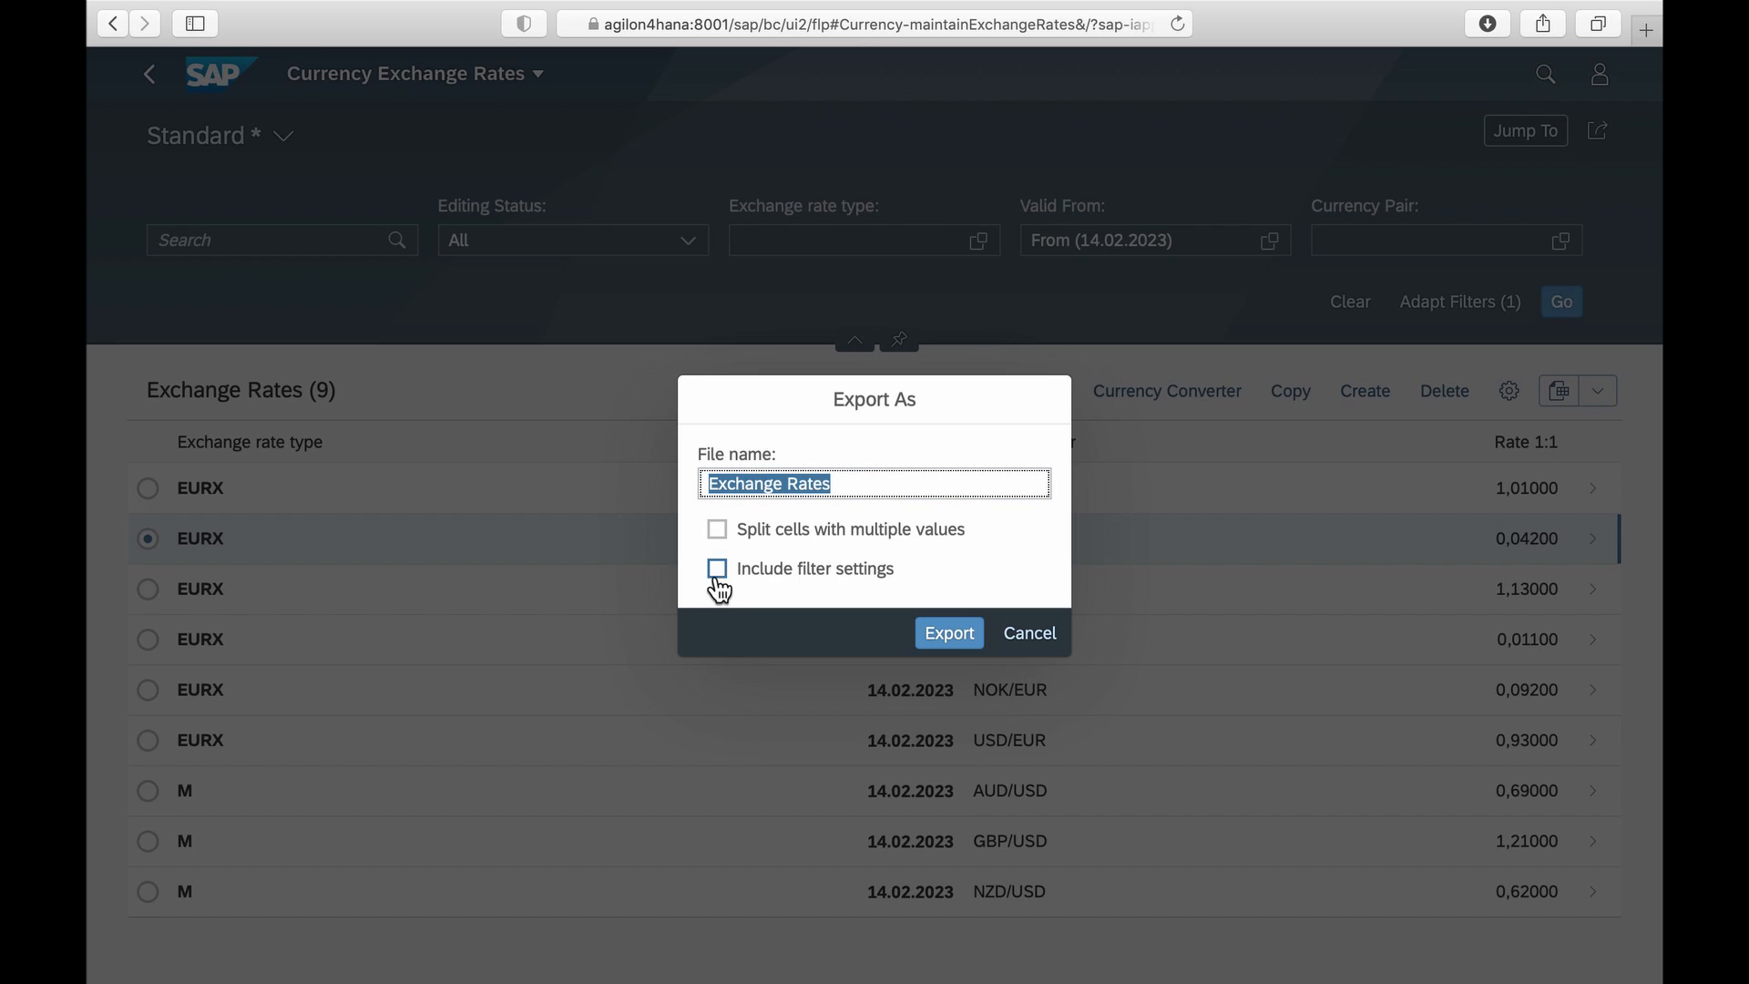
pyautogui.click(717, 568)
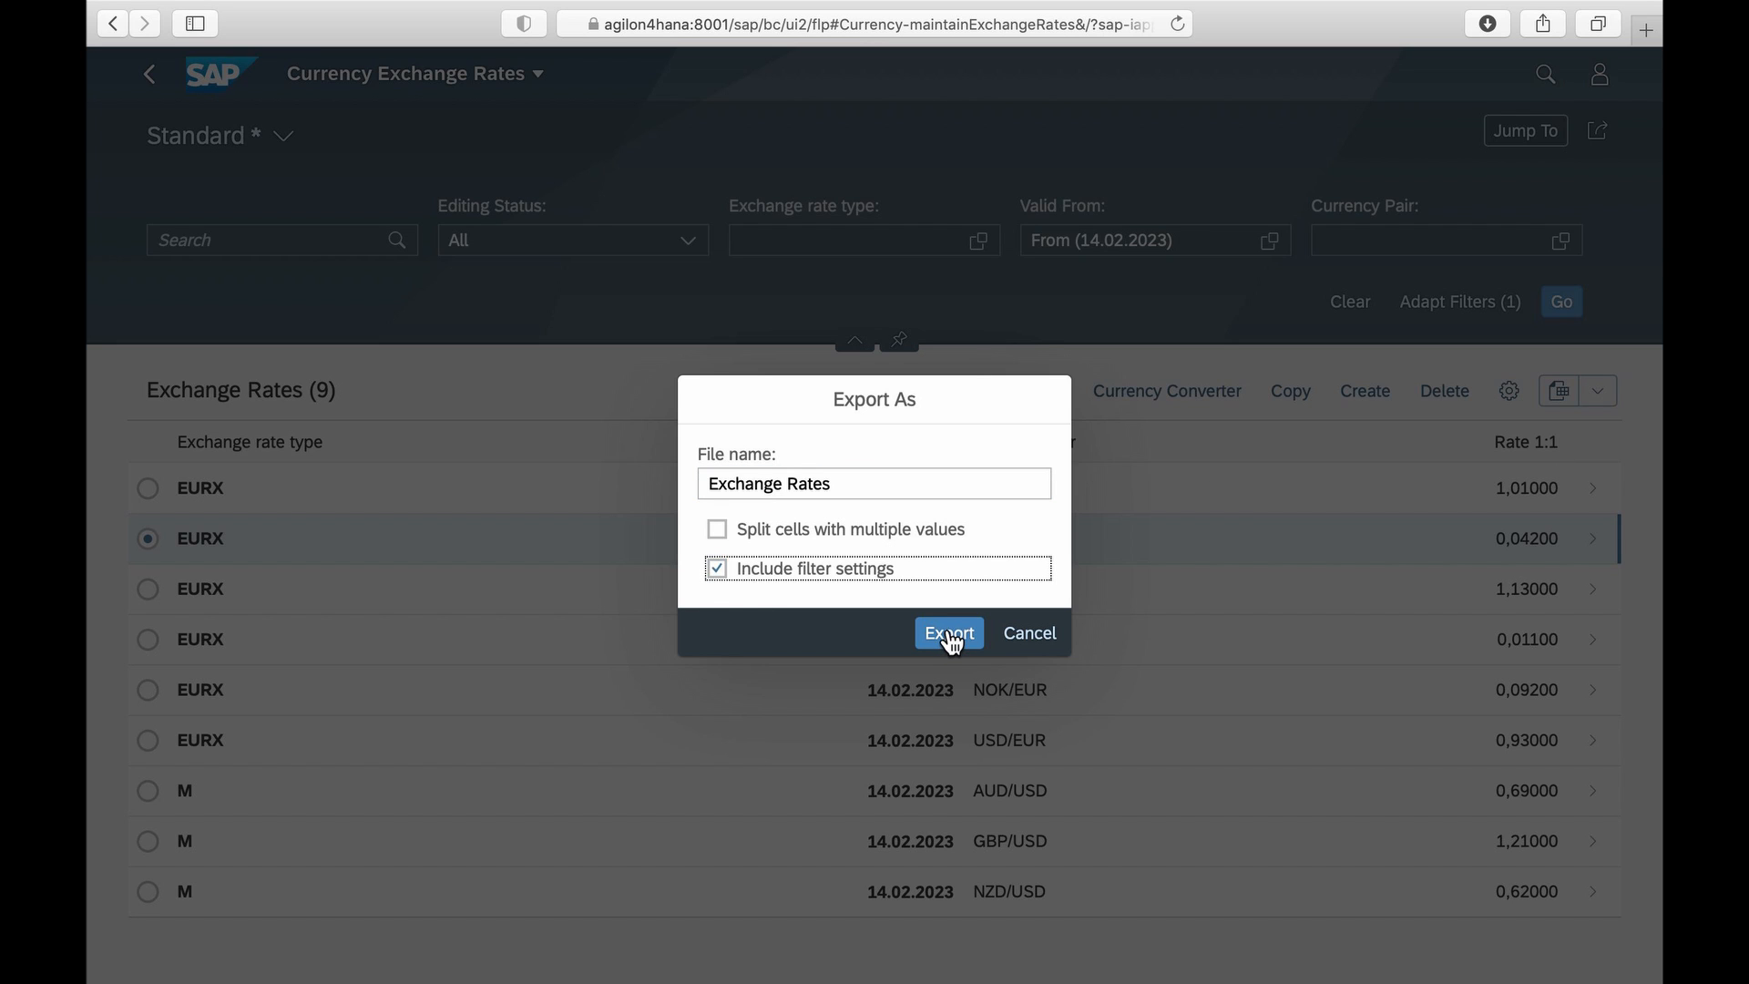
pyautogui.click(948, 632)
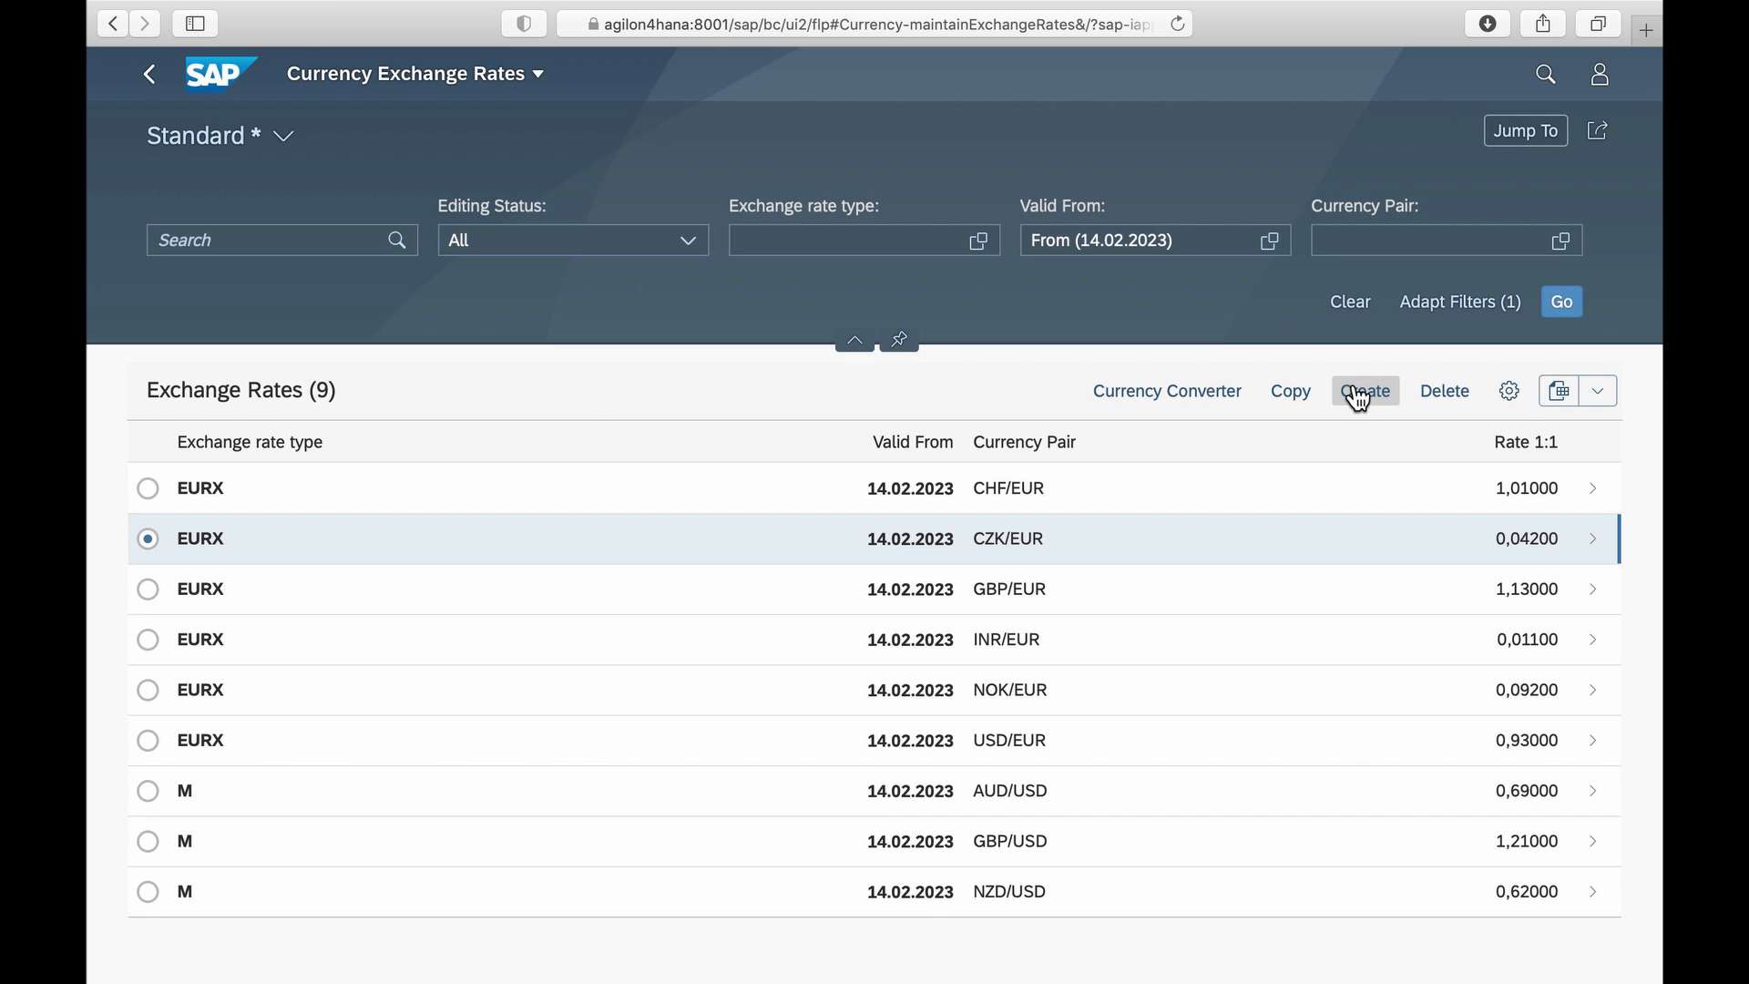
# - Create and save an EURX rate from EUR to PLN at 4,6898, valid from 08.03.2023
pyautogui.click(1364, 391)
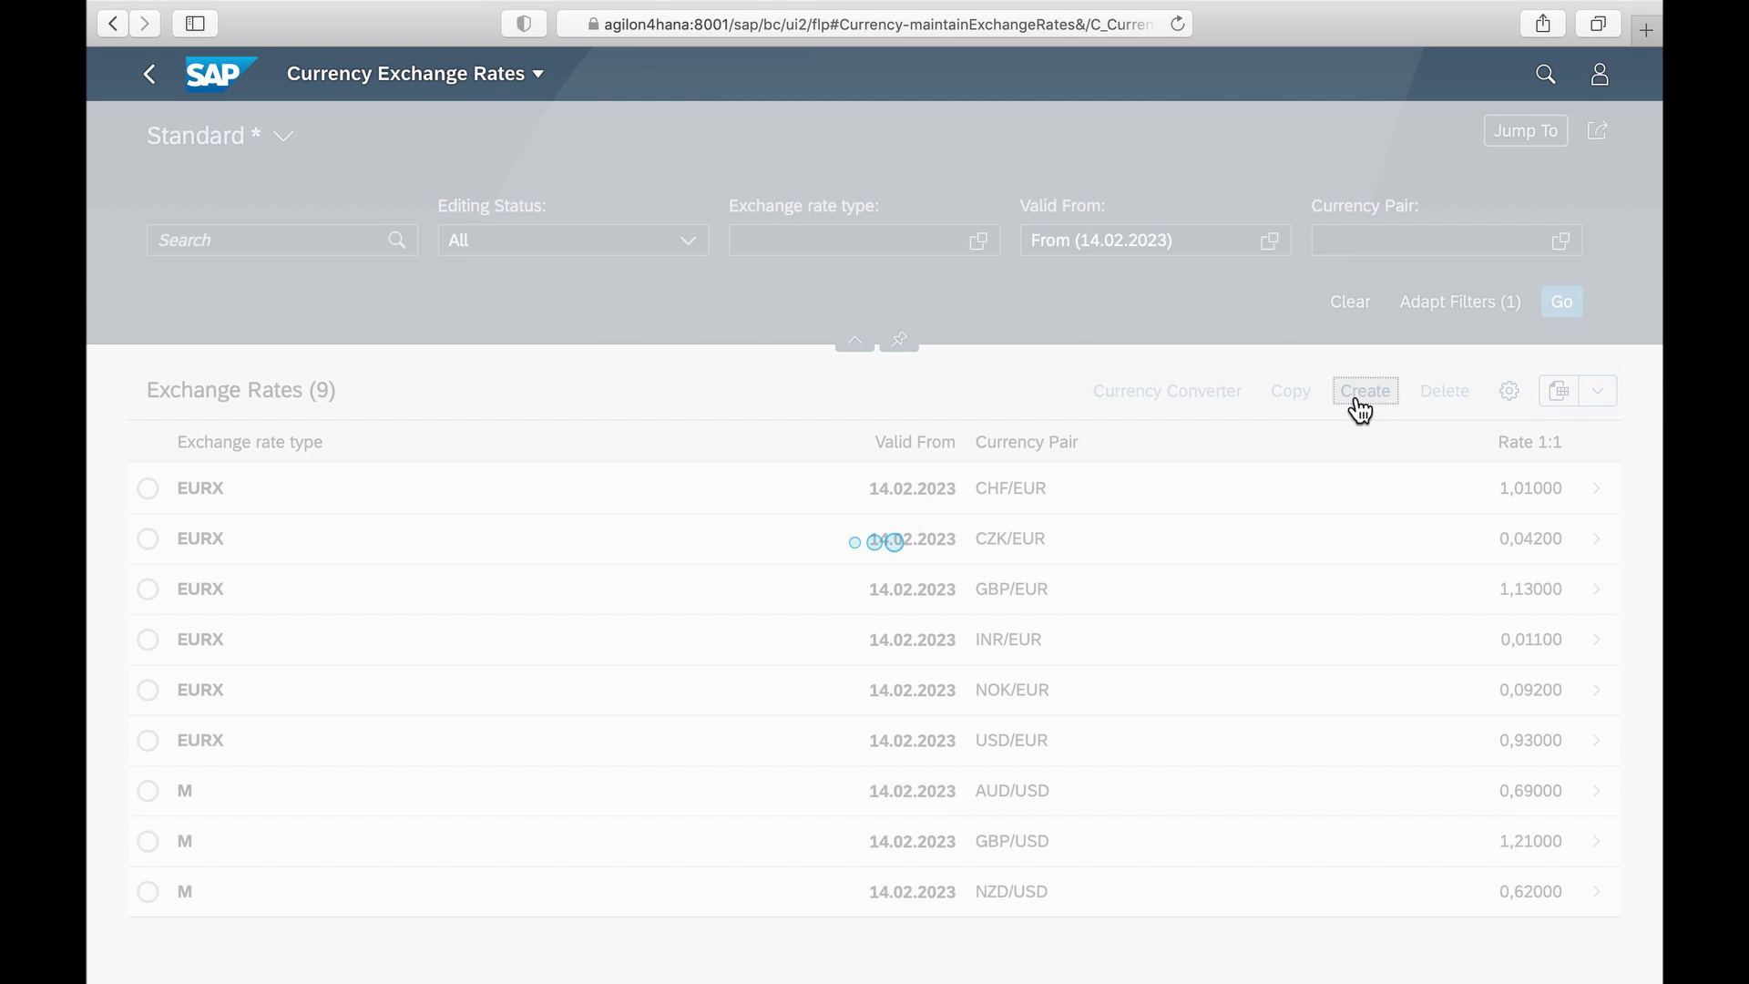
pyautogui.click(1365, 391)
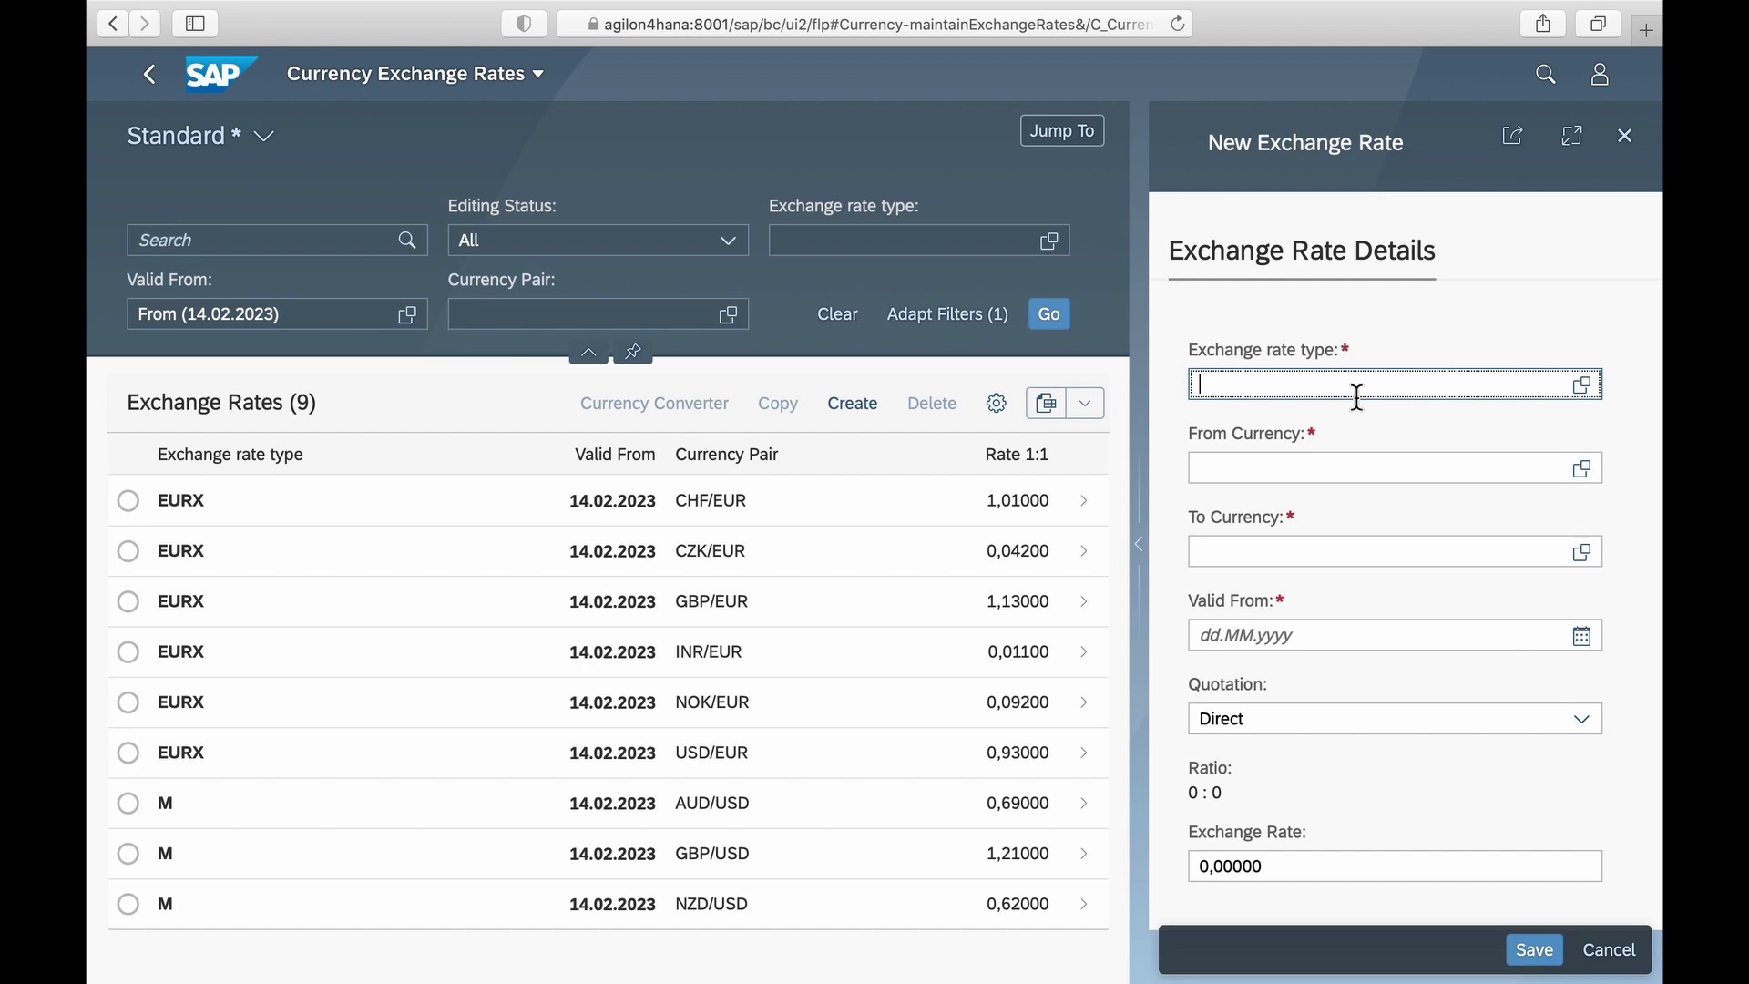
pyautogui.write('eurx')
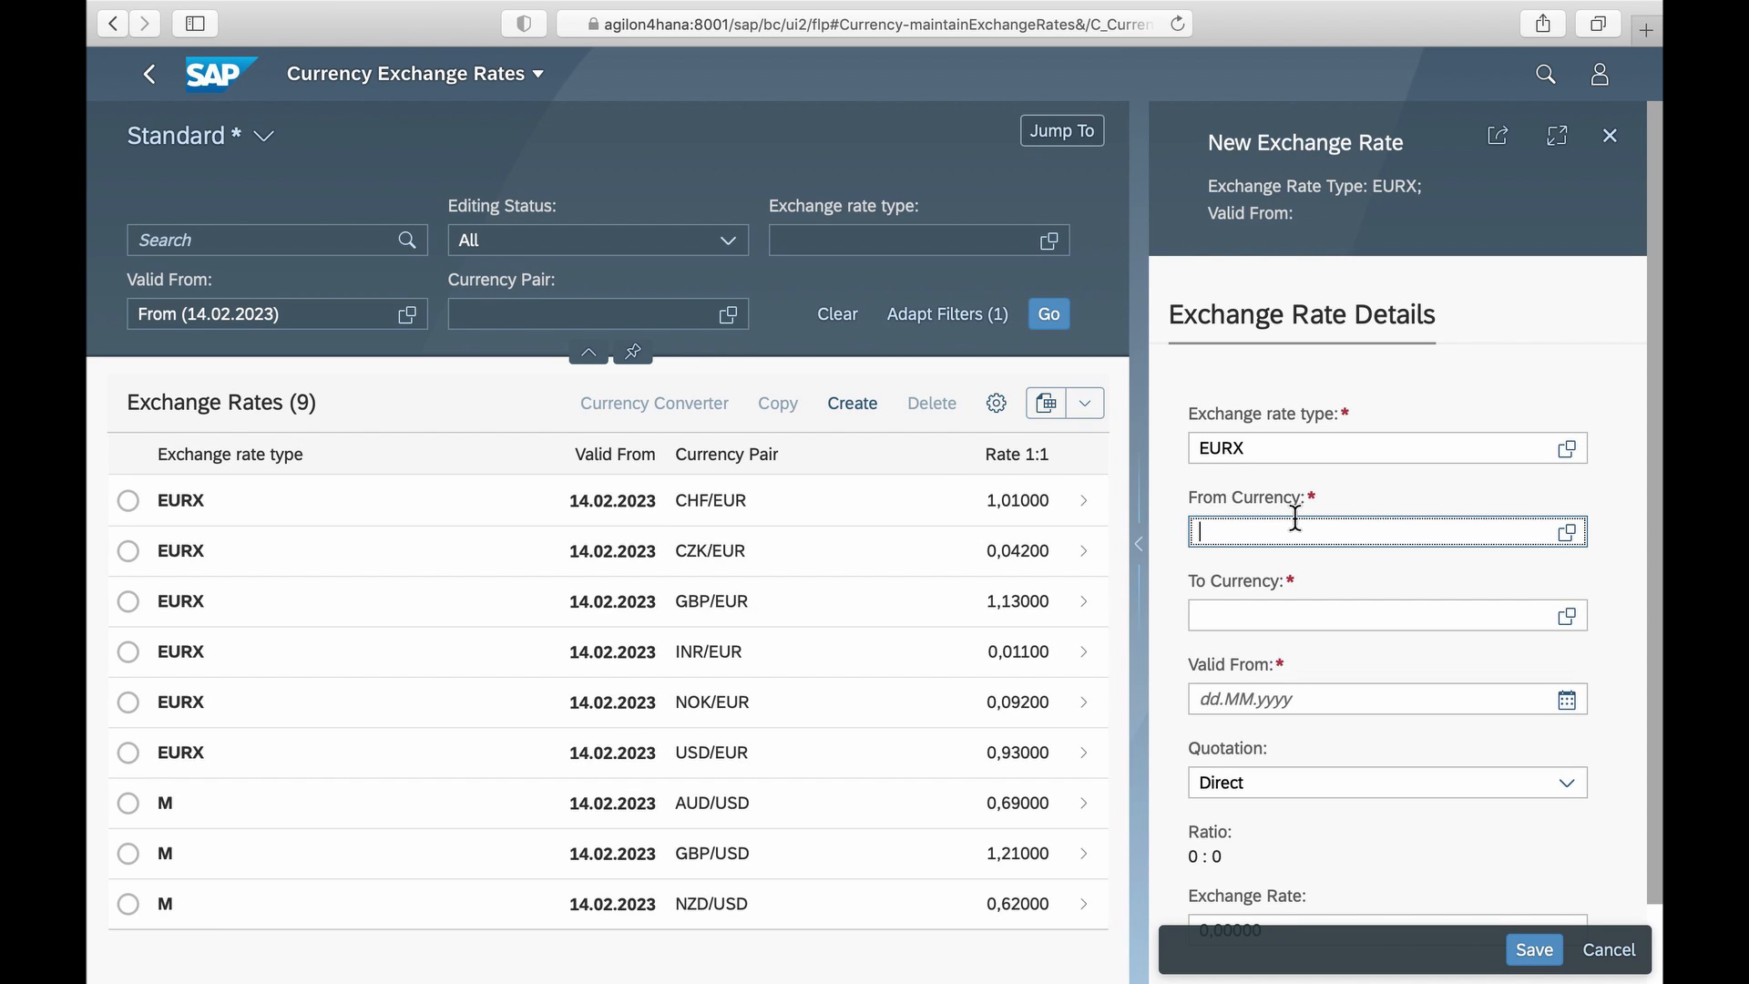
pyautogui.write('eur')
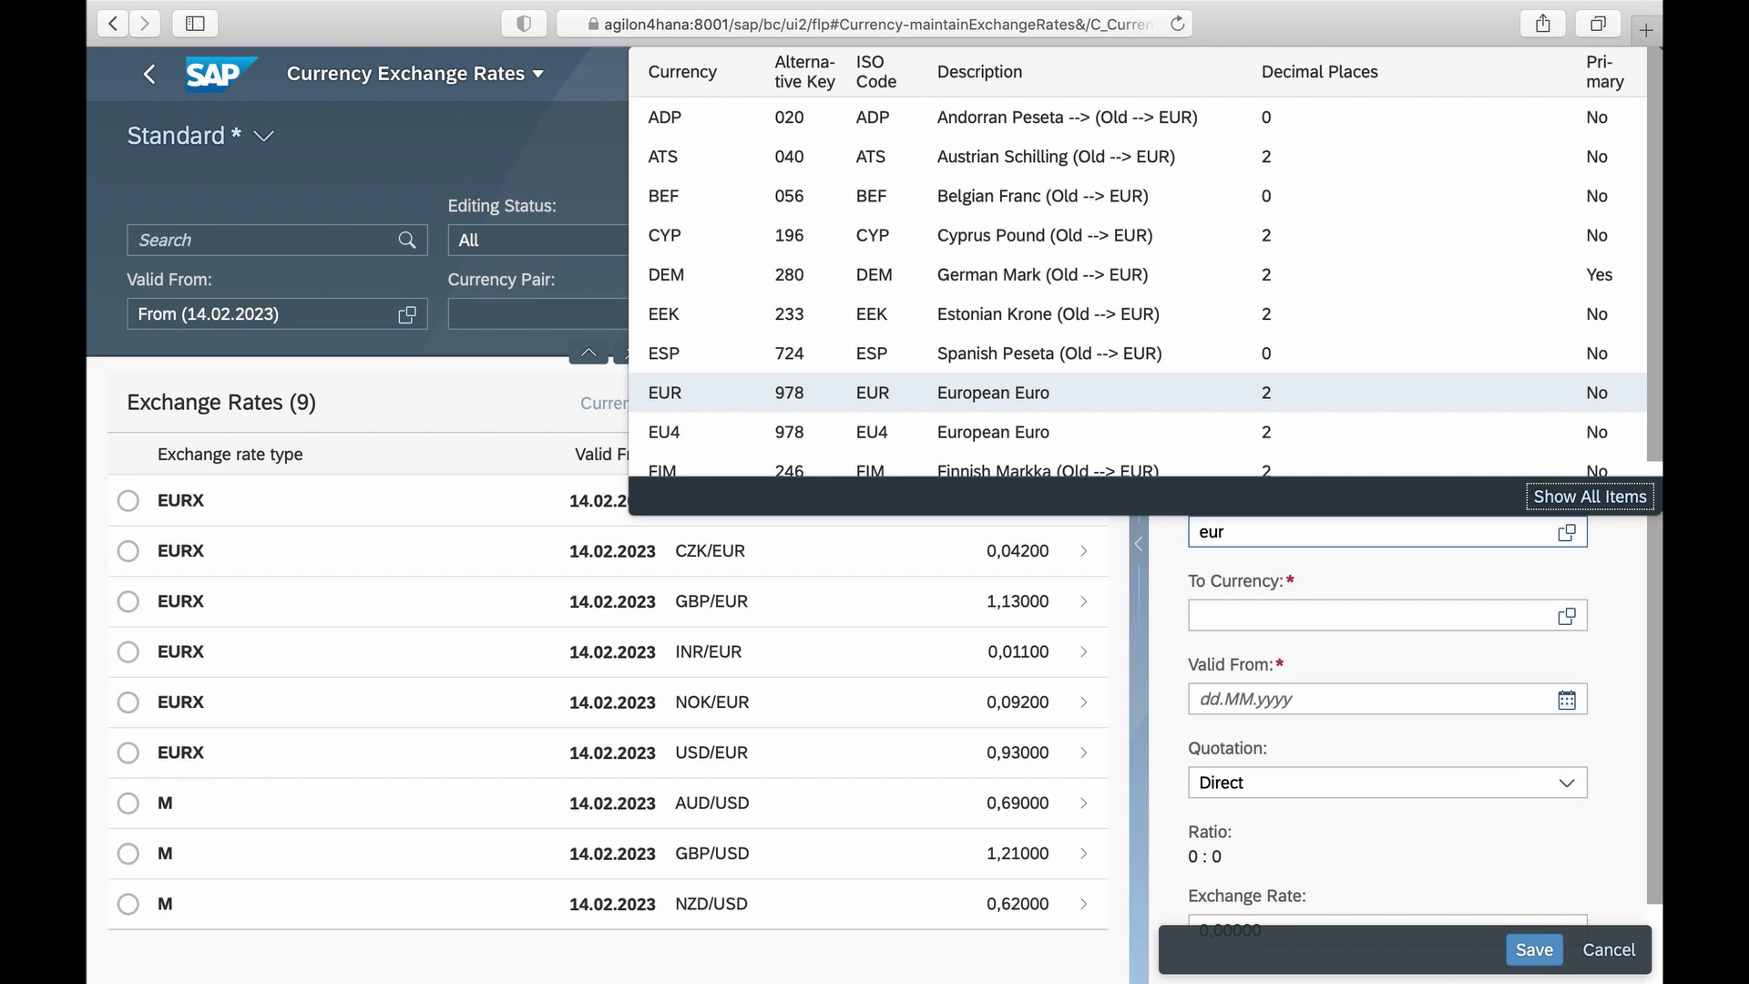
pyautogui.click(665, 393)
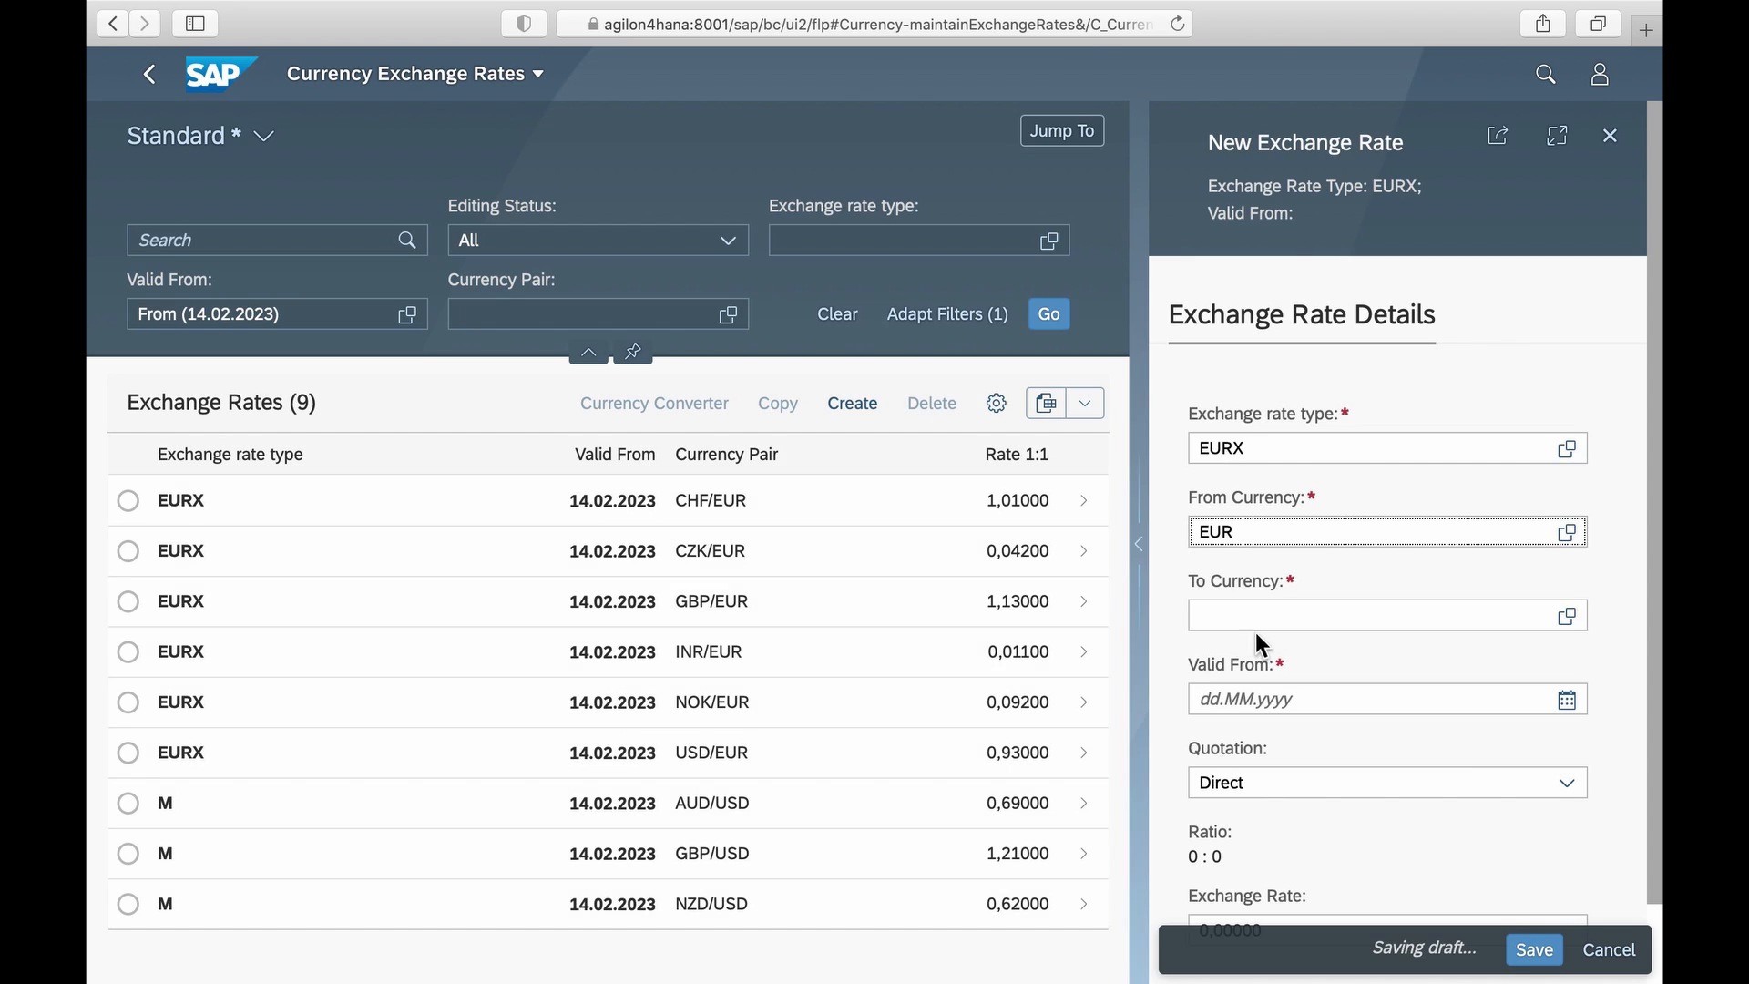
pyautogui.write('pln')
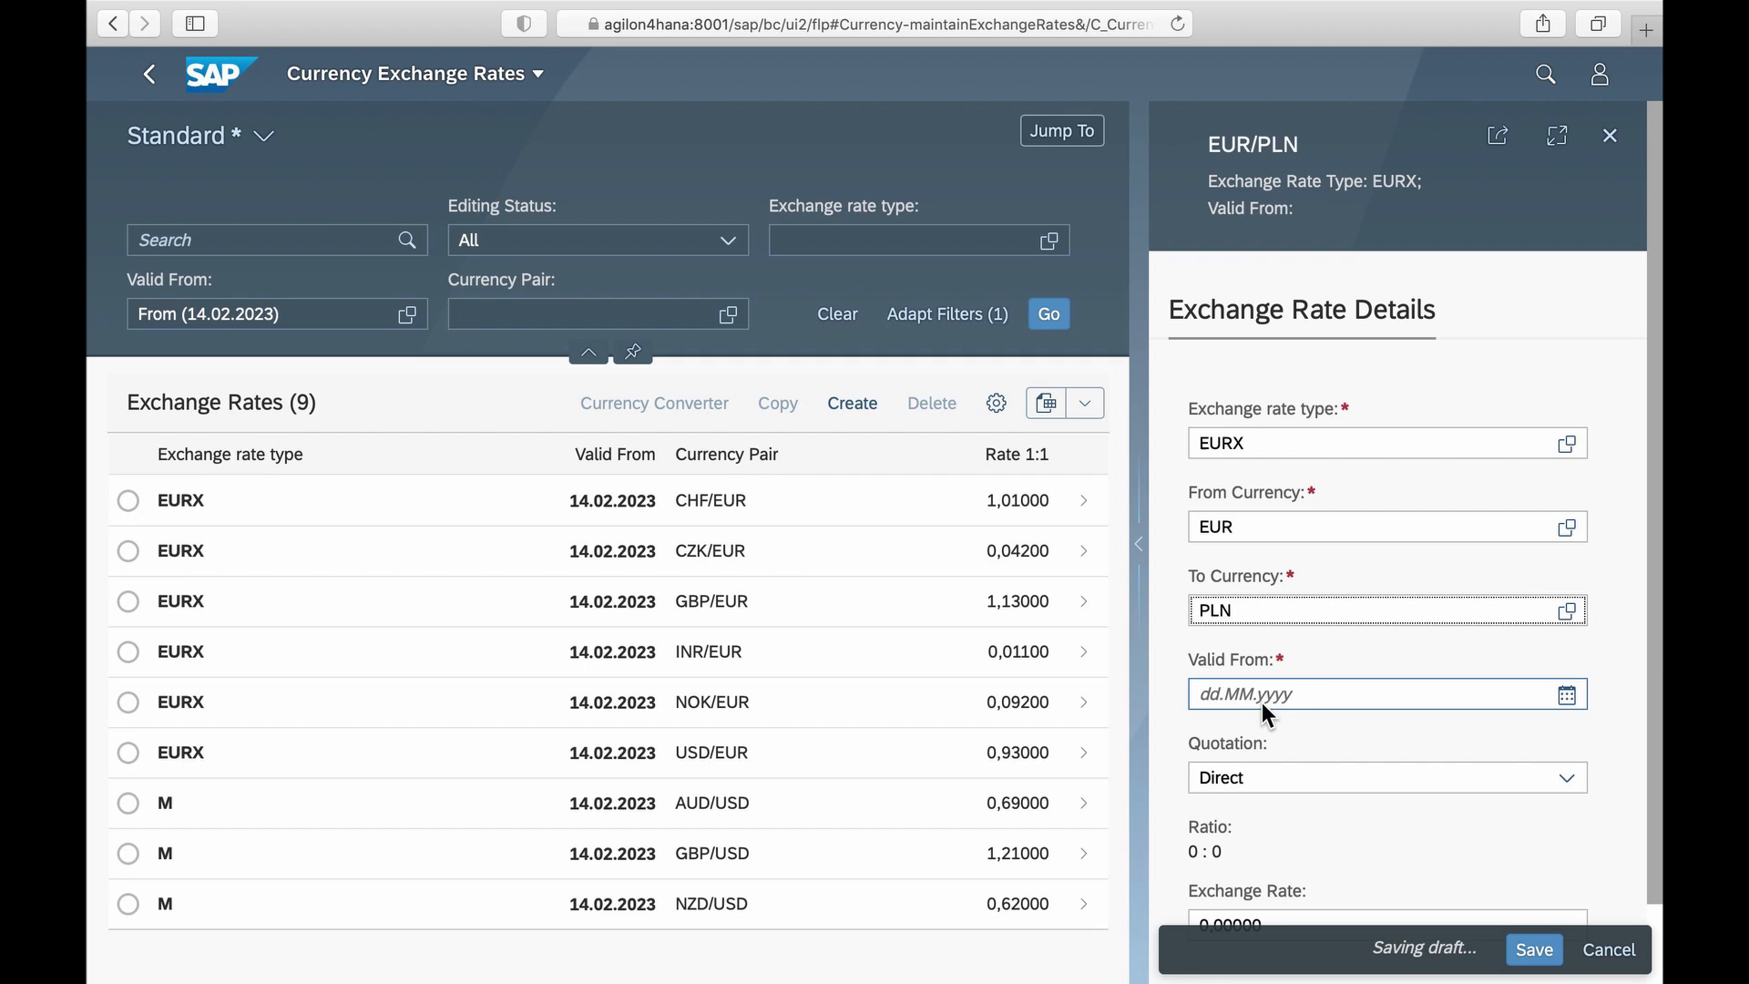
pyautogui.click(1566, 694)
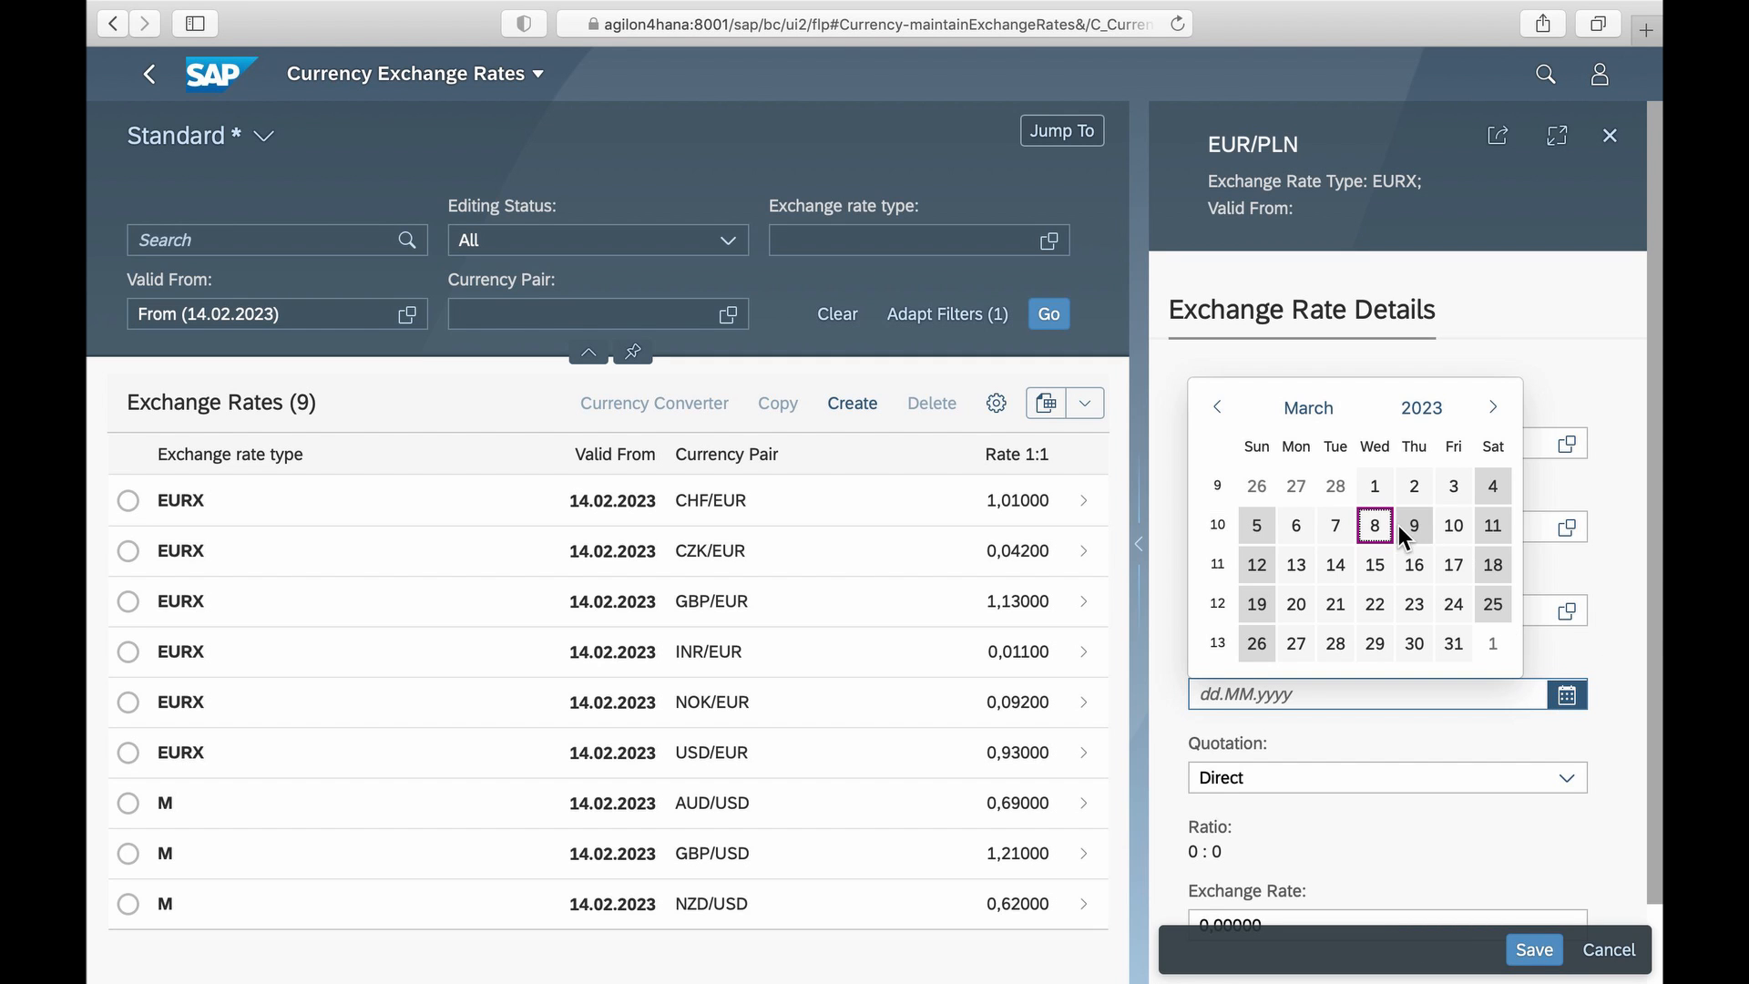
pyautogui.click(1374, 525)
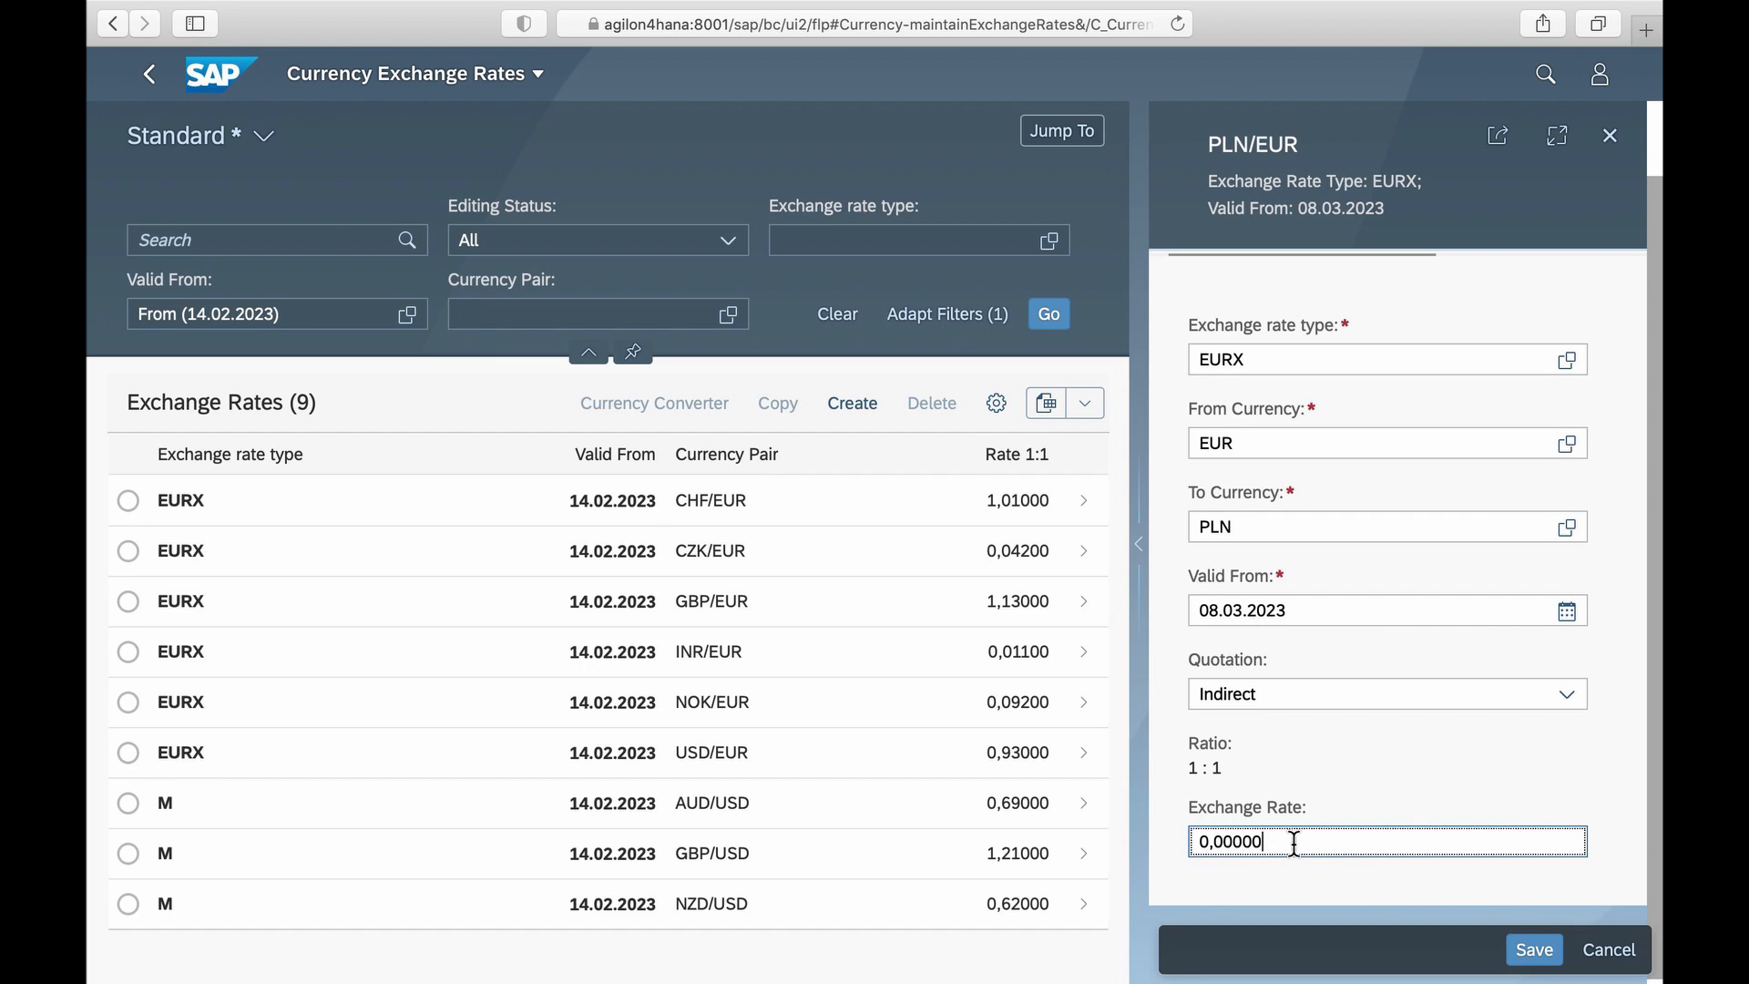
pyautogui.write('4,6898')
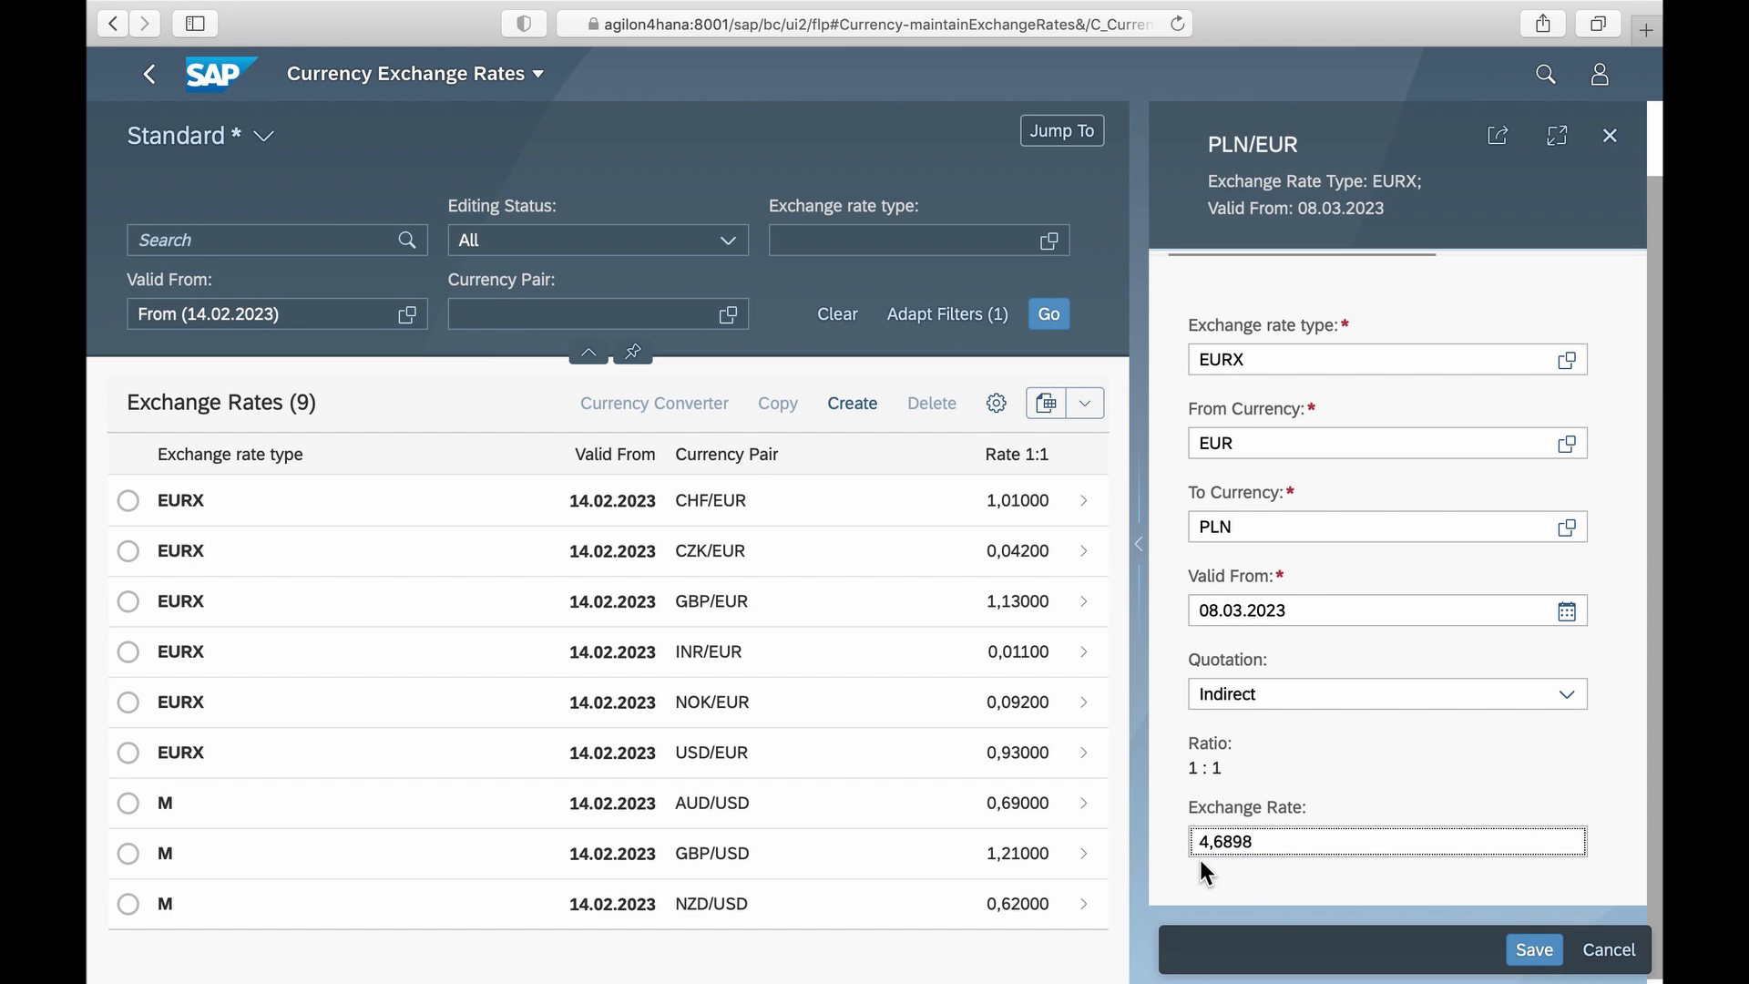
pyautogui.click(1534, 950)
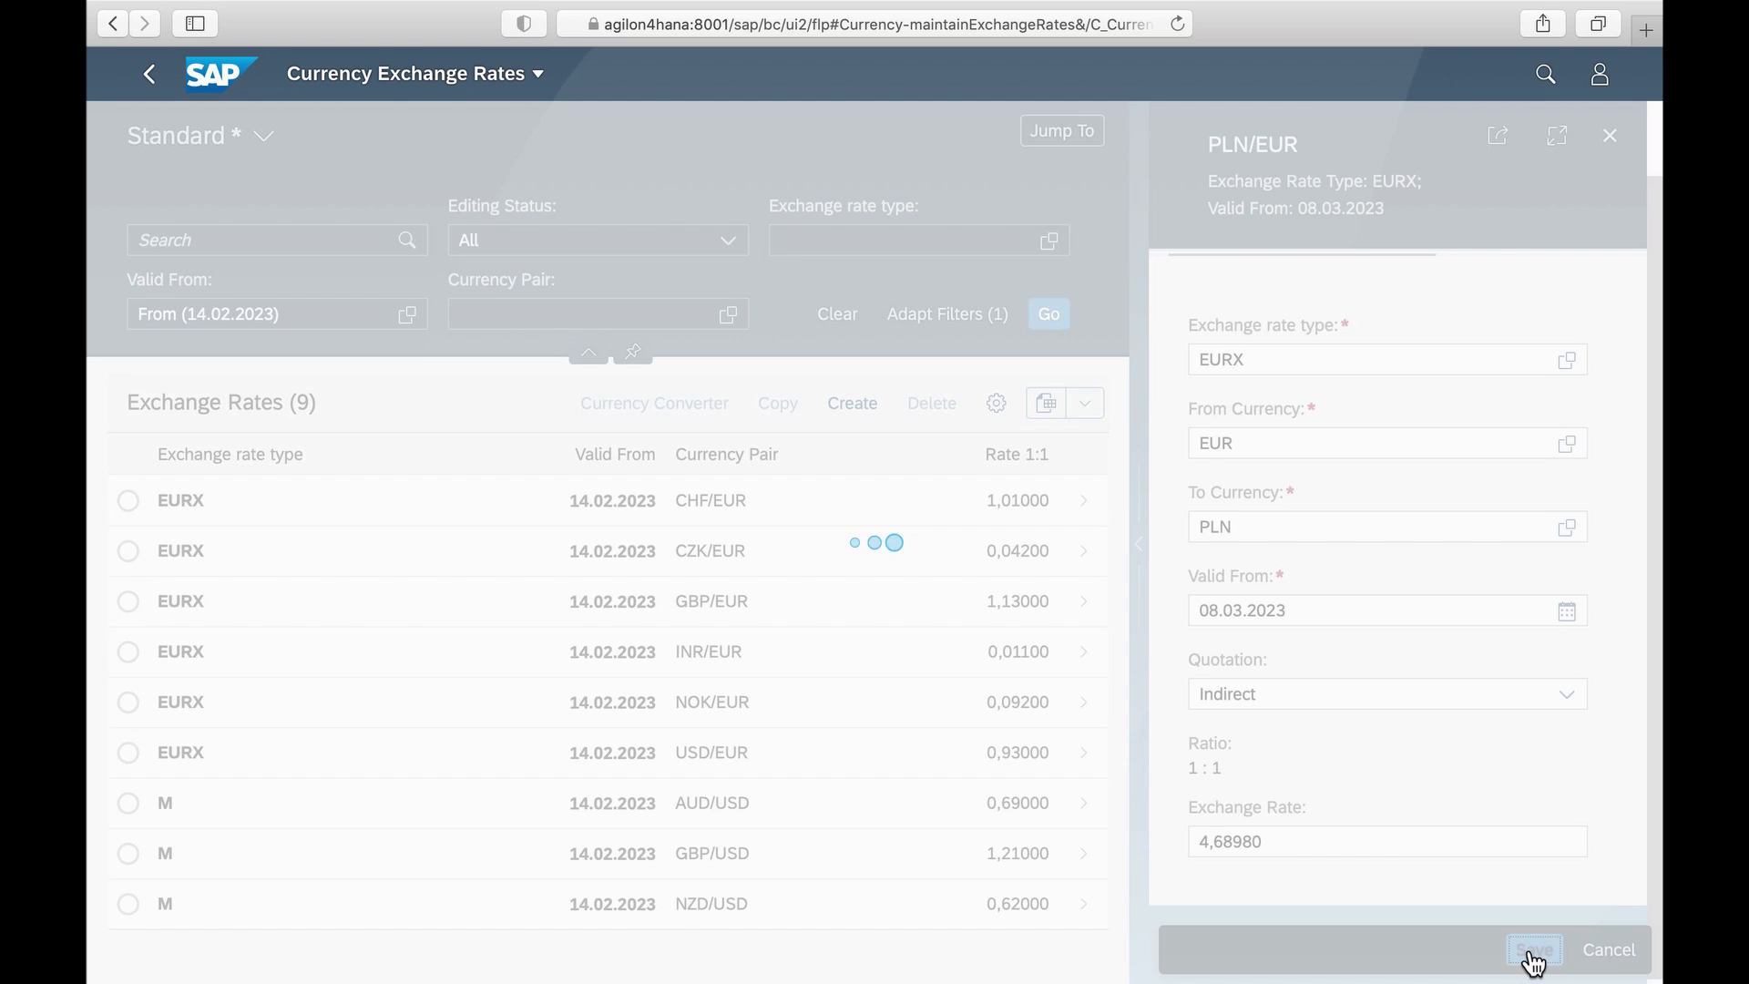
pyautogui.click(1535, 949)
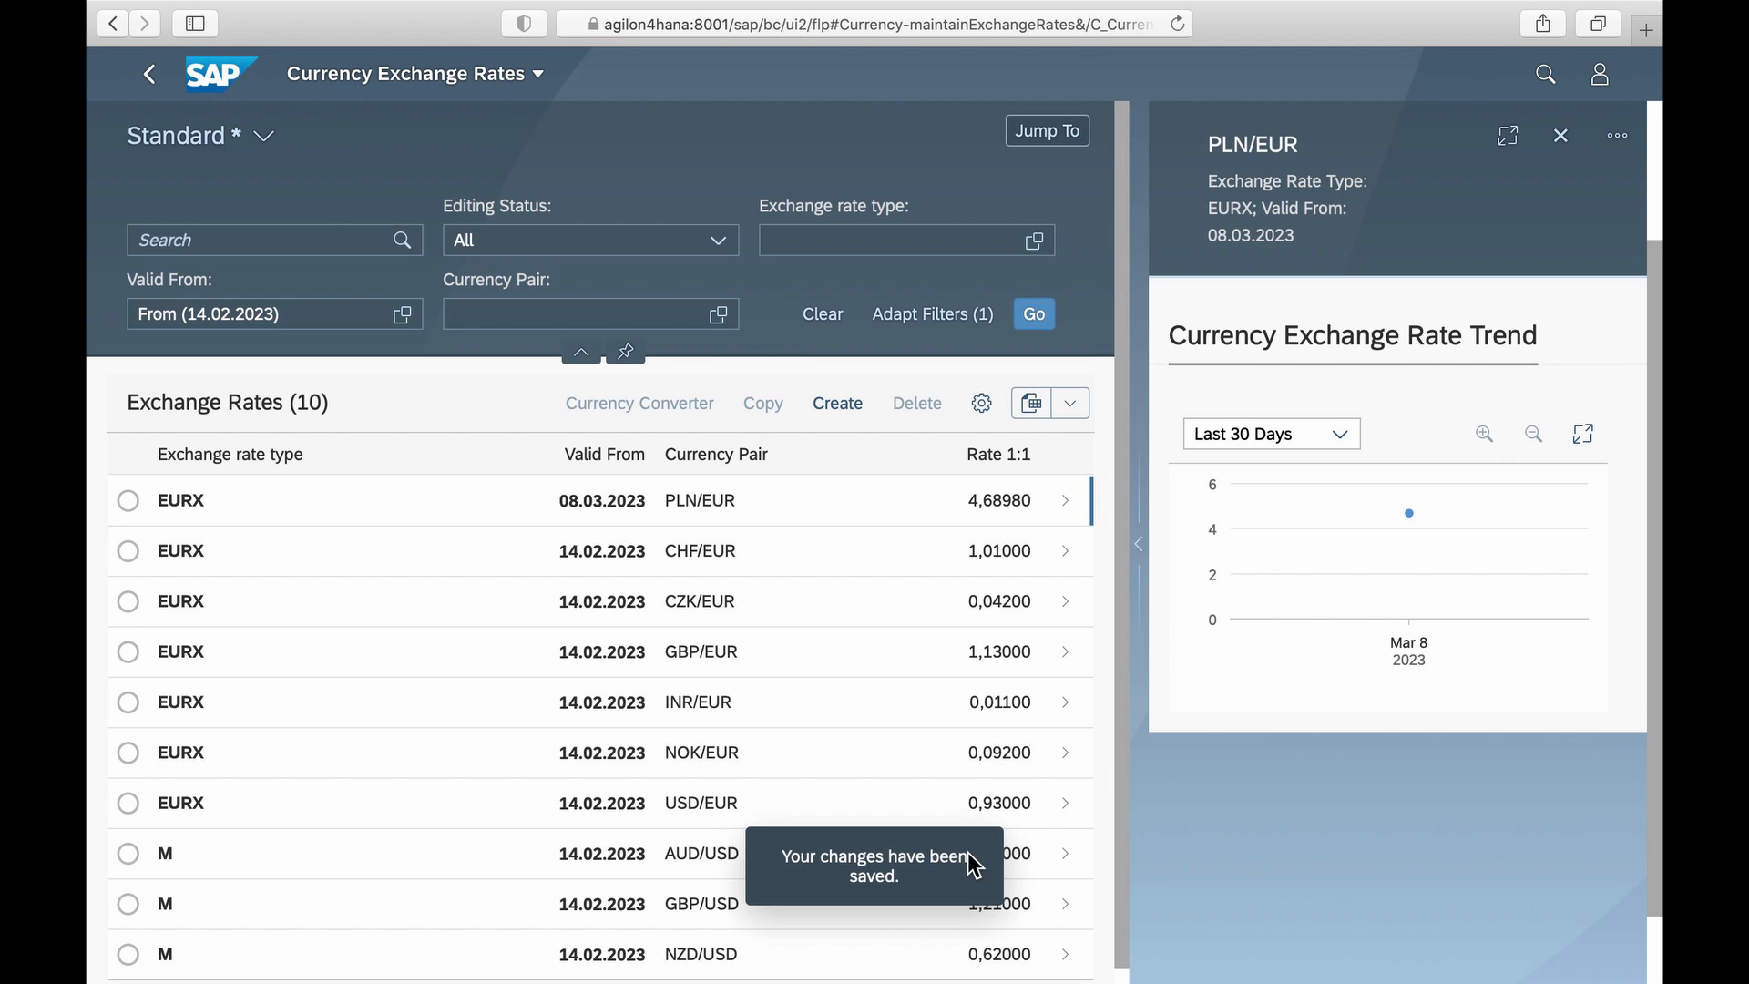
pyautogui.moveTo(954, 889)
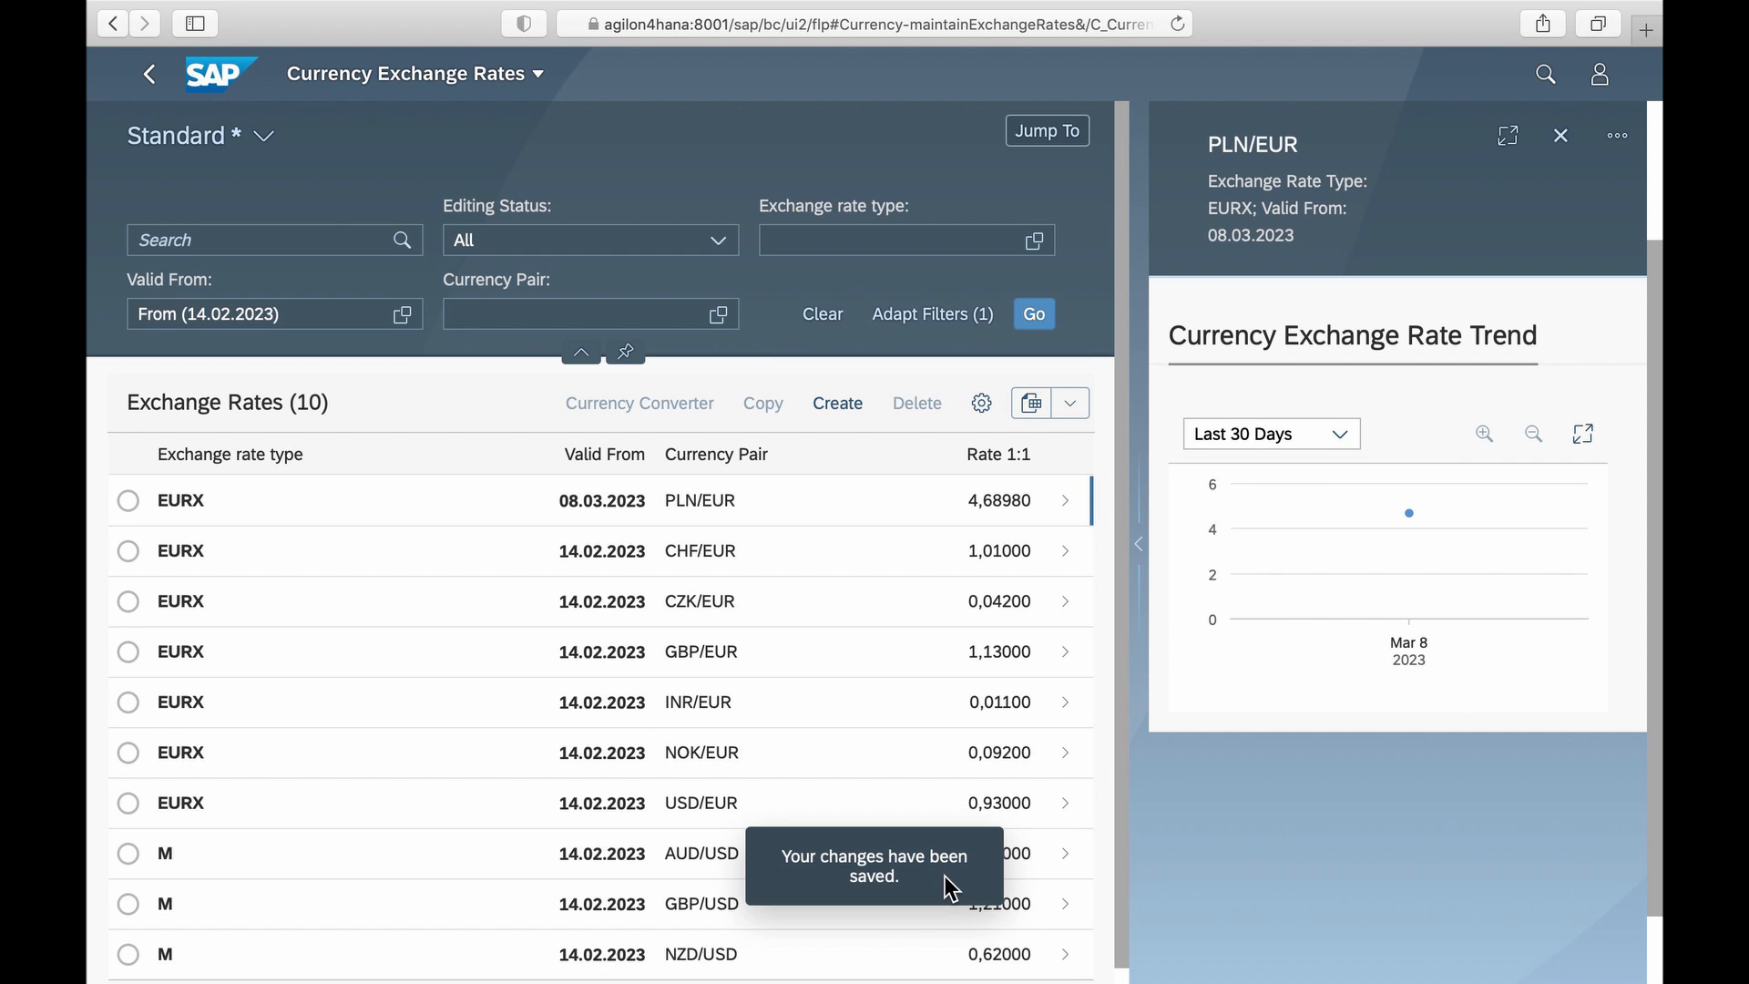